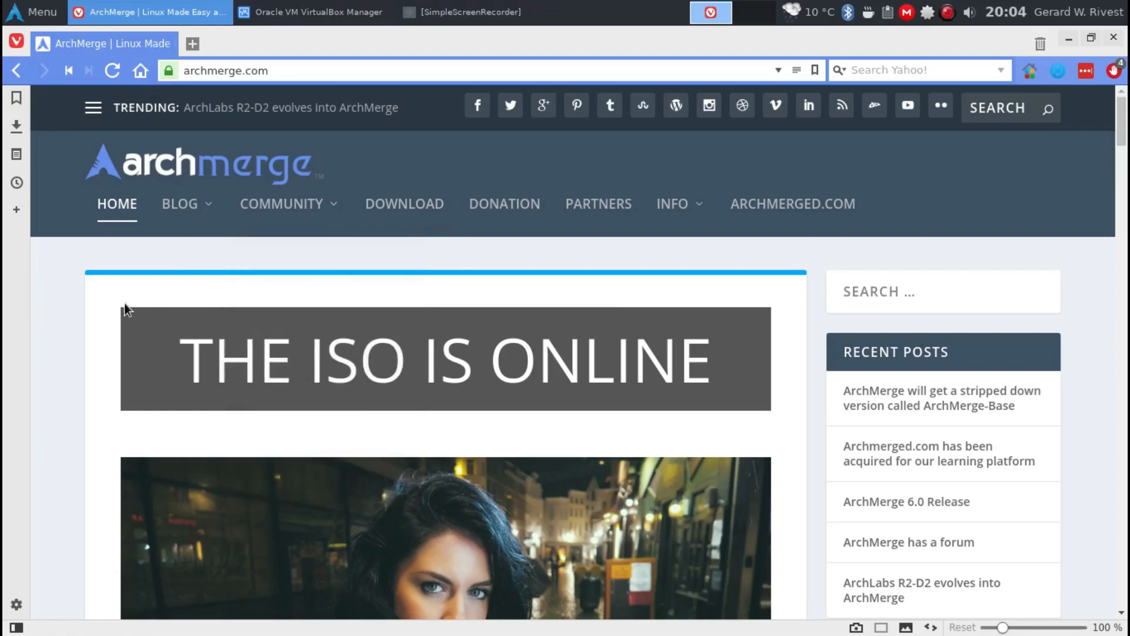
- Scroll the ArchMerge homepage past the desktops overview to the Learn XFCE4, Openbox, i3 thumbnails
scroll(down, 3)
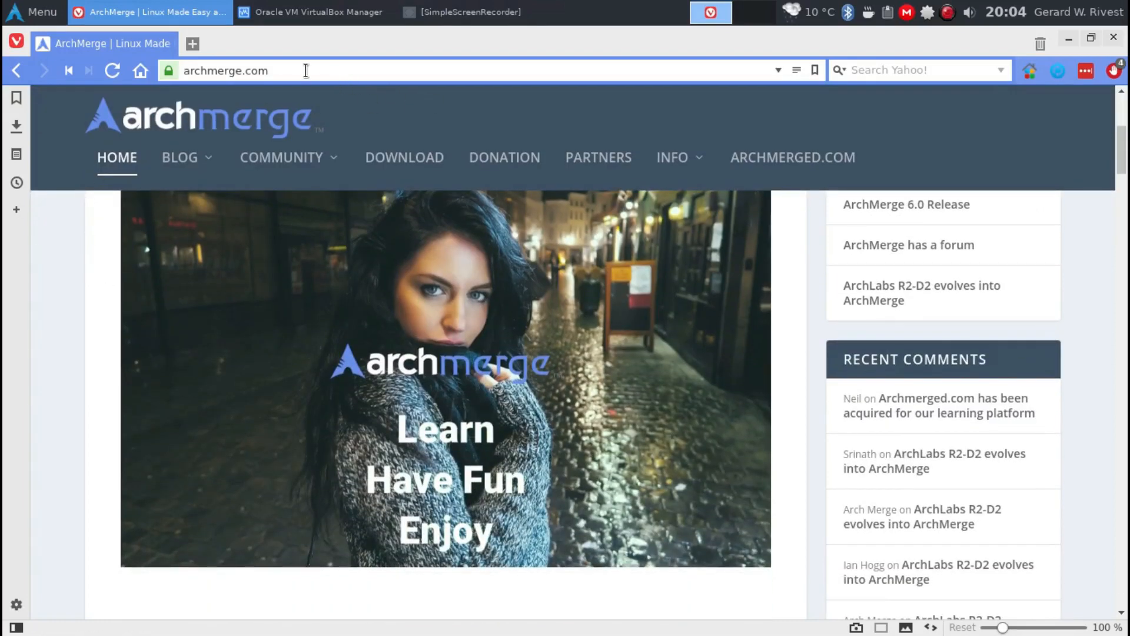
mouse_move(281, 359)
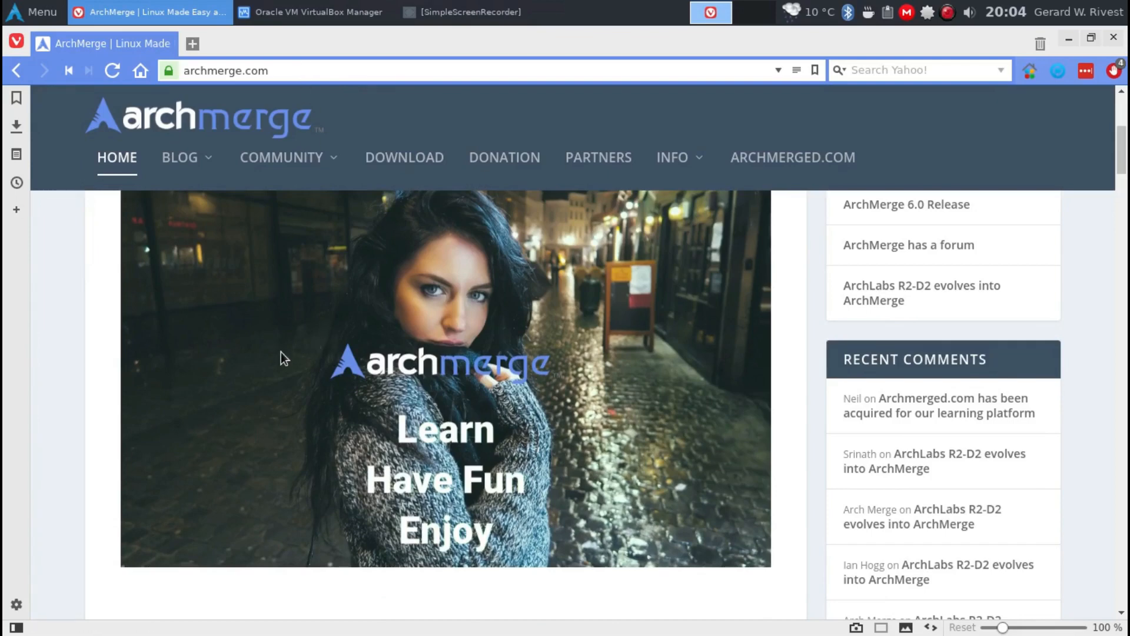
mouse_move(405, 157)
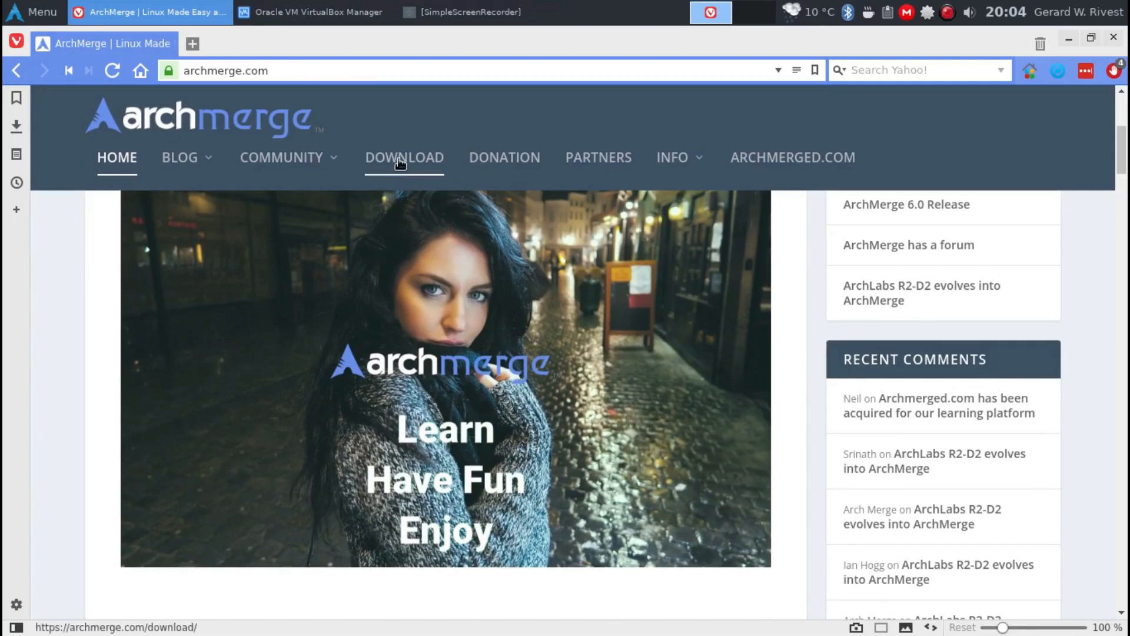
scroll(down, 3)
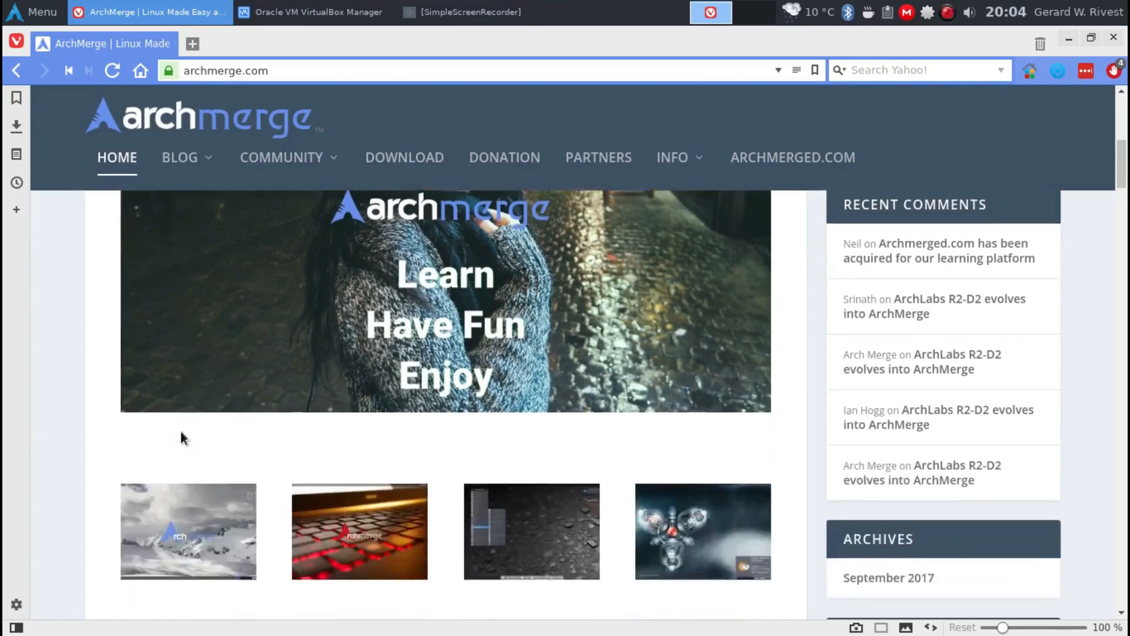
scroll(down, 3)
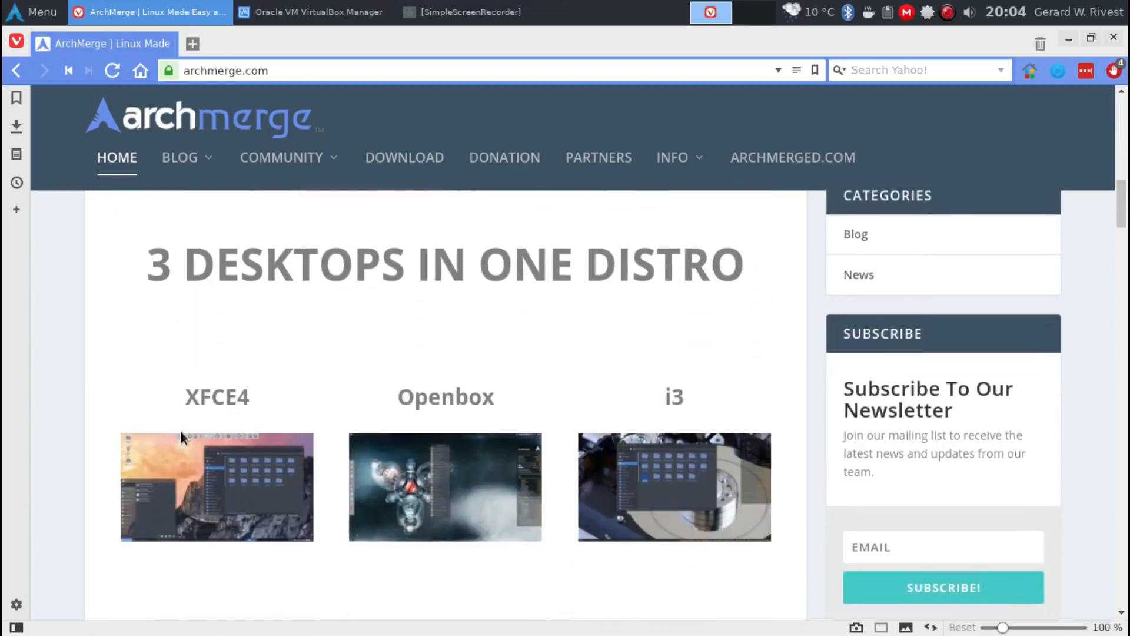
scroll(down, 3)
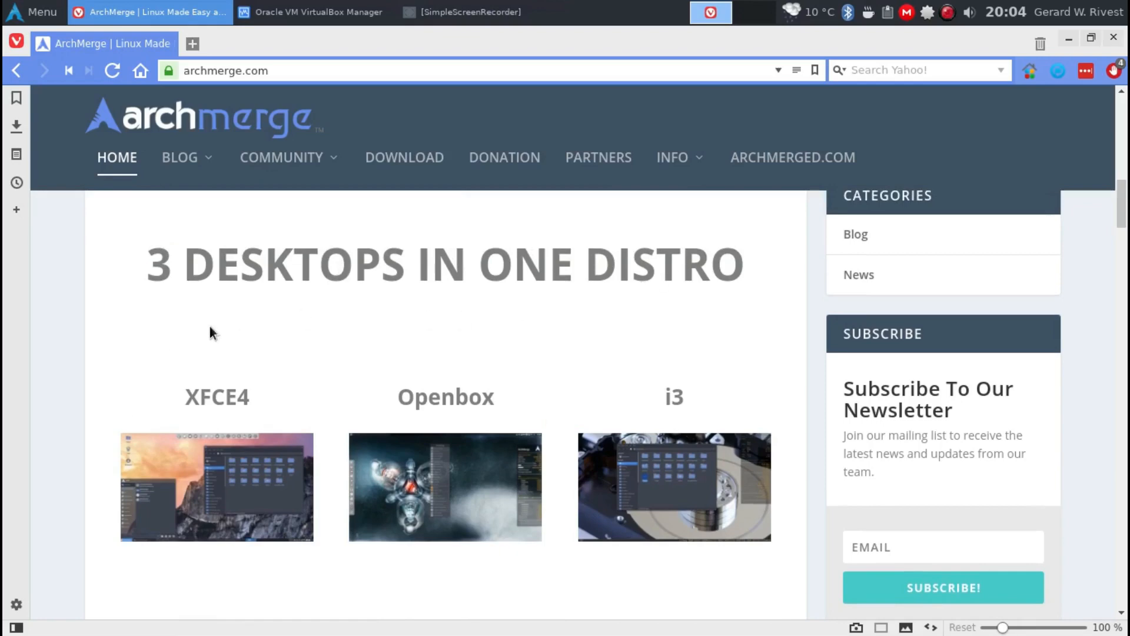
mouse_move(252, 469)
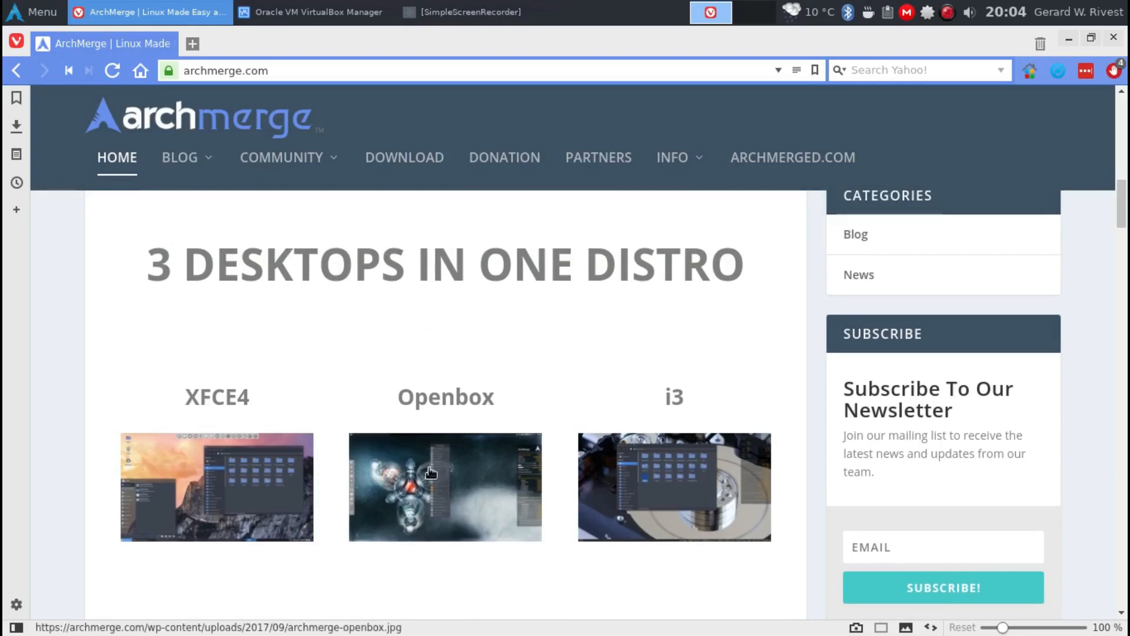
mouse_move(655, 494)
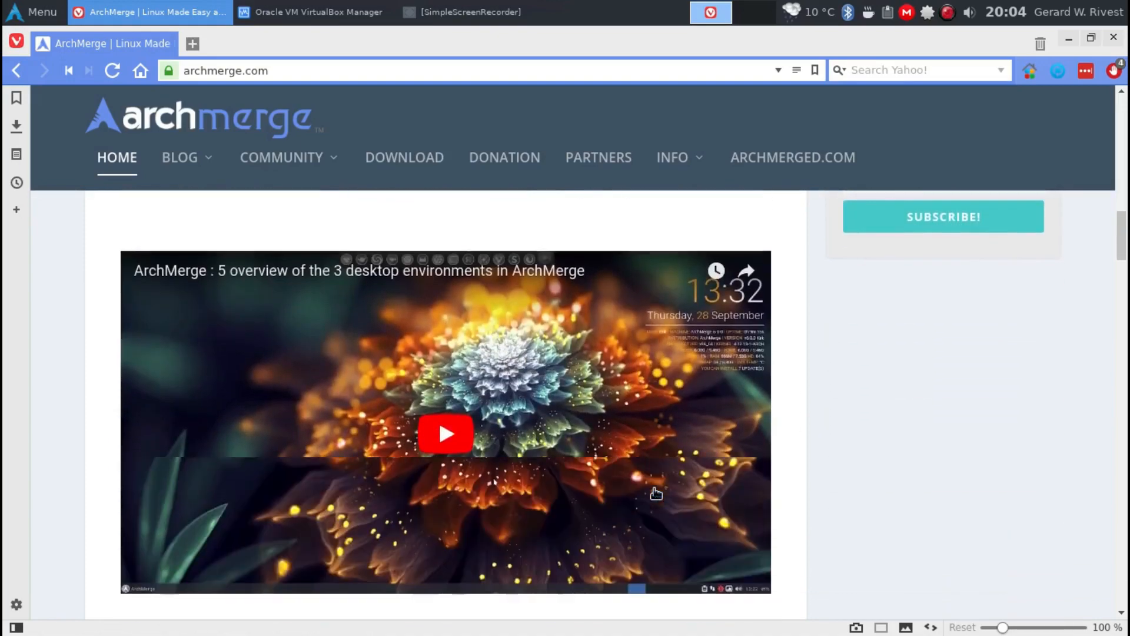
scroll(down, 3)
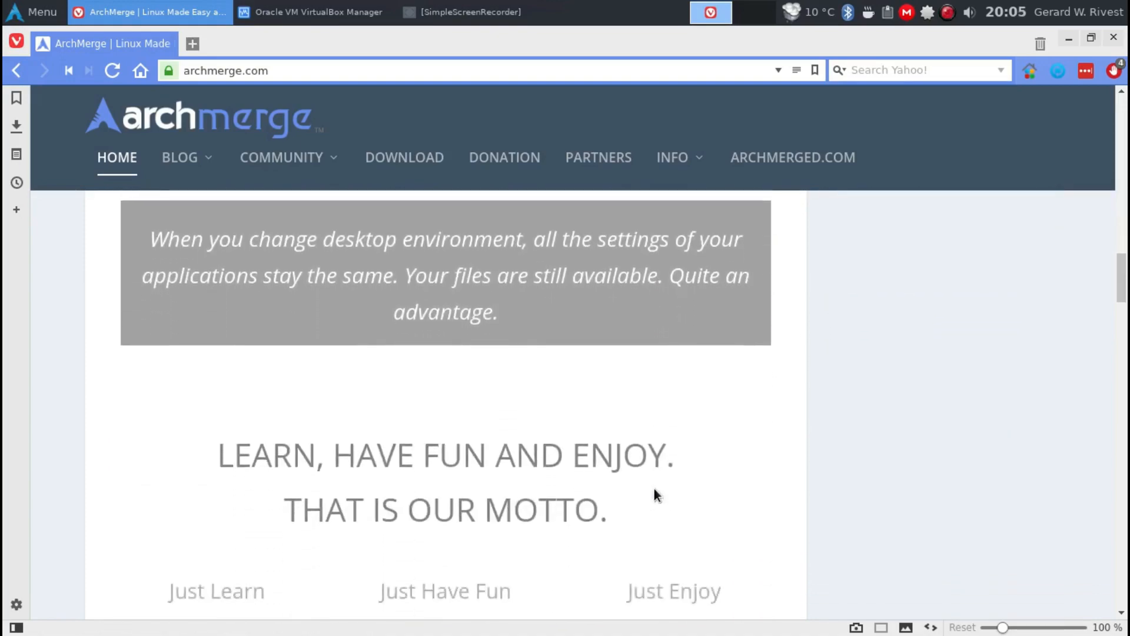
scroll(down, 3)
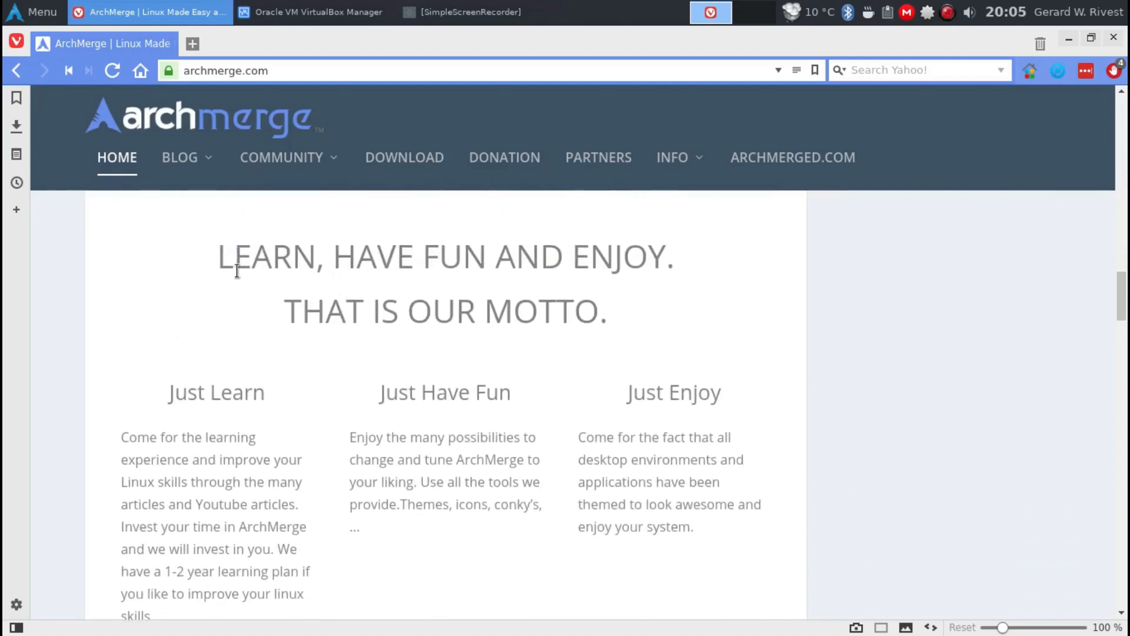
mouse_move(350, 321)
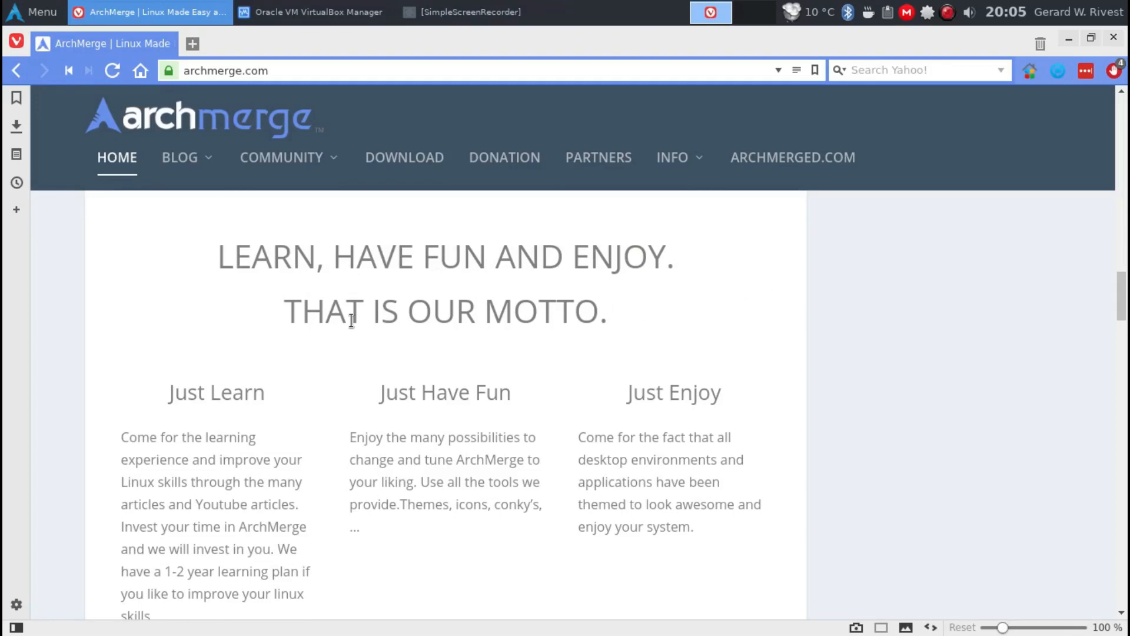
scroll(down, 3)
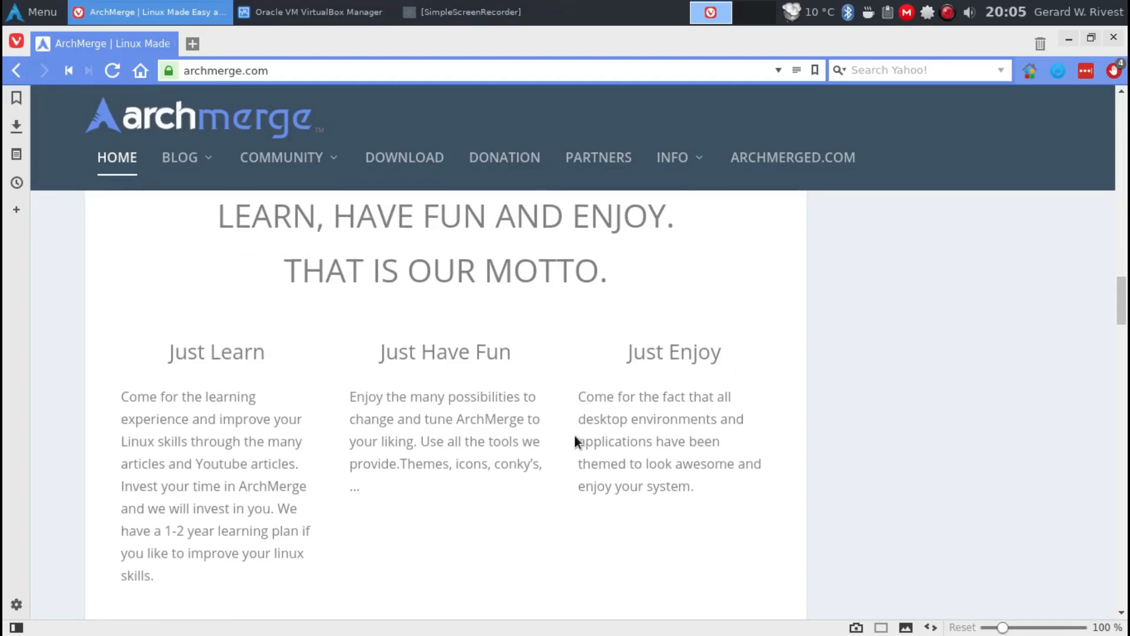
scroll(down, 3)
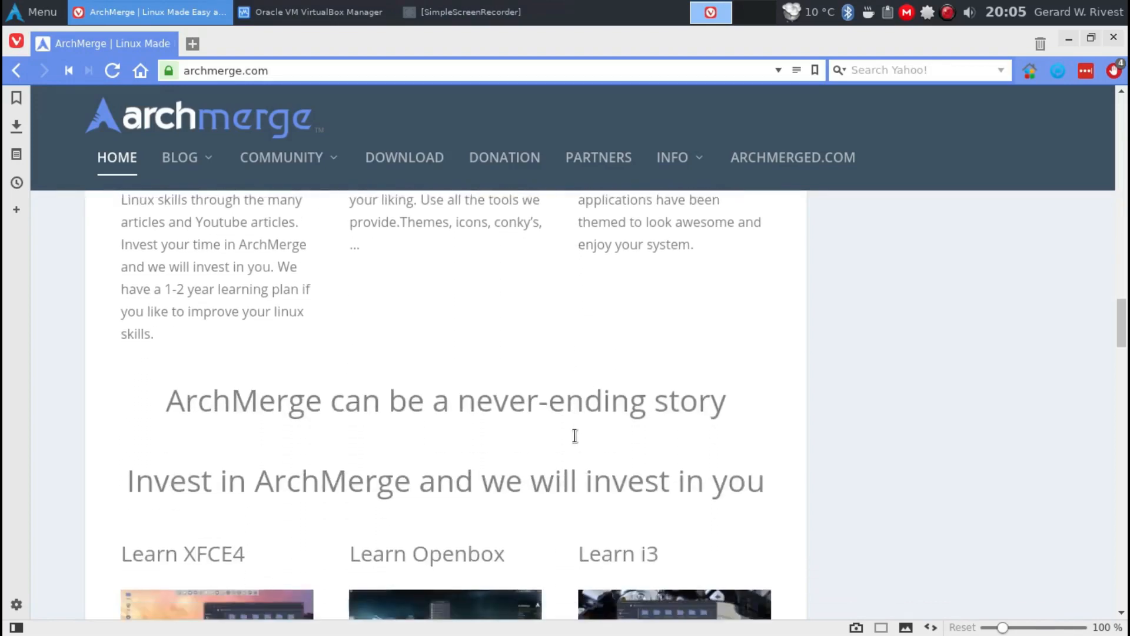
scroll(down, 3)
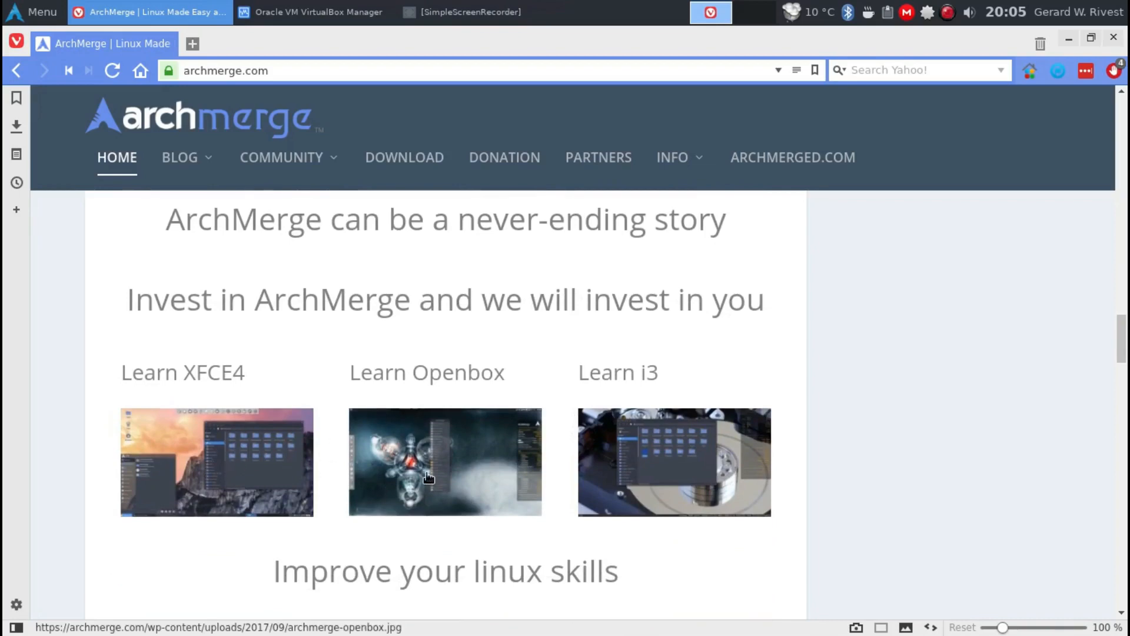
mouse_move(408, 461)
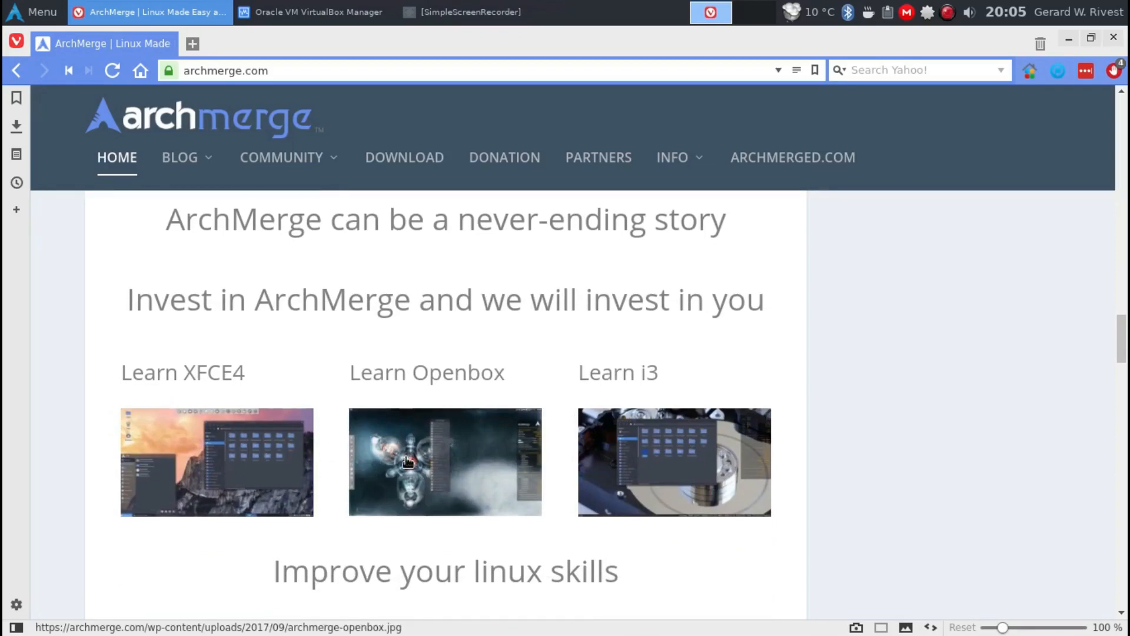
mouse_move(638, 528)
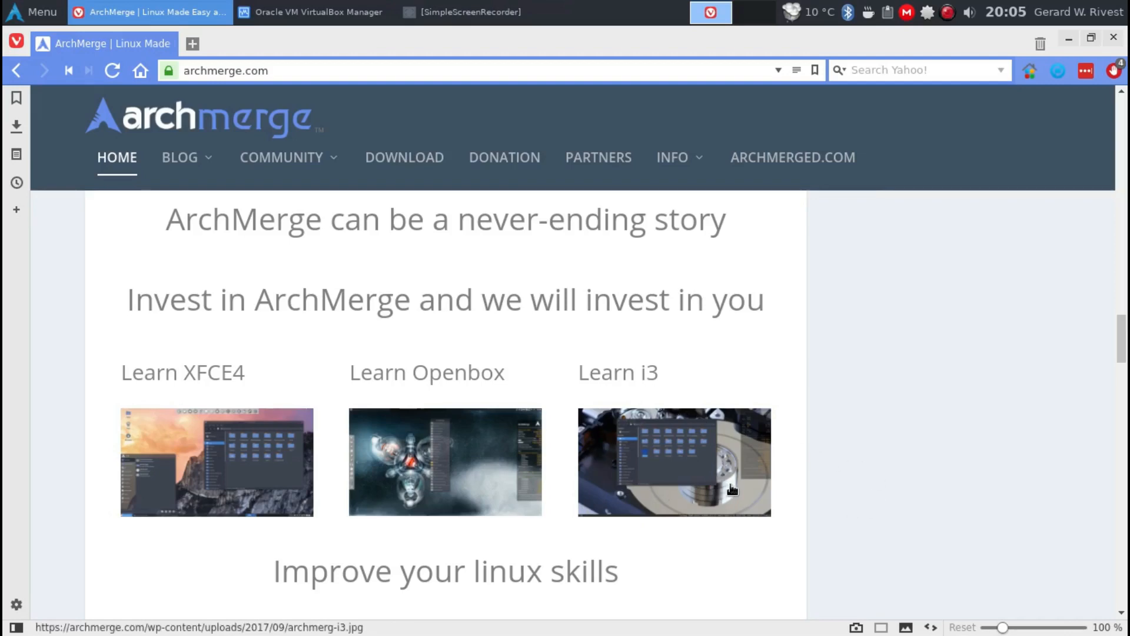
- Read through the Phase 1–4 learning plan and Latest Articles, then return to the page top
scroll(down, 3)
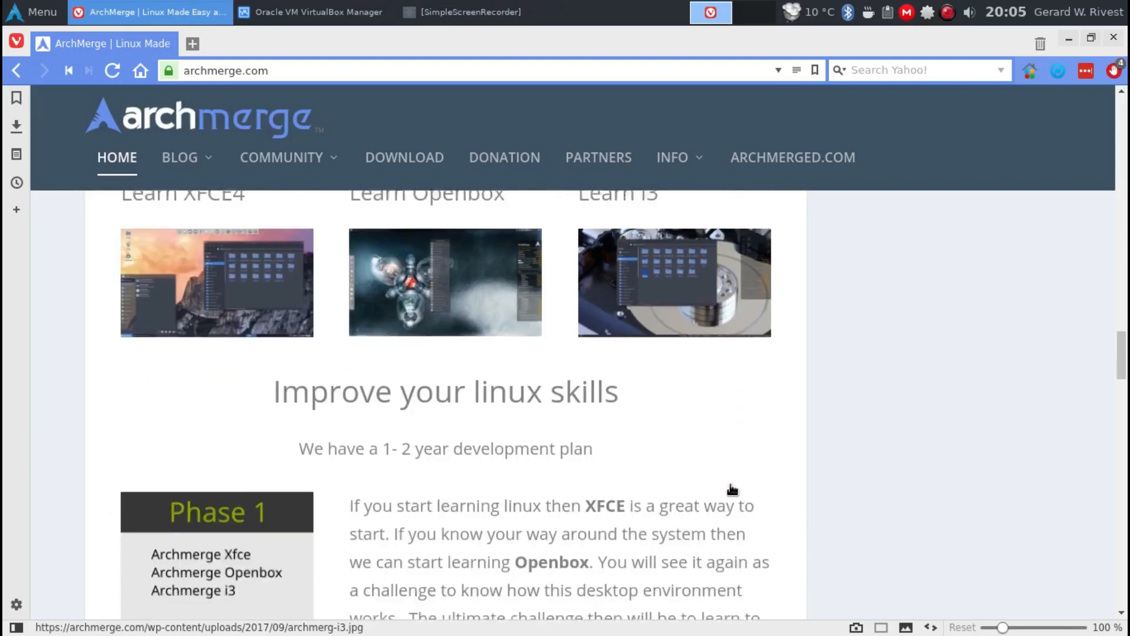
scroll(down, 3)
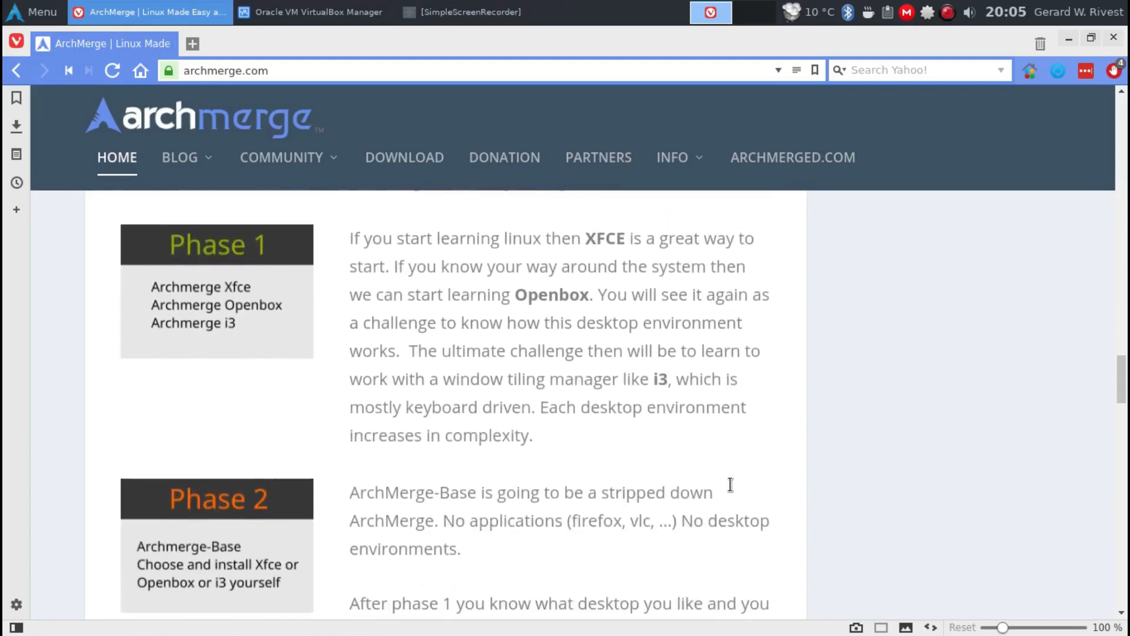
scroll(down, 3)
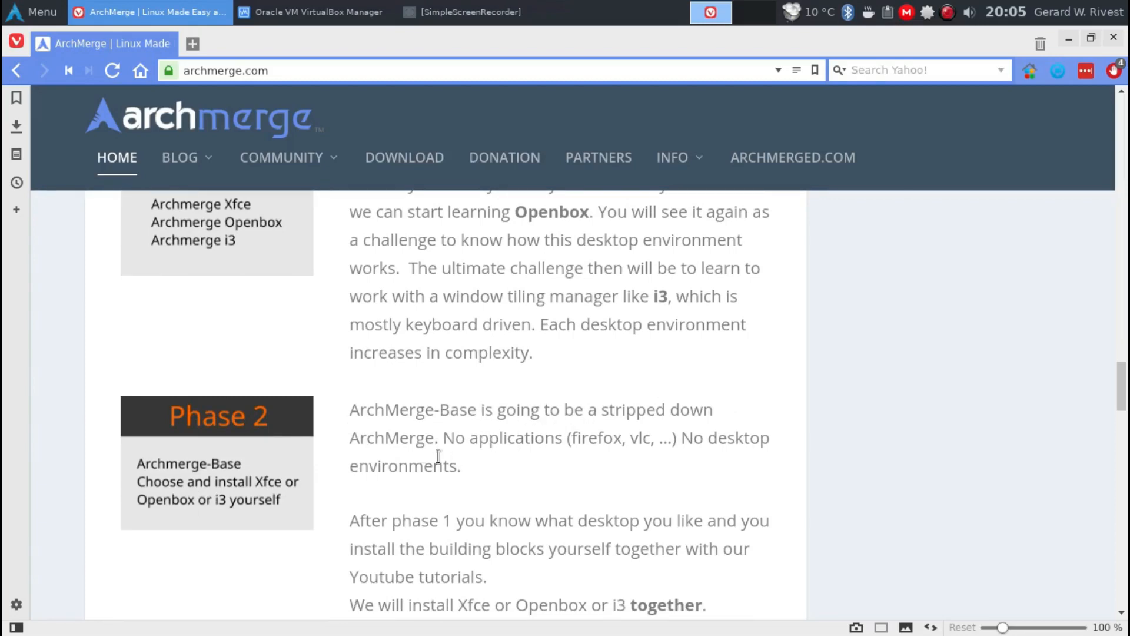
mouse_move(507, 494)
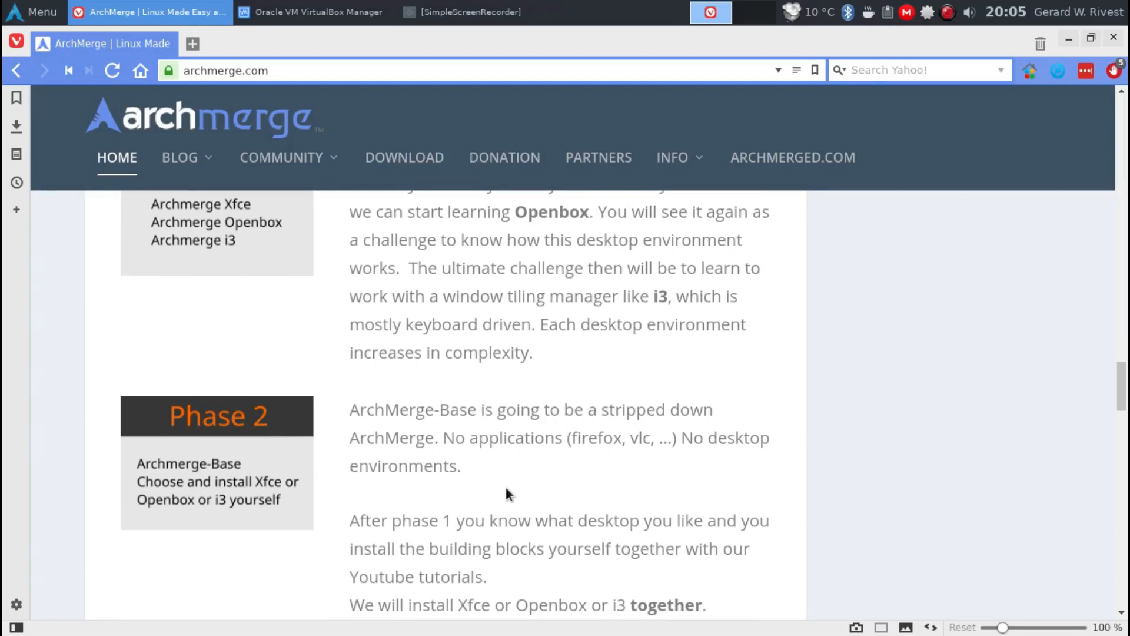
scroll(down, 3)
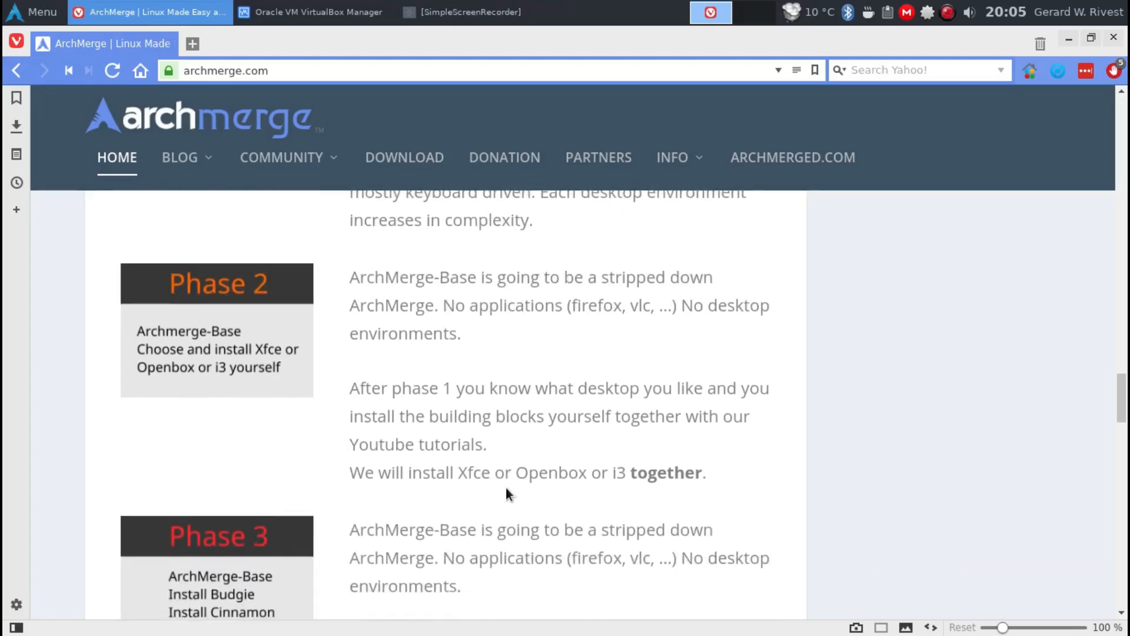
scroll(down, 3)
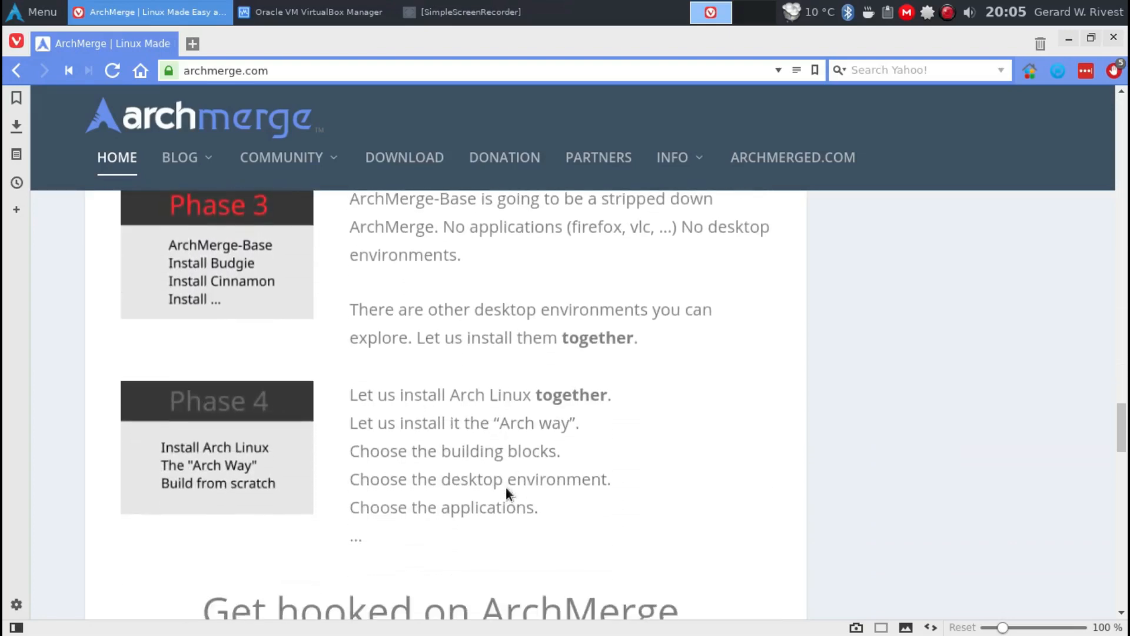
scroll(down, 3)
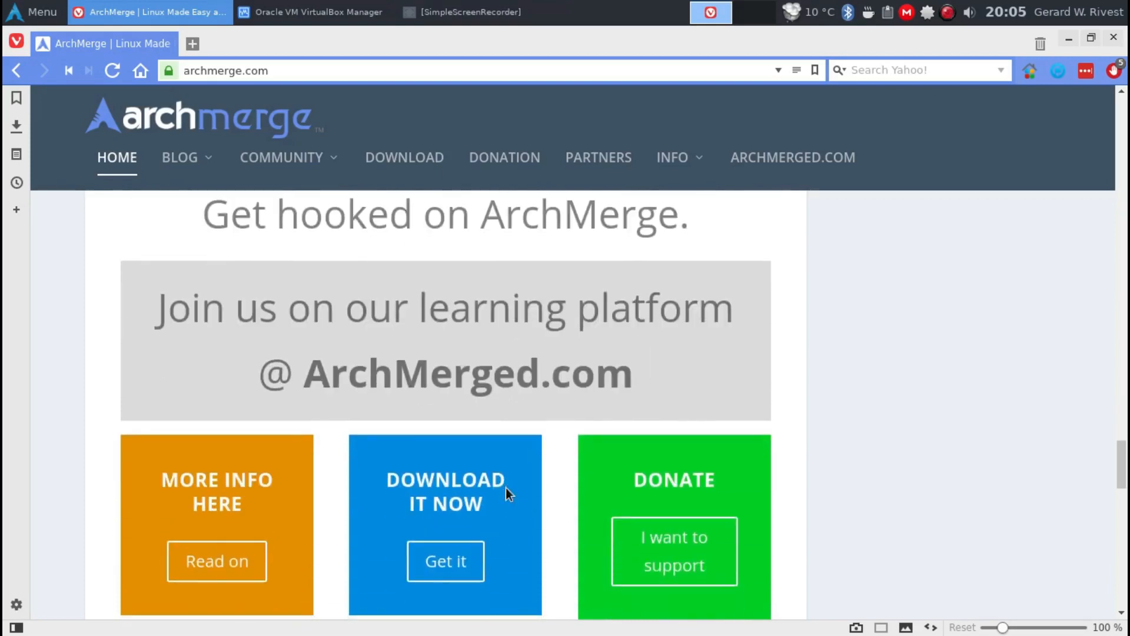
scroll(down, 3)
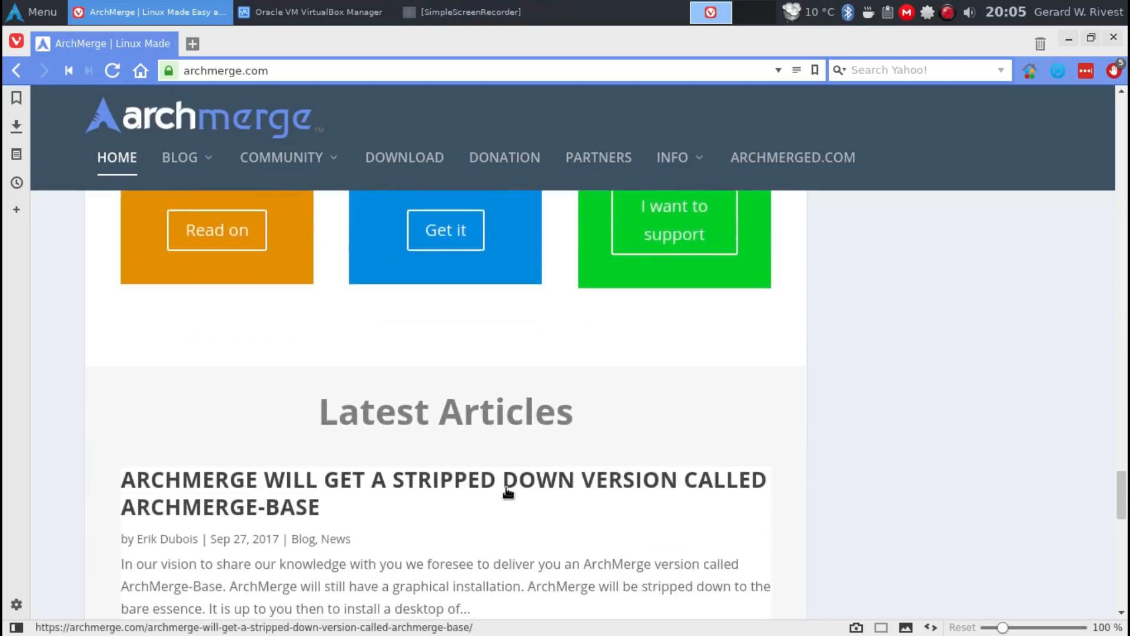
scroll(down, 3)
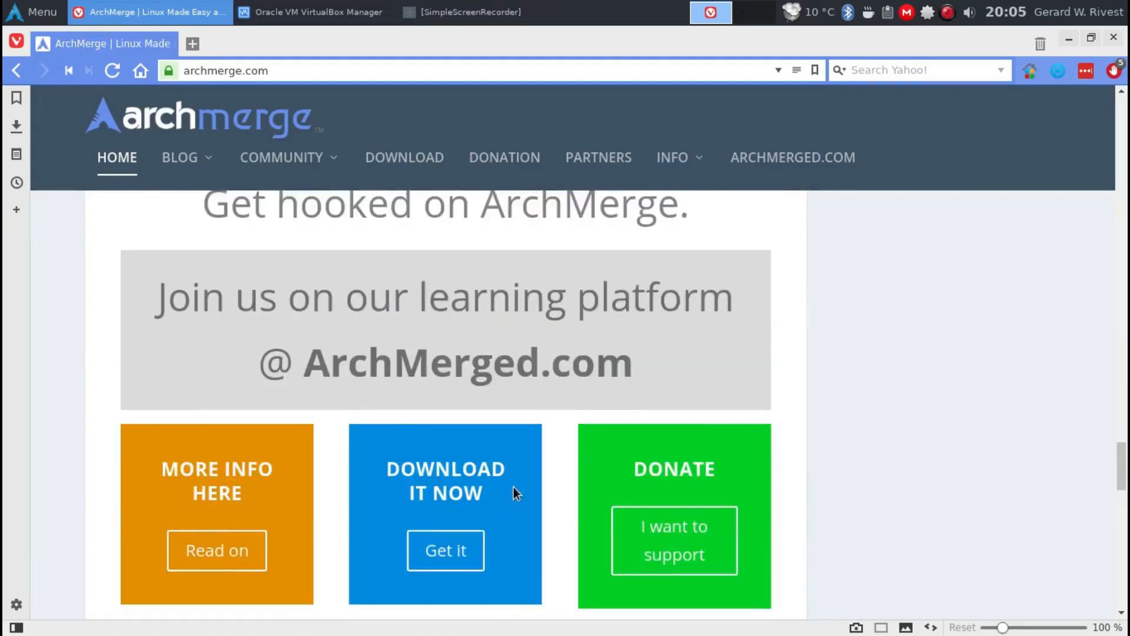
scroll(down, 3)
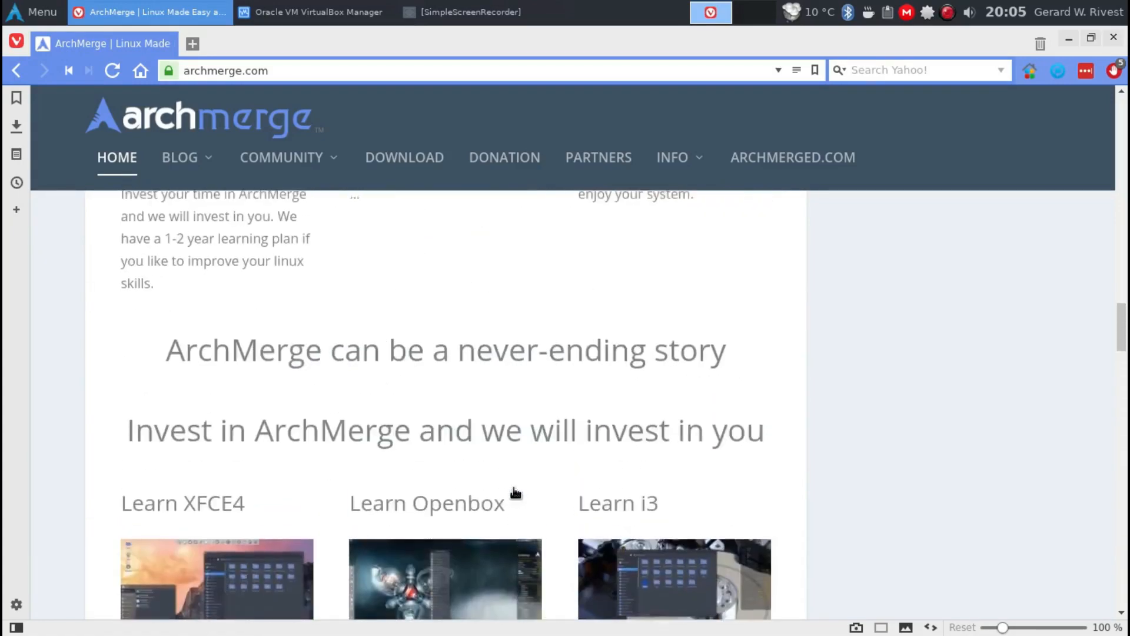
scroll(down, 3)
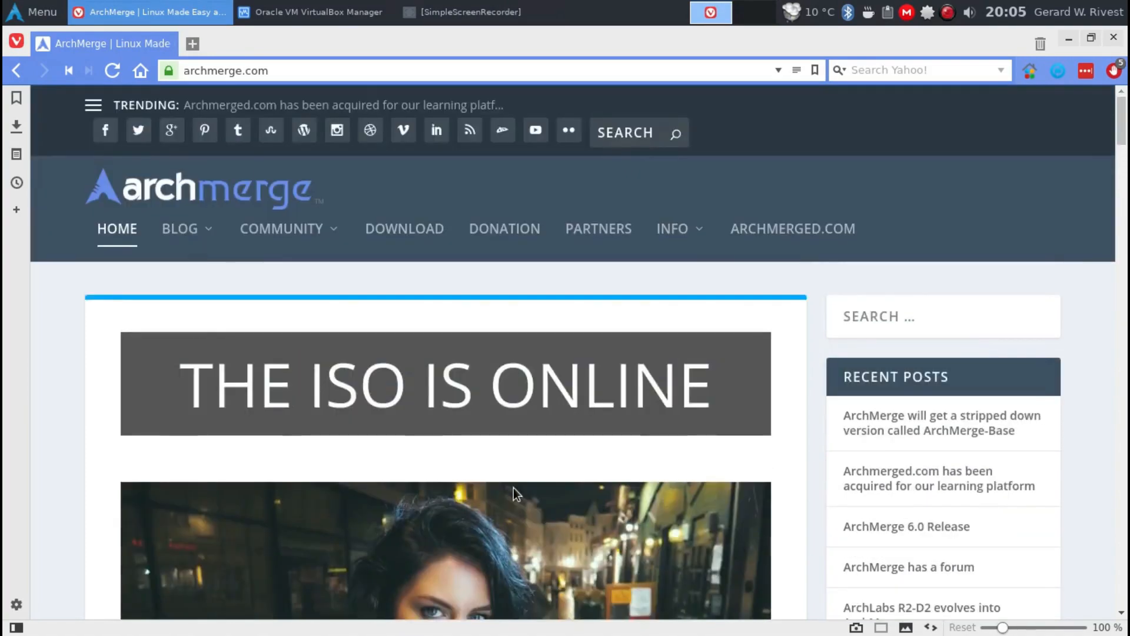
mouse_move(621, 476)
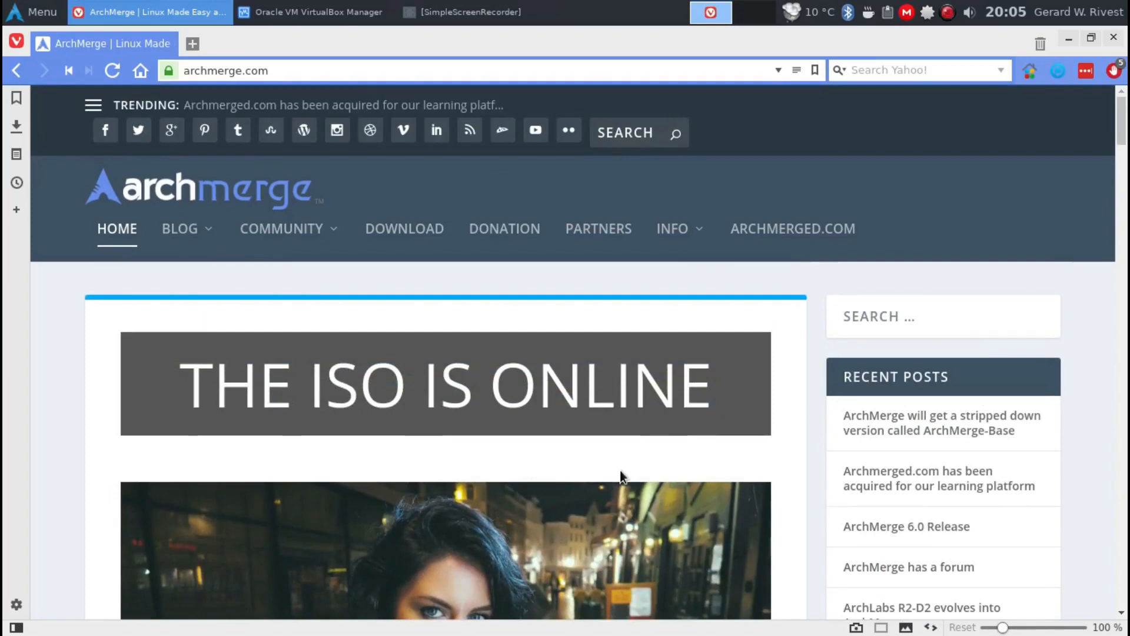
mouse_move(408, 350)
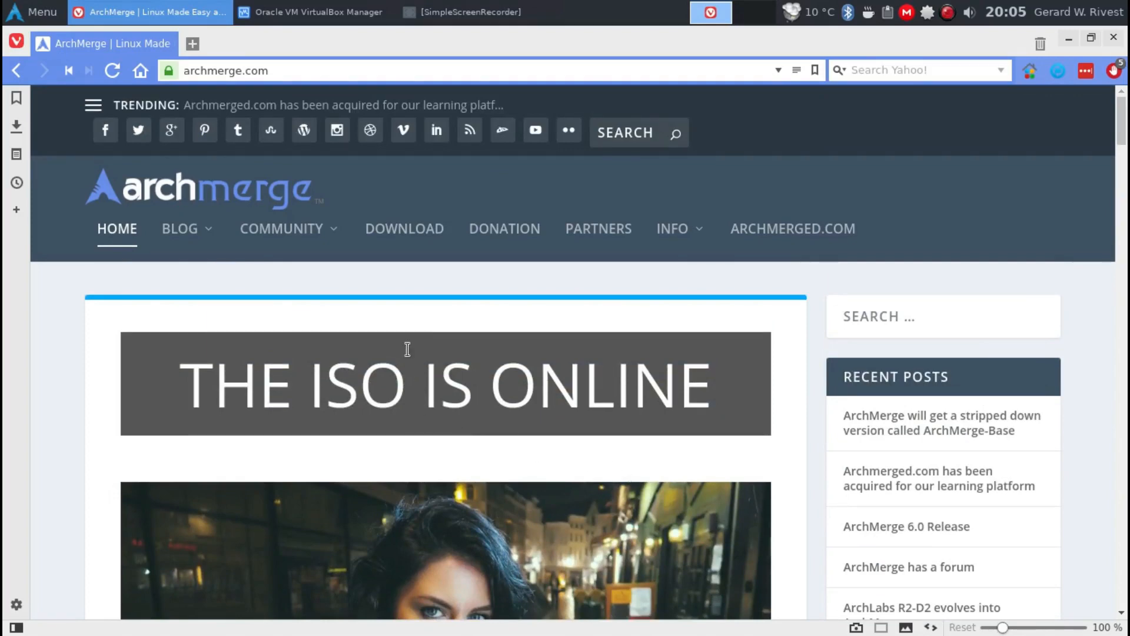
- Open ArchMerge's Download page and bring the SourceForge Download Now link into view
click(404, 229)
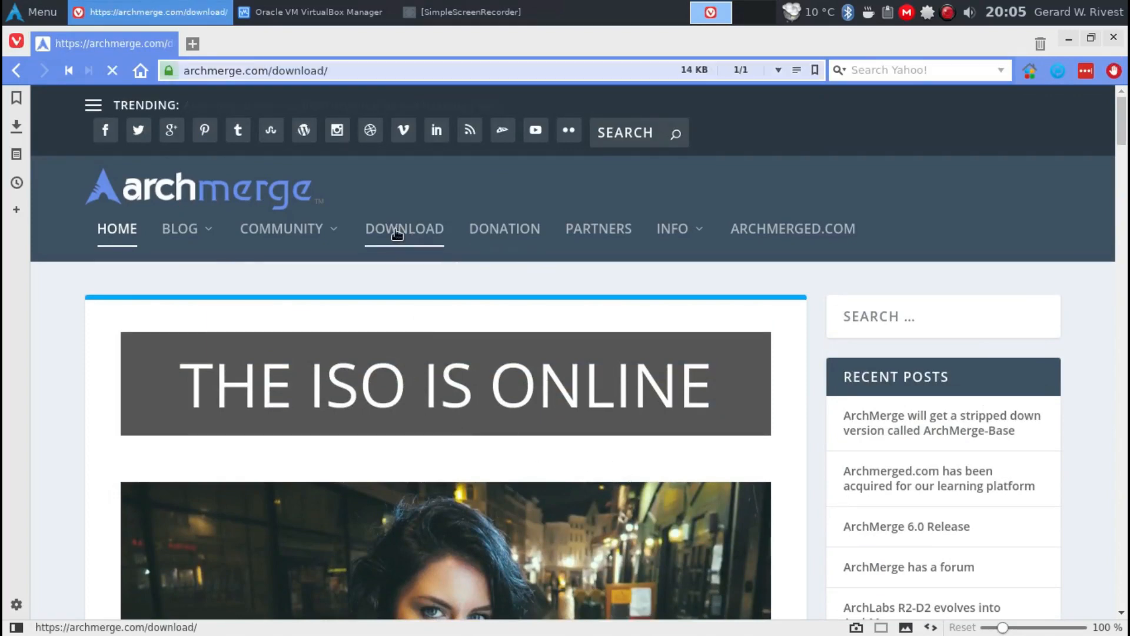
click(404, 228)
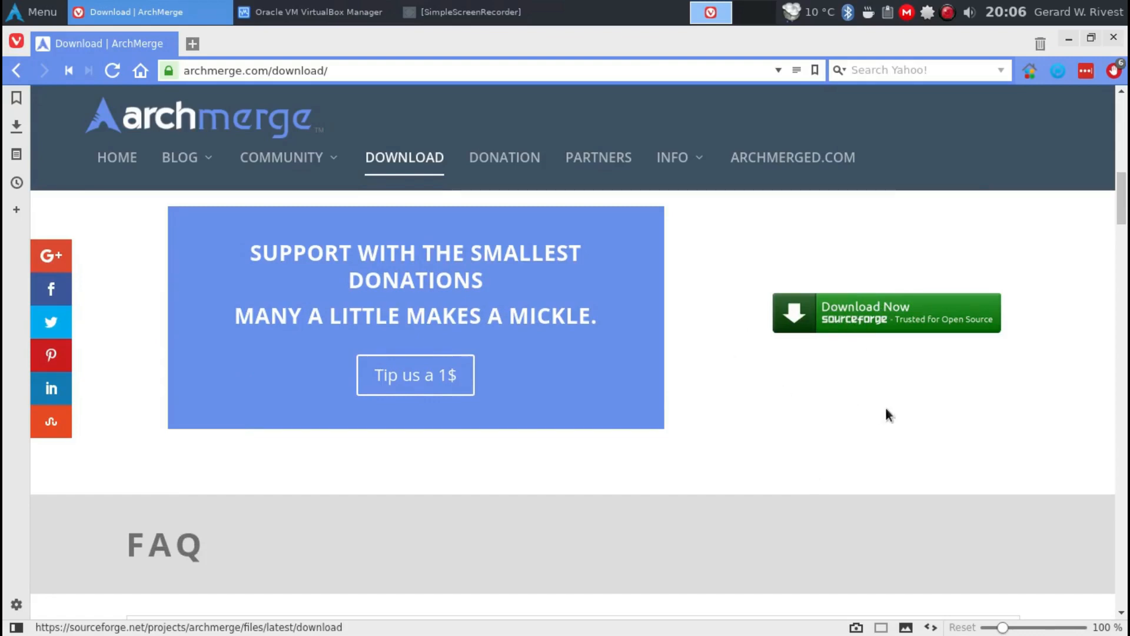
mouse_move(942, 416)
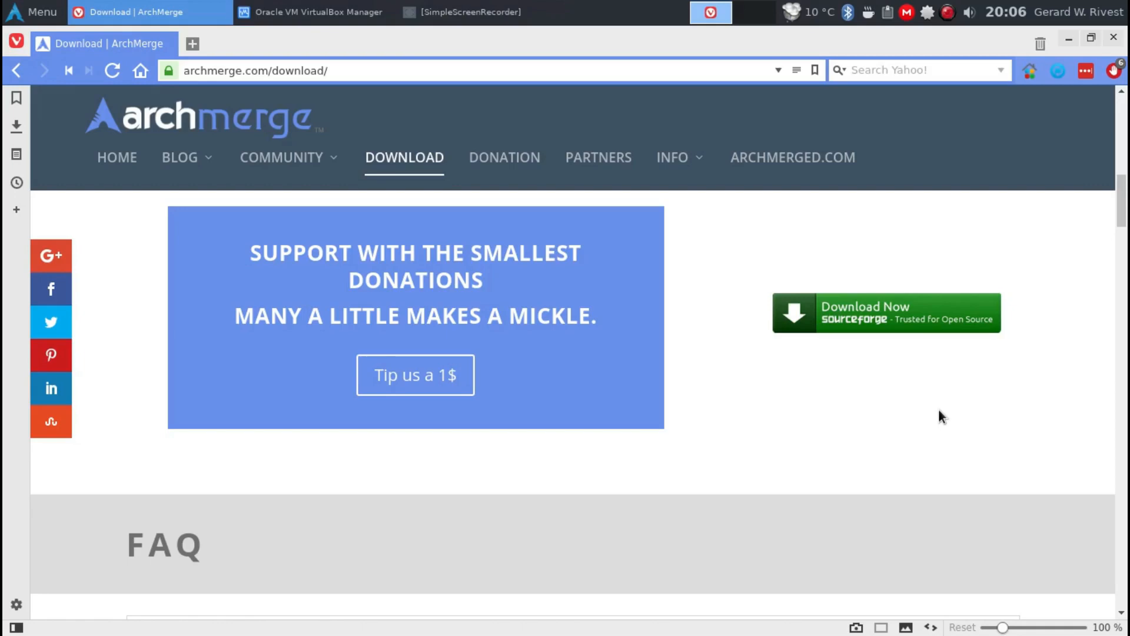
mouse_move(831, 411)
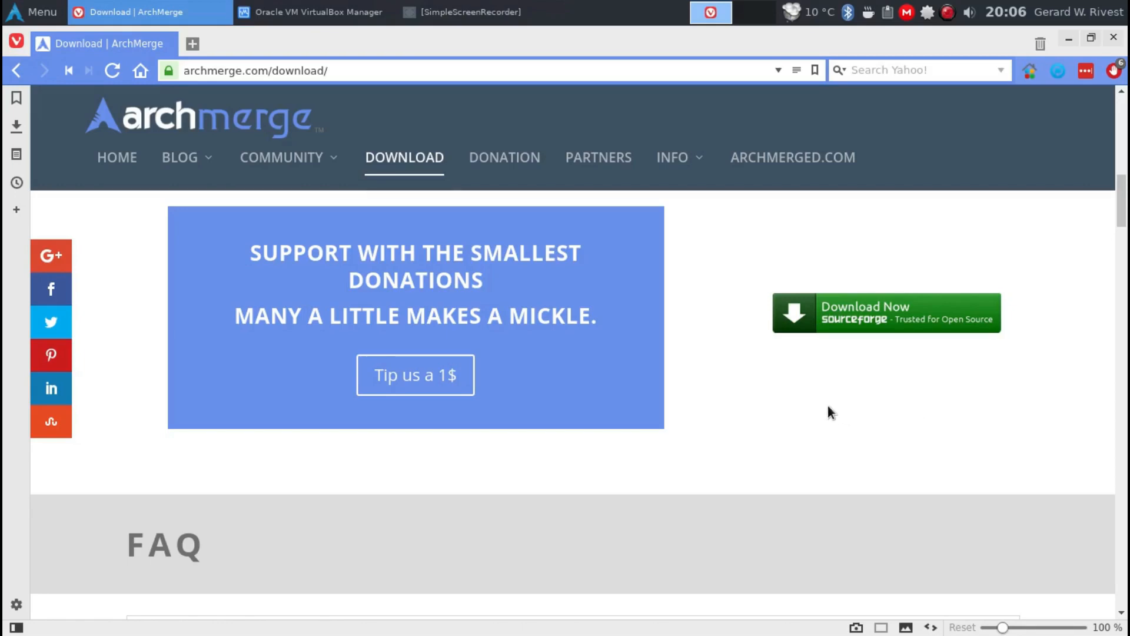
mouse_move(749, 344)
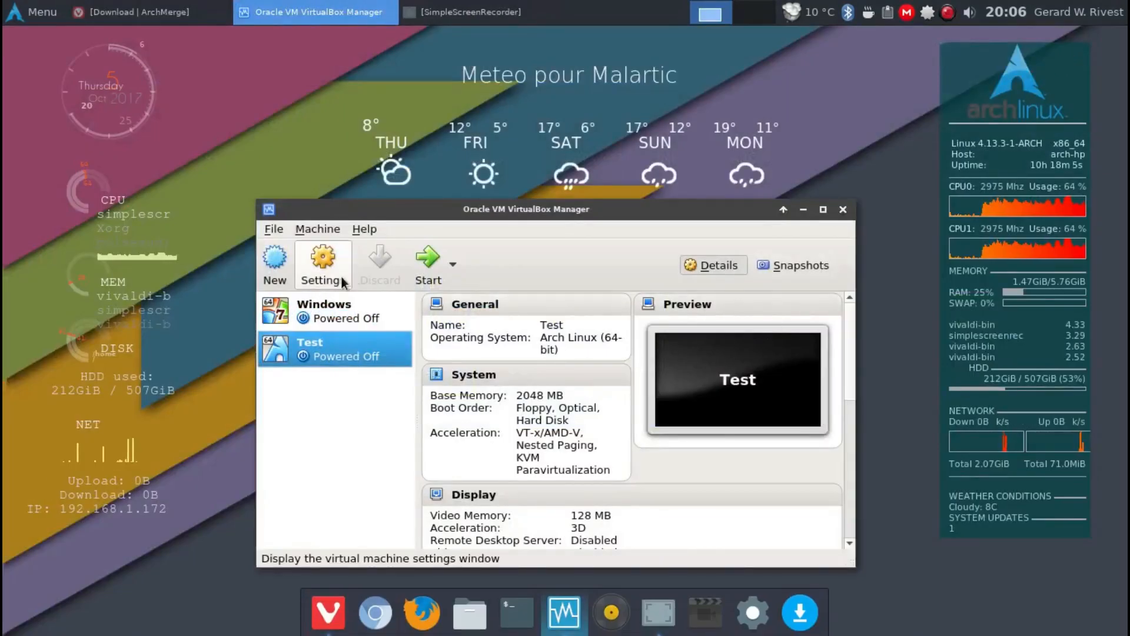
- Start the Test VM and accept switching it to full-screen mode
click(428, 263)
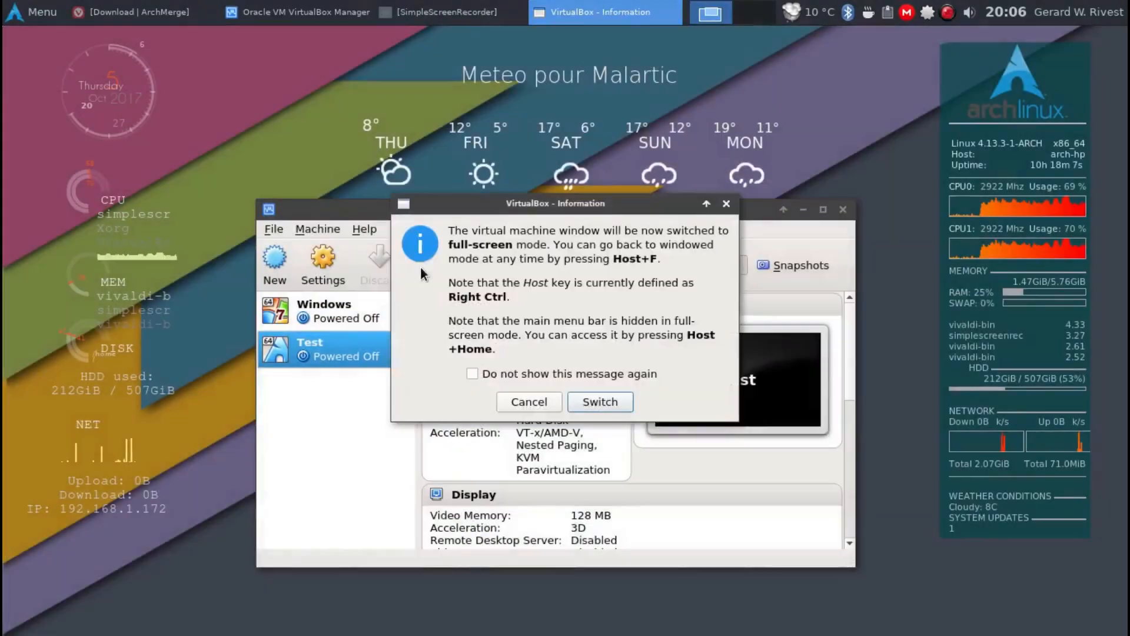
click(599, 401)
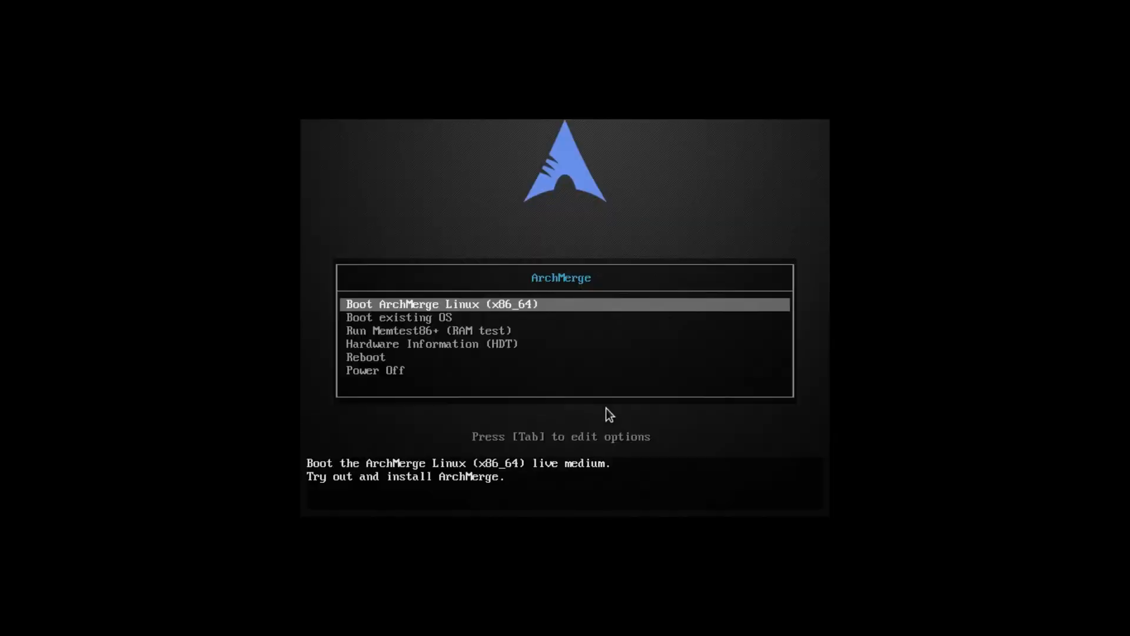
mouse_move(601, 404)
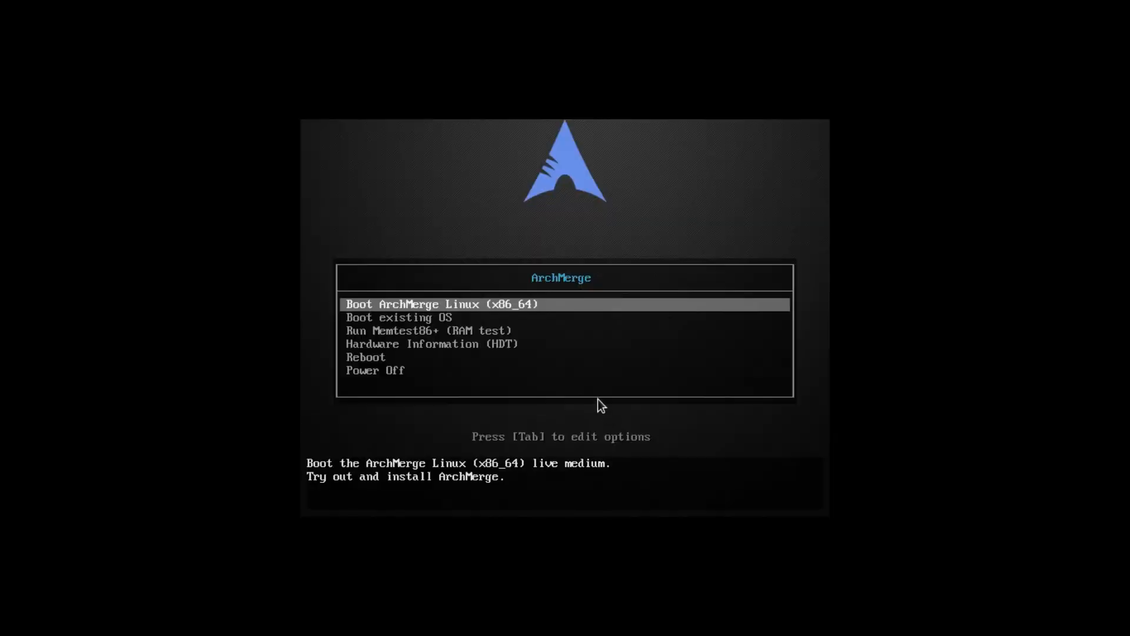
- Browse the boot menu entries, then boot 'Boot ArchMerge Linux (x86_64)'
key(Down)
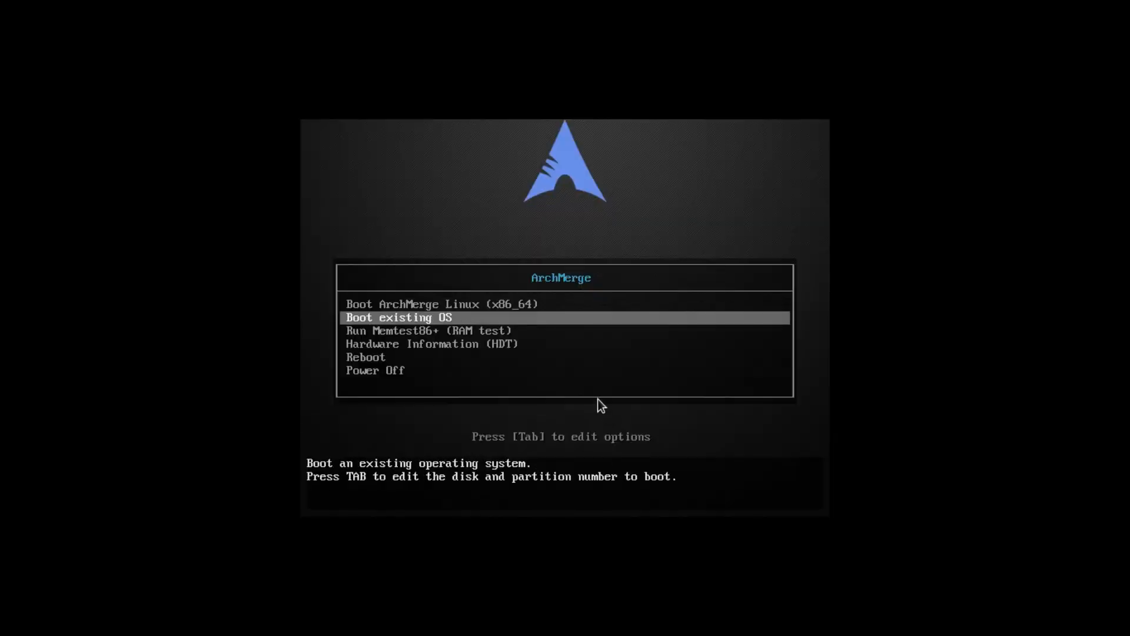
key(Down)
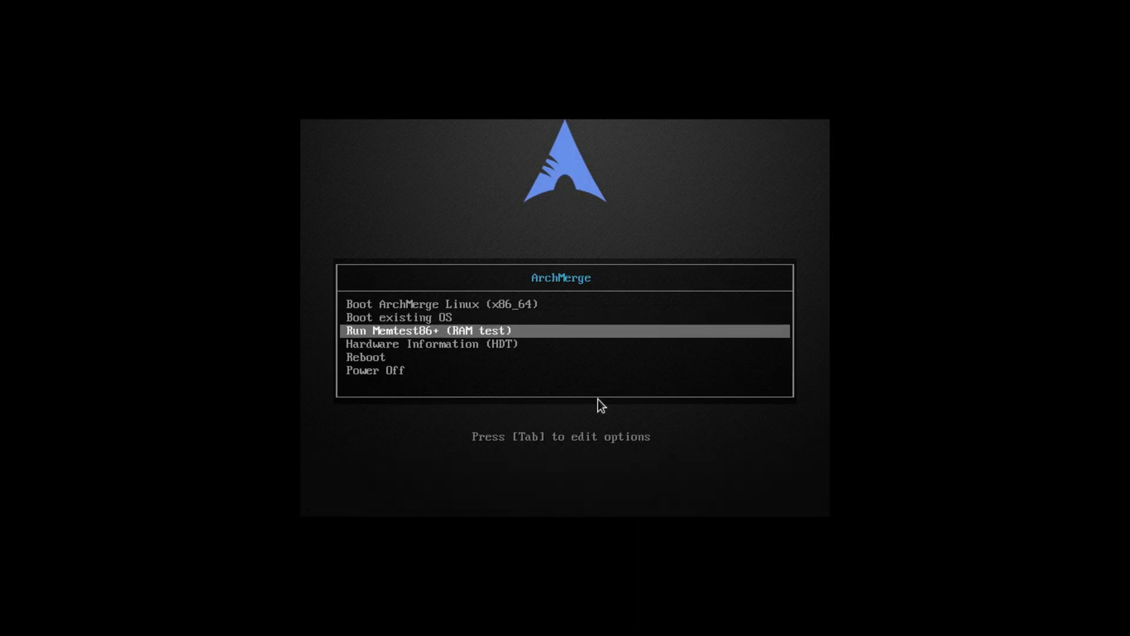
key(Down)
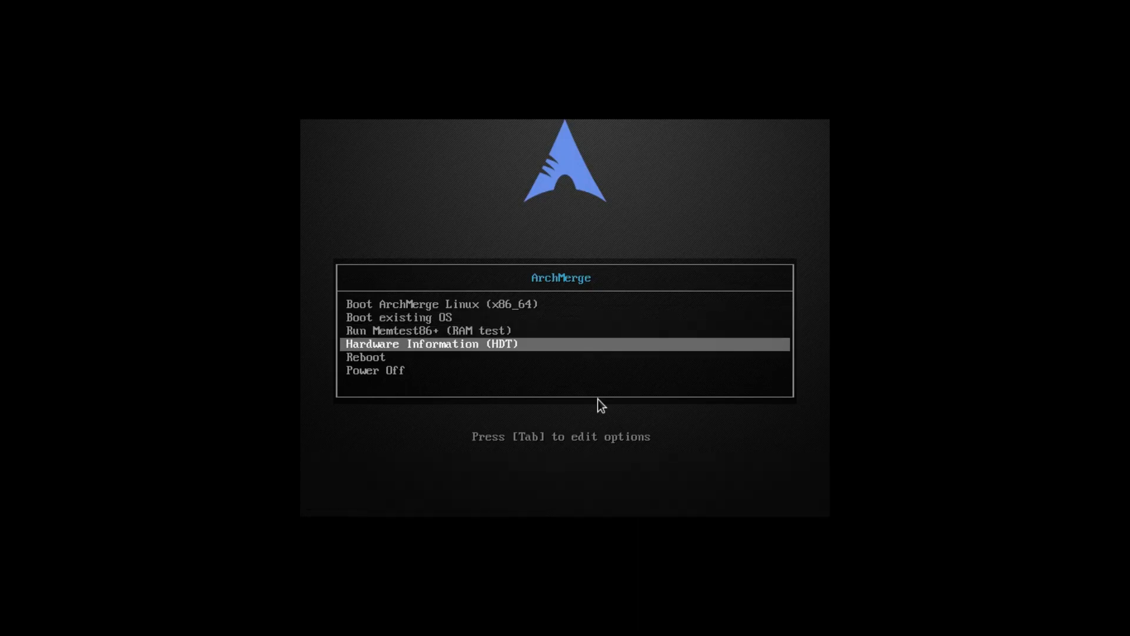
key(Up)
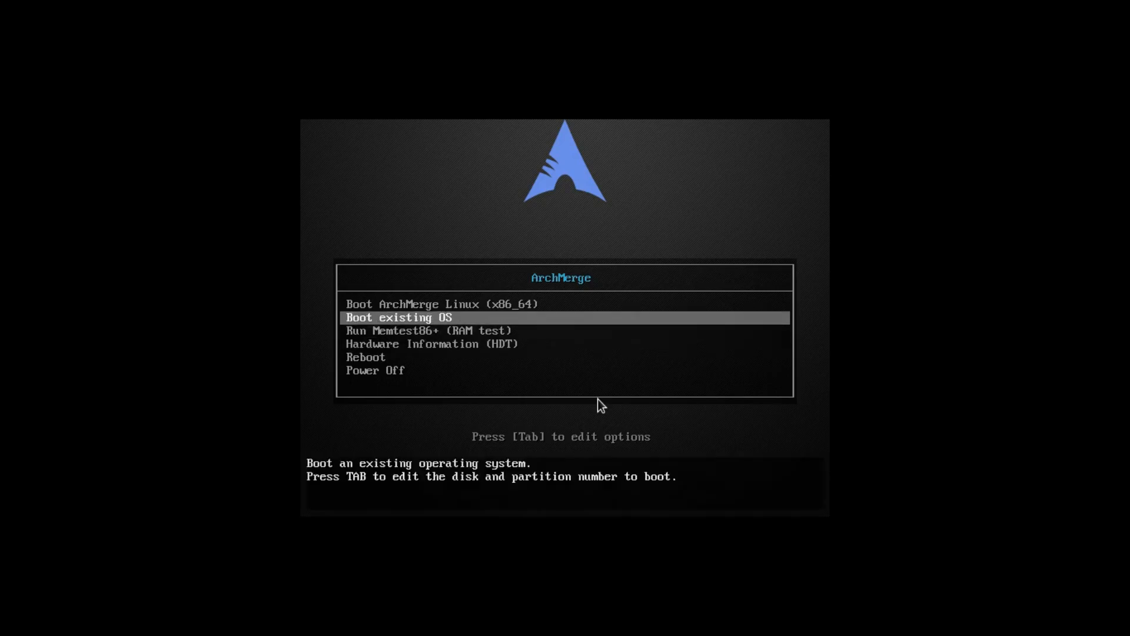
key(Up)
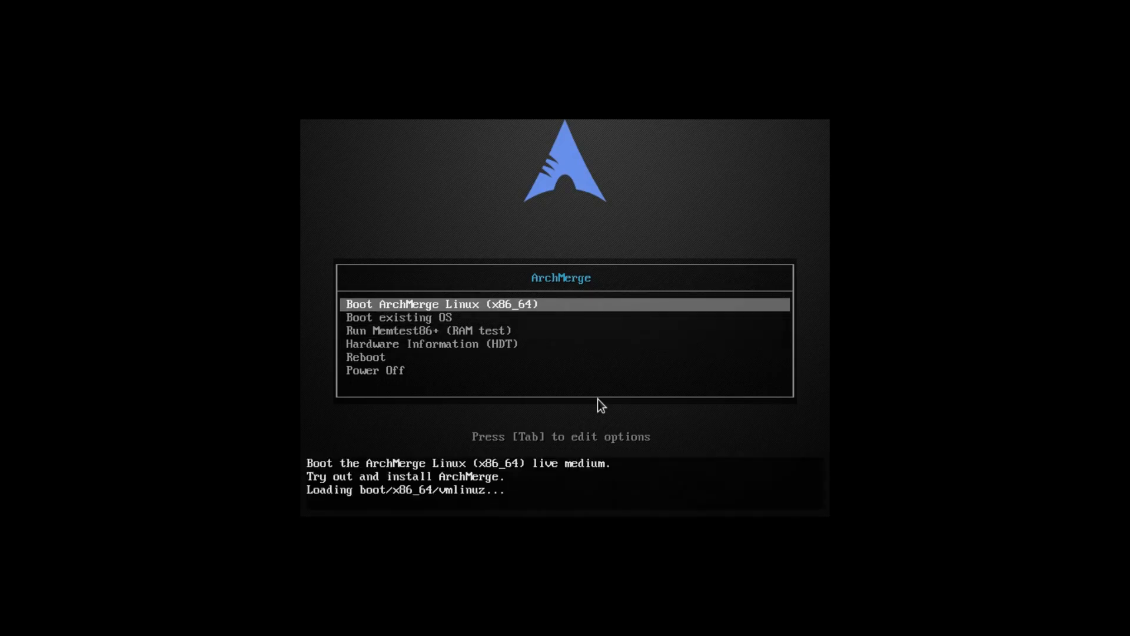
key(enter)
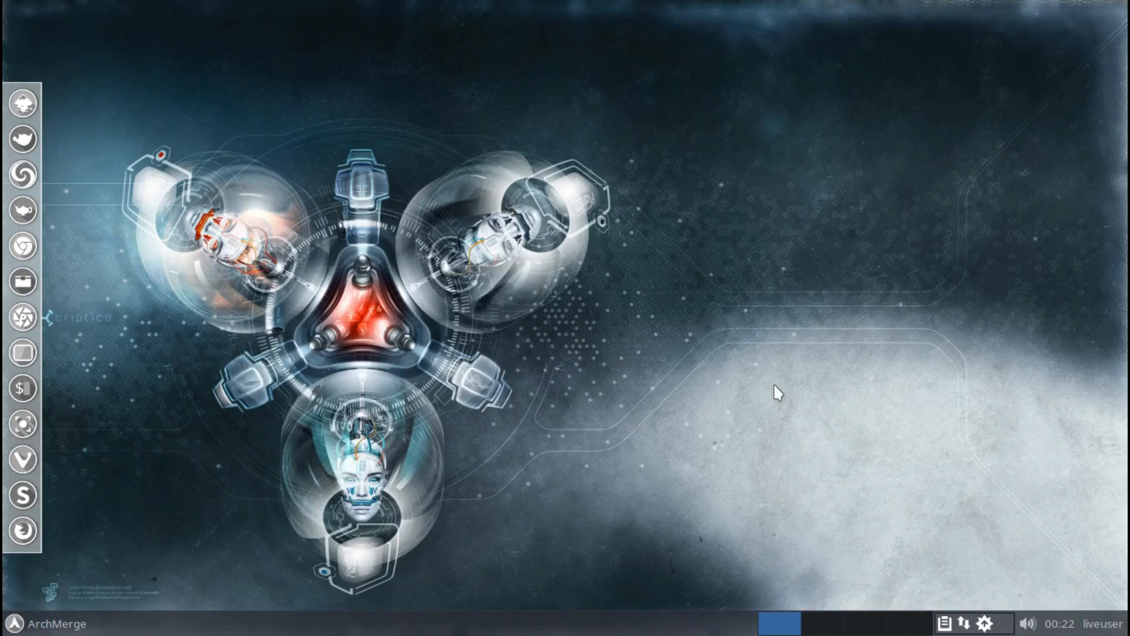
mouse_move(442, 527)
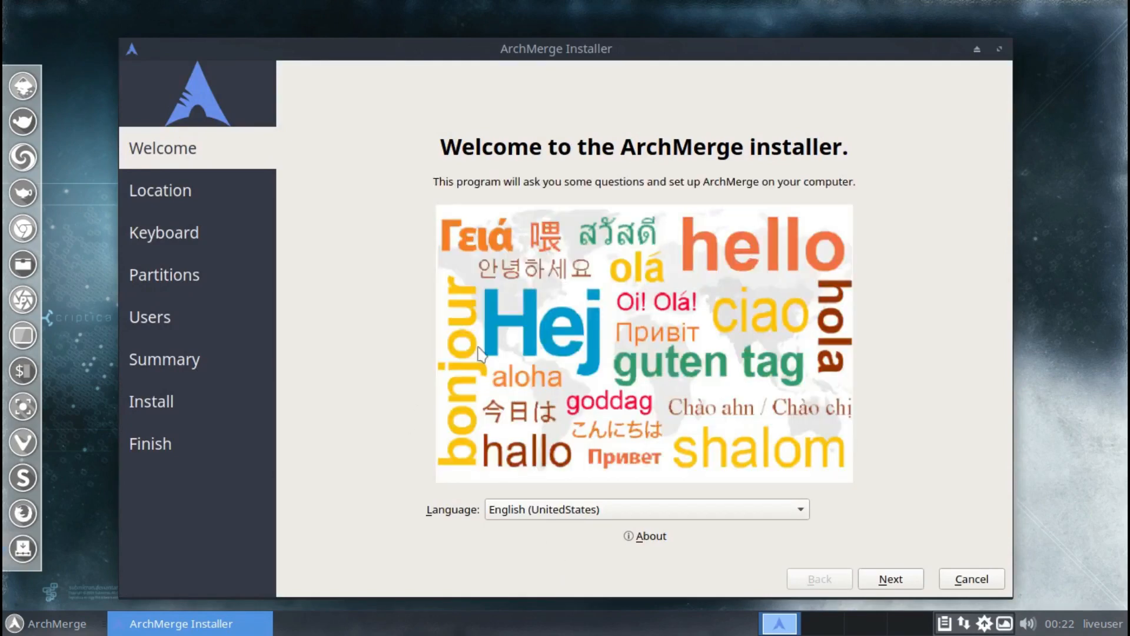
mouse_move(525, 63)
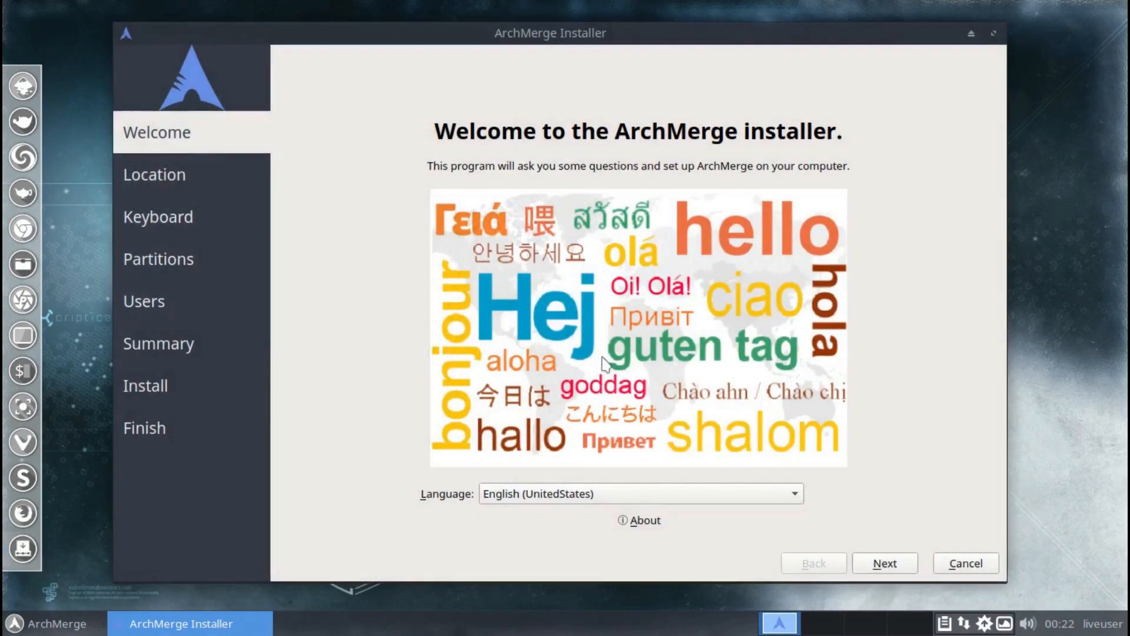
mouse_move(872, 562)
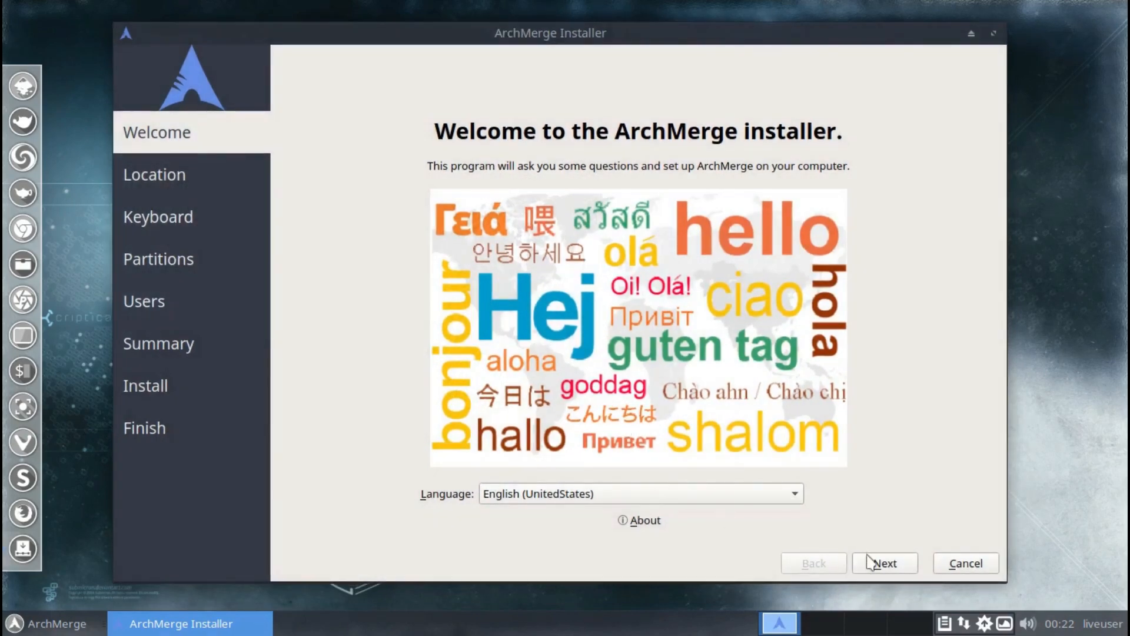
mouse_move(874, 568)
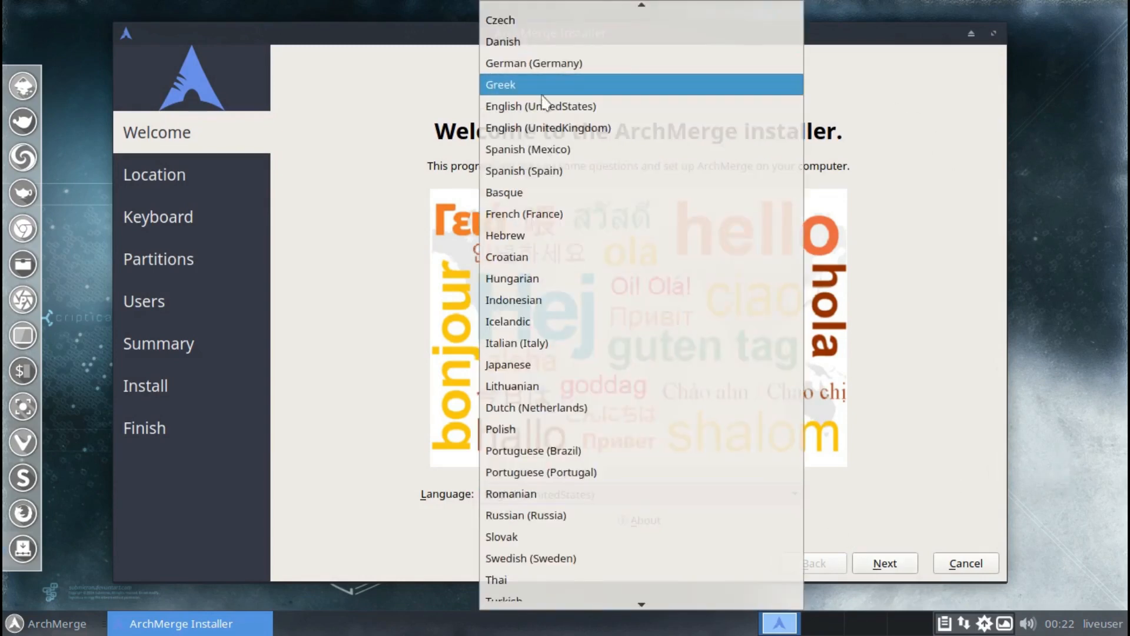
- Keep English (UnitedStates) as the installer language and continue to Location
click(539, 106)
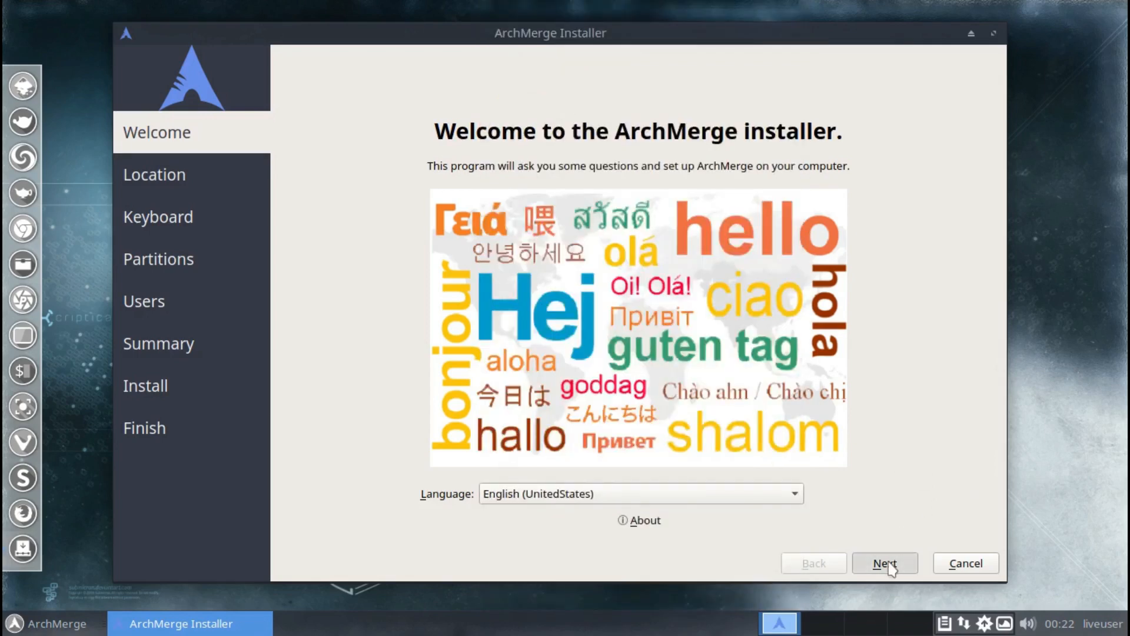
click(883, 563)
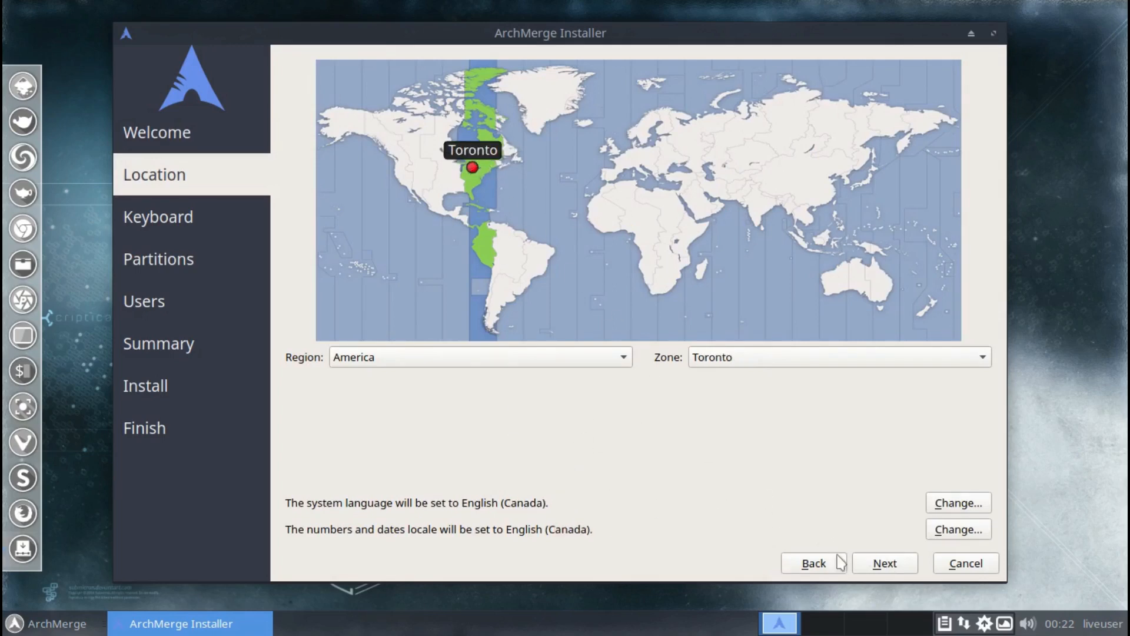
- Accept America/Toronto, choose the English (US) keyboard layout, and continue to Partitions
click(884, 563)
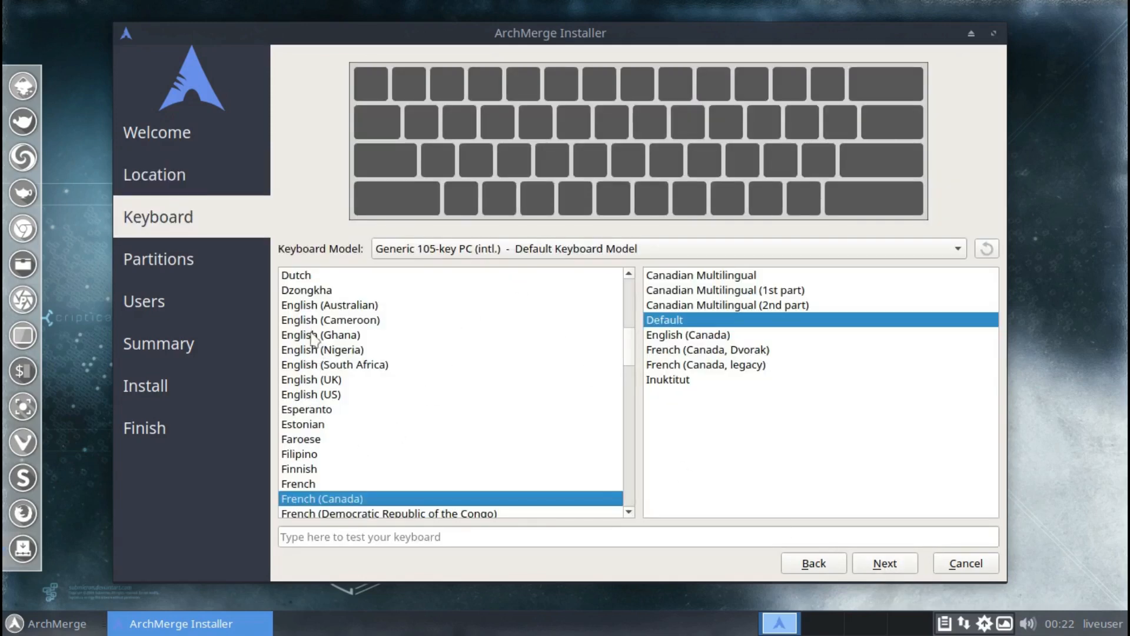
click(310, 394)
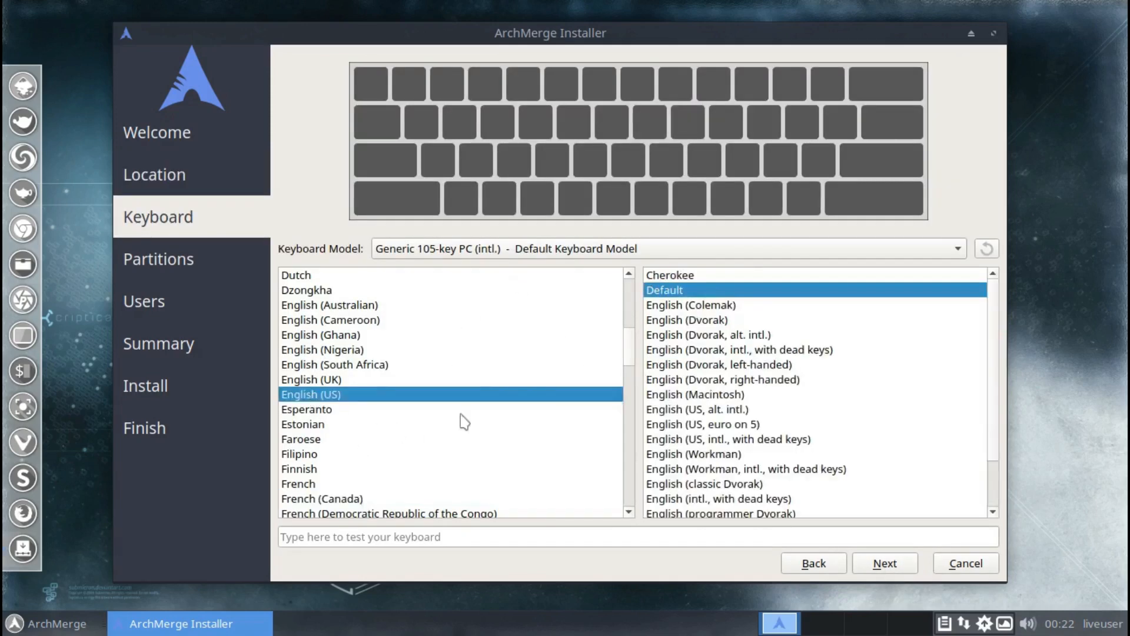
mouse_move(876, 619)
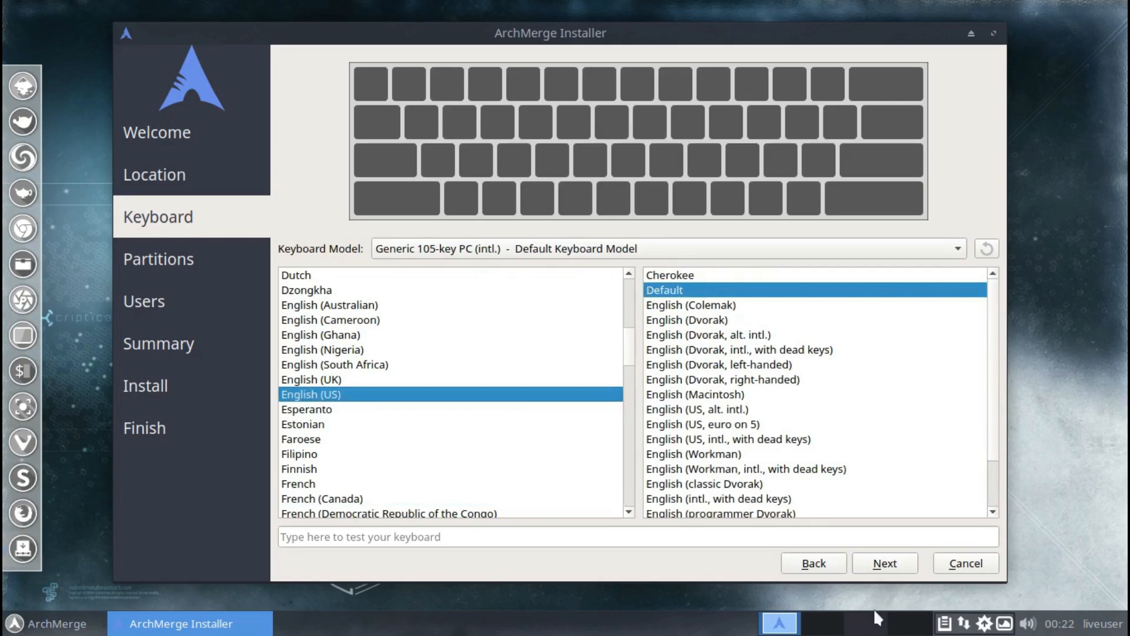
scroll(down, 3)
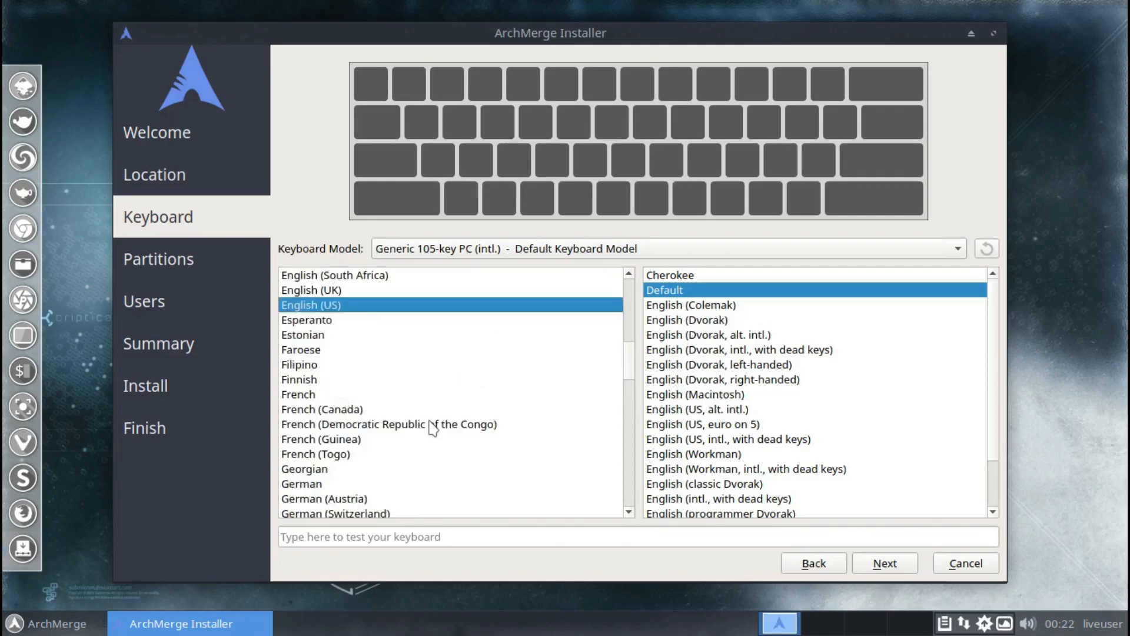
click(884, 563)
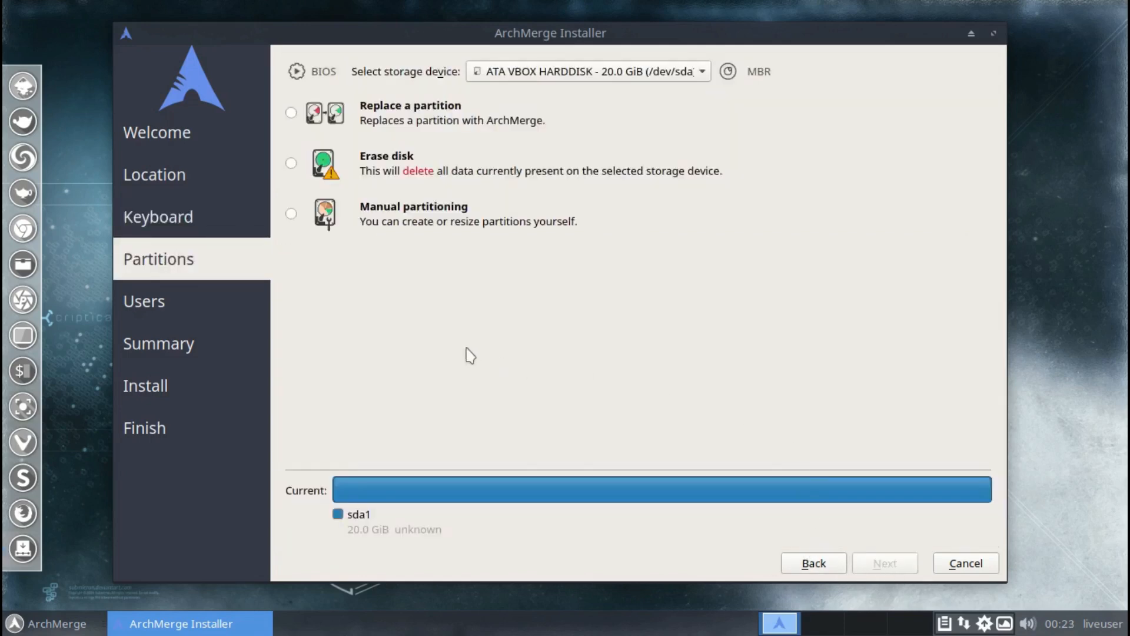
mouse_move(469, 288)
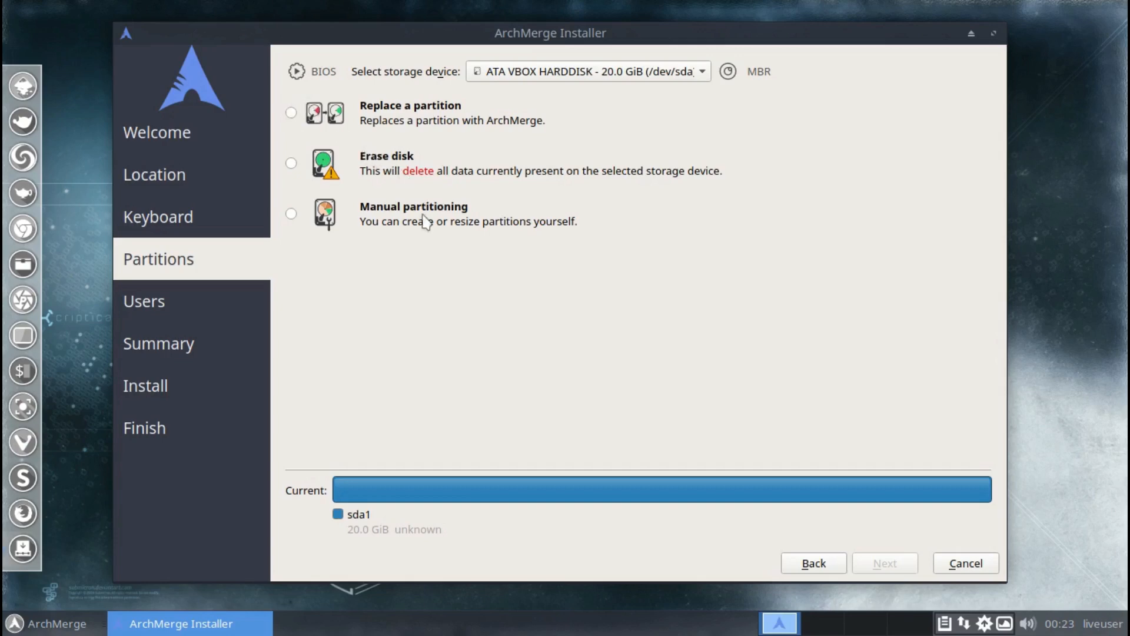
mouse_move(496, 225)
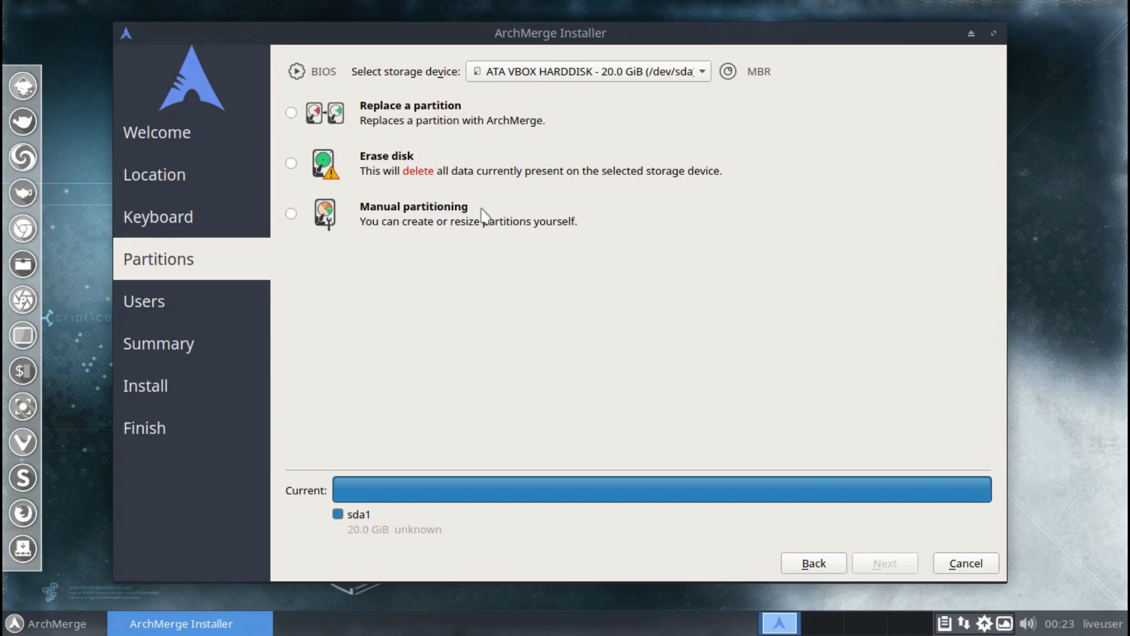
mouse_move(315, 199)
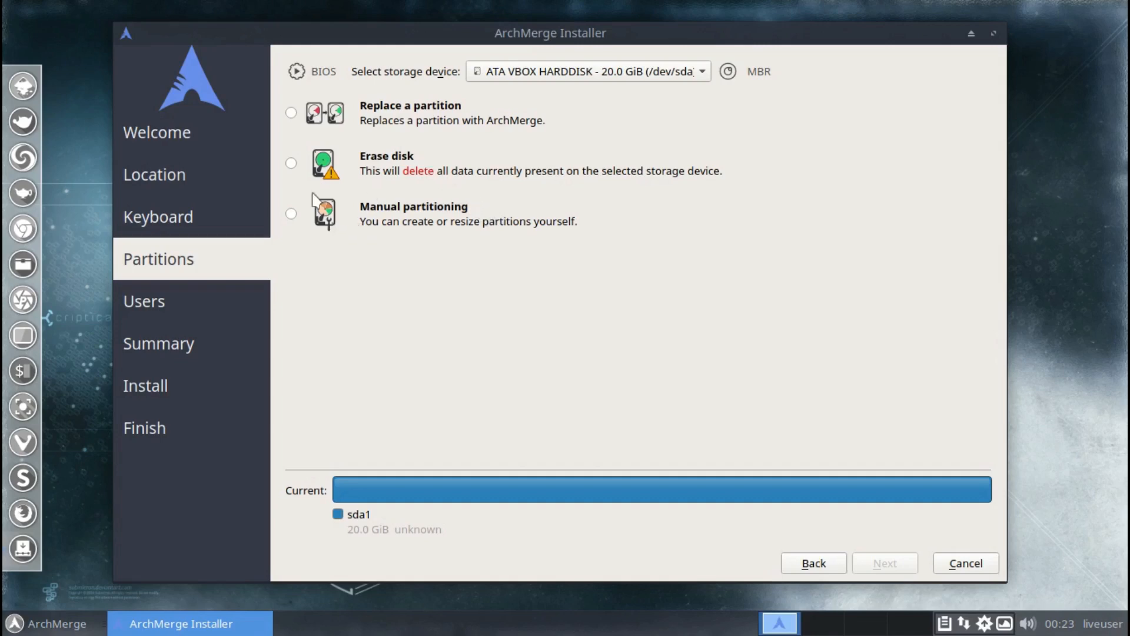
- Choose 'Replace a partition' and select sda1 to become a 20 GiB ext4 ArchMerge partition
click(291, 112)
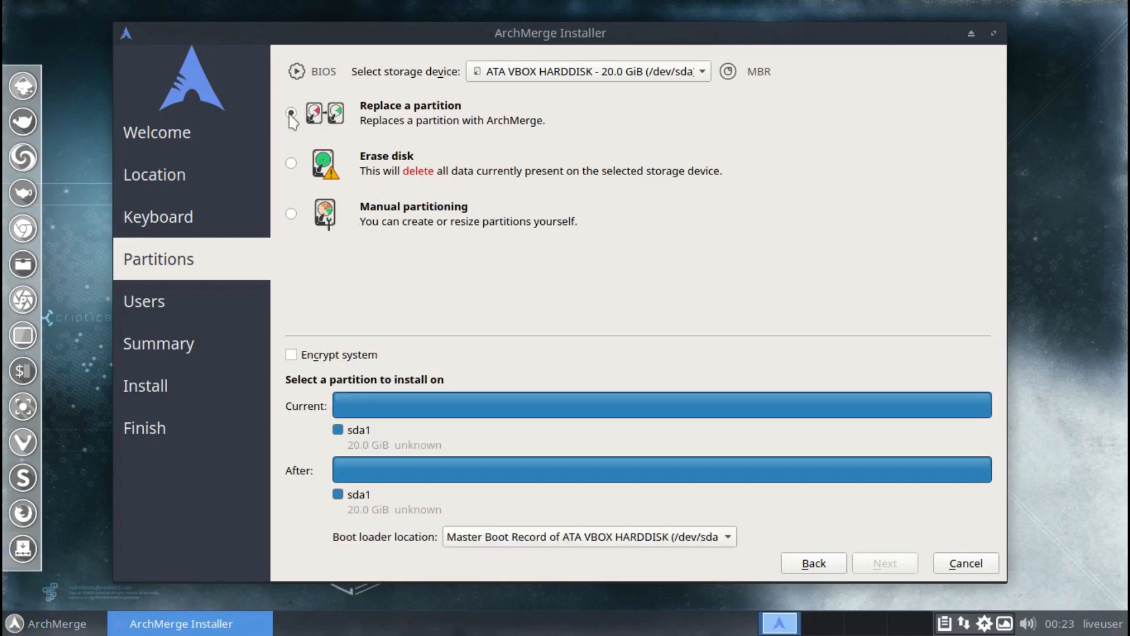
click(290, 113)
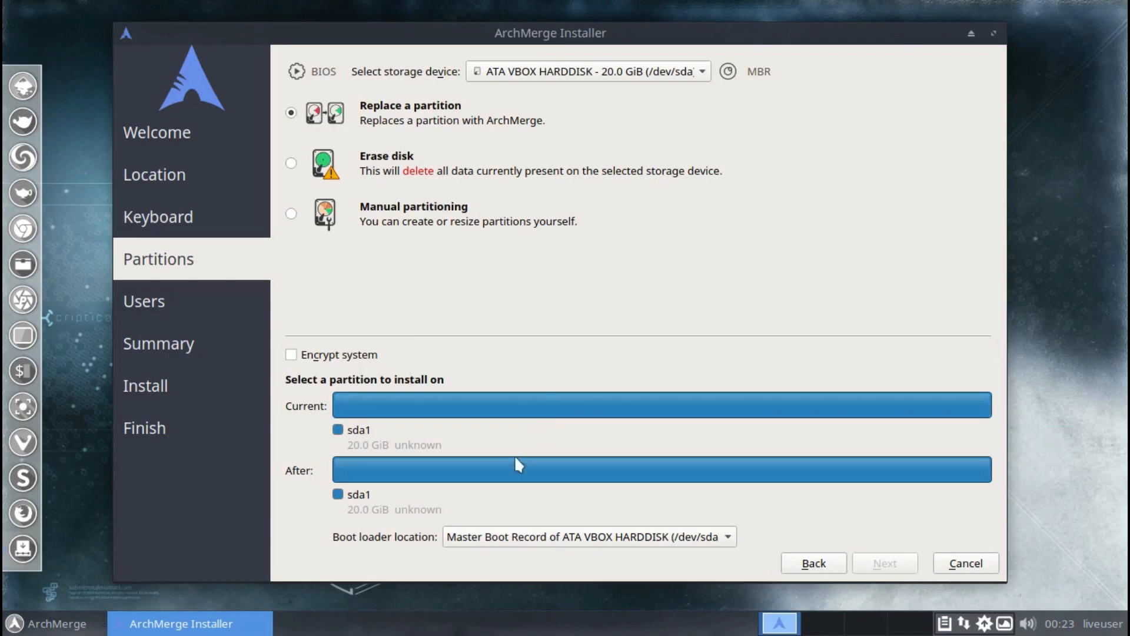
mouse_move(633, 549)
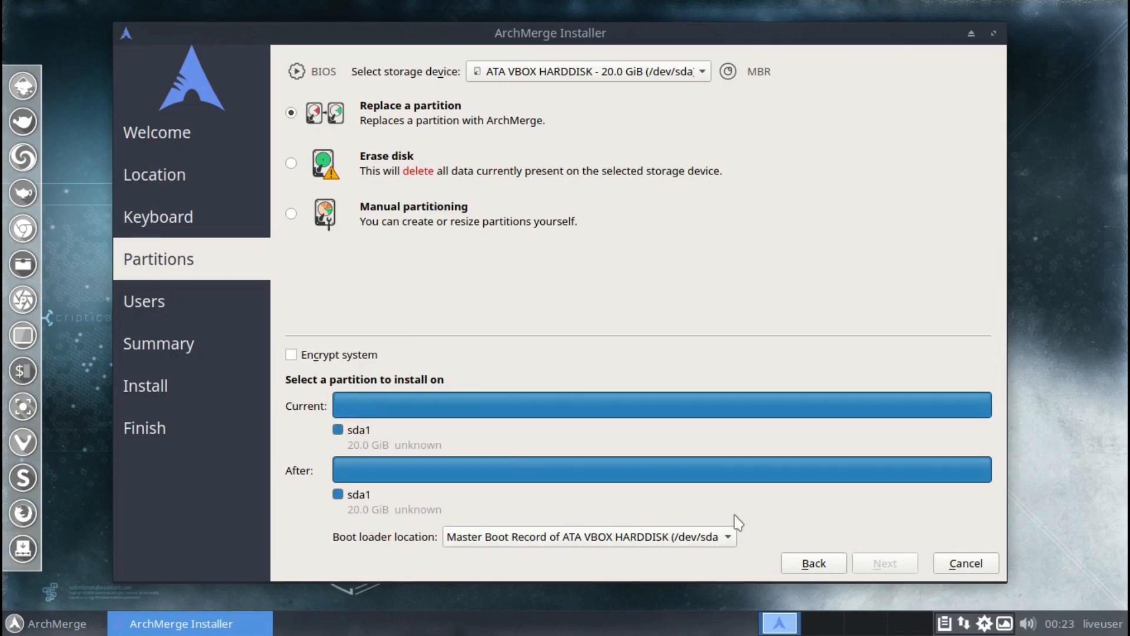
mouse_move(330, 389)
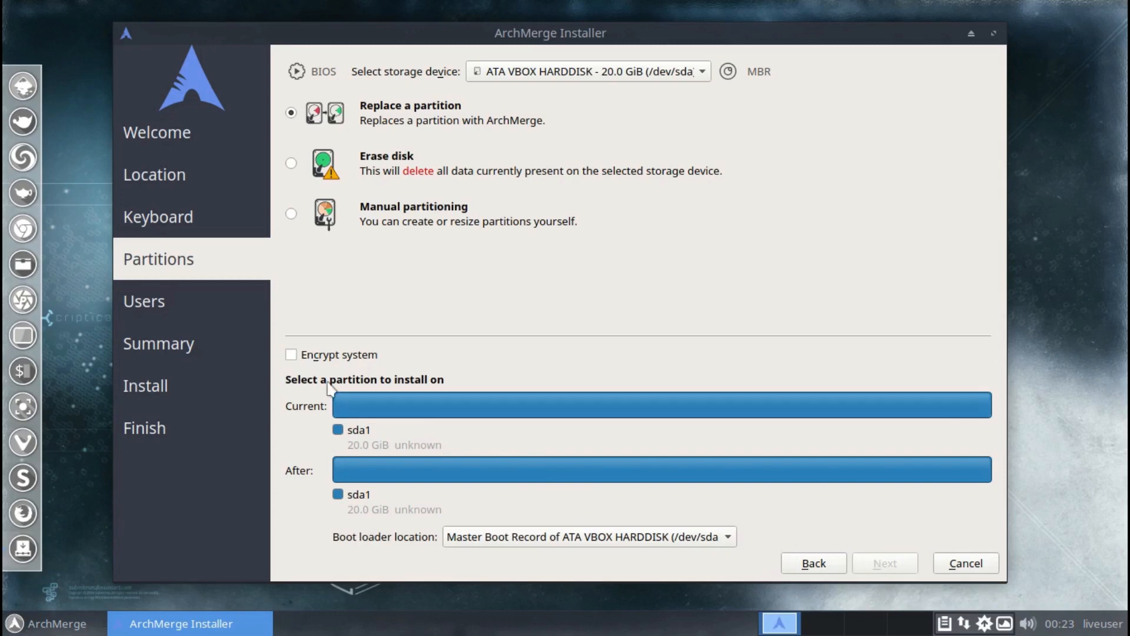
click(357, 430)
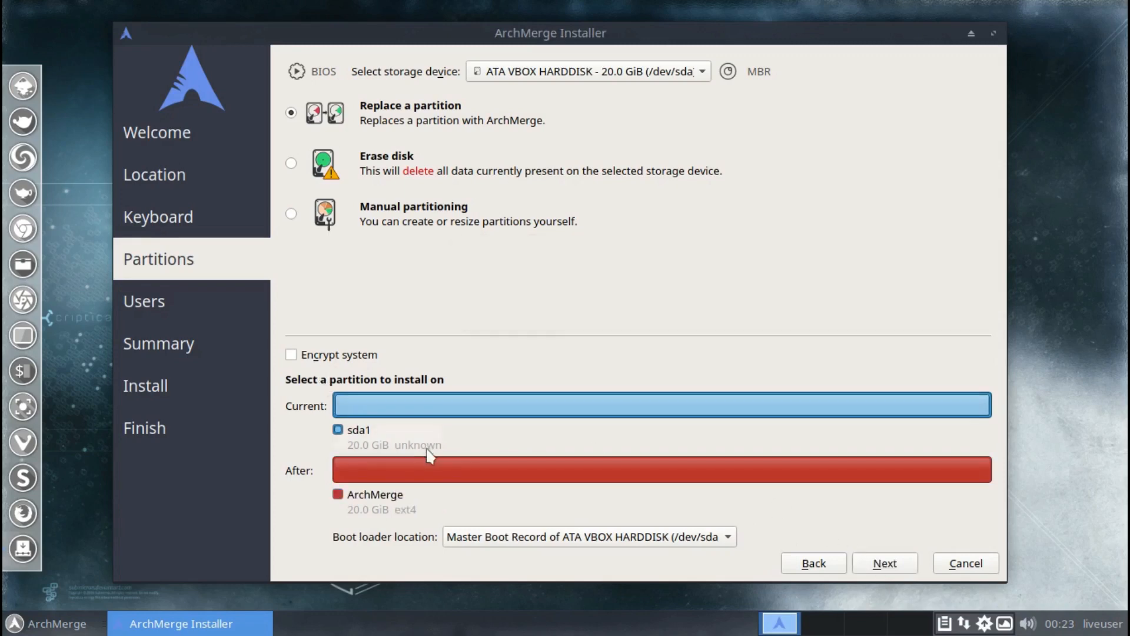
mouse_move(771, 495)
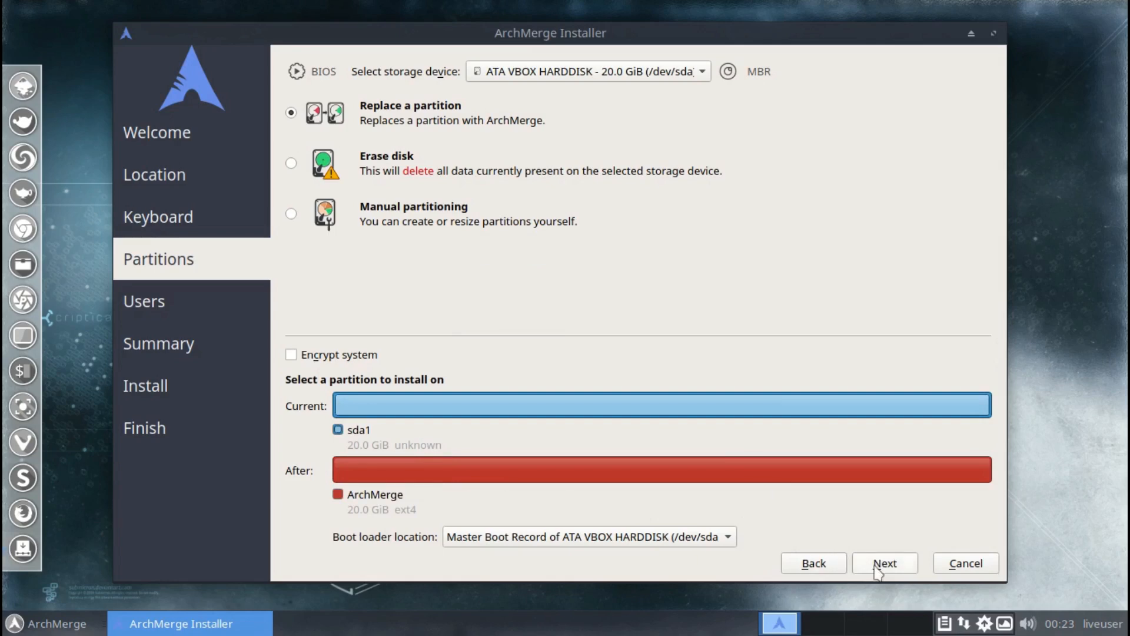
- On the Users step, enter the full name 'Archmerge'
click(884, 562)
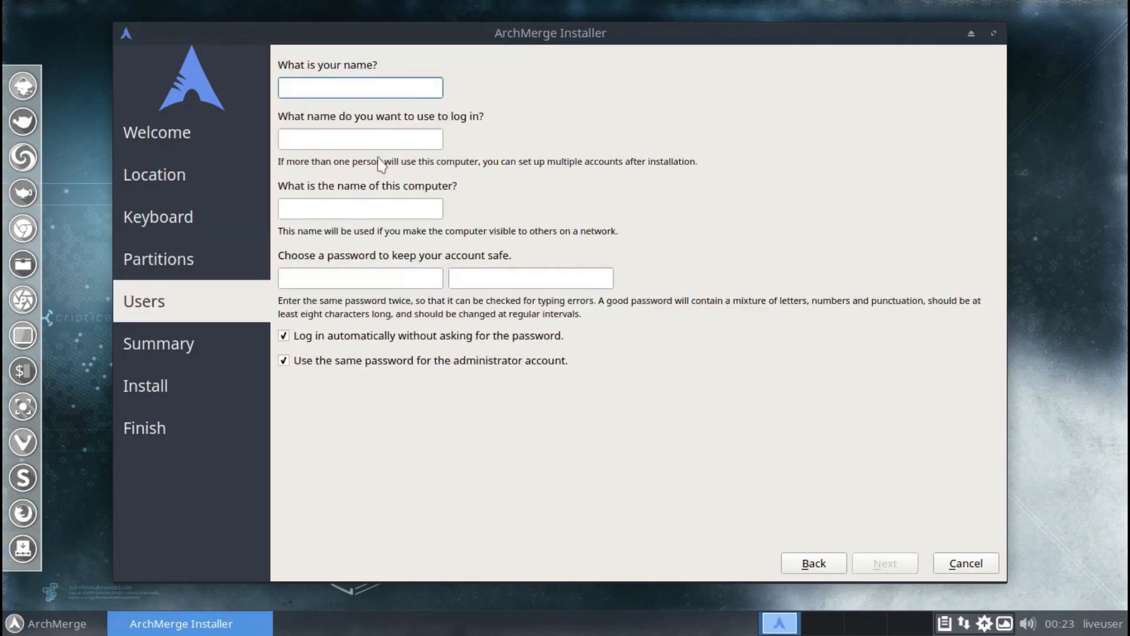
click(360, 87)
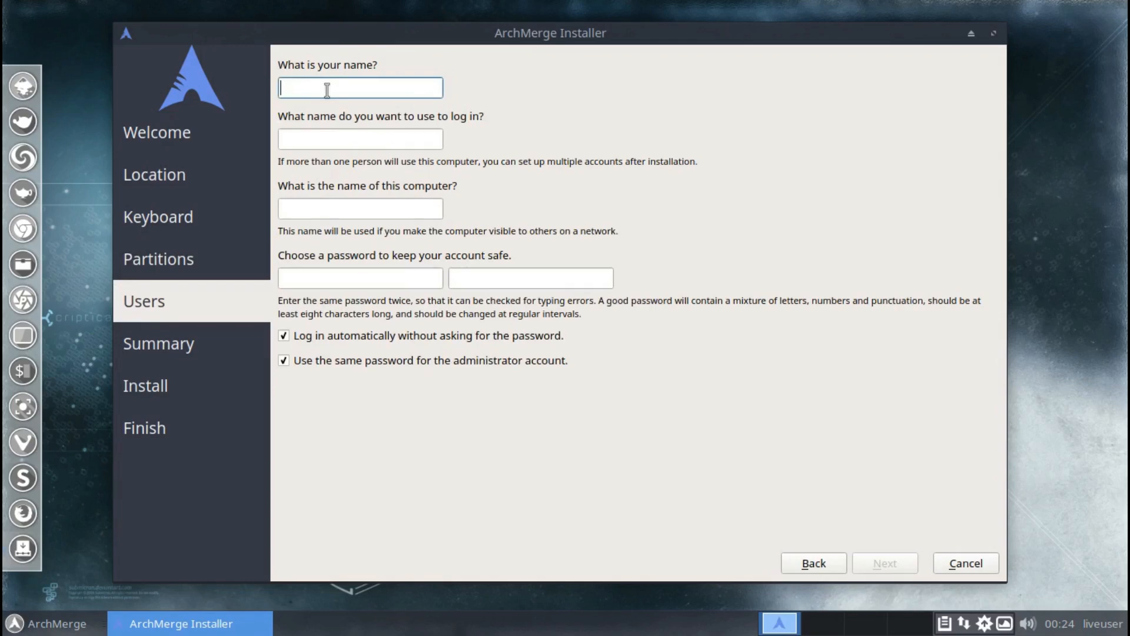
text(Arch)
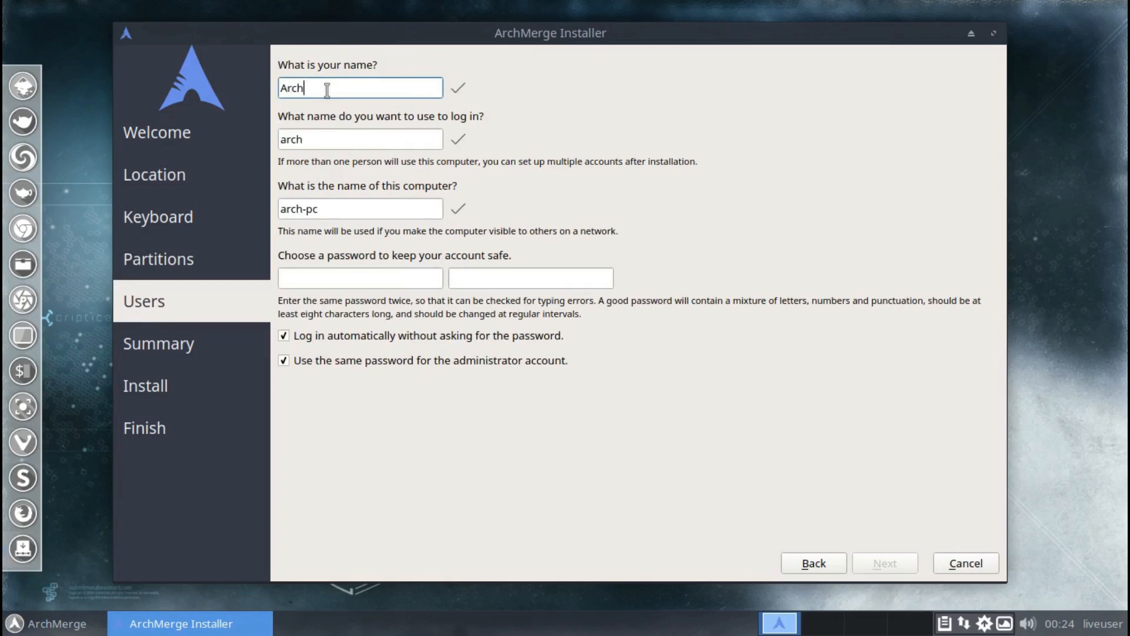
text(merge)
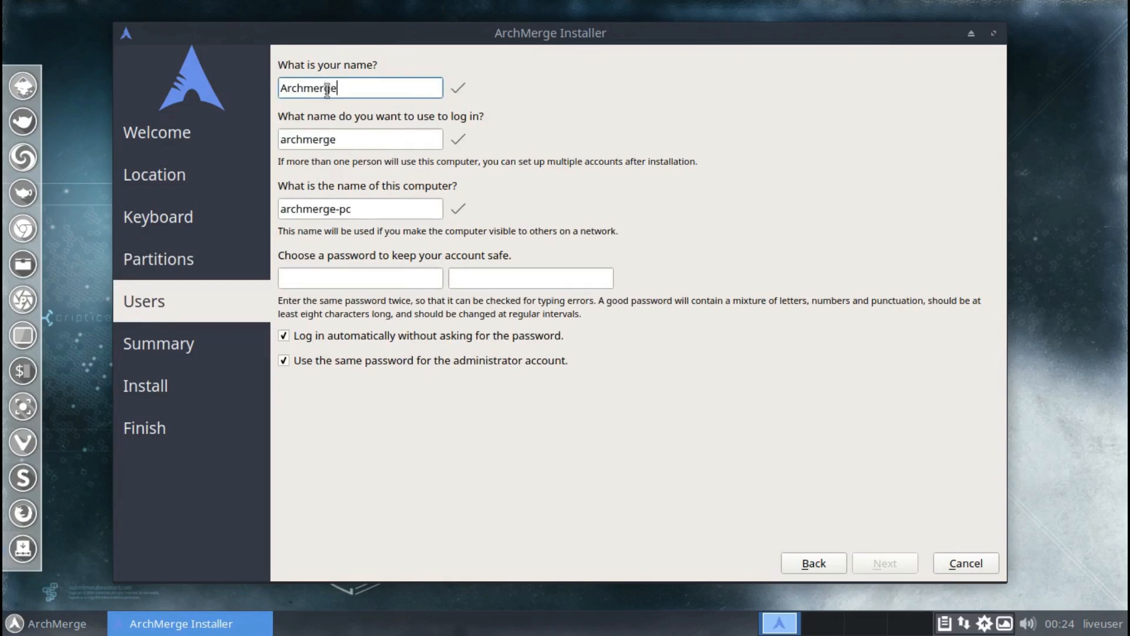
mouse_move(359, 135)
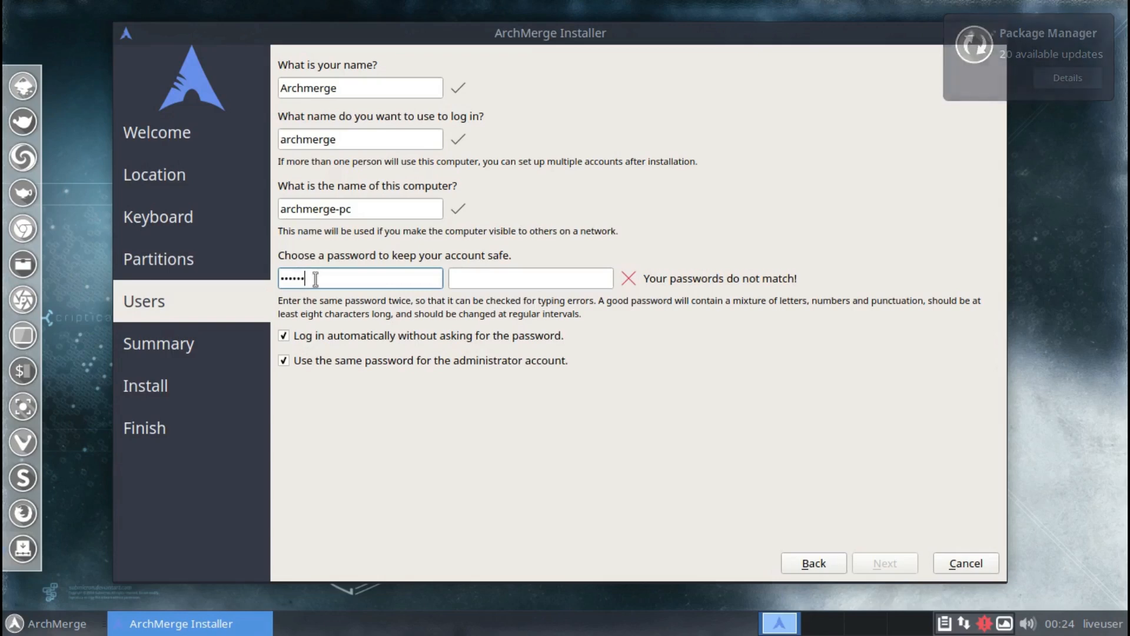
- Enter and confirm the password, untick automatic login, and continue to the Summary
text(•)
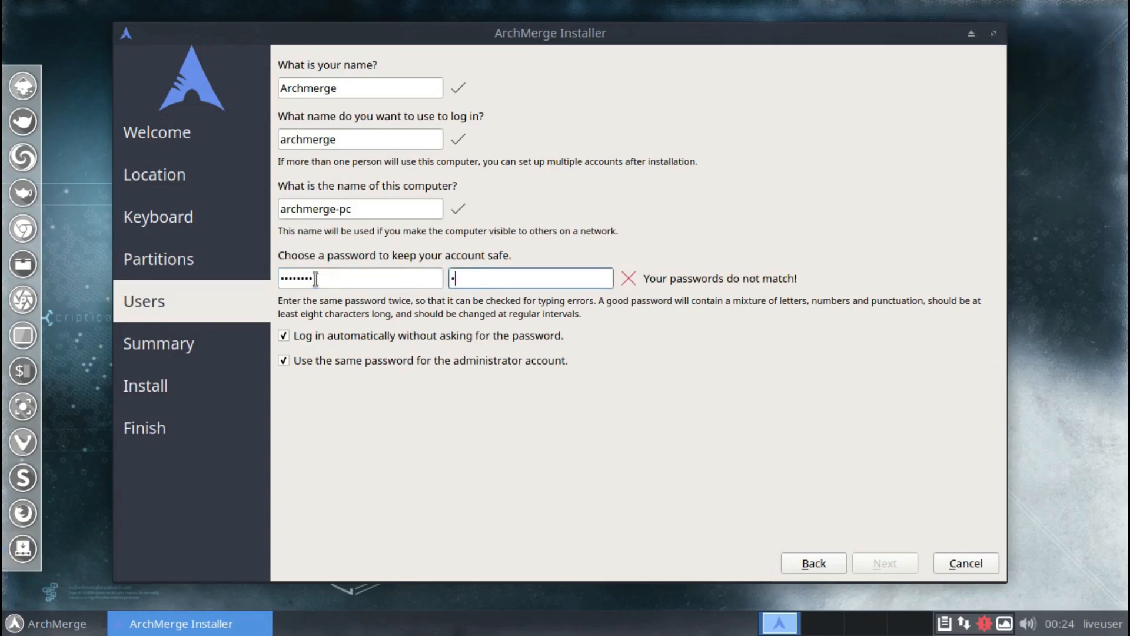
text(•••)
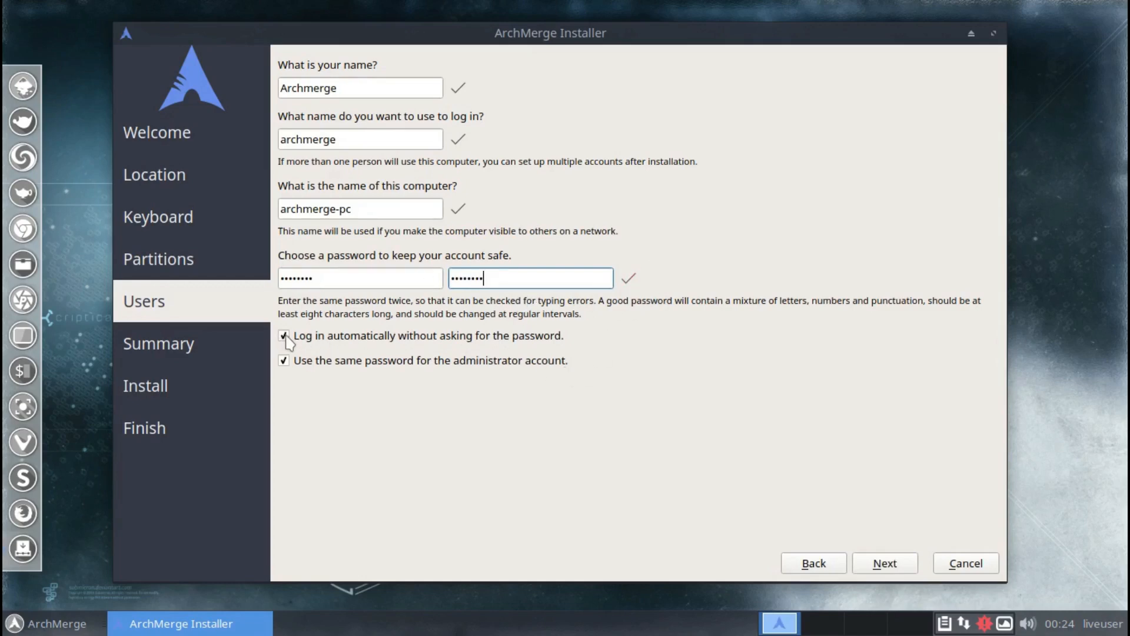
click(283, 335)
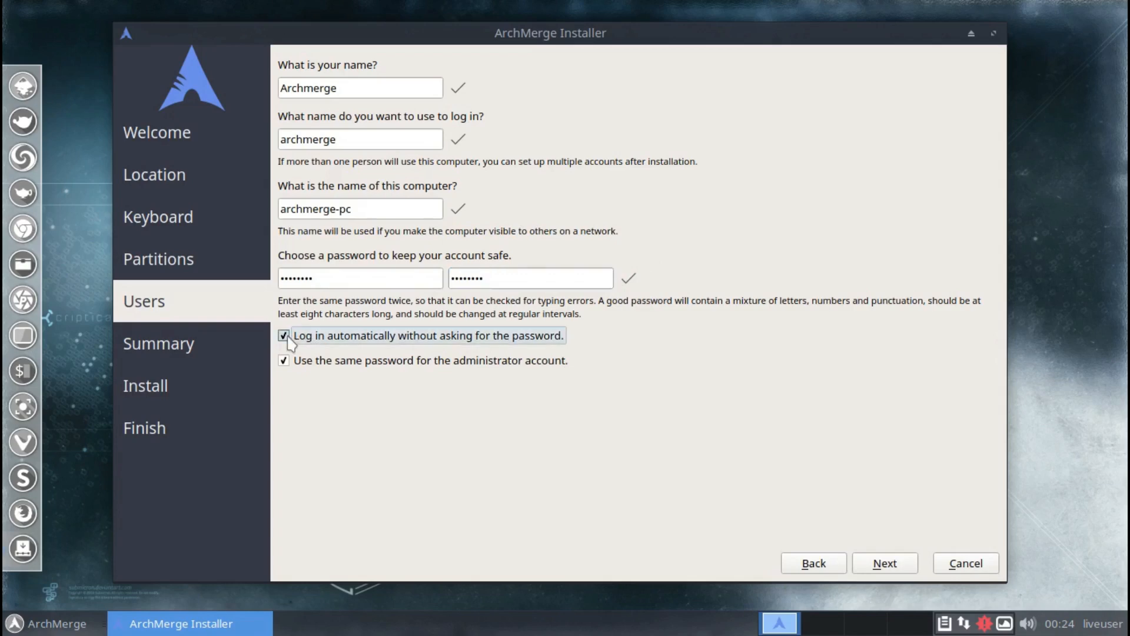
click(283, 335)
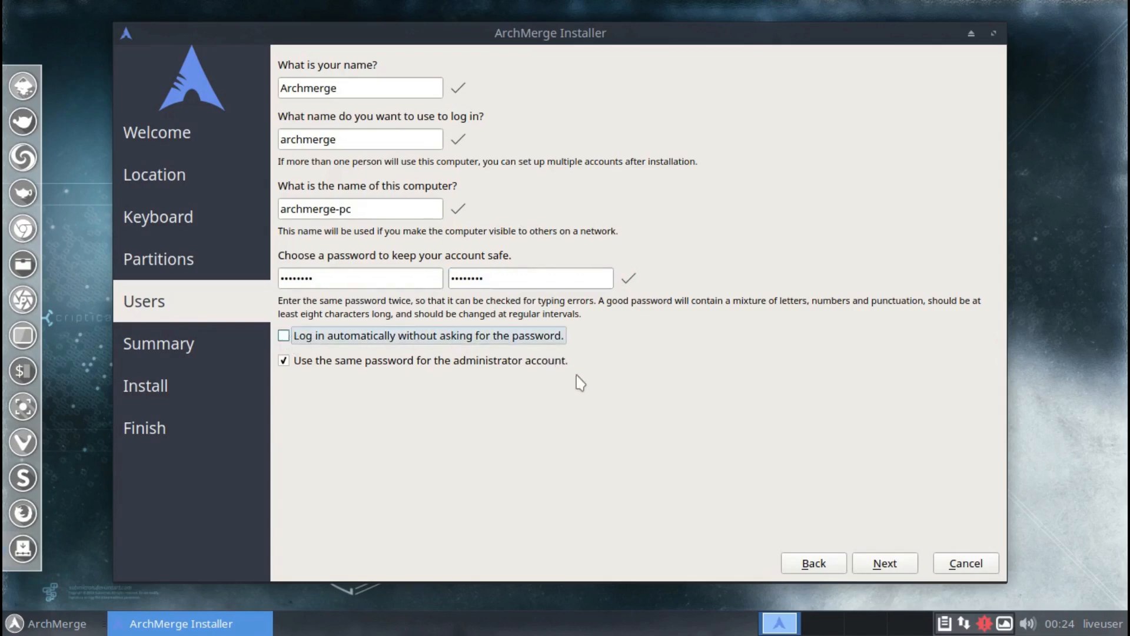
mouse_move(304, 389)
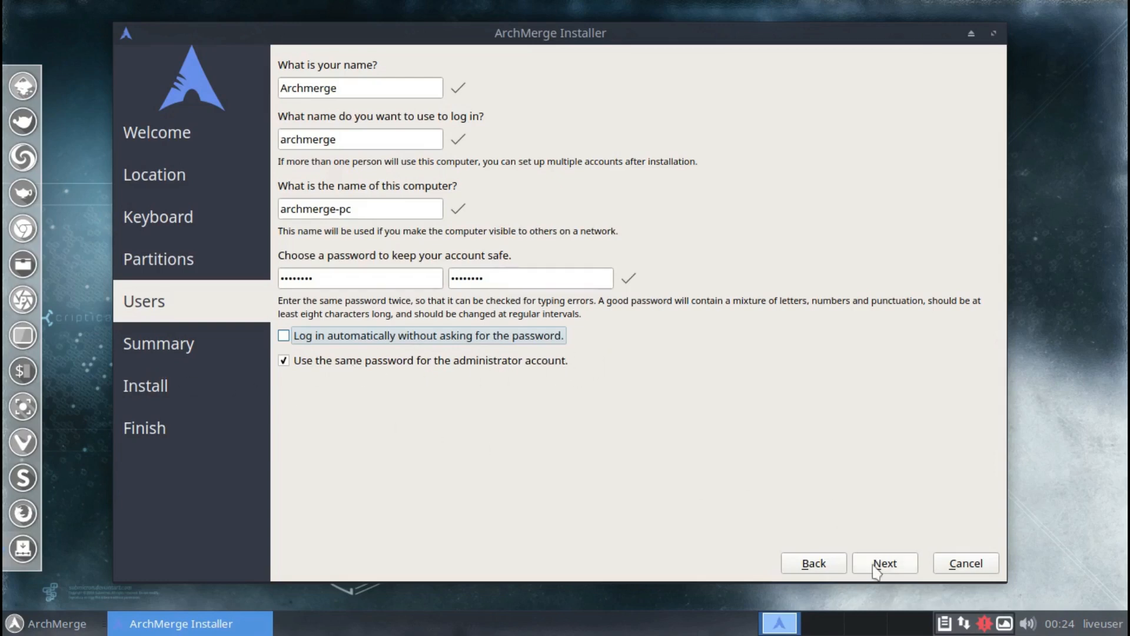
click(884, 563)
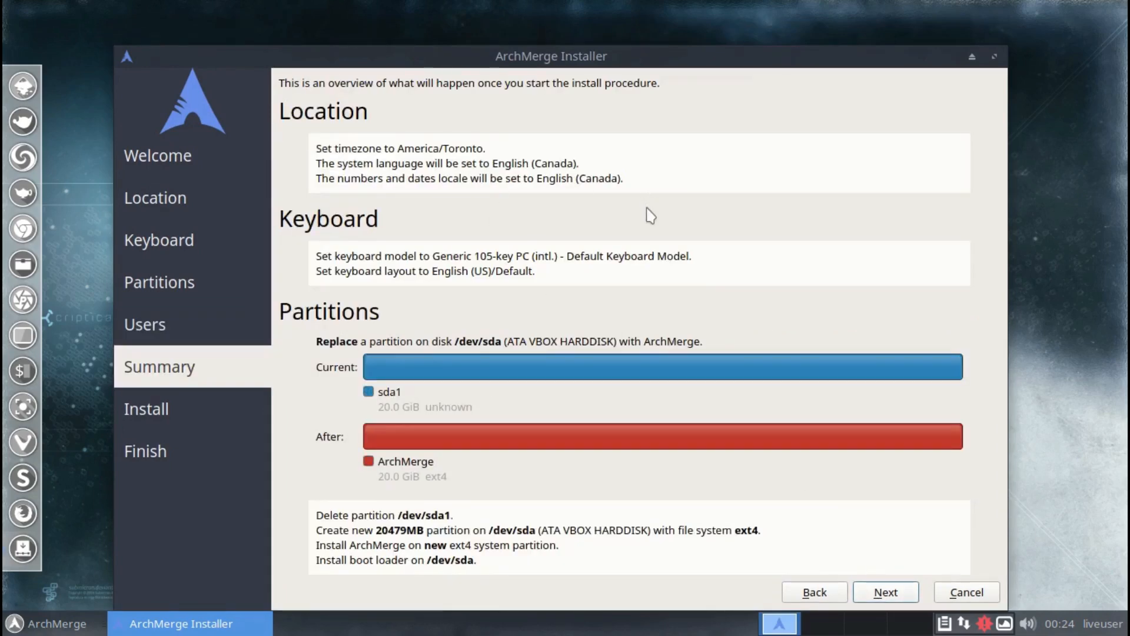
mouse_move(418, 137)
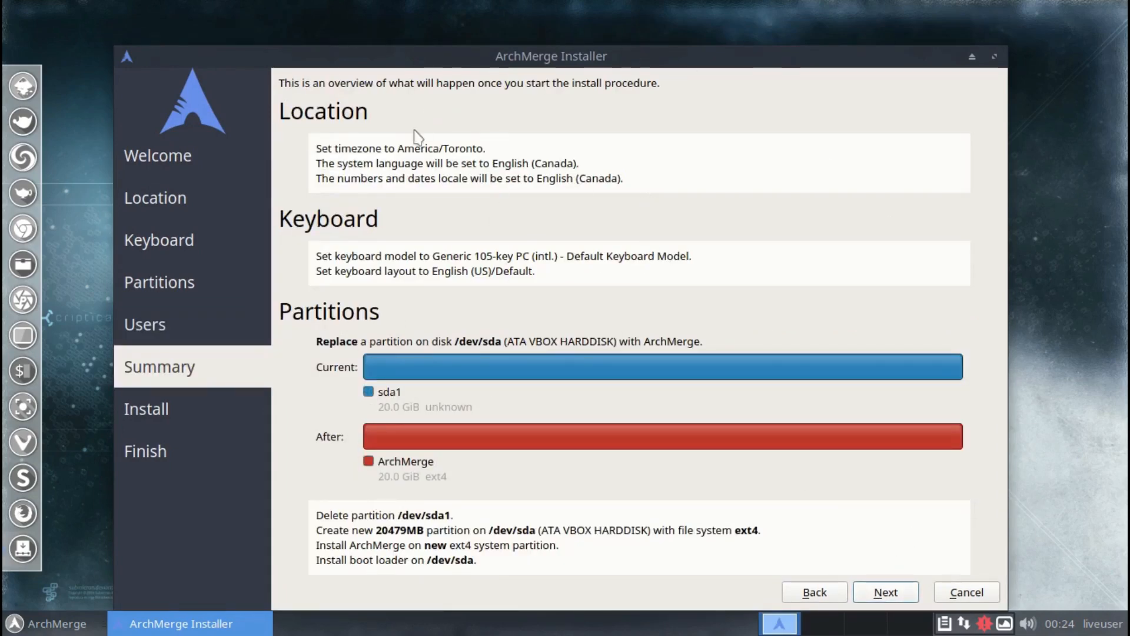
mouse_move(306, 287)
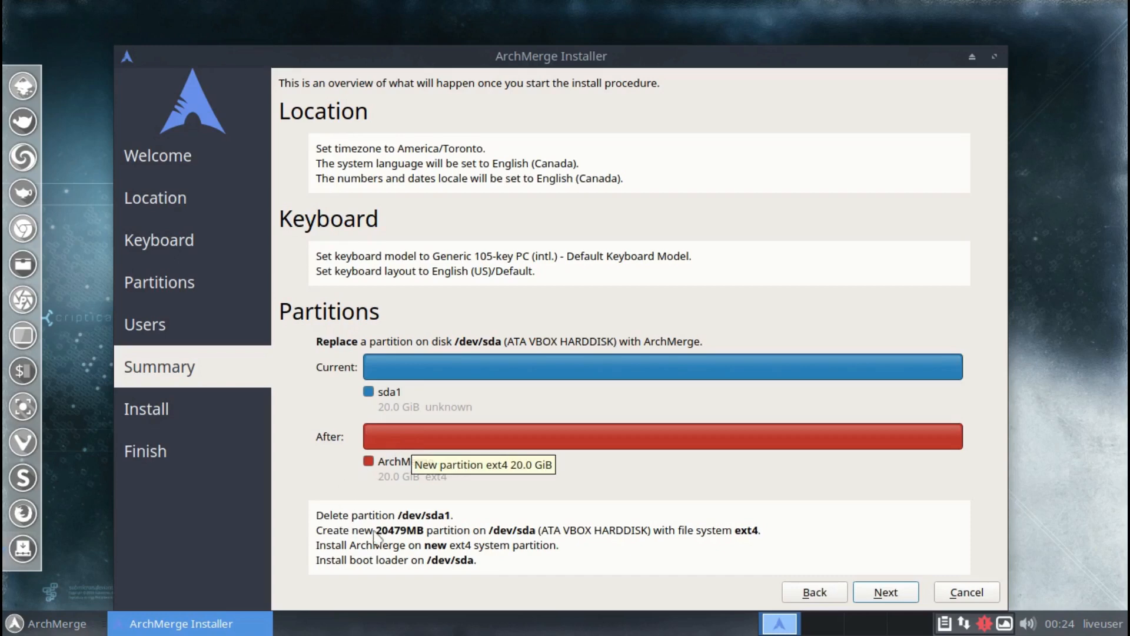
mouse_move(372, 537)
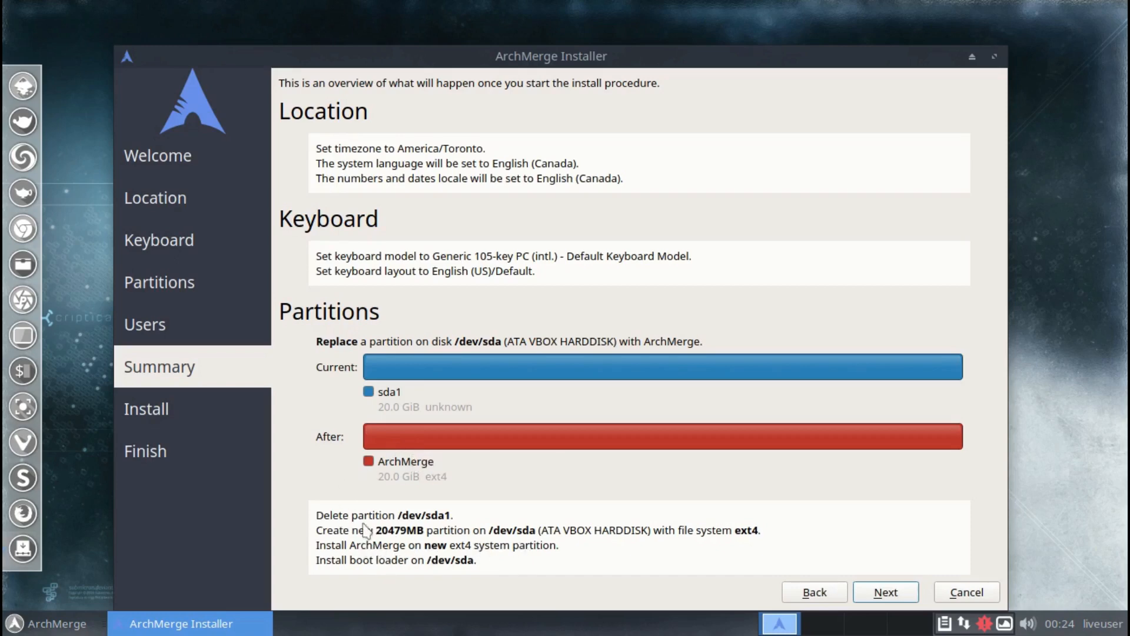
mouse_move(418, 548)
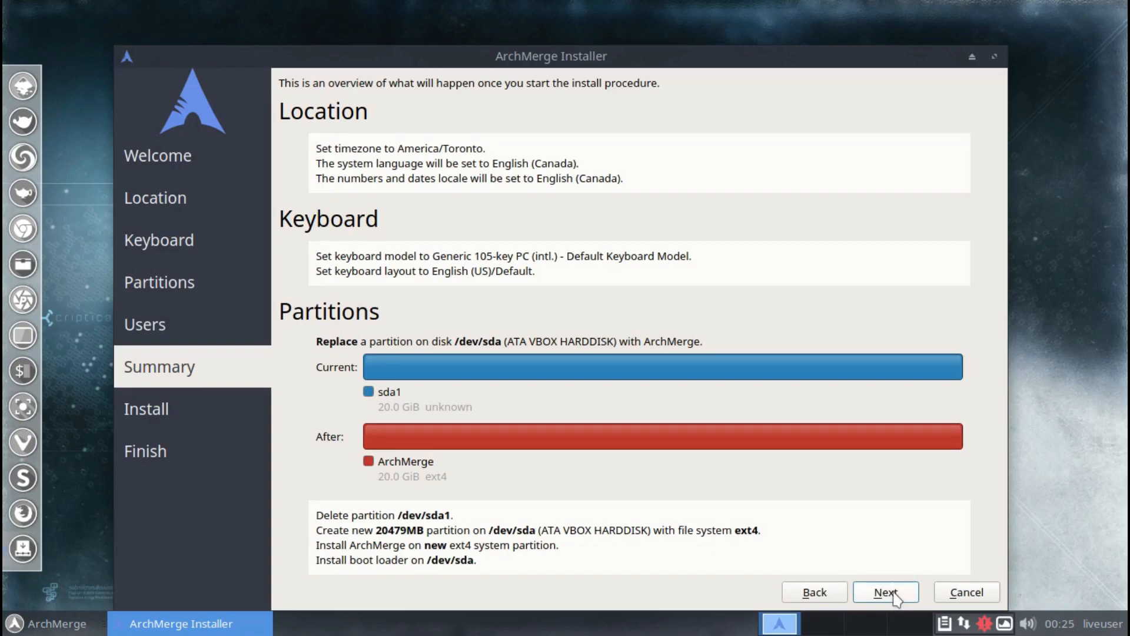
mouse_move(870, 546)
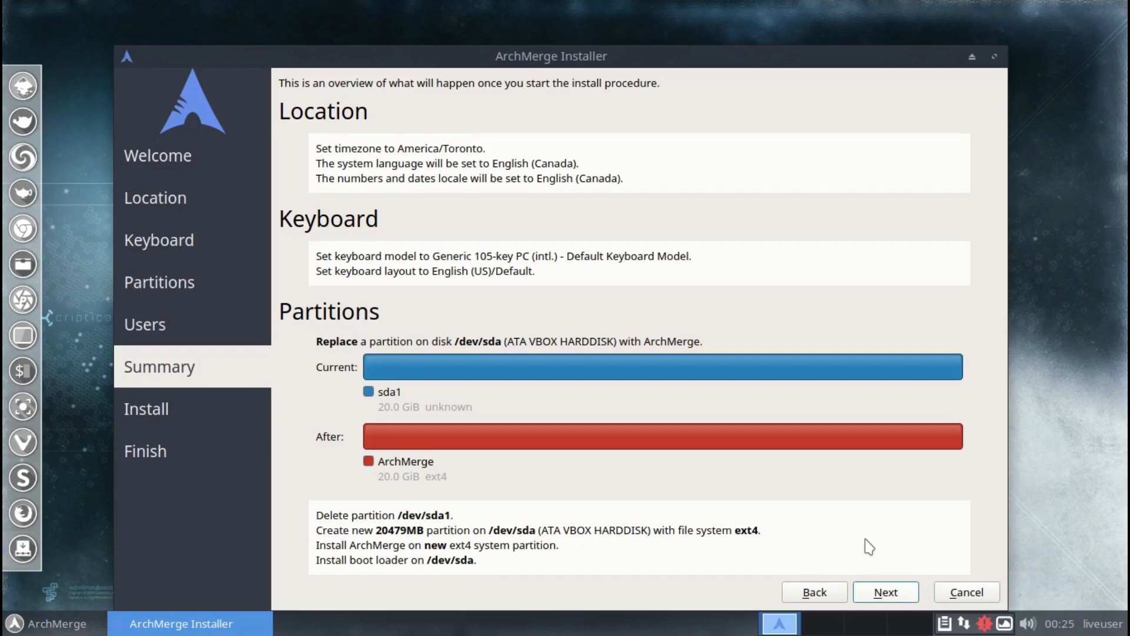
- After reviewing the Summary, begin installing ArchMerge to the disk
click(885, 592)
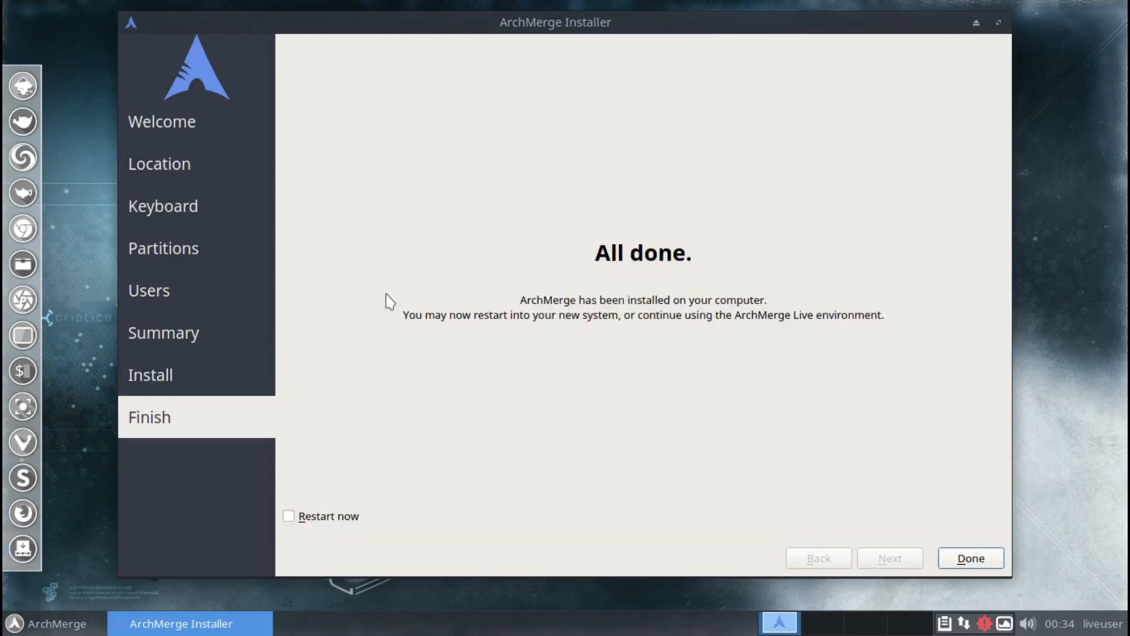
mouse_move(396, 299)
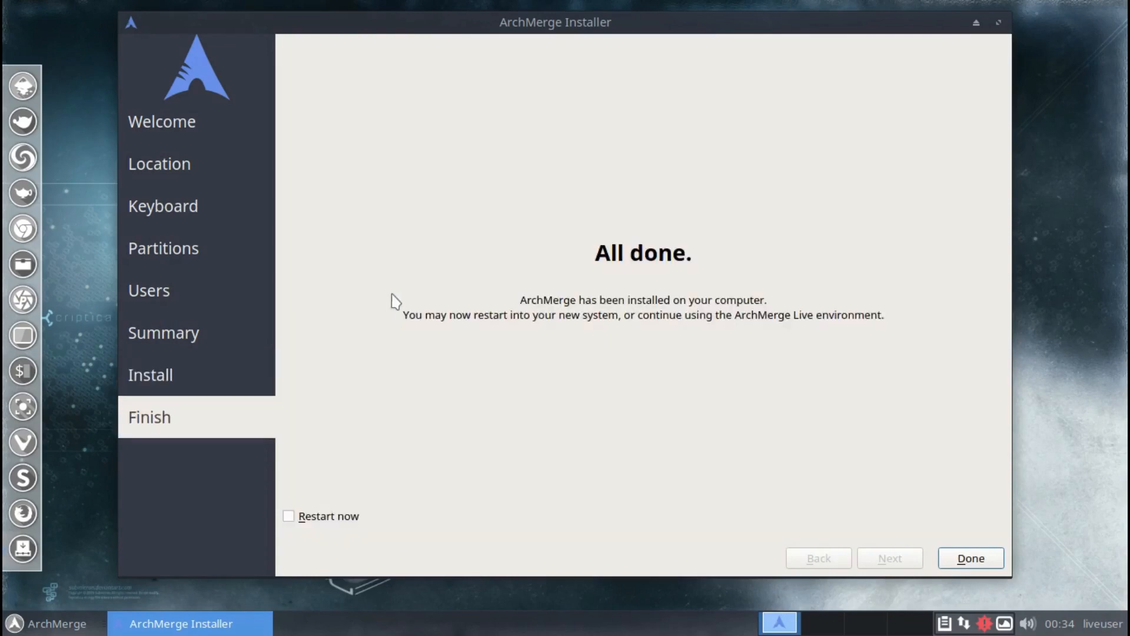
mouse_move(584, 503)
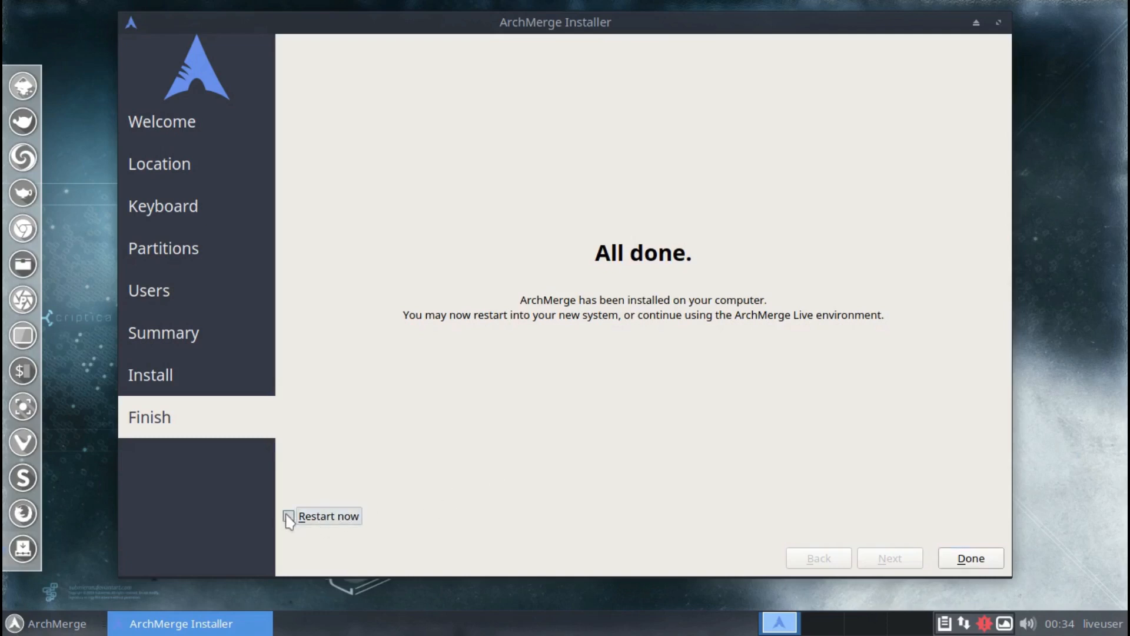
- Tick 'Restart now' on the installer's All done page and click Done
click(288, 516)
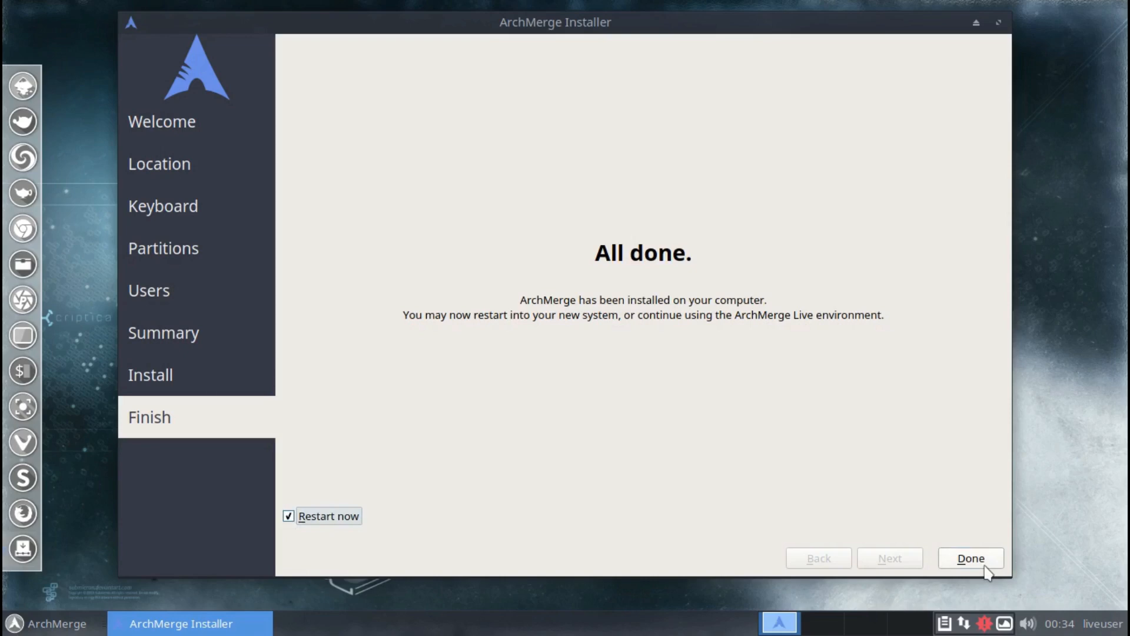
click(288, 516)
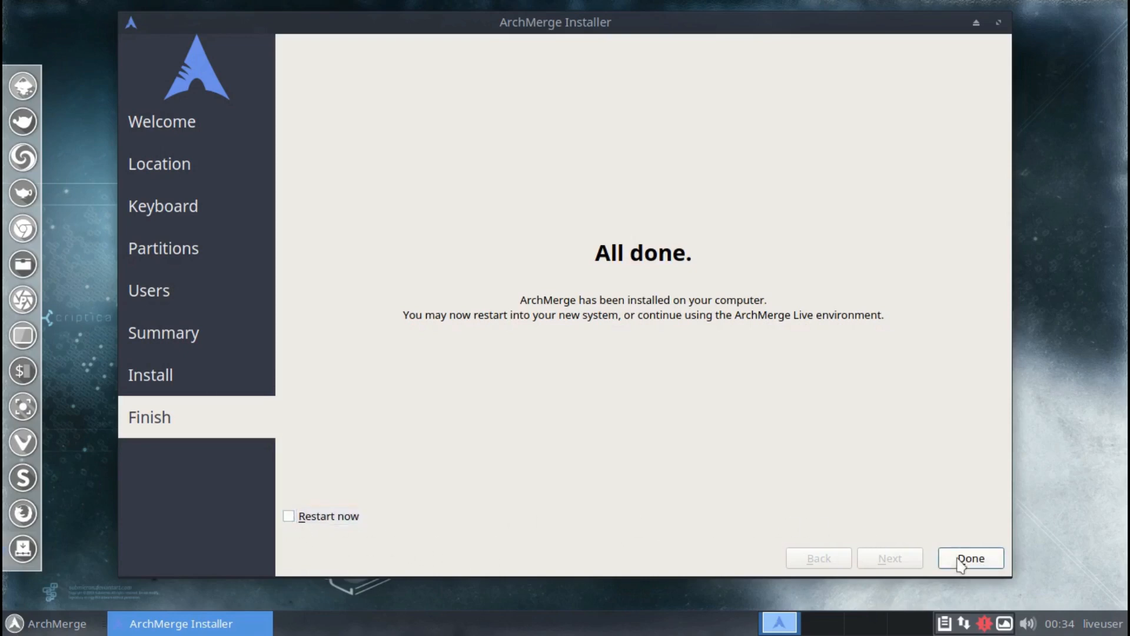
- Close the finished installer and open the ArchMerge system menu to reboot the VM
click(968, 558)
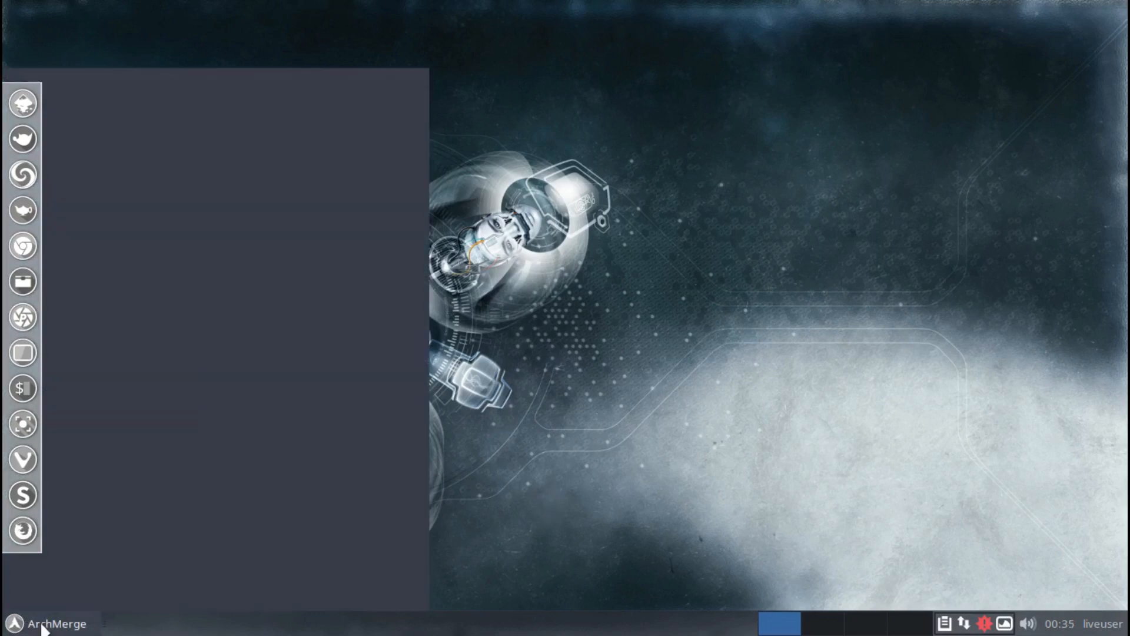
click(48, 623)
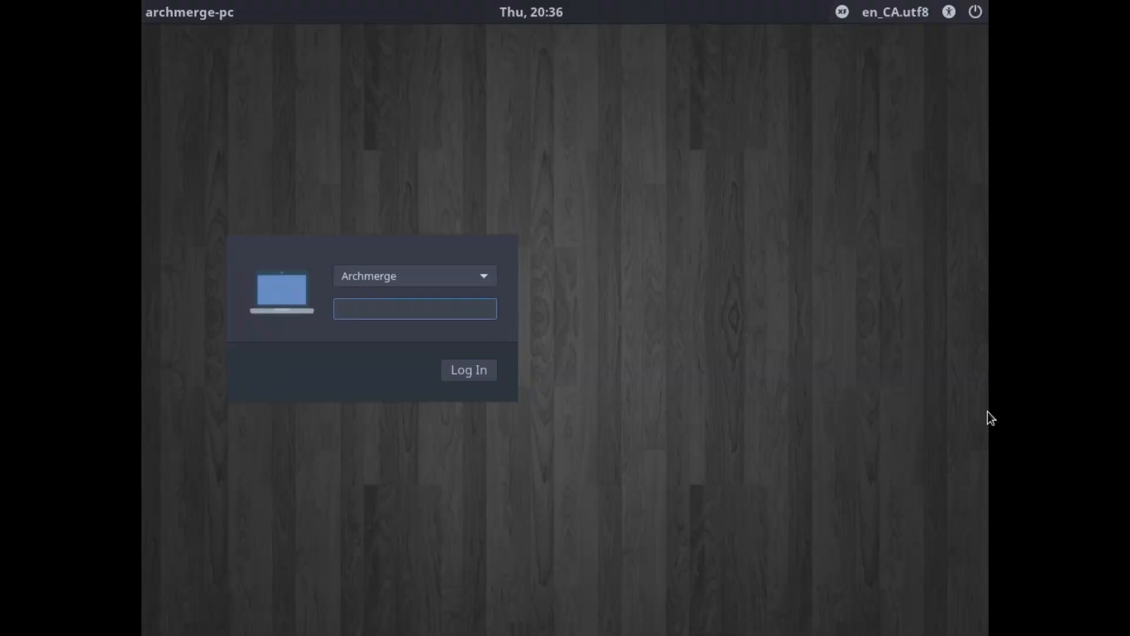
- Log in as Archmerge with the password, choosing Xfce Session
click(414, 309)
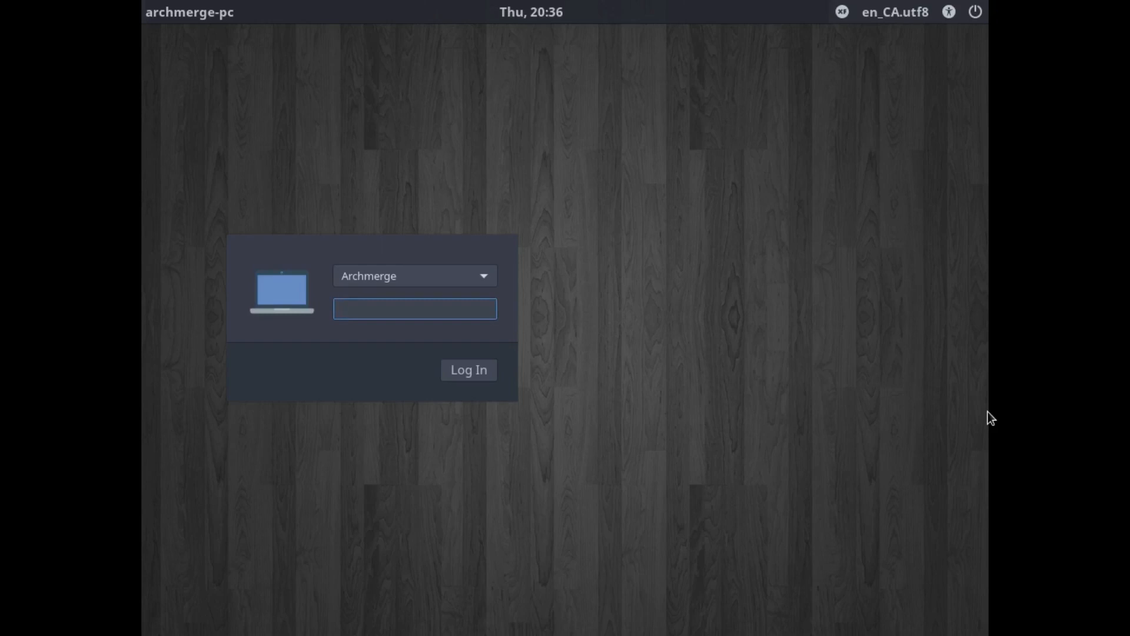
text(password)
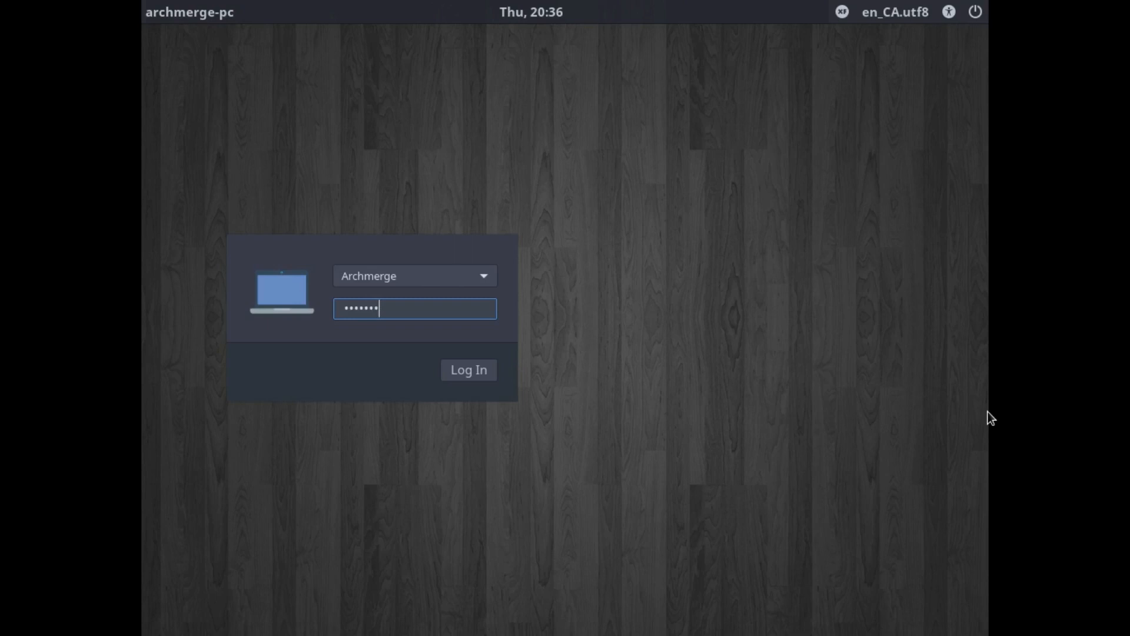
text(•)
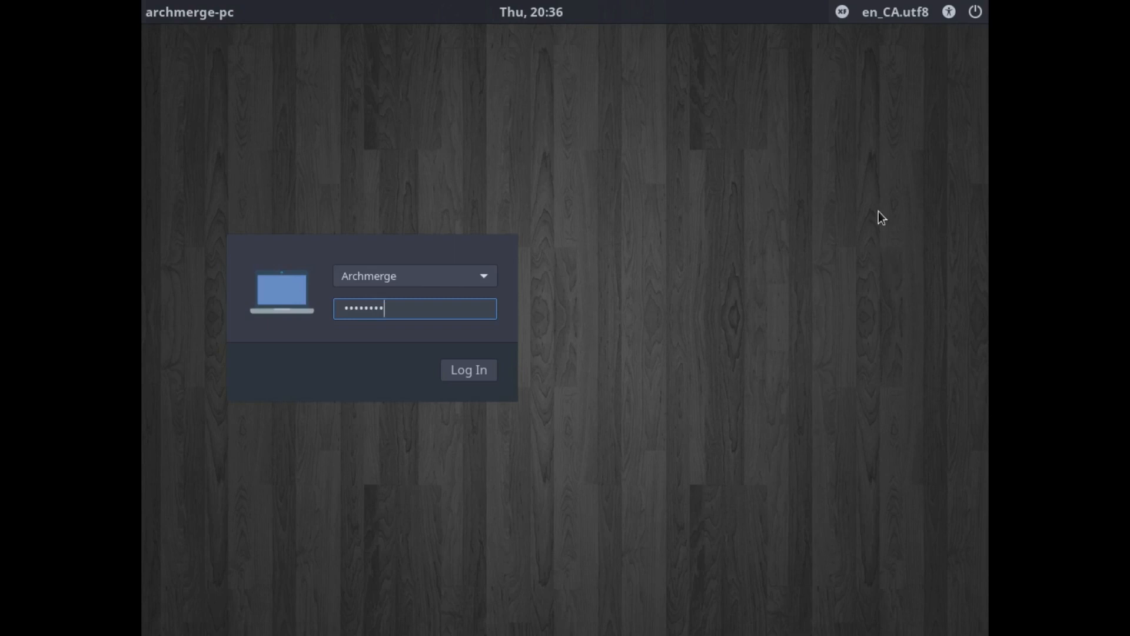
click(842, 12)
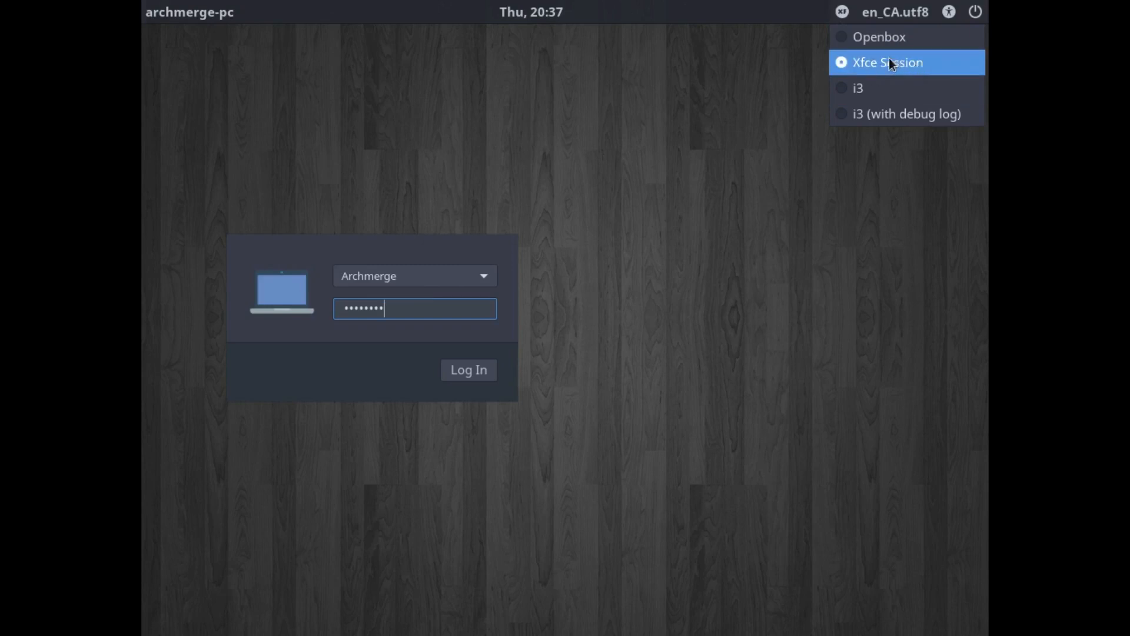
click(887, 62)
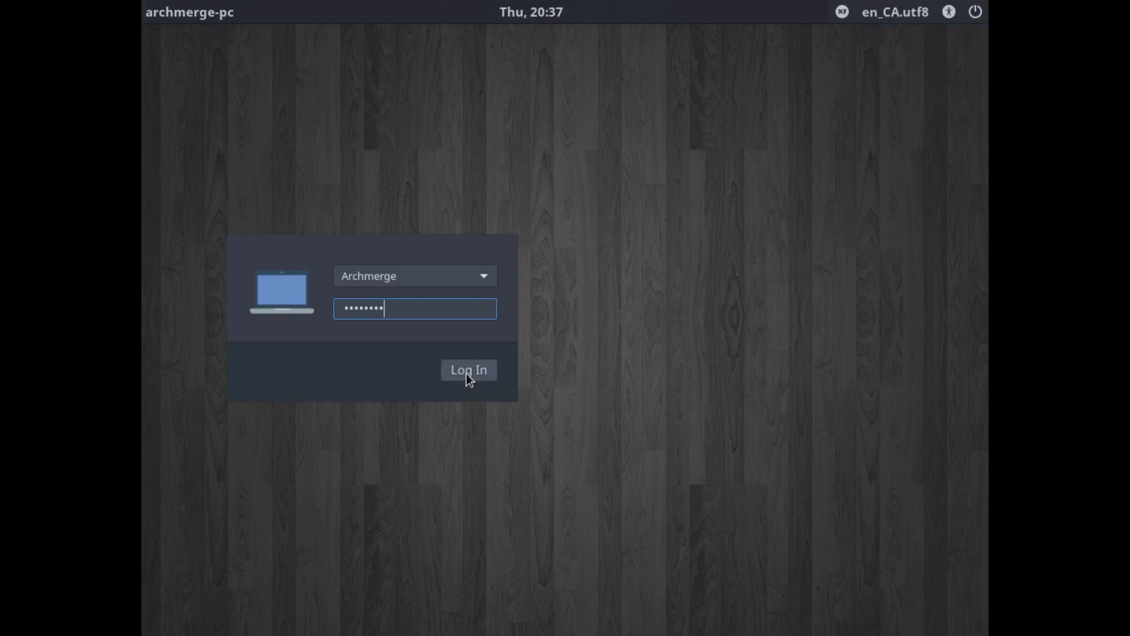
click(468, 369)
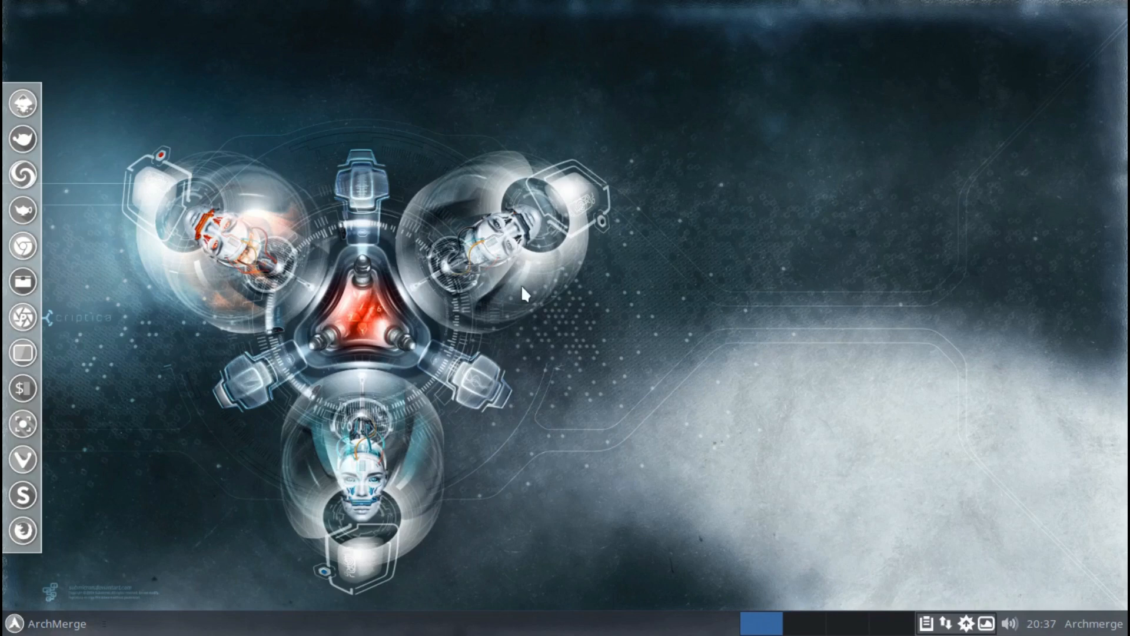
mouse_move(594, 373)
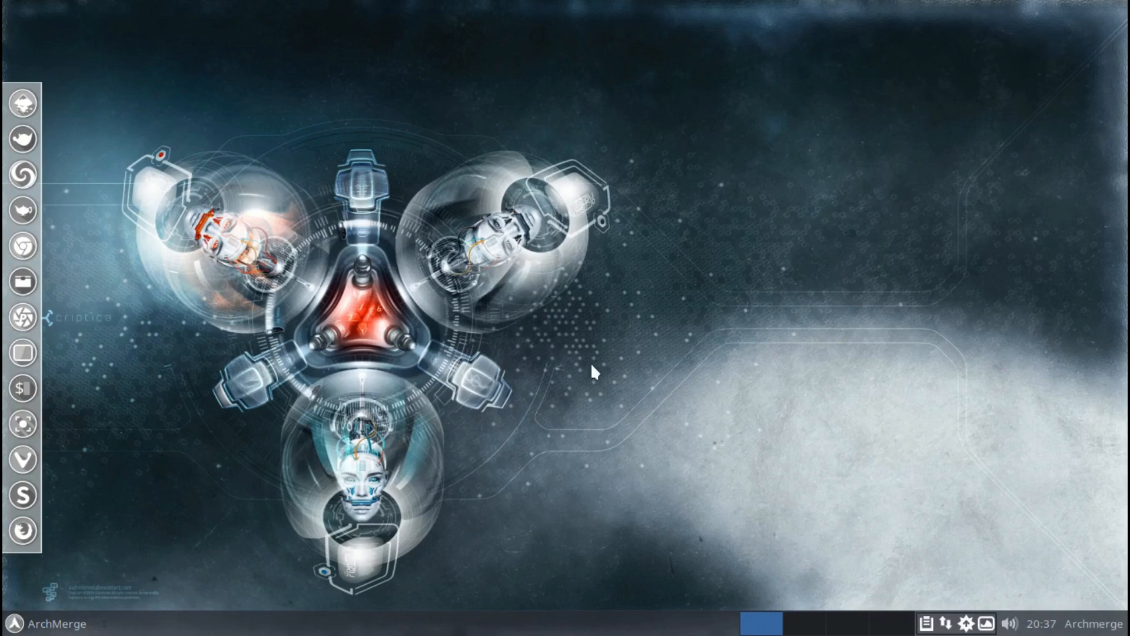
mouse_move(221, 549)
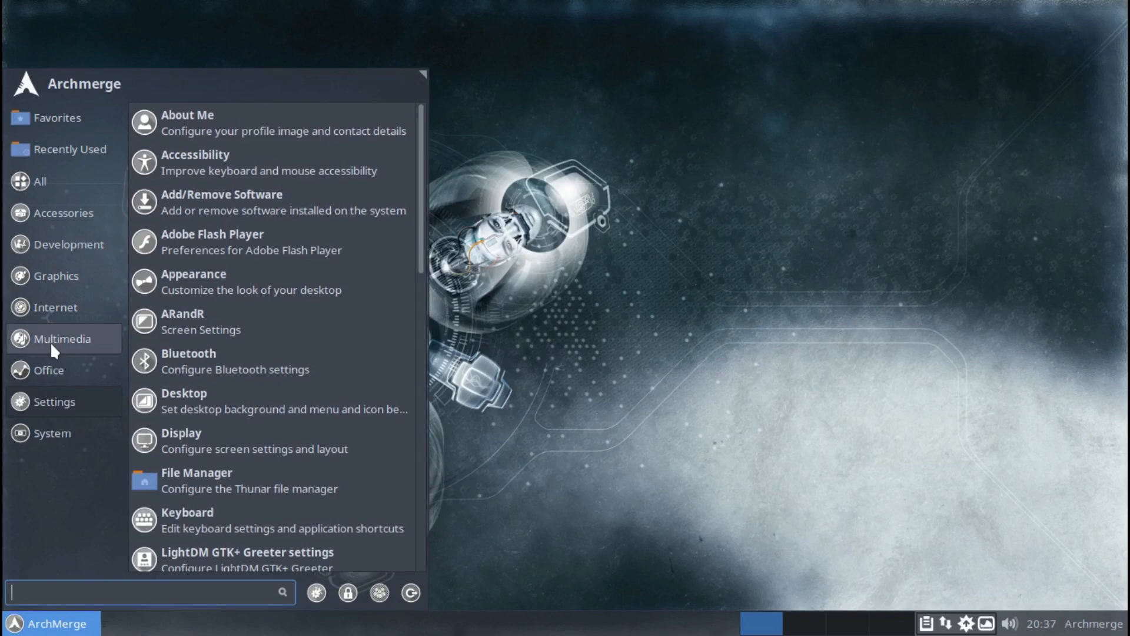
- Browse the Favorites and Development menu categories, ending back on Favorites
click(57, 118)
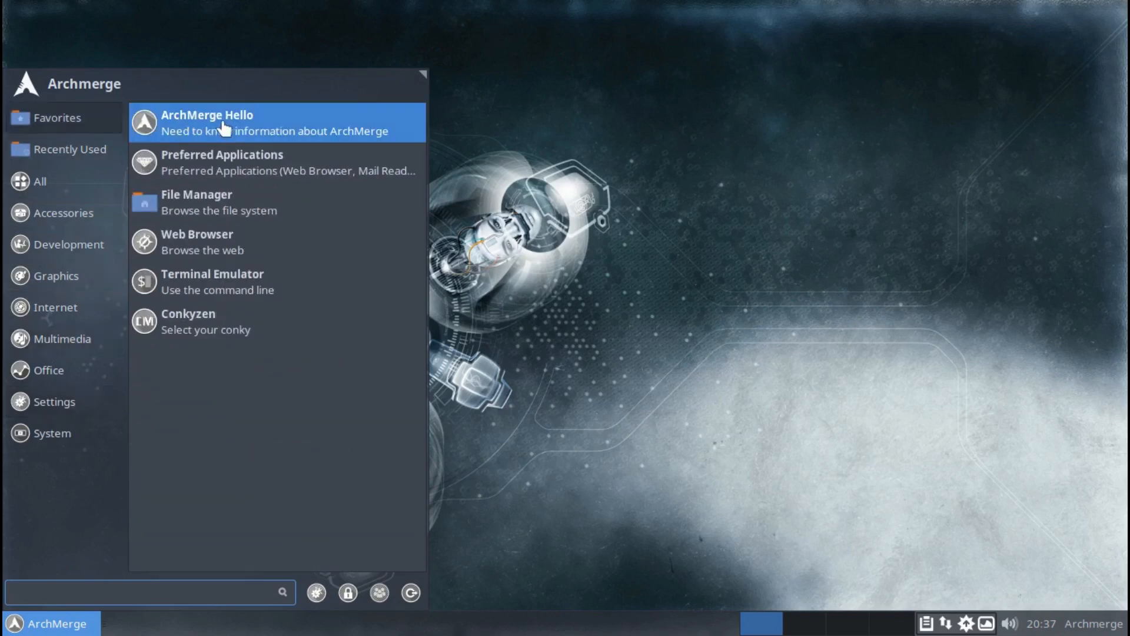
mouse_move(276, 162)
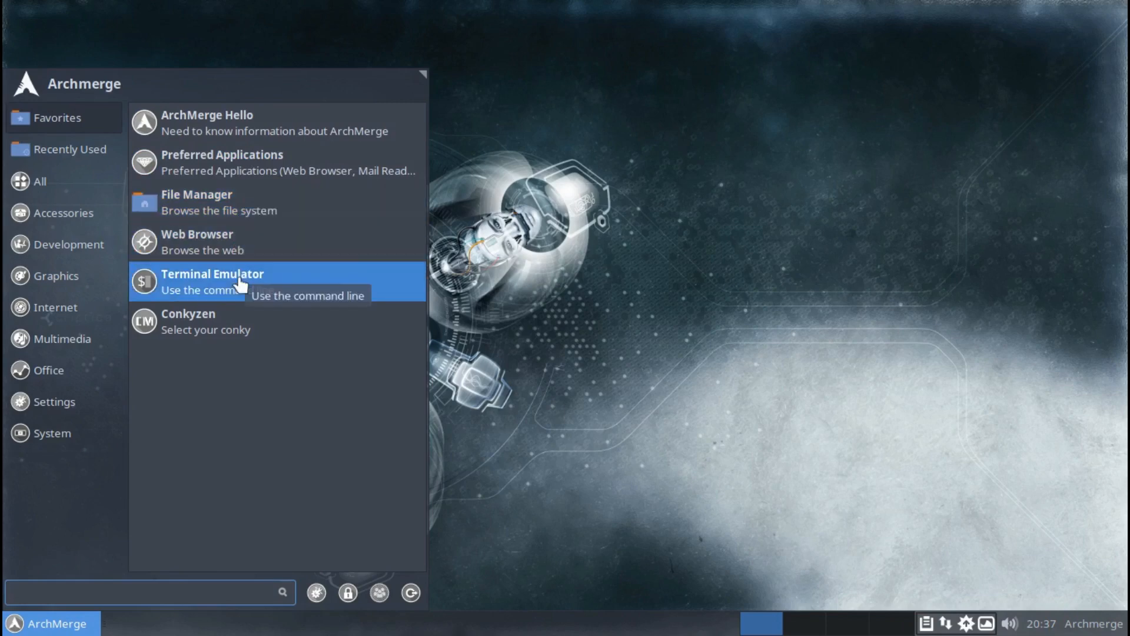
mouse_move(231, 243)
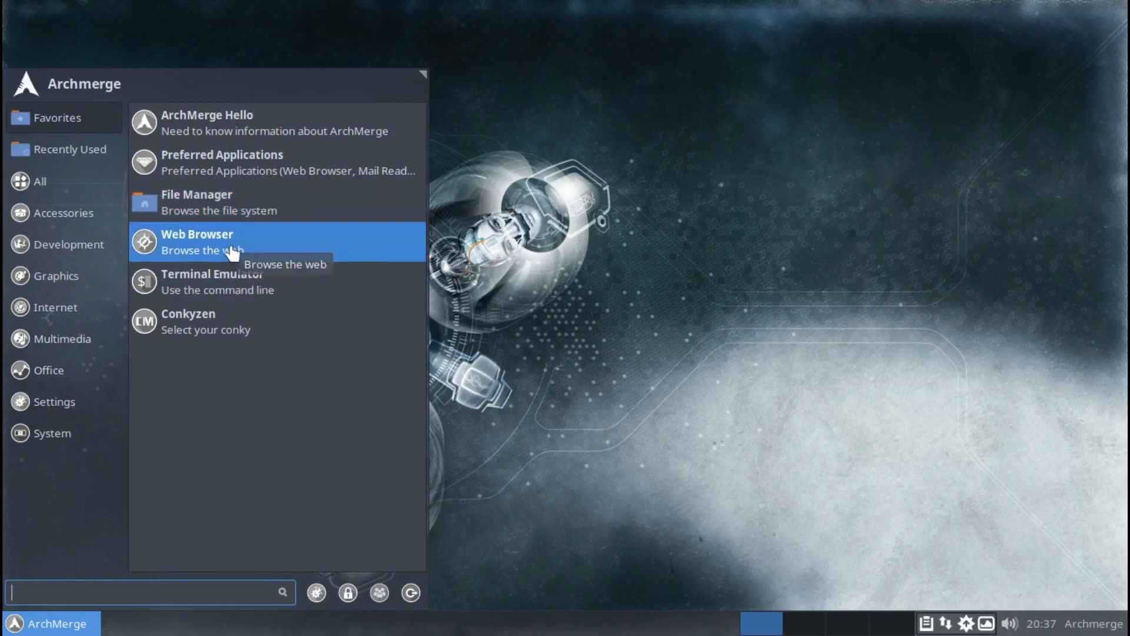
mouse_move(54, 307)
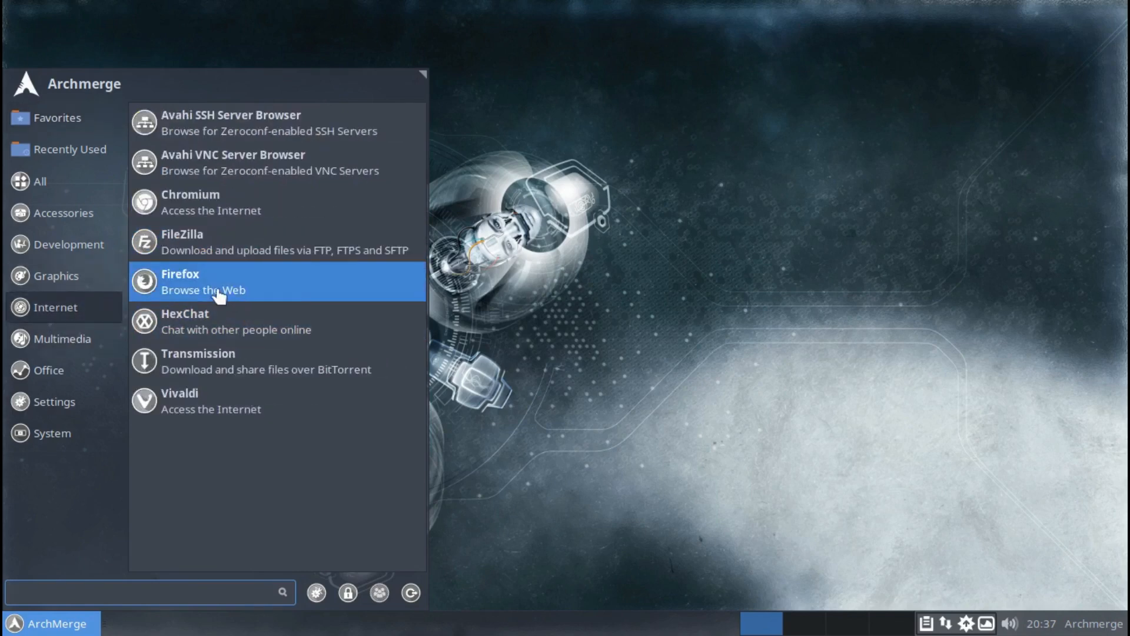
mouse_move(209, 216)
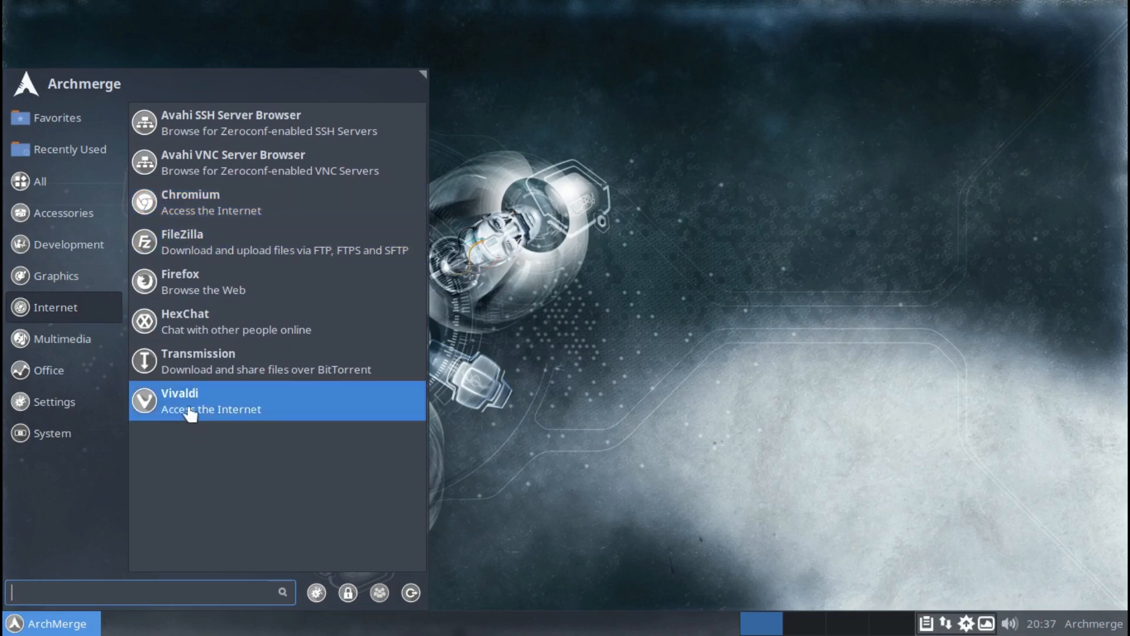
mouse_move(195, 408)
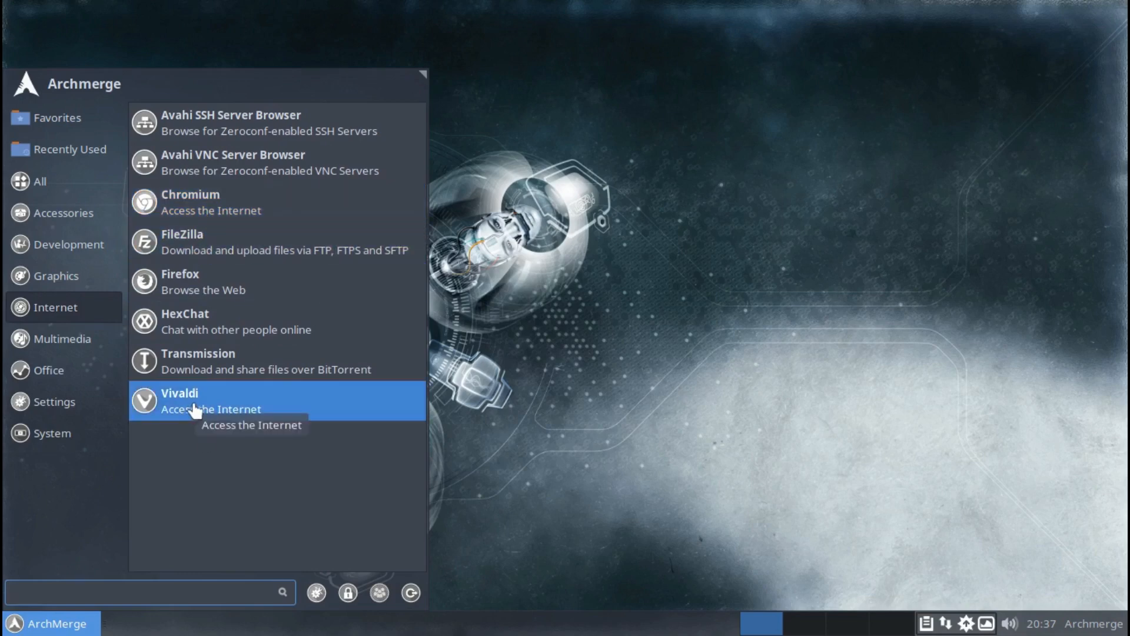
click(68, 243)
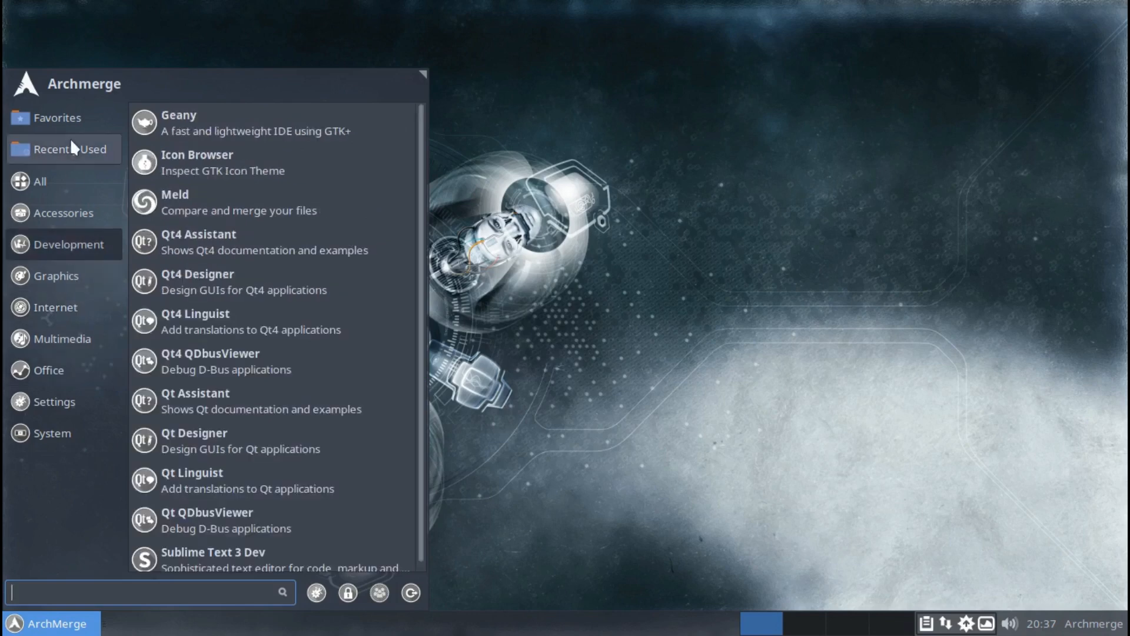
click(57, 117)
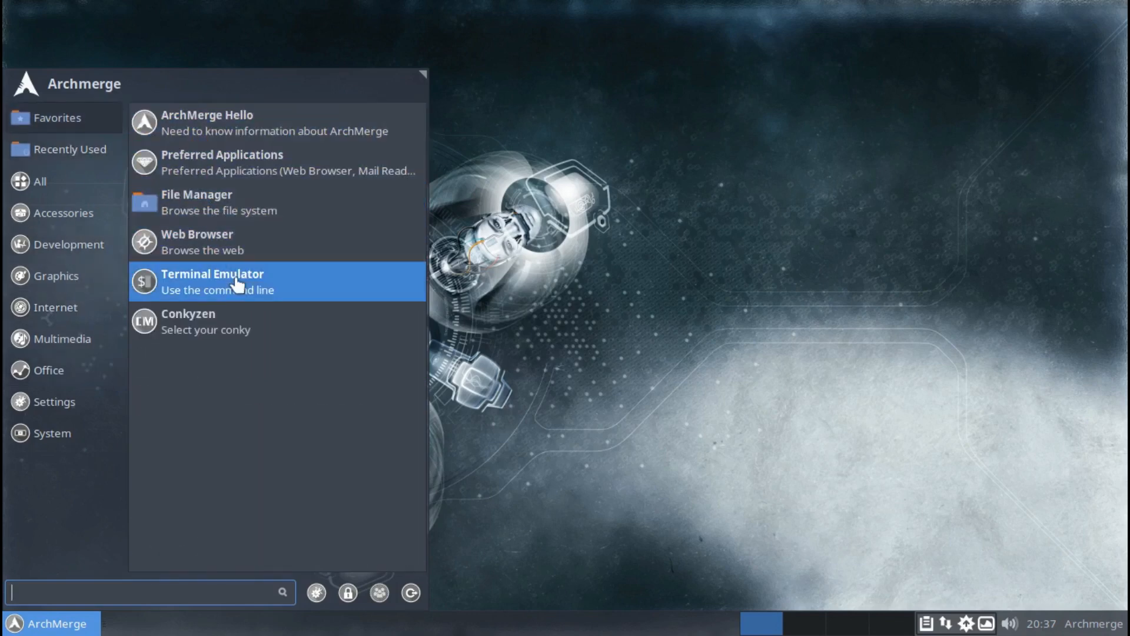
mouse_move(231, 162)
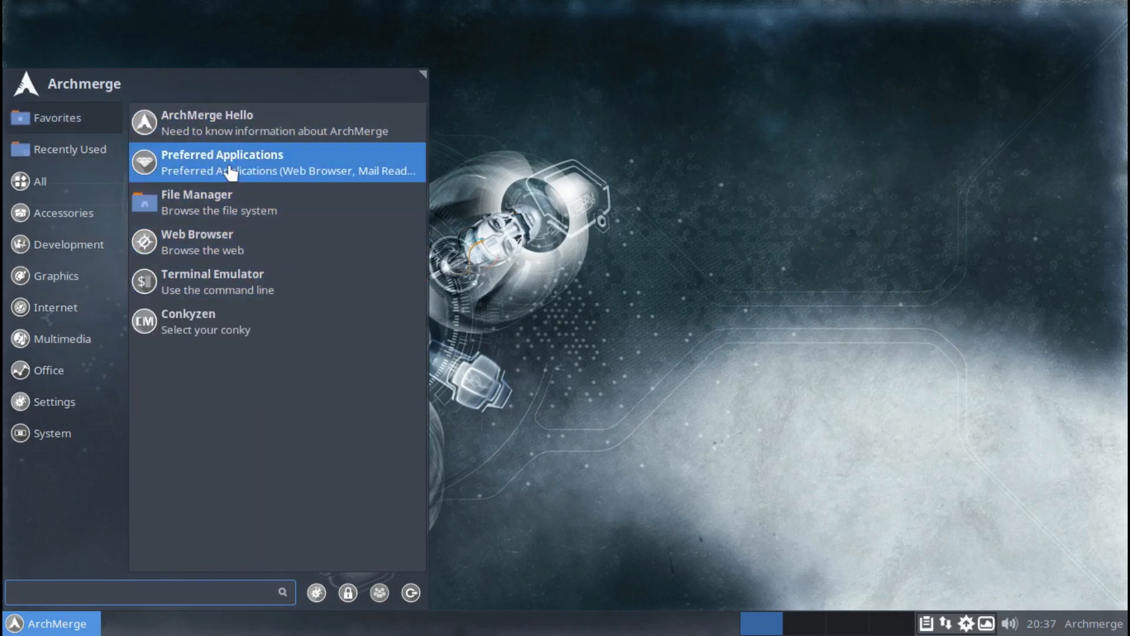
- Review Preferred Applications defaults (Chromium, Evolution, Thunar, termite), then close it
click(222, 162)
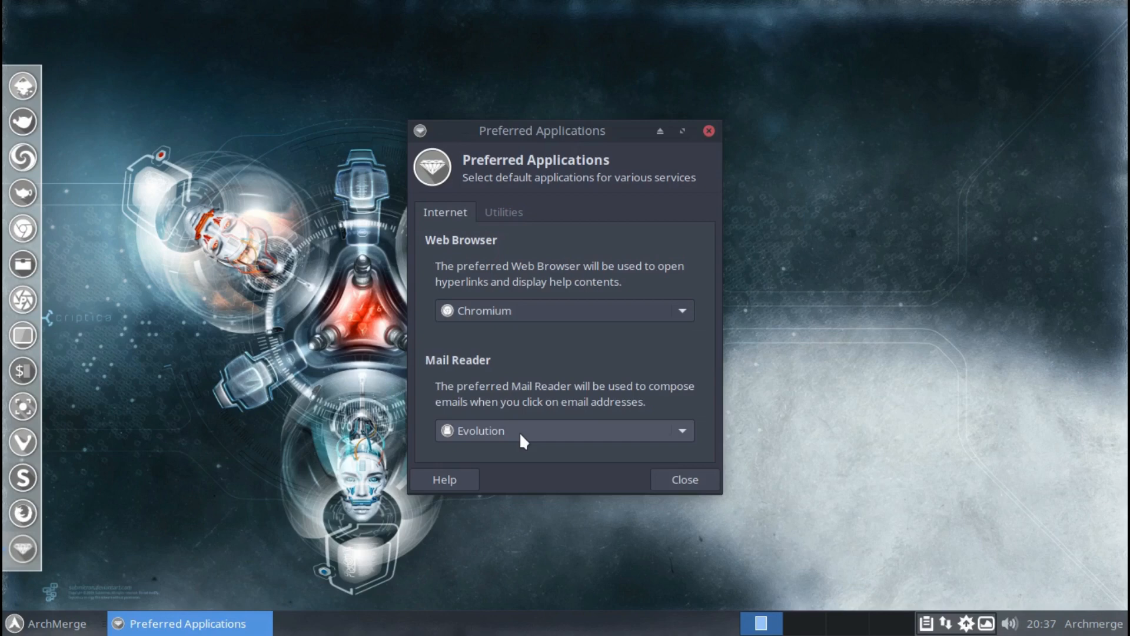
click(503, 211)
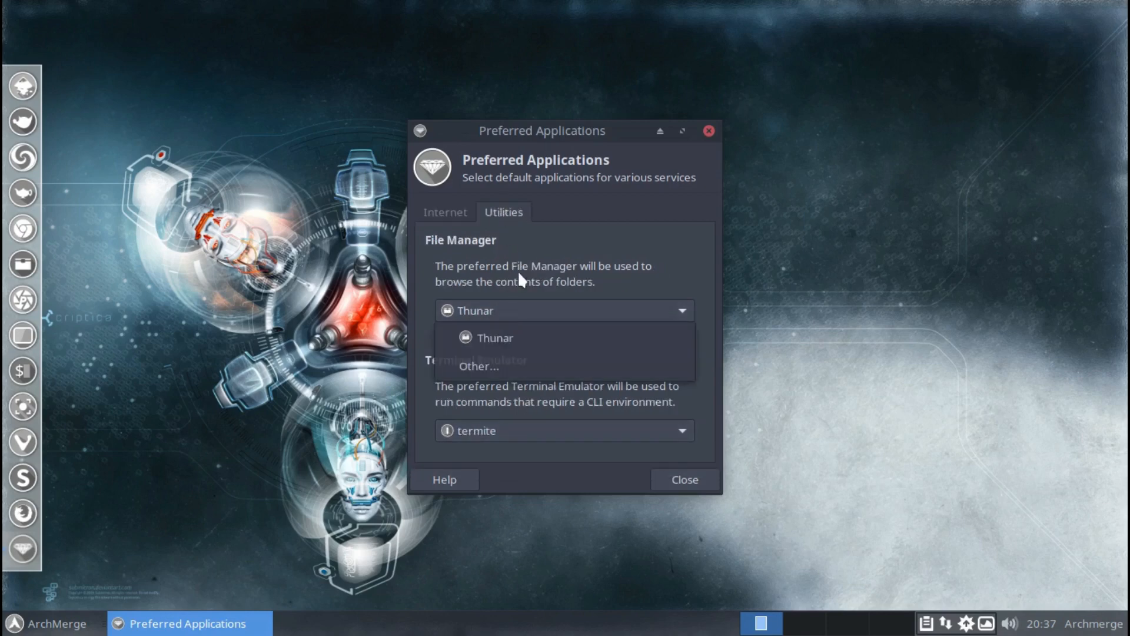
click(495, 337)
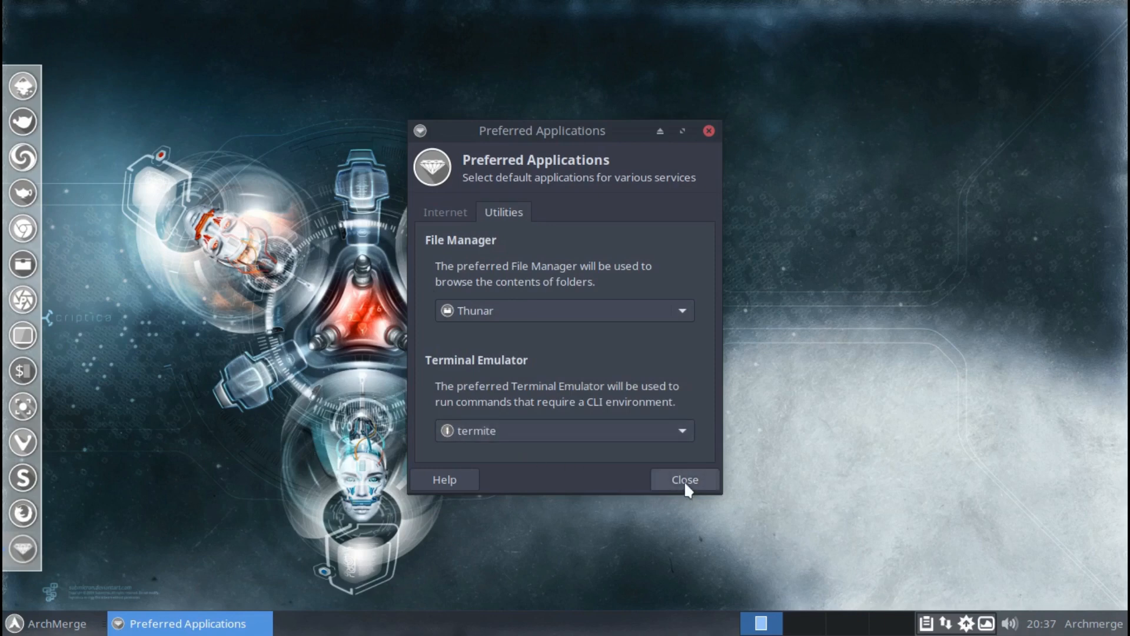
click(683, 479)
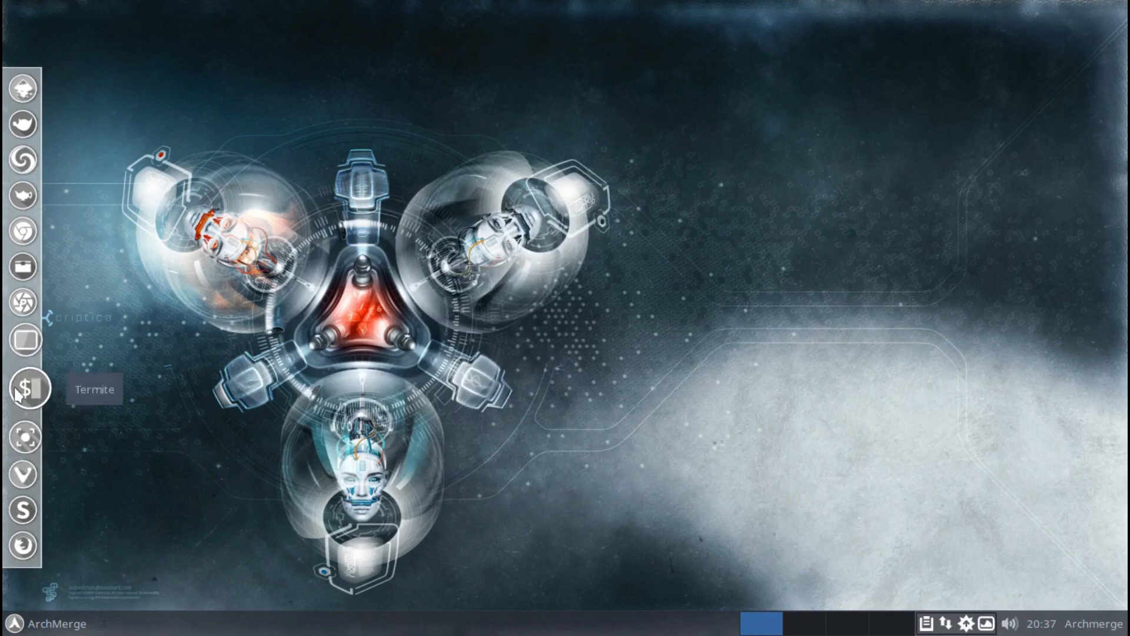
- Launch Termite from the dock to show the ArchMerge v6.0.0 system summary
click(24, 388)
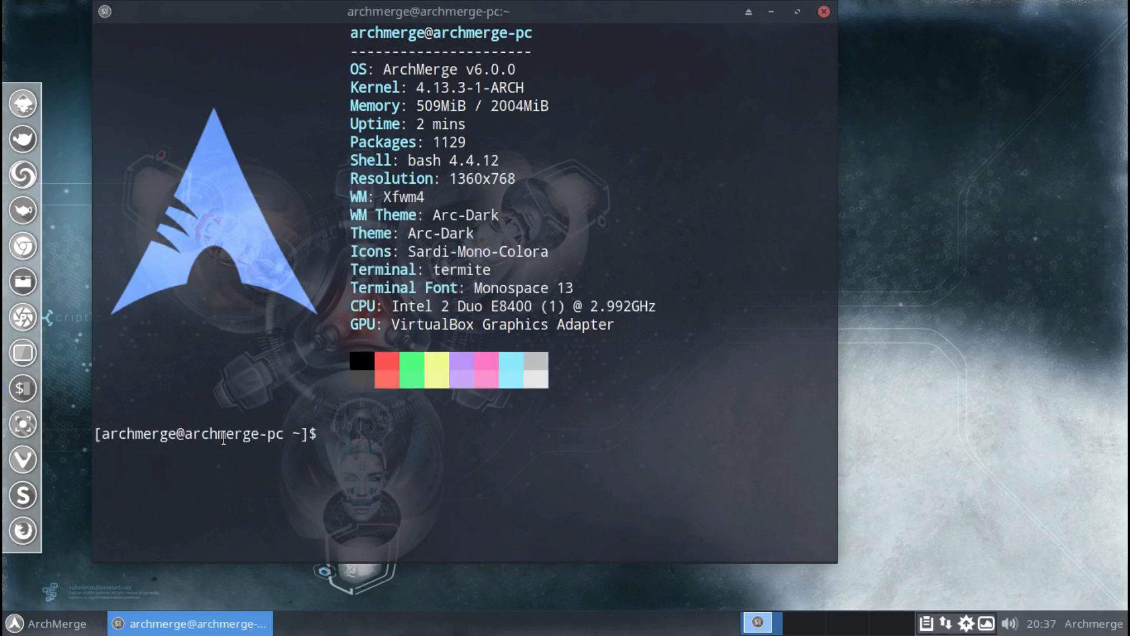
mouse_move(738, 500)
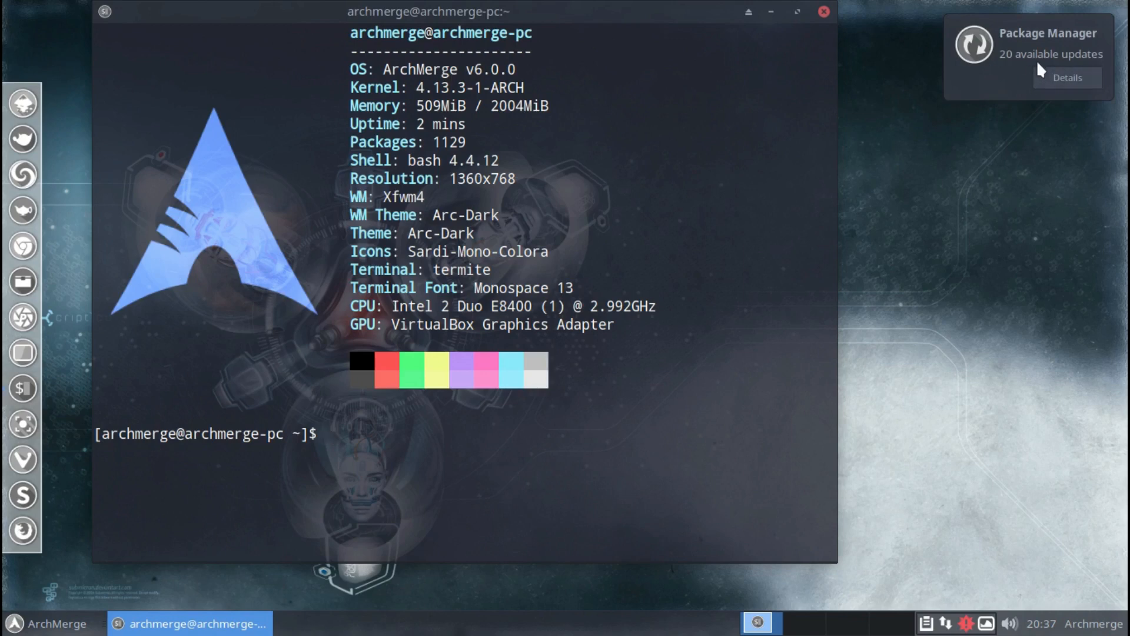
mouse_move(1022, 283)
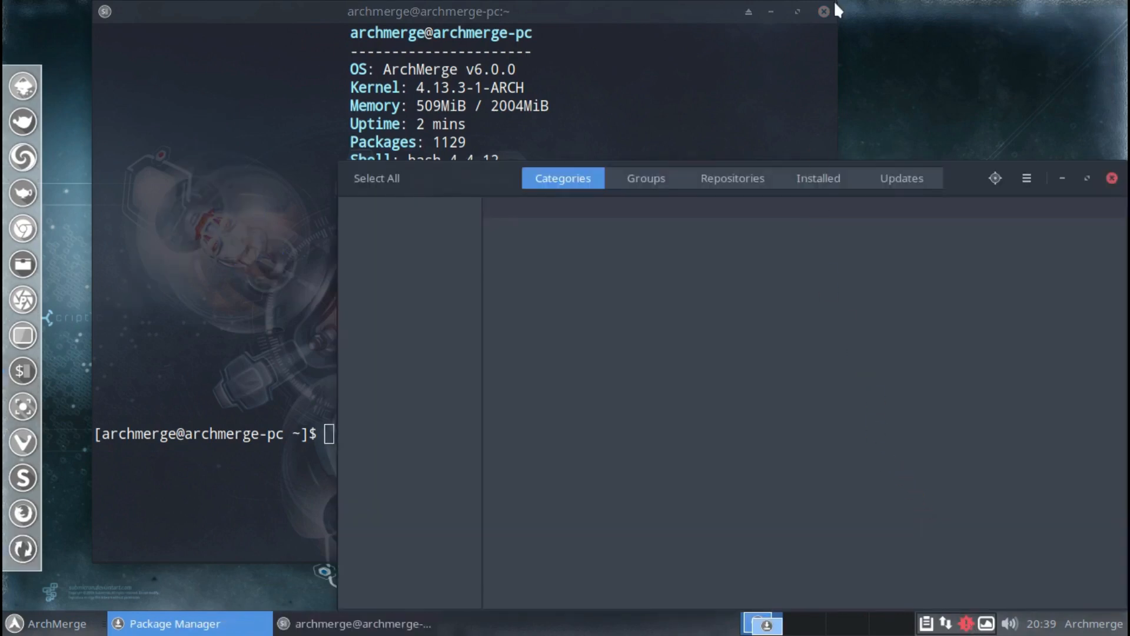
- Apply the 42.2 MB of available updates, authenticating with the password
click(900, 178)
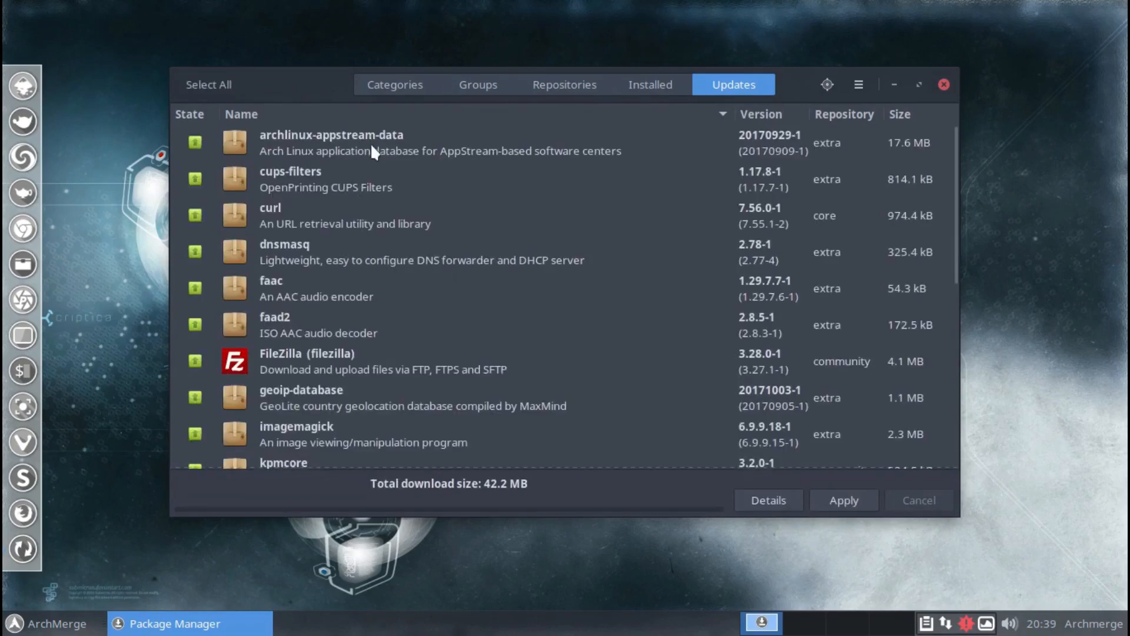
mouse_move(425, 443)
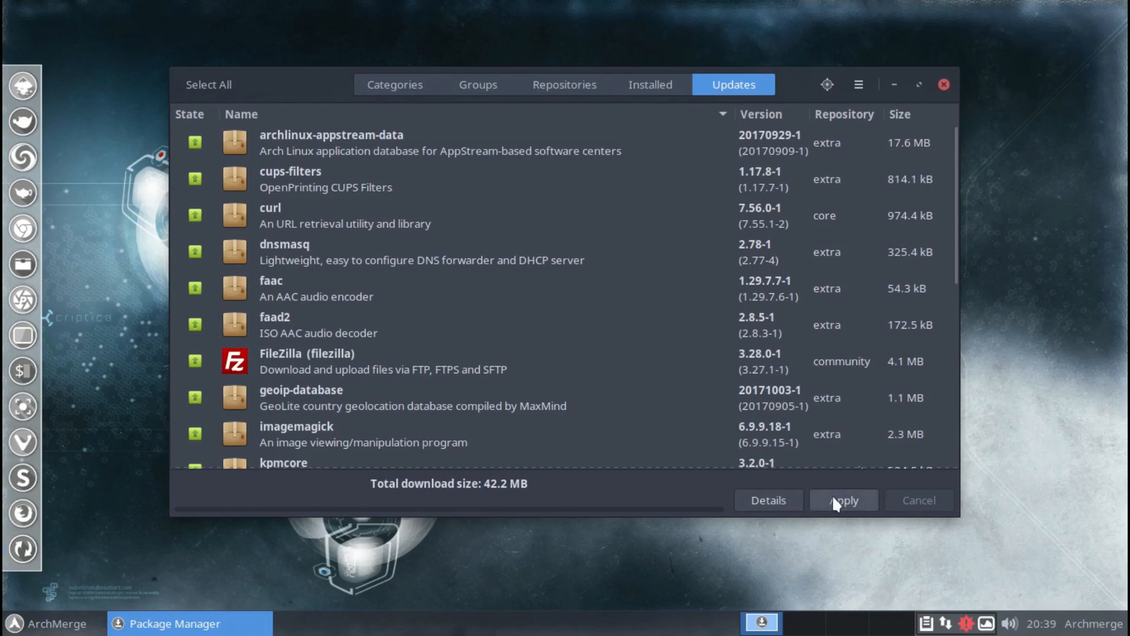
click(843, 500)
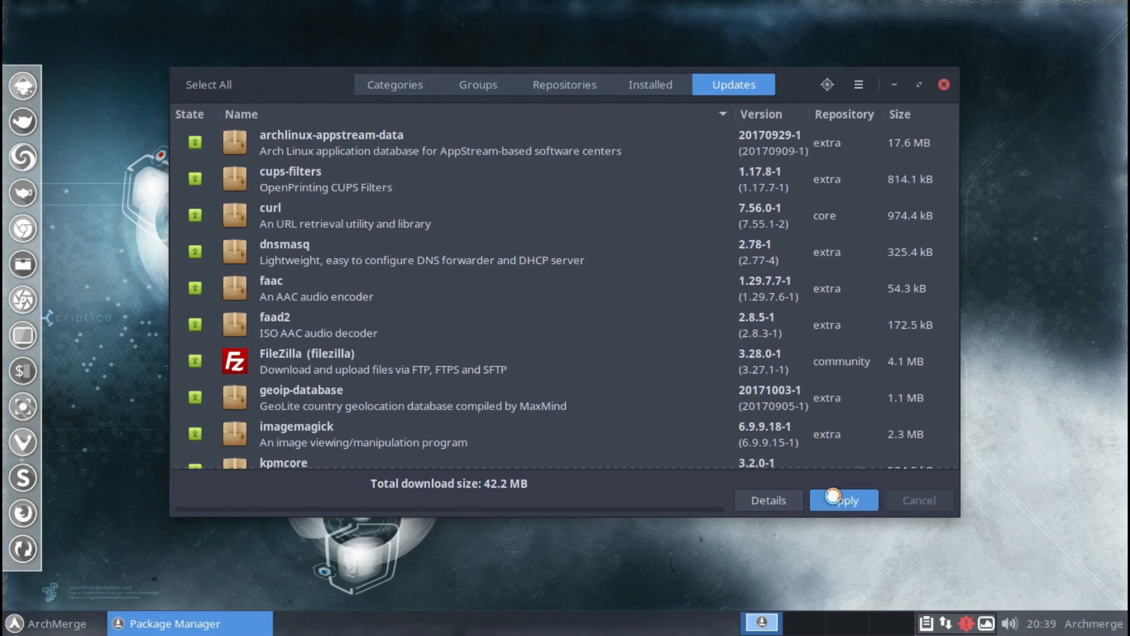
click(842, 500)
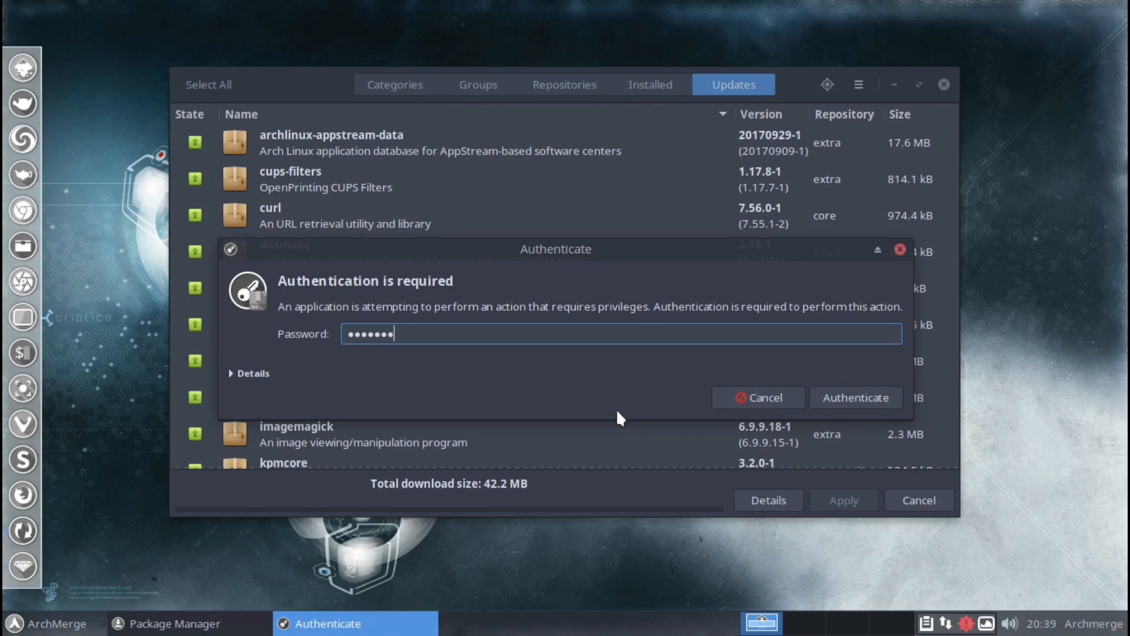
click(855, 398)
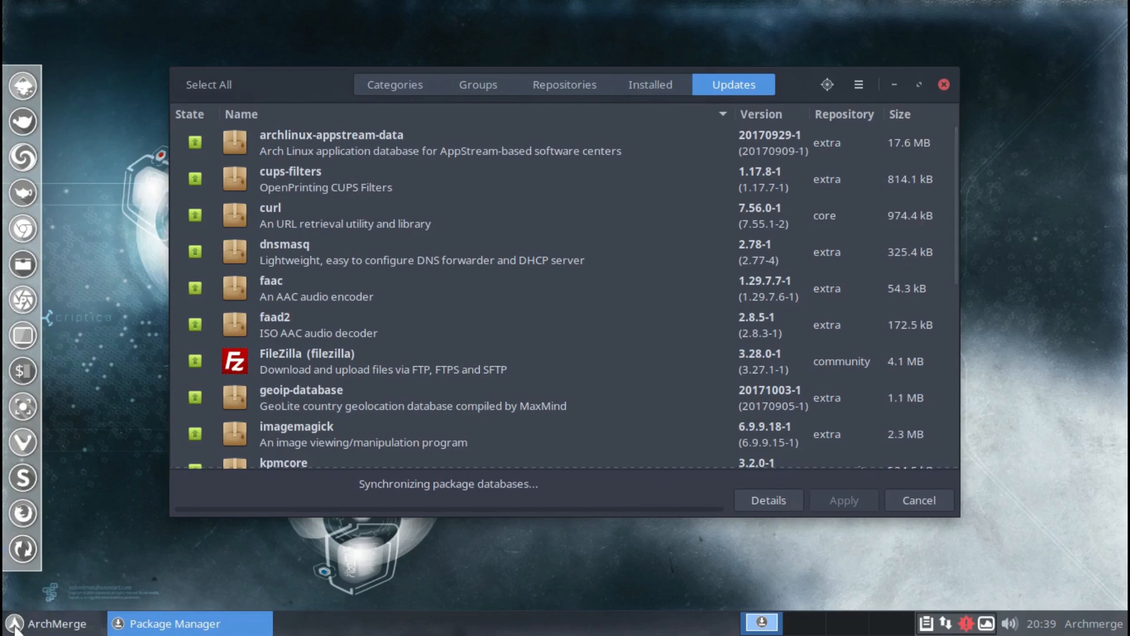
click(47, 624)
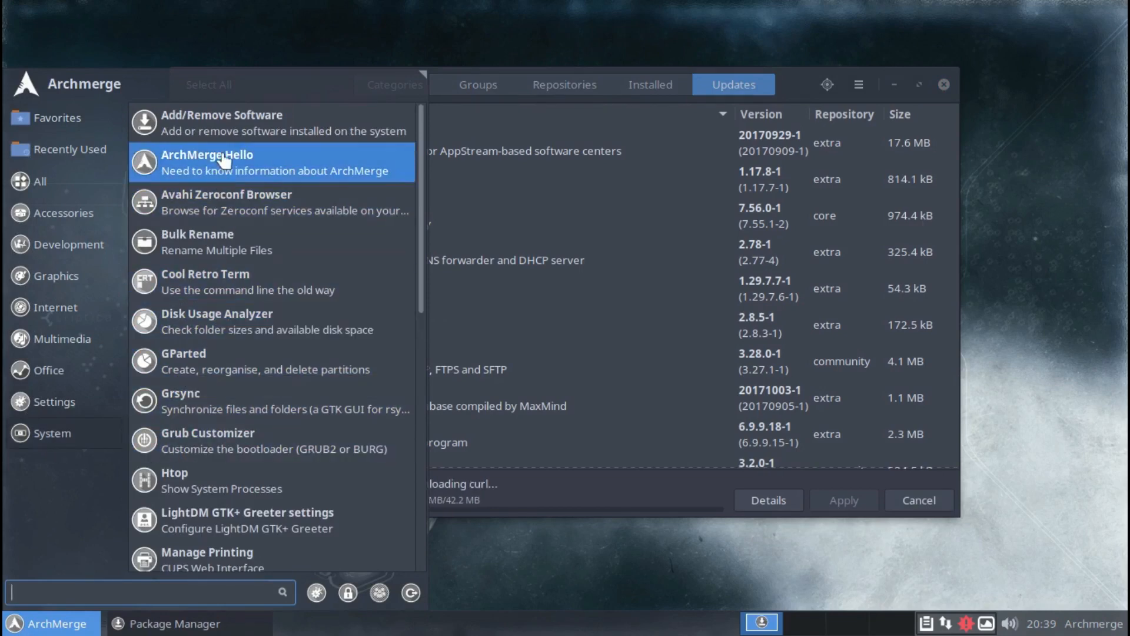
- Scroll through the System apps in the Whisker menu, then switch to Settings
scroll(down, 3)
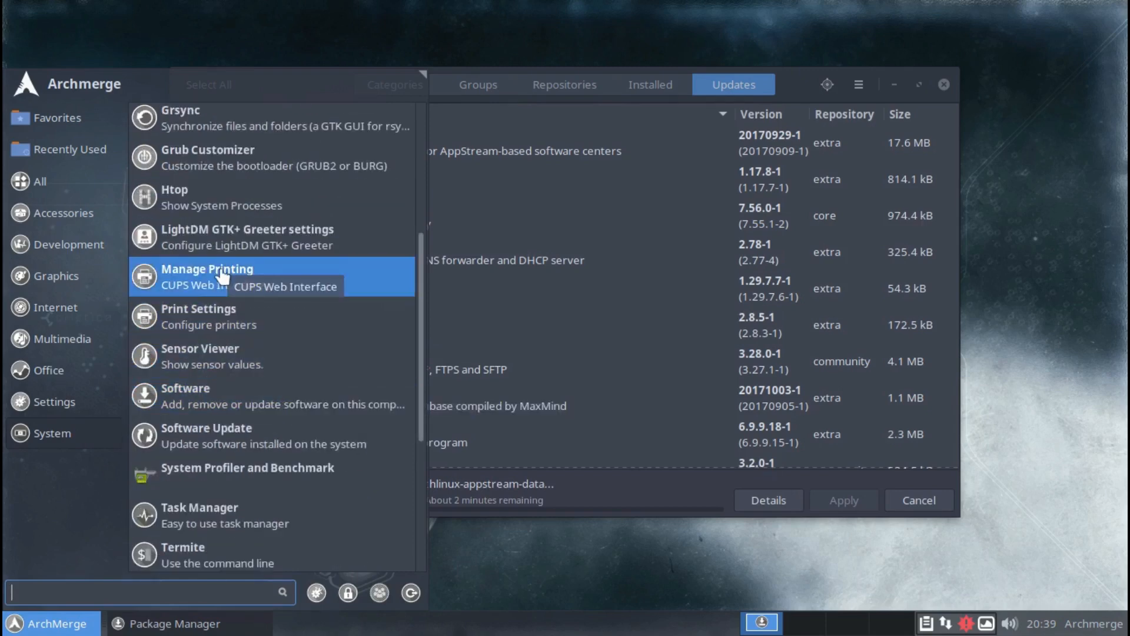
mouse_move(276, 355)
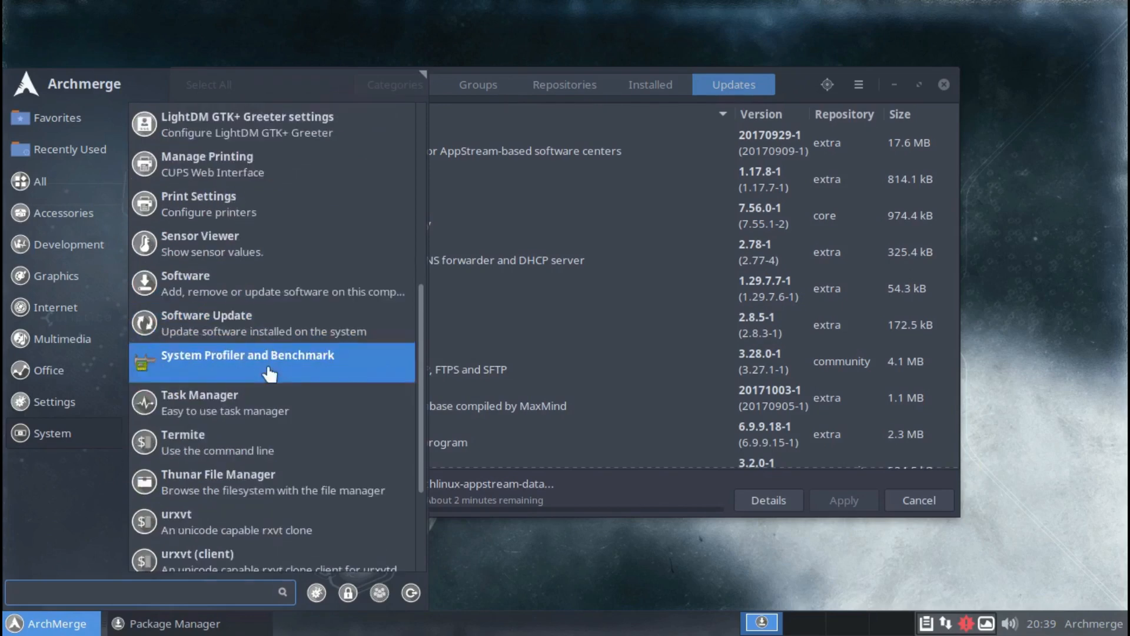
scroll(down, 3)
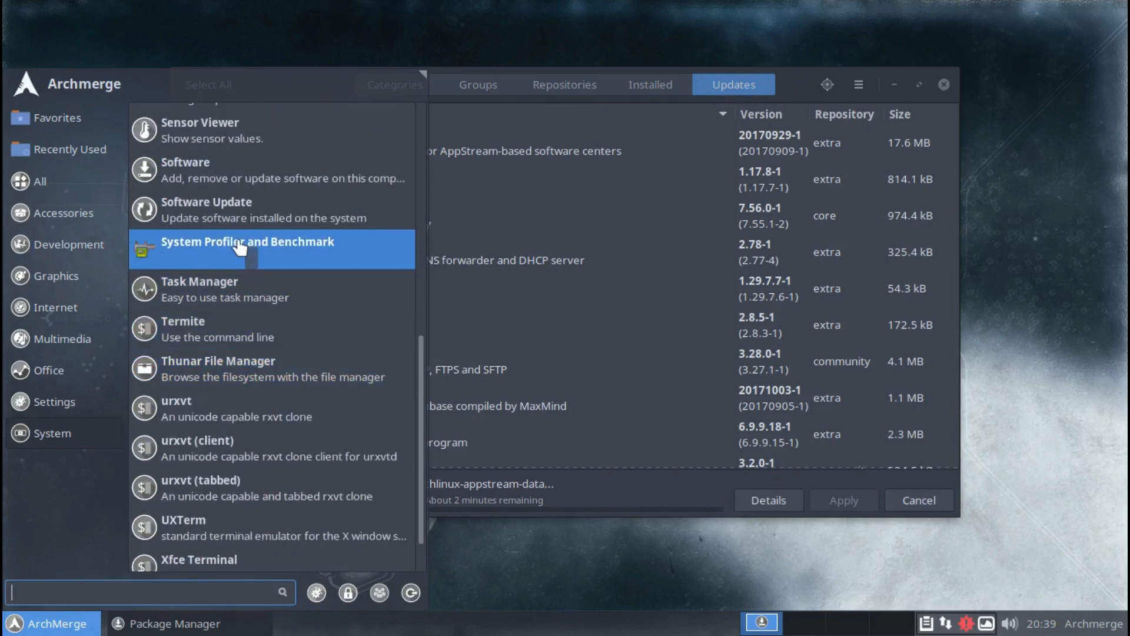
scroll(down, 3)
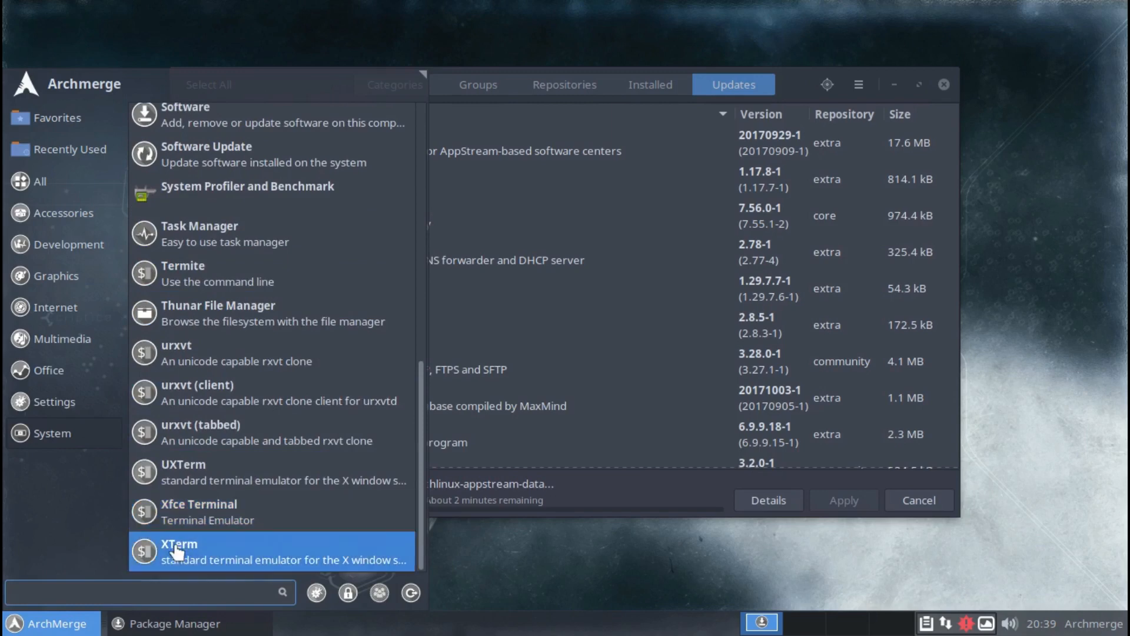
mouse_move(179, 432)
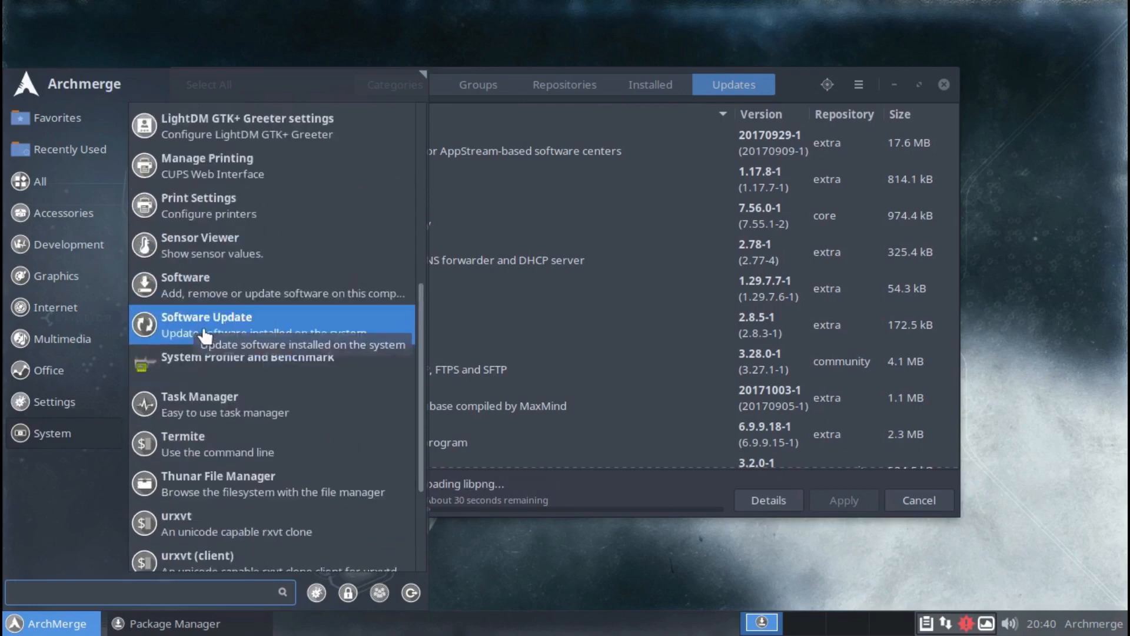
click(54, 402)
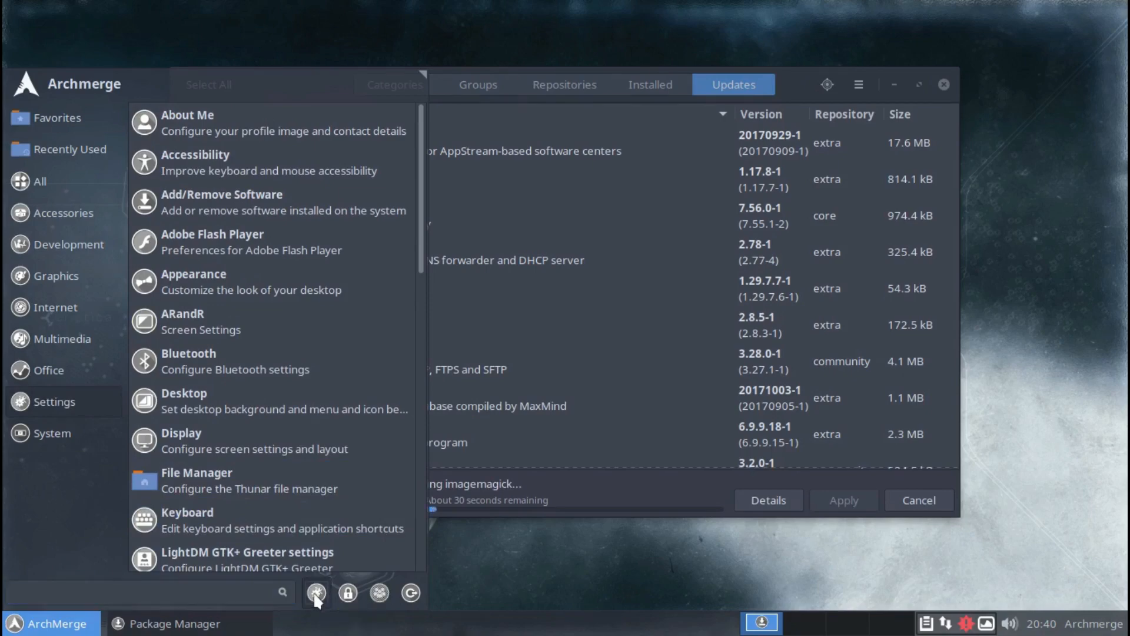
- Launch the Settings Manager and scroll through its Personal, Hardware, System and Other items
click(316, 592)
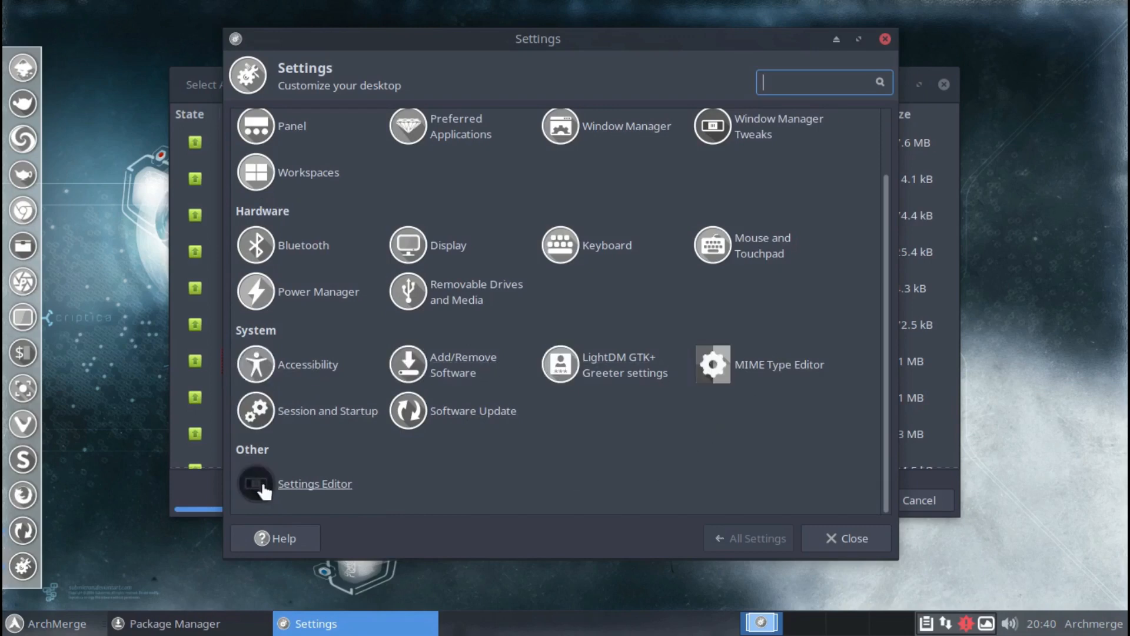
mouse_move(476, 292)
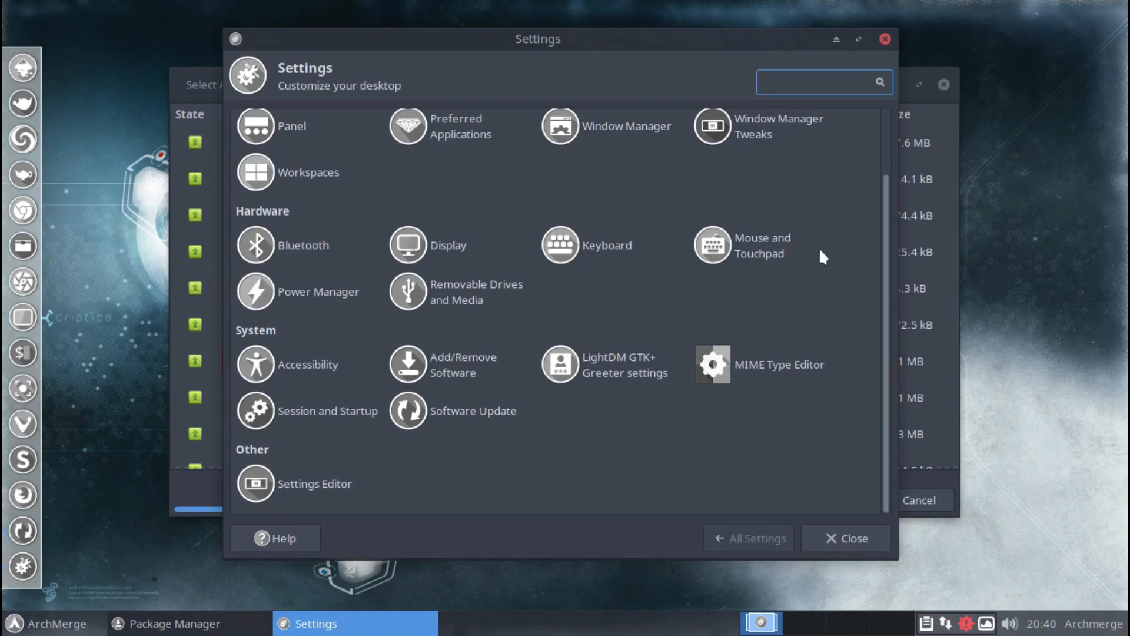
scroll(up, 3)
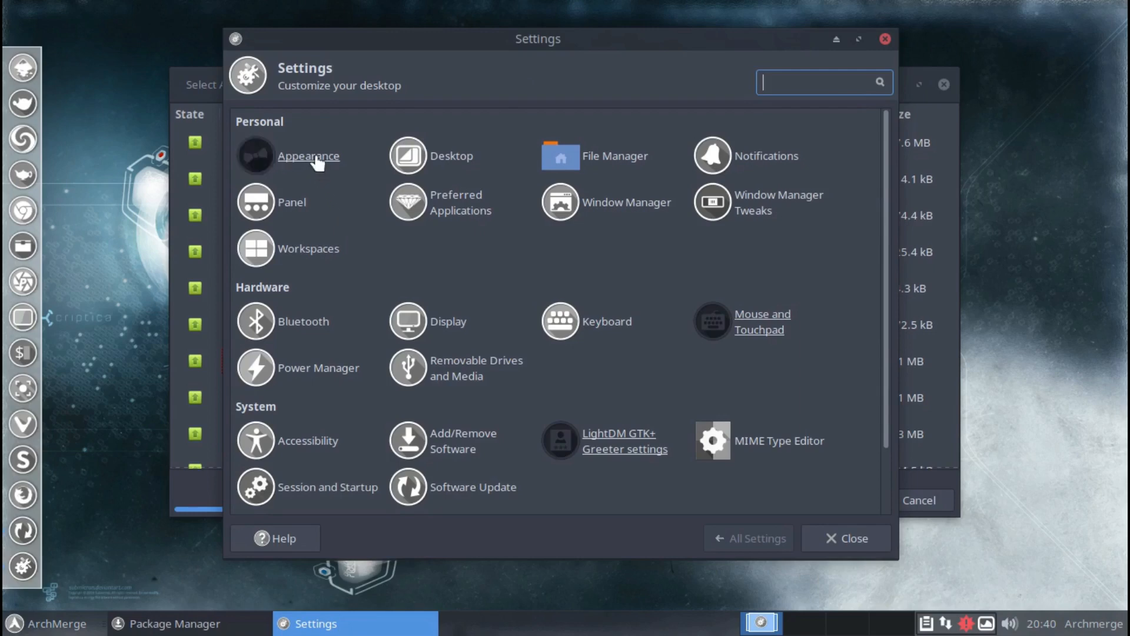
mouse_move(450, 155)
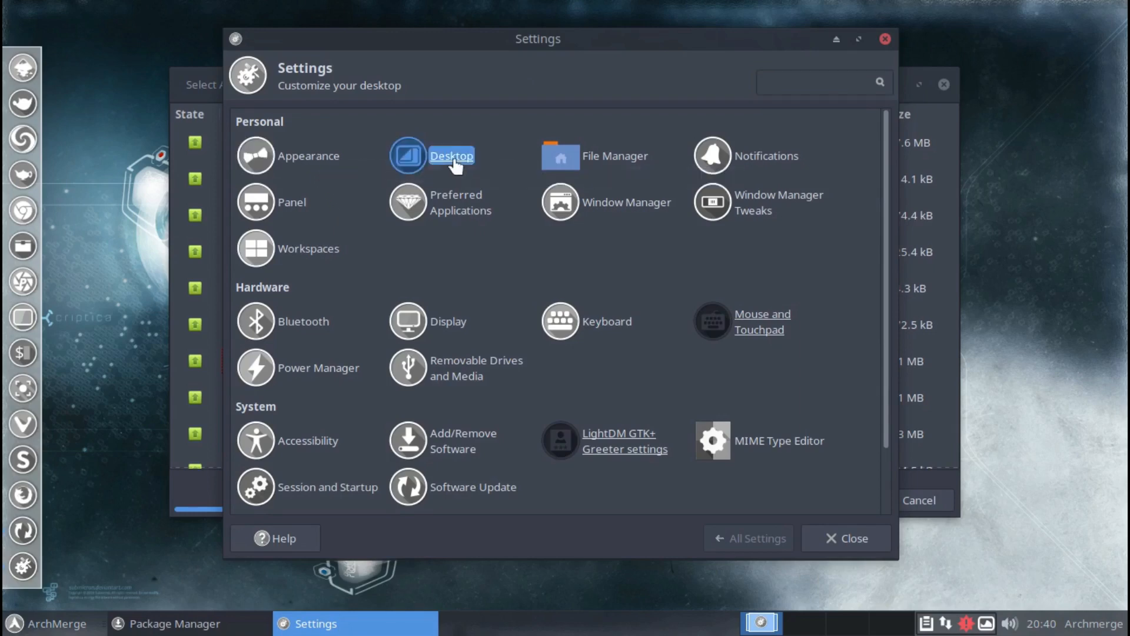
click(451, 155)
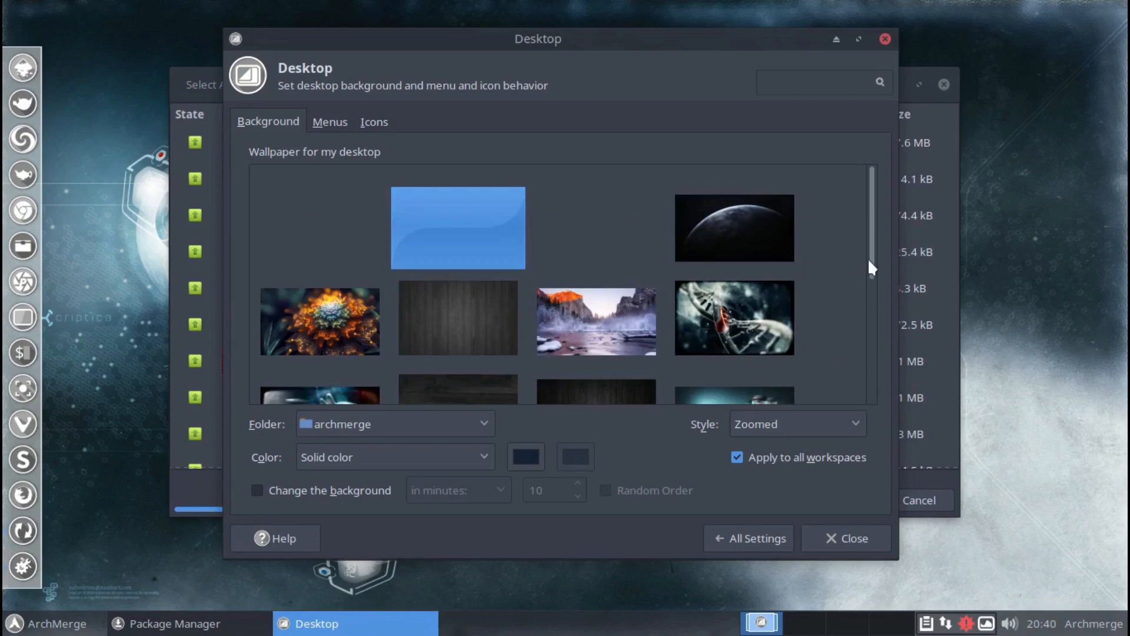
click(457, 228)
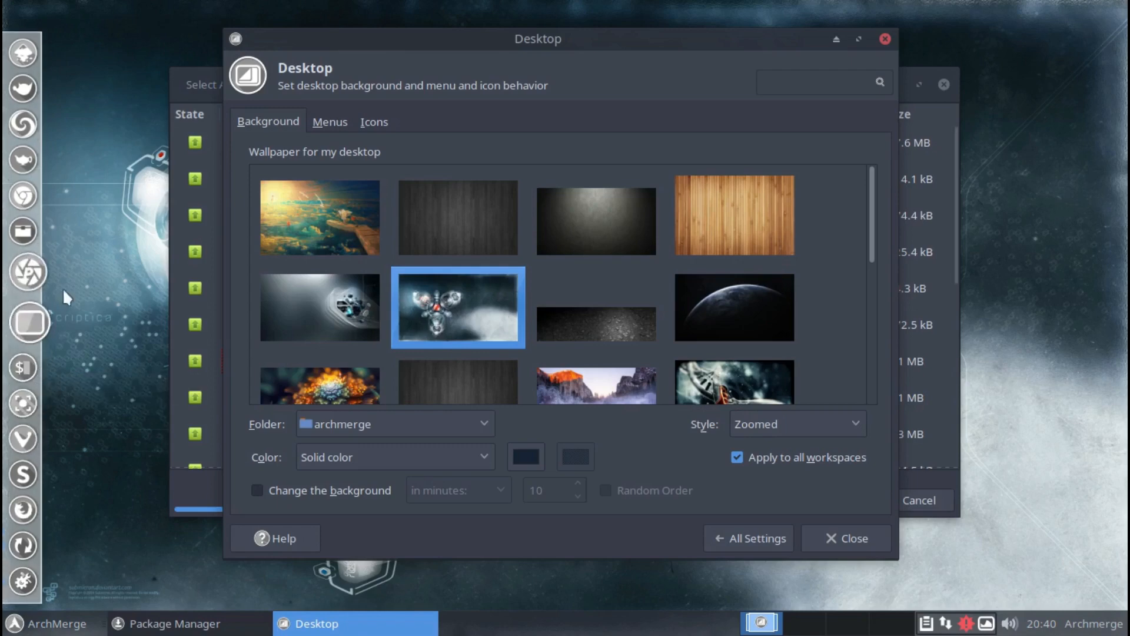
click(319, 216)
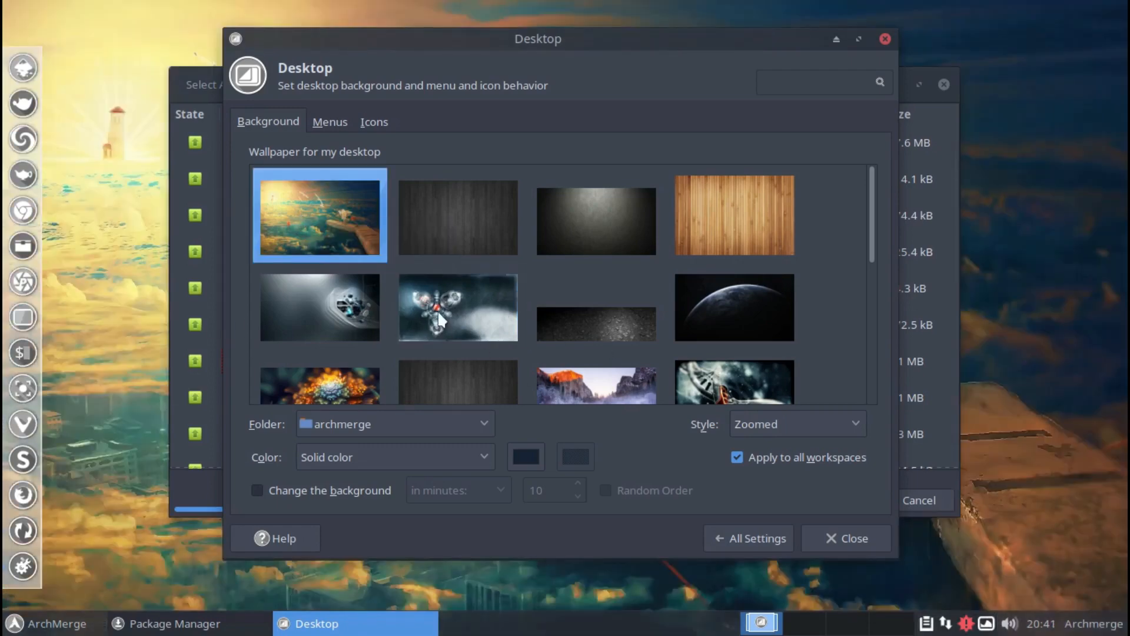
click(457, 307)
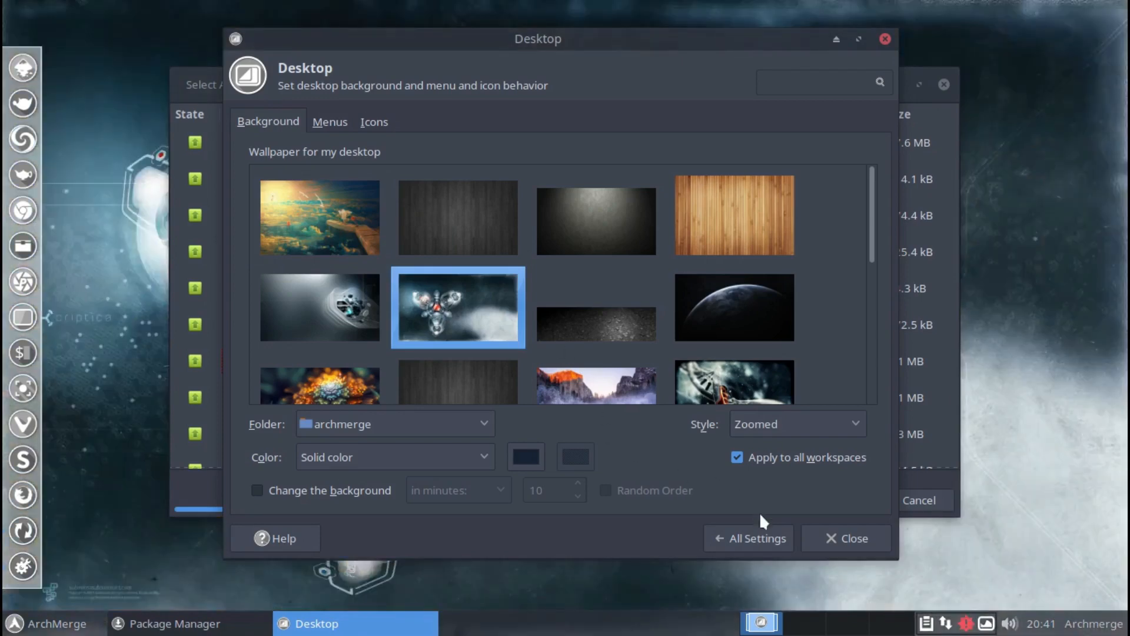
click(756, 537)
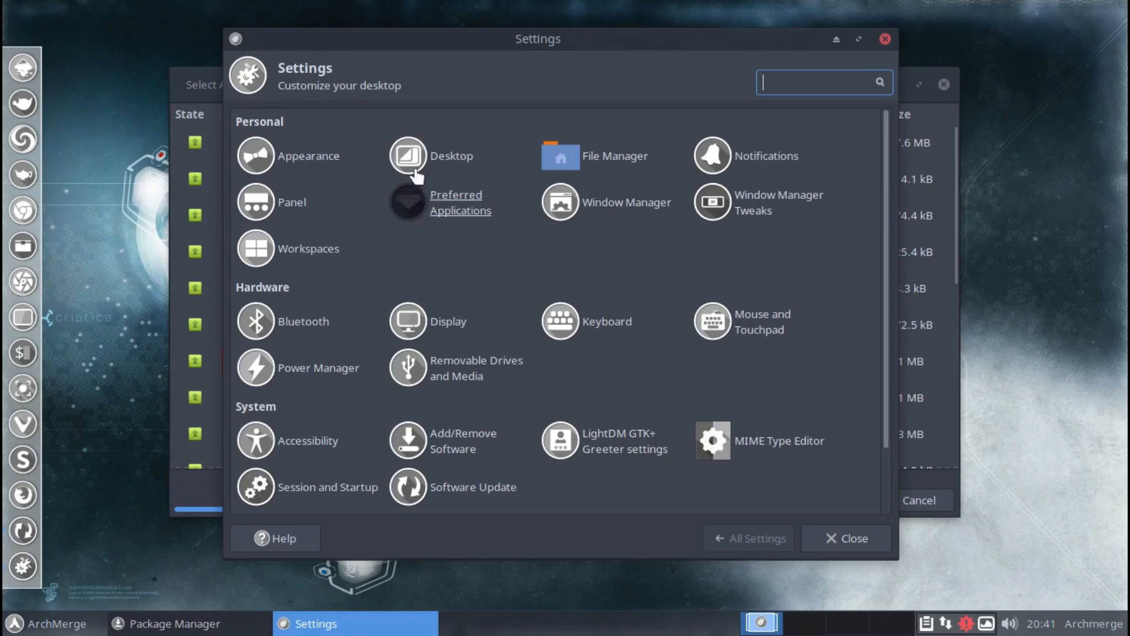
click(308, 156)
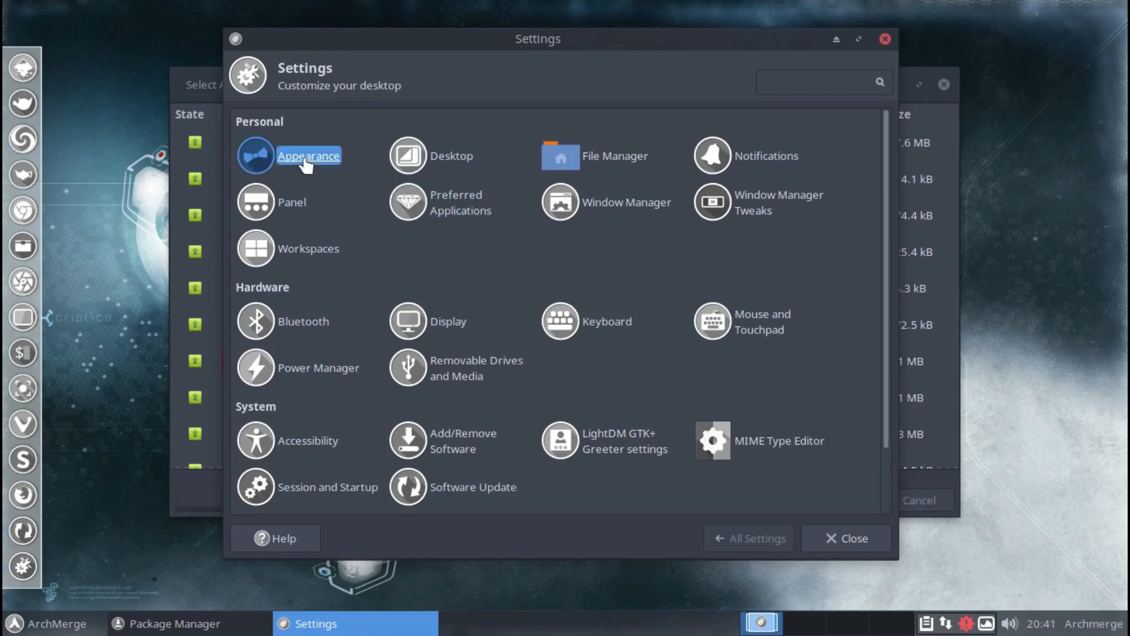
- Browse the Appearance Style, Icons, Fonts and Settings tabs, then close the dialog
click(308, 156)
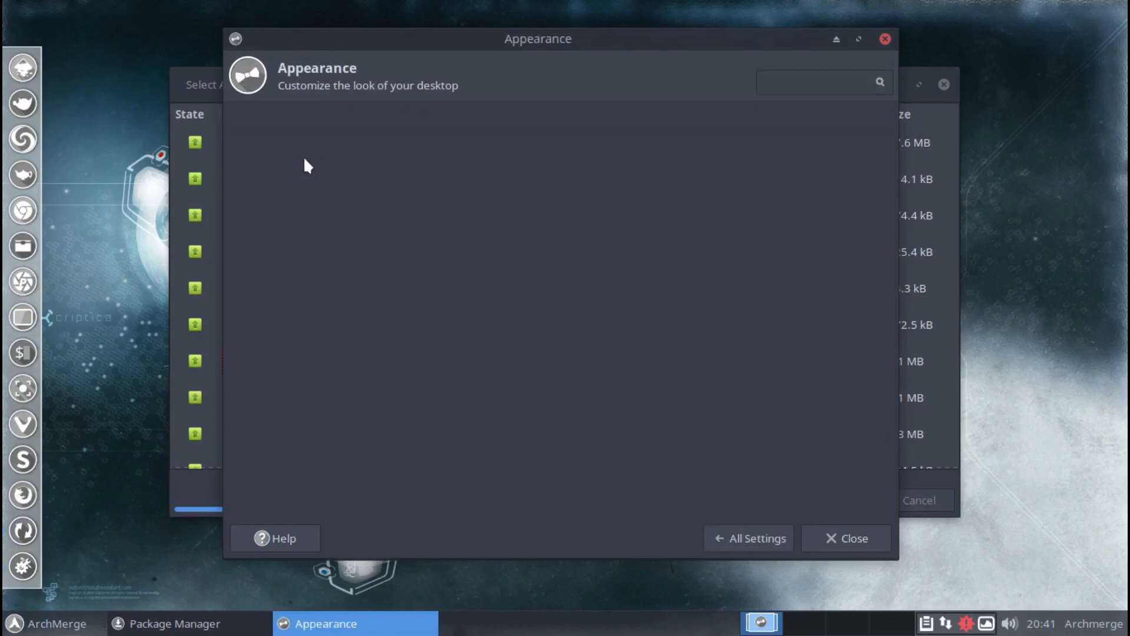
click(249, 121)
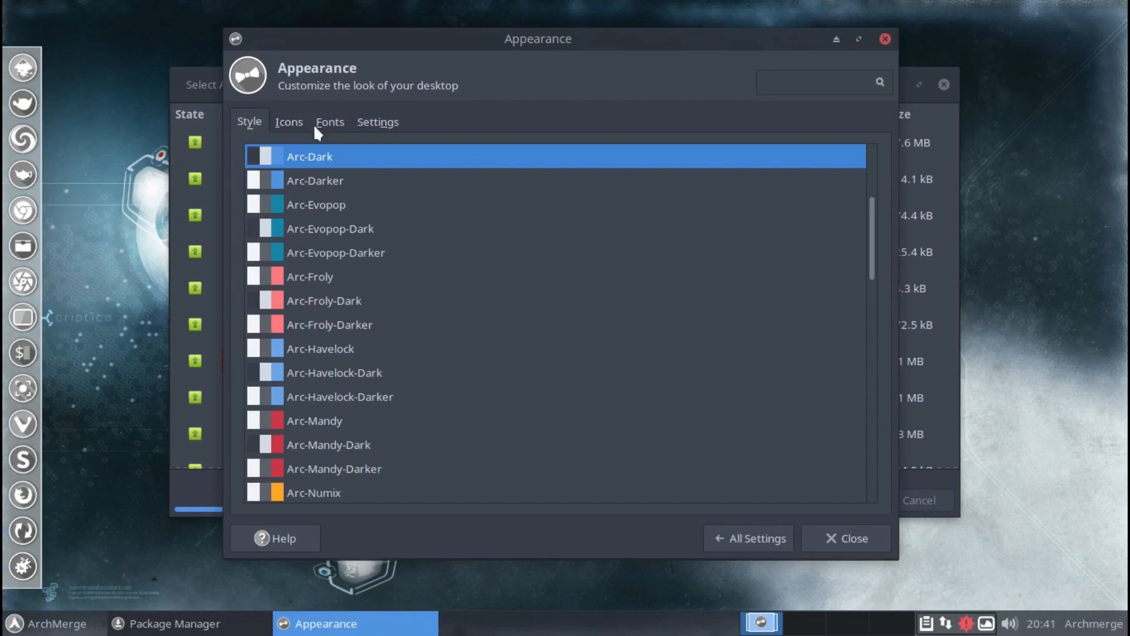
mouse_move(392, 381)
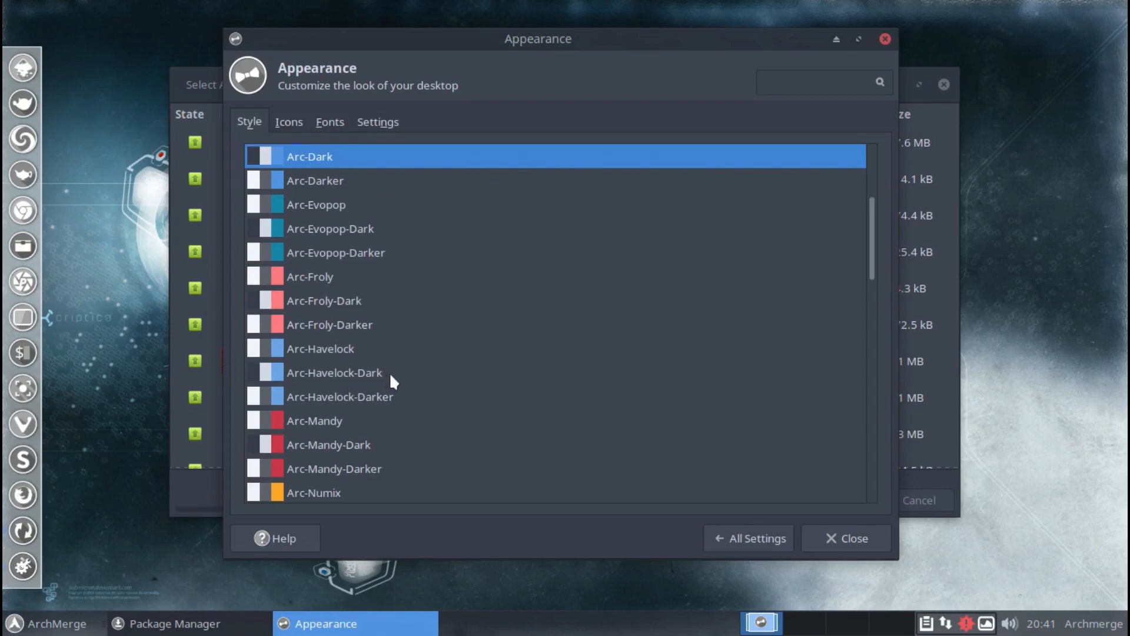
mouse_move(824, 348)
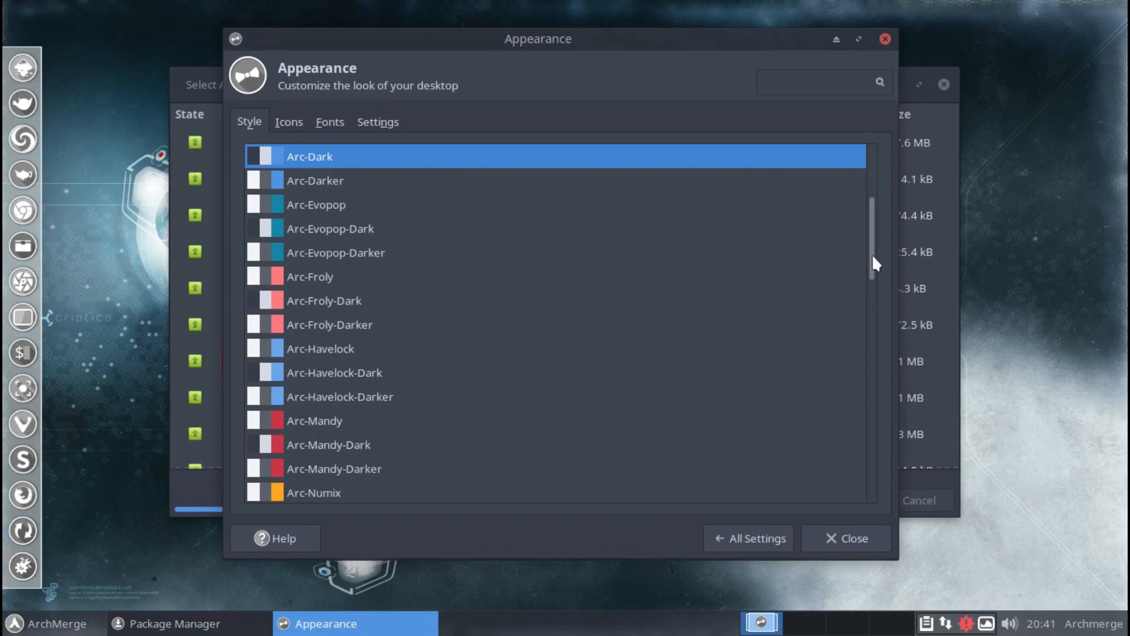
mouse_move(705, 372)
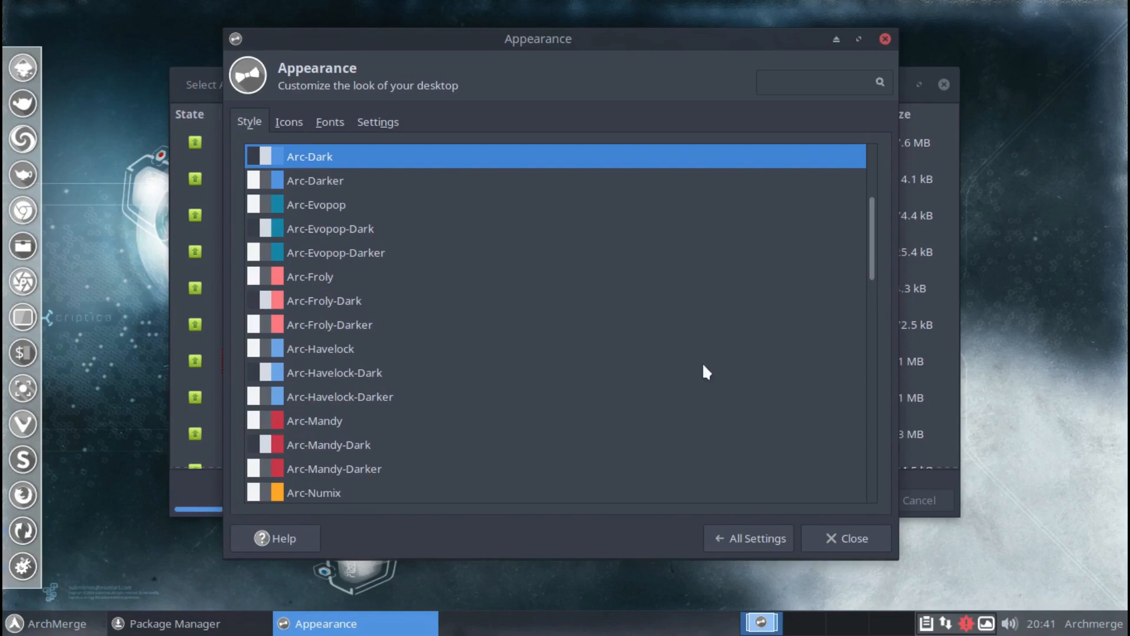
scroll(down, 3)
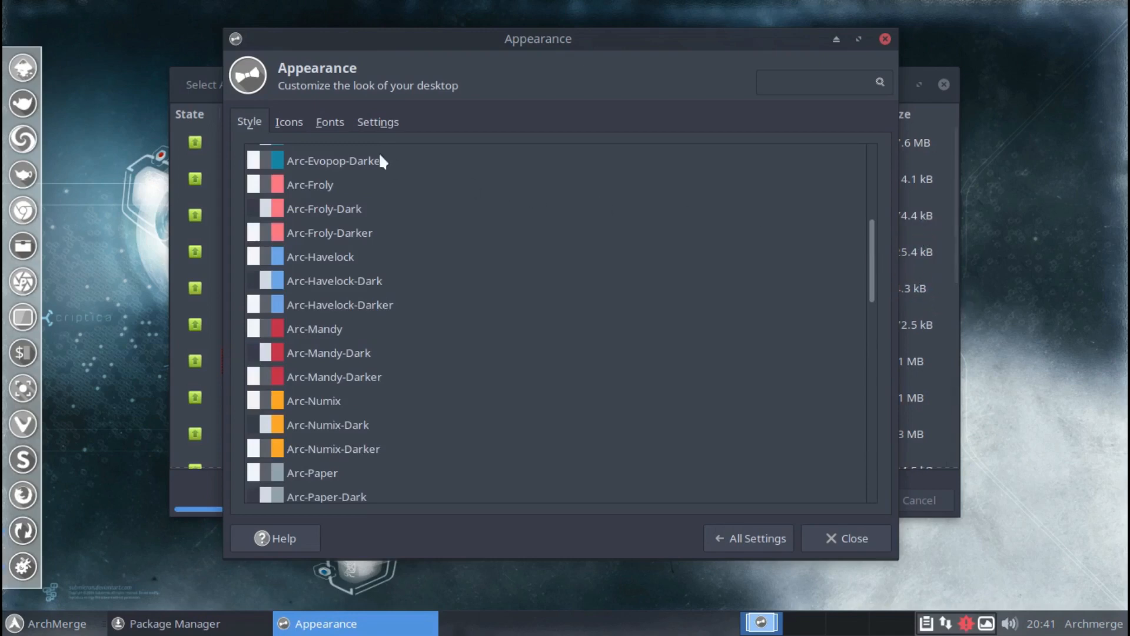
click(288, 121)
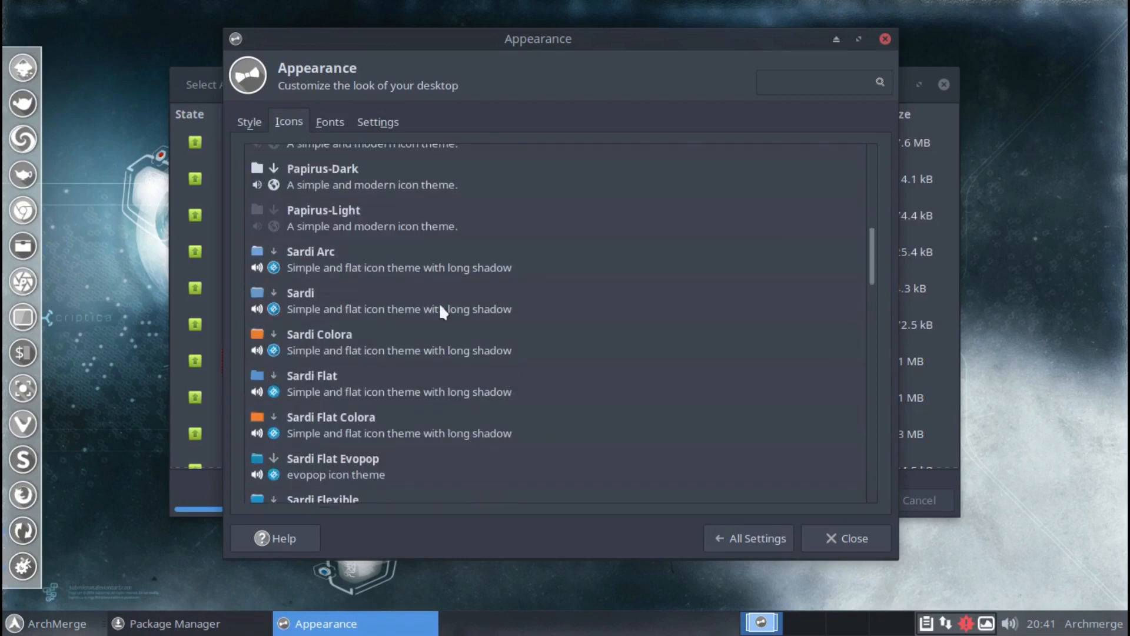
click(330, 122)
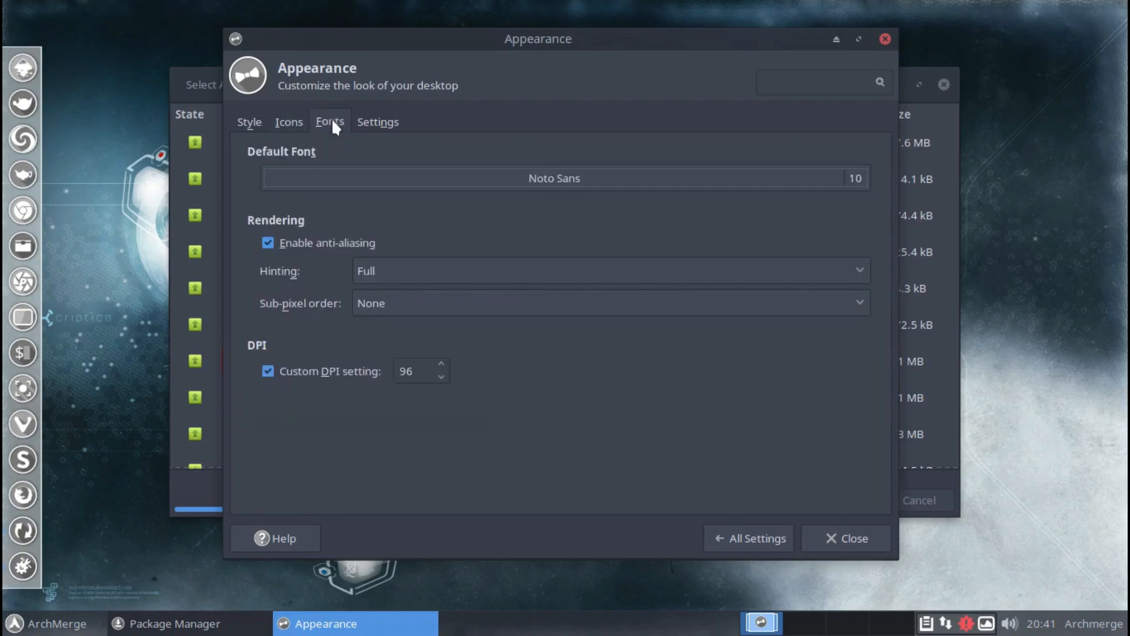
click(376, 122)
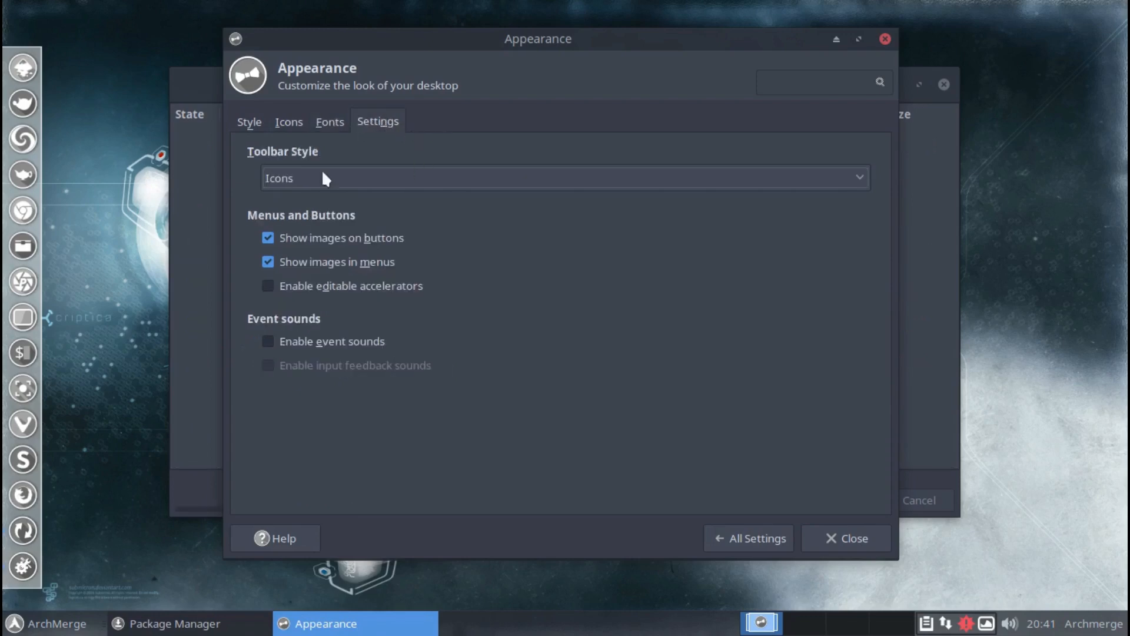
mouse_move(440, 442)
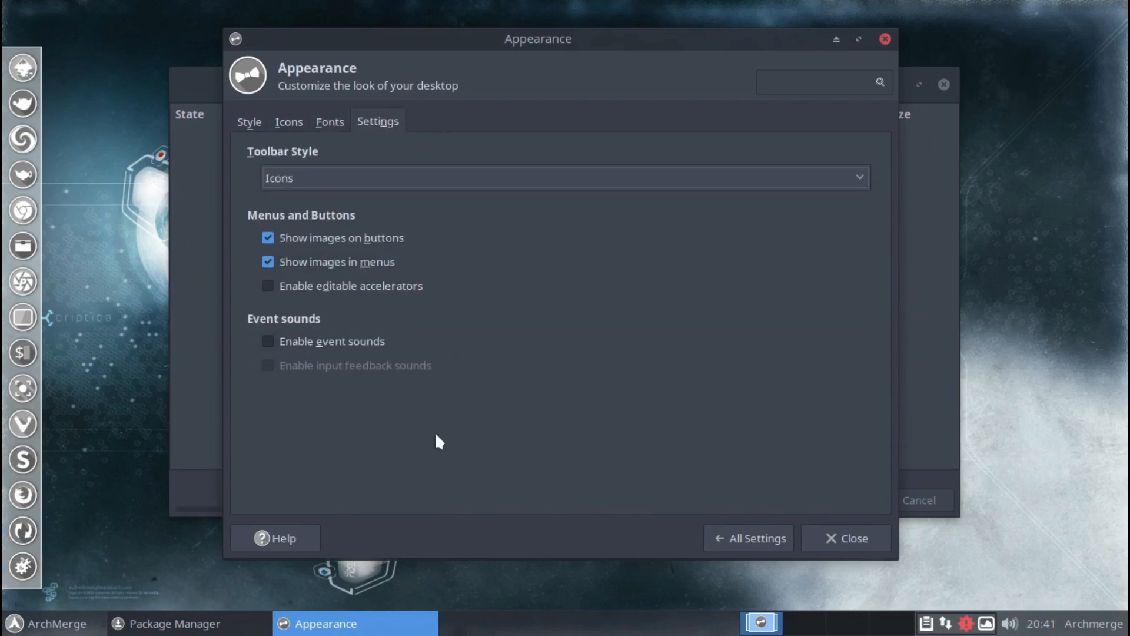
click(749, 537)
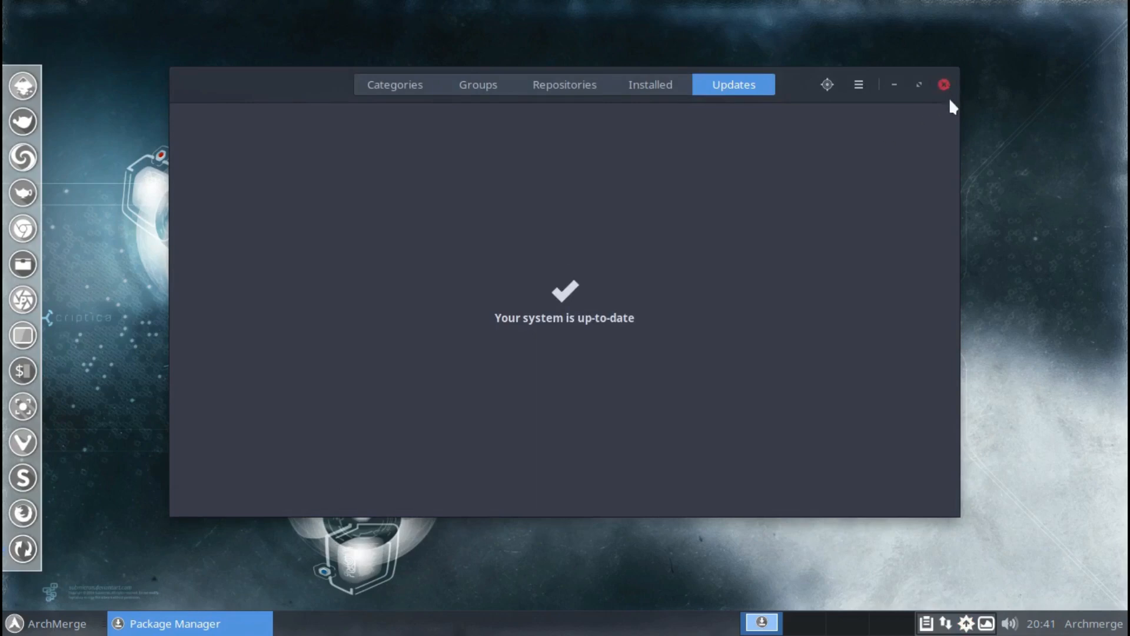
- Close the Package Manager window so only the ArchMerge desktop wallpaper shows
click(943, 84)
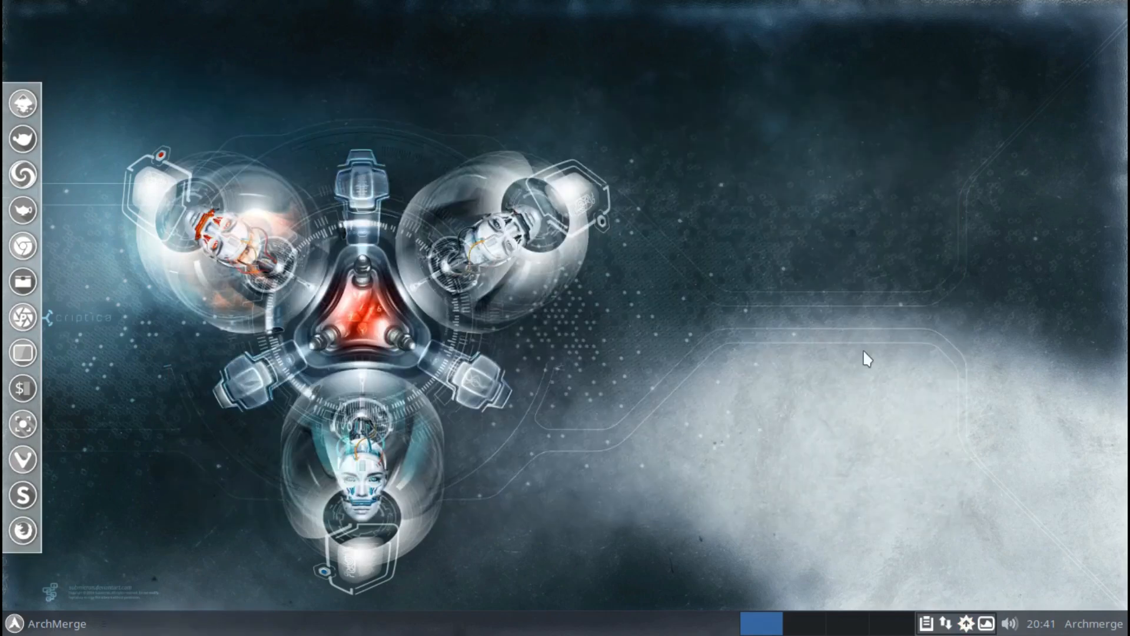
mouse_move(320, 518)
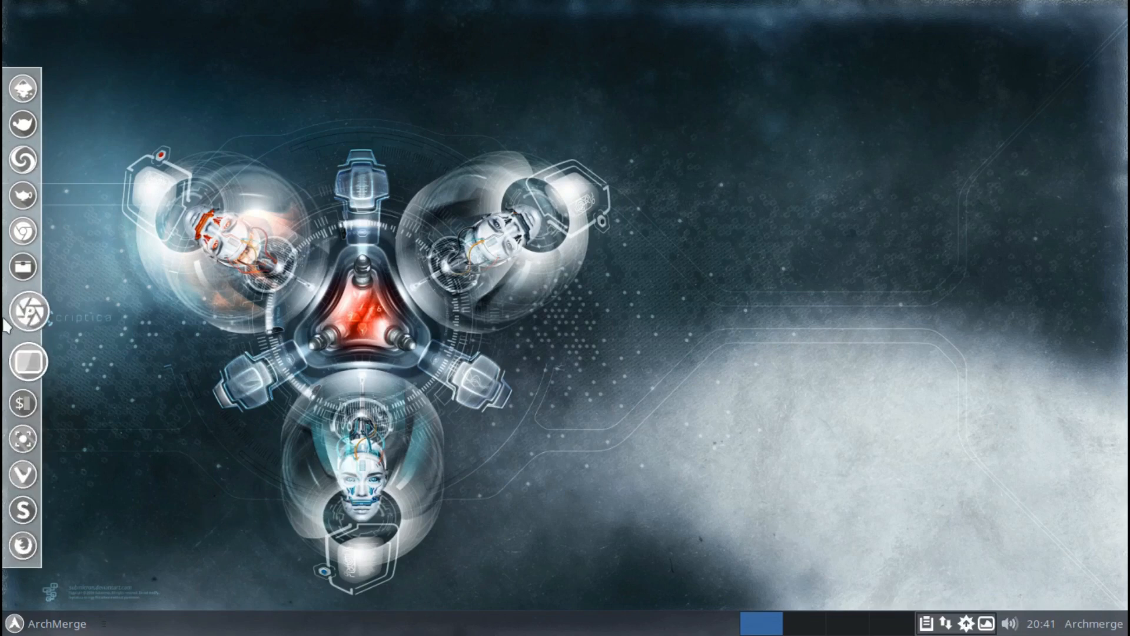
mouse_move(23, 104)
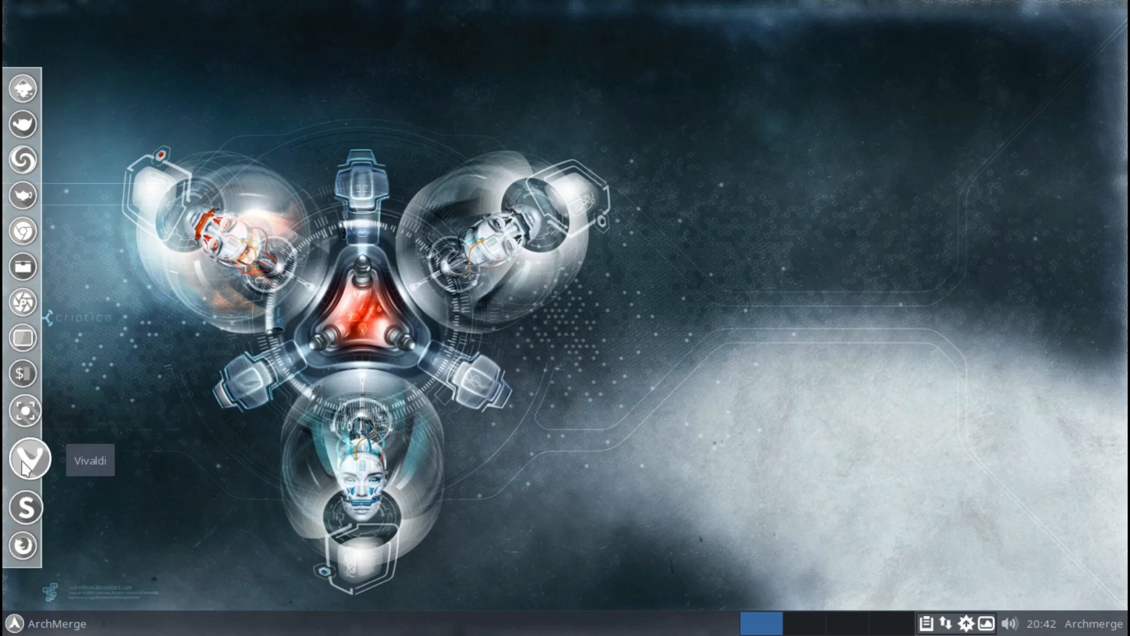
mouse_move(24, 497)
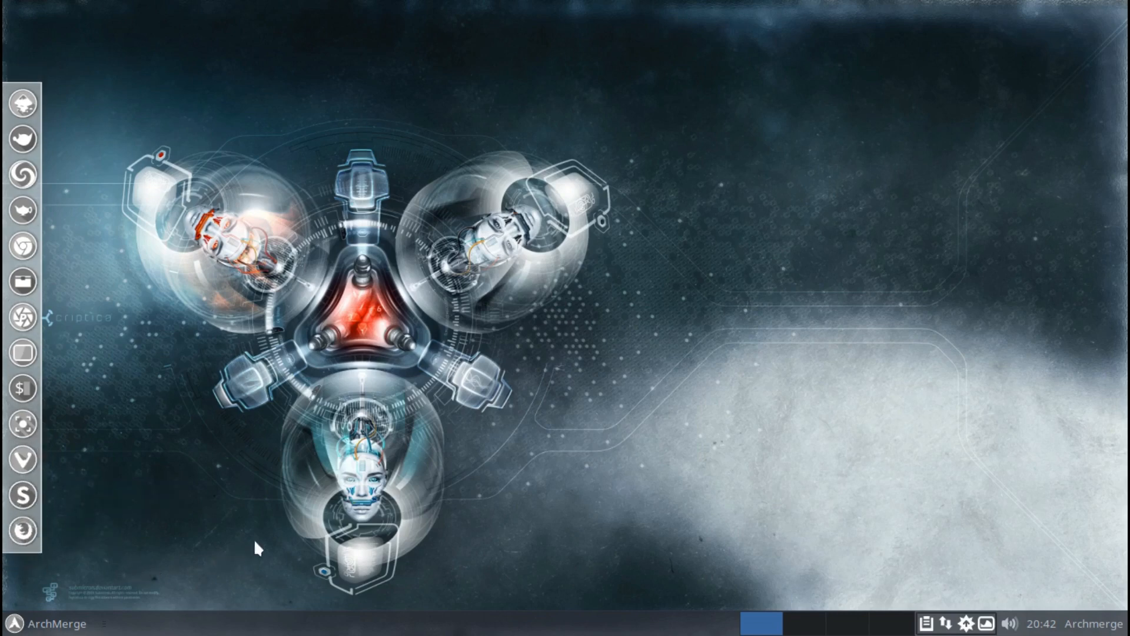
mouse_move(29, 629)
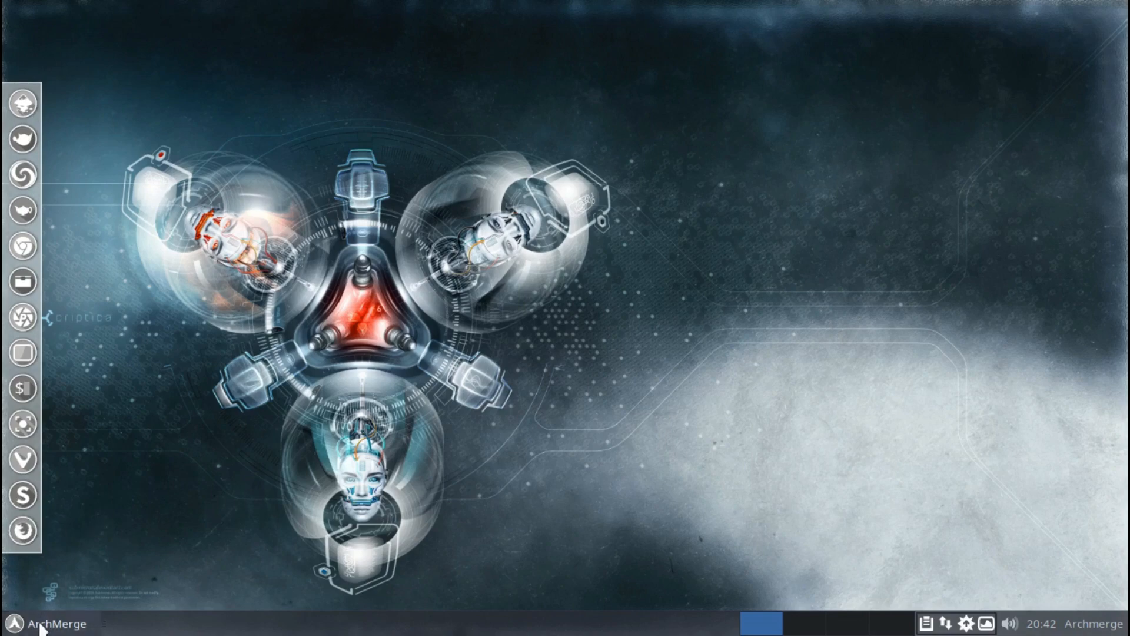
- Log out of Xfce from the ArchMerge menu and choose a session at the greeter
click(29, 623)
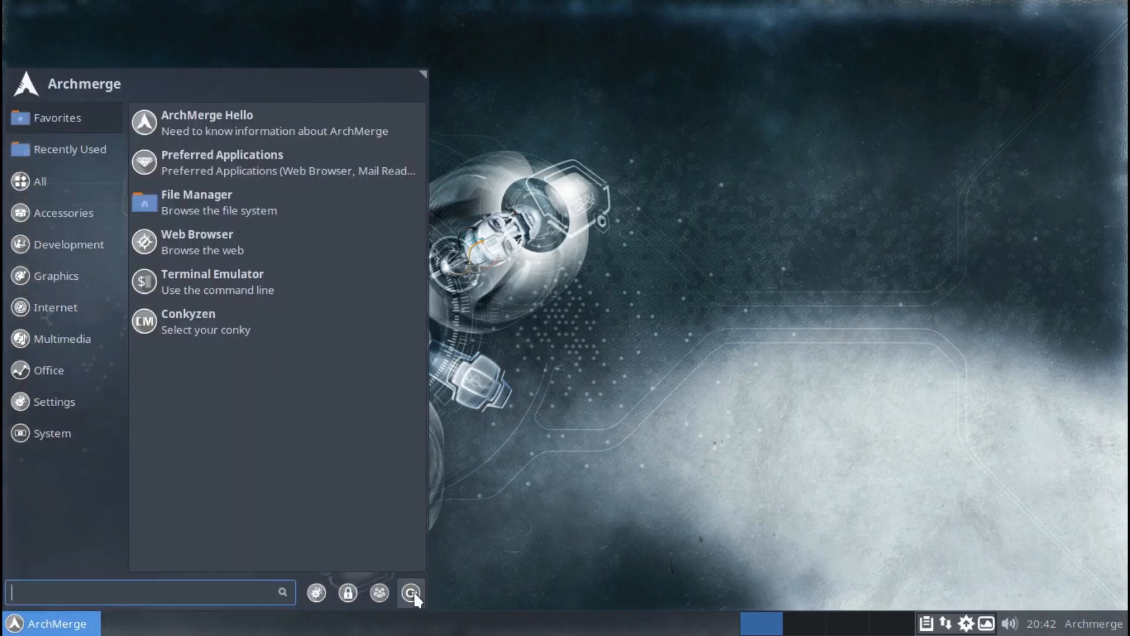
click(411, 592)
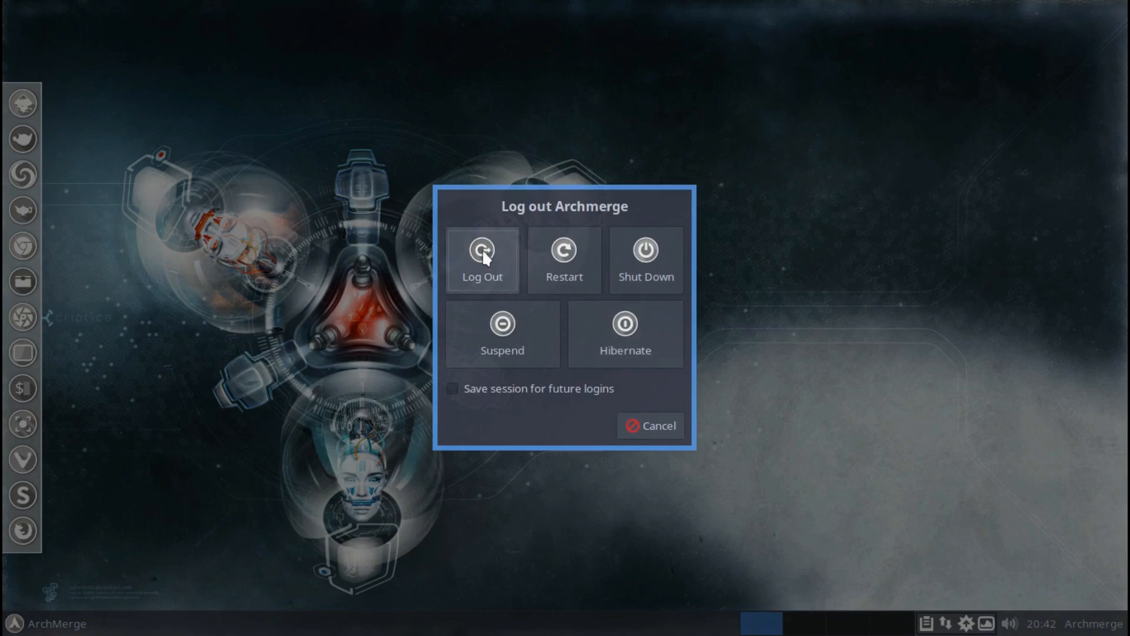
click(482, 260)
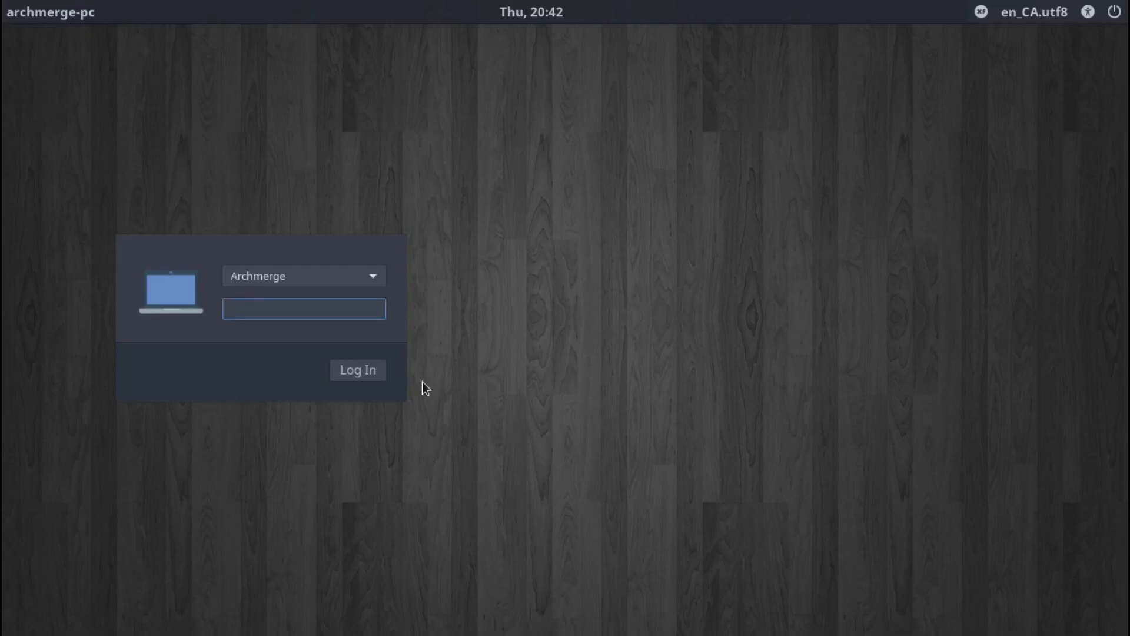
click(304, 308)
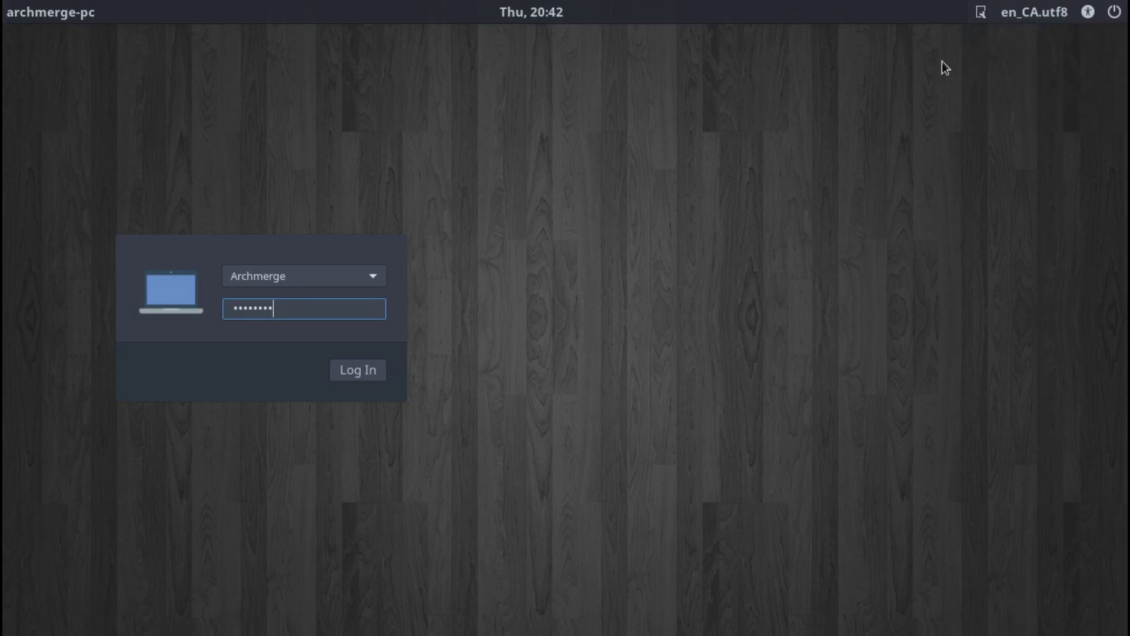
click(357, 370)
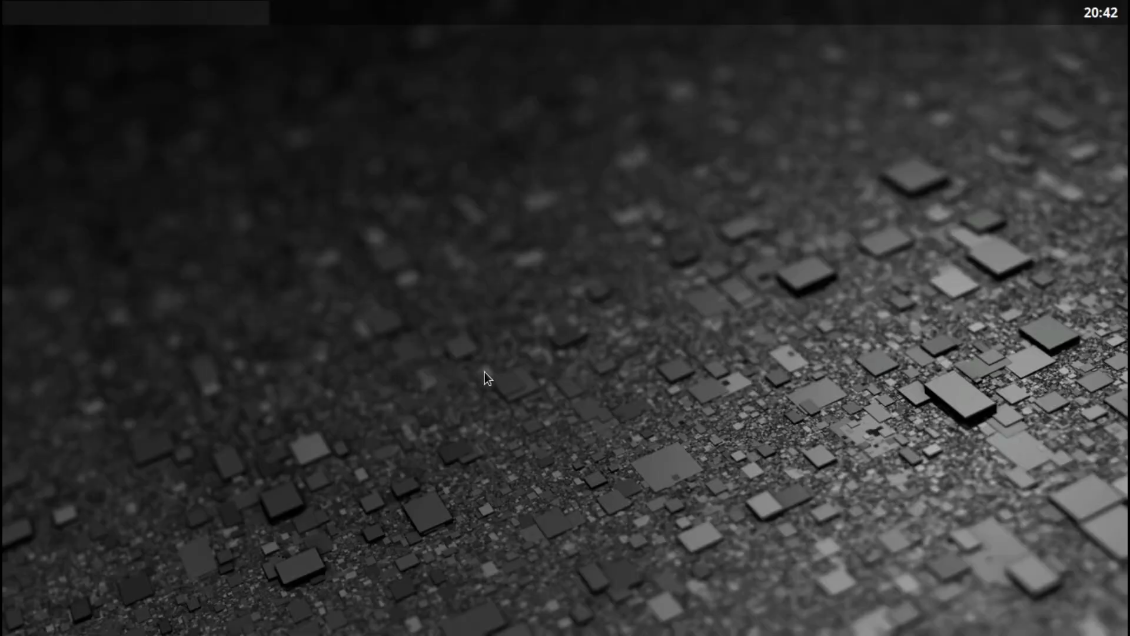
mouse_move(502, 375)
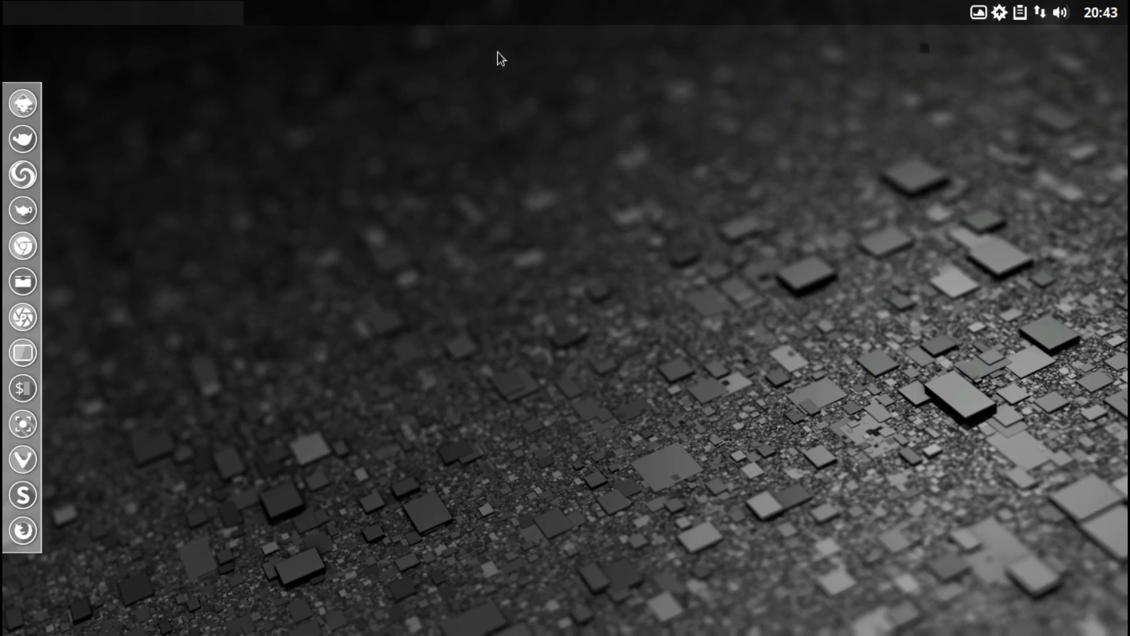
mouse_move(862, 49)
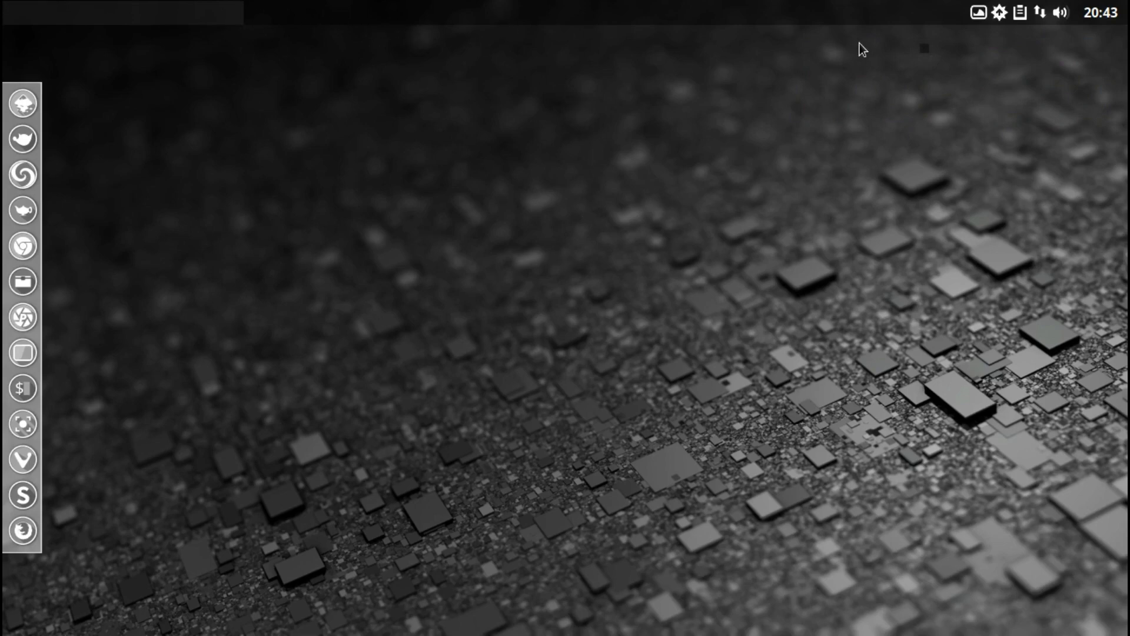
mouse_move(1123, 26)
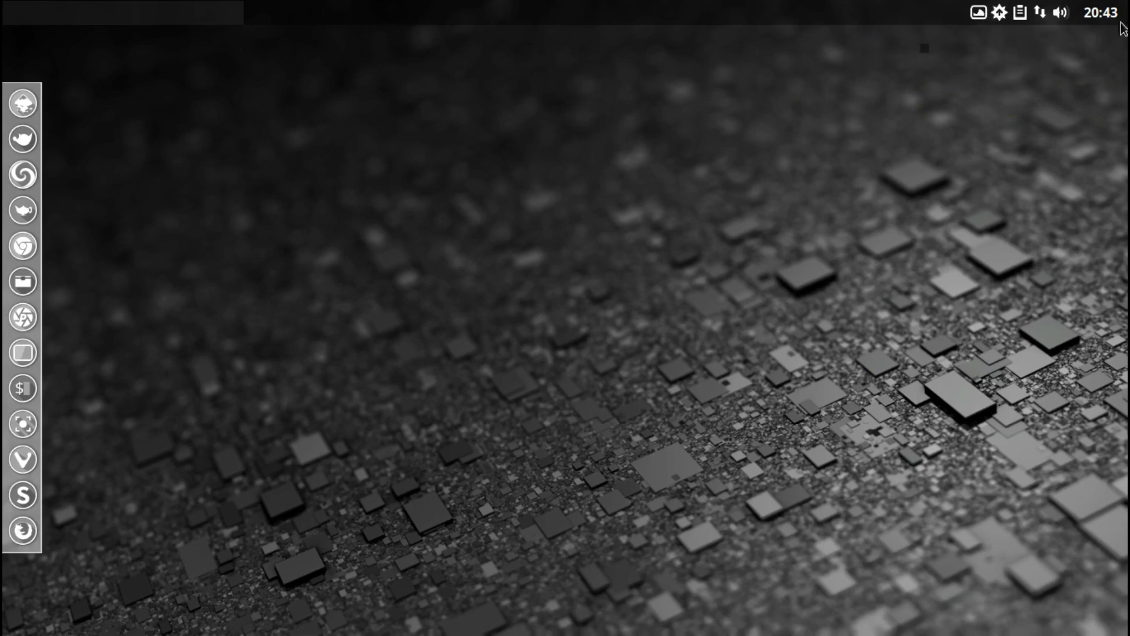
mouse_move(1032, 24)
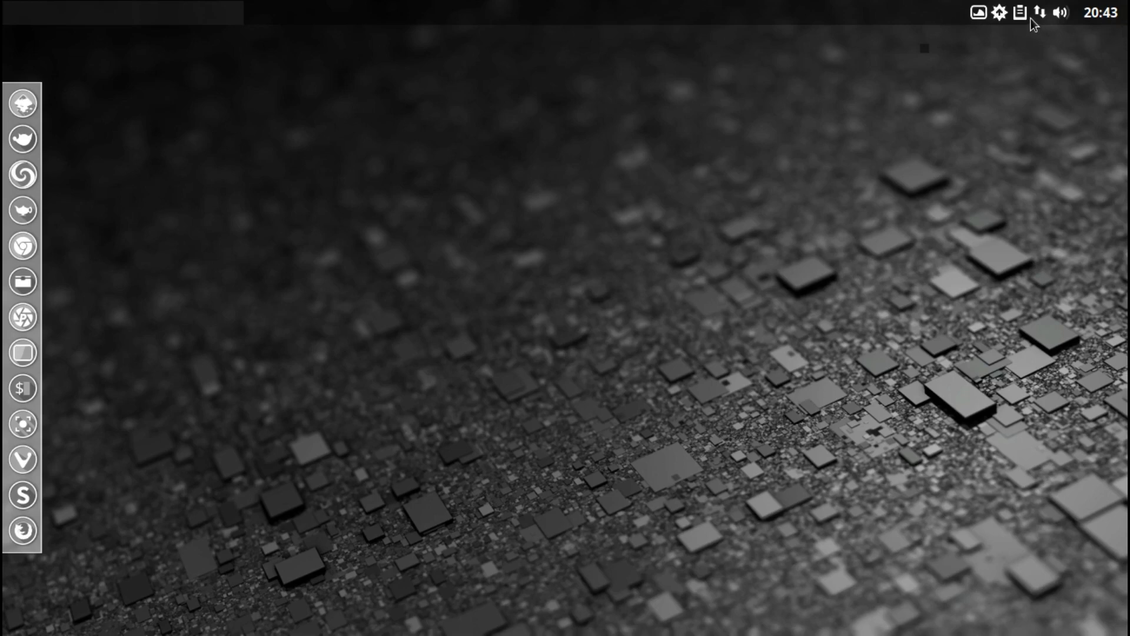
- Show the Variety wallpaper changer's tray menu on the Openbox desktop
click(1018, 13)
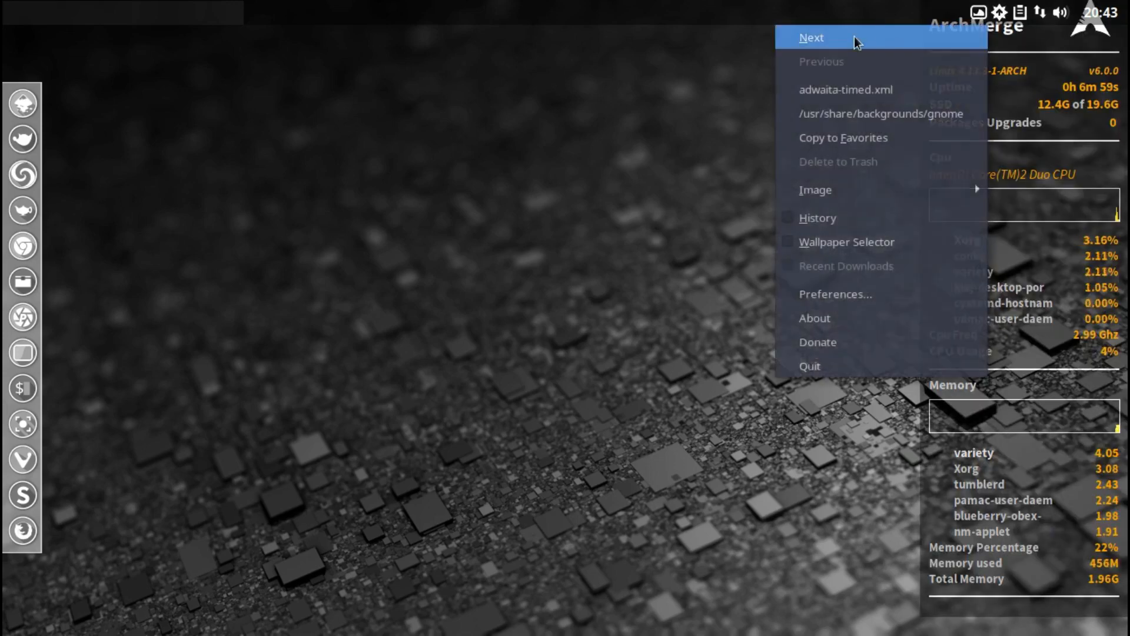
mouse_move(814, 318)
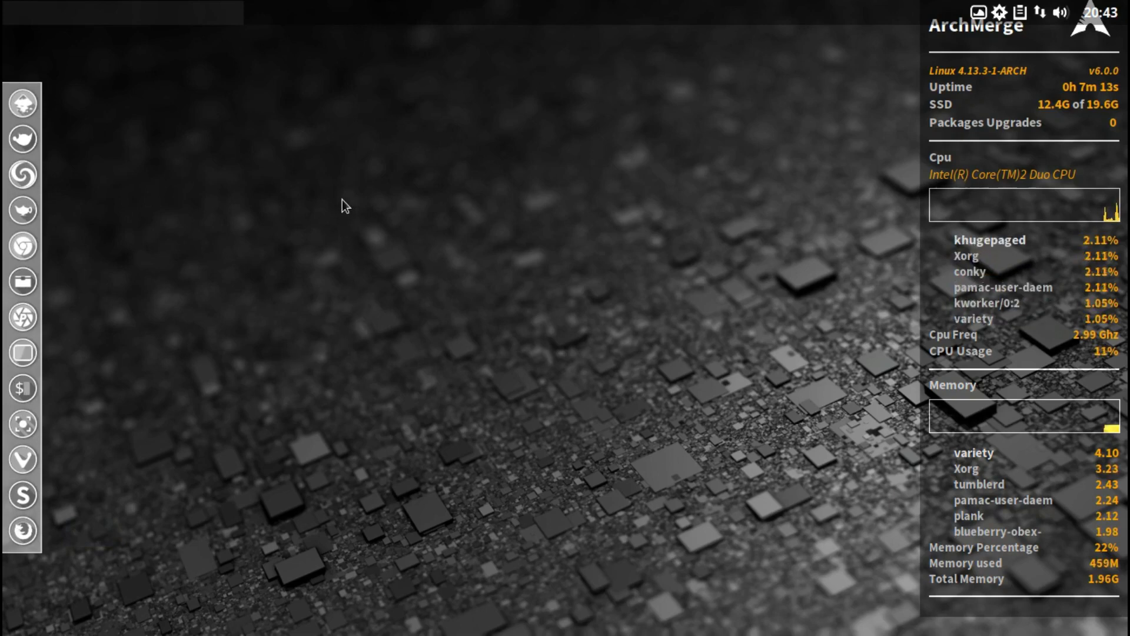
right_click(343, 205)
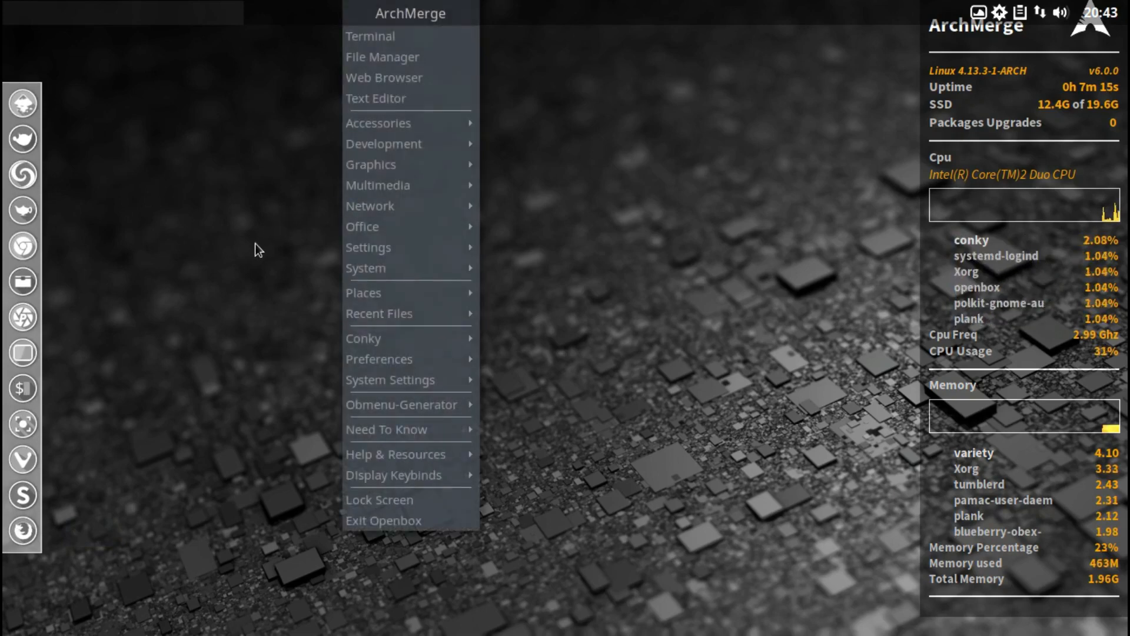
mouse_move(379, 36)
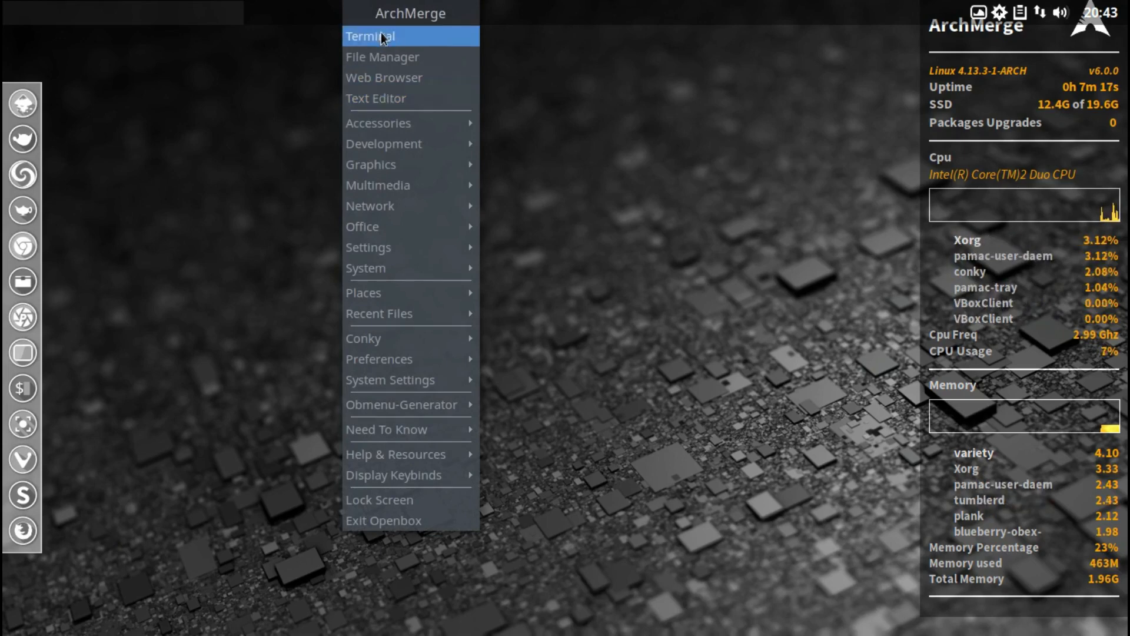
mouse_move(378, 123)
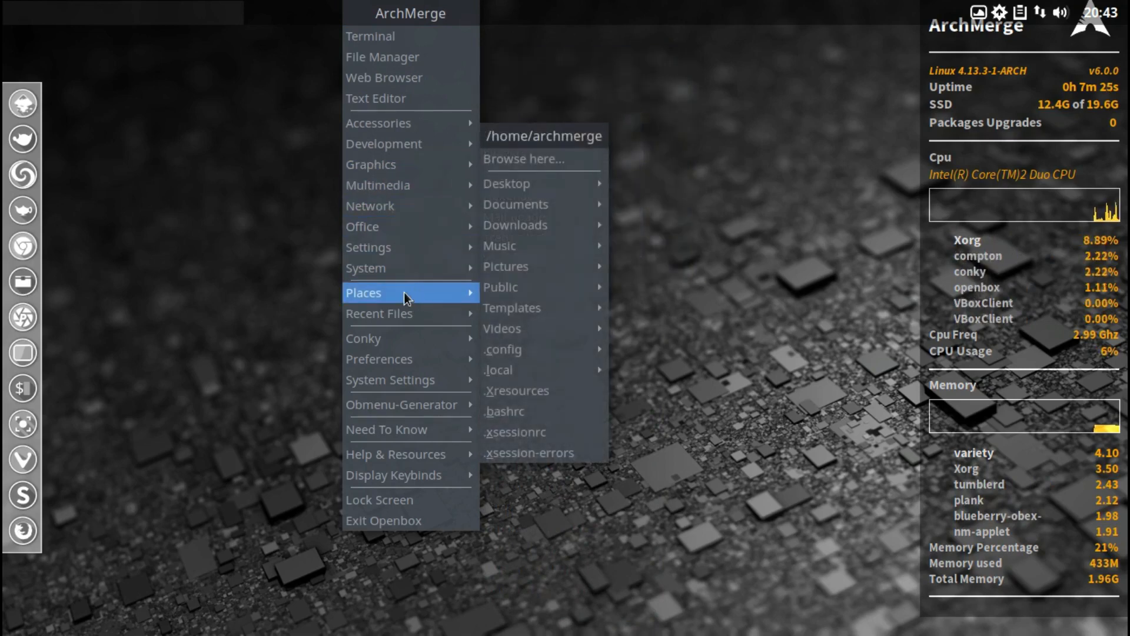
mouse_move(379, 312)
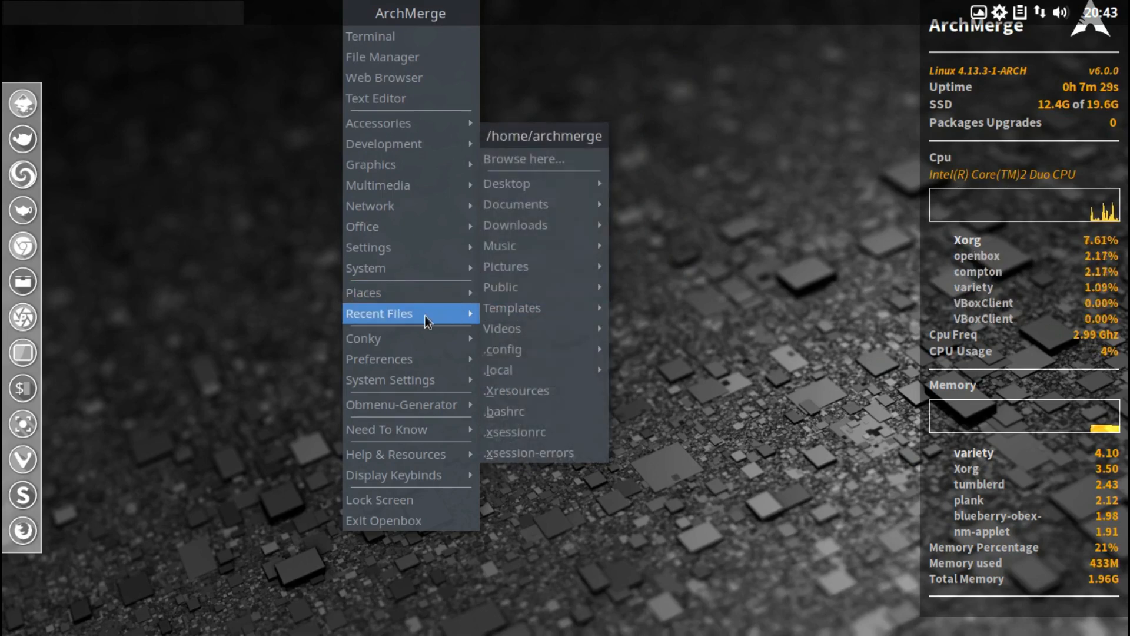
mouse_move(414, 338)
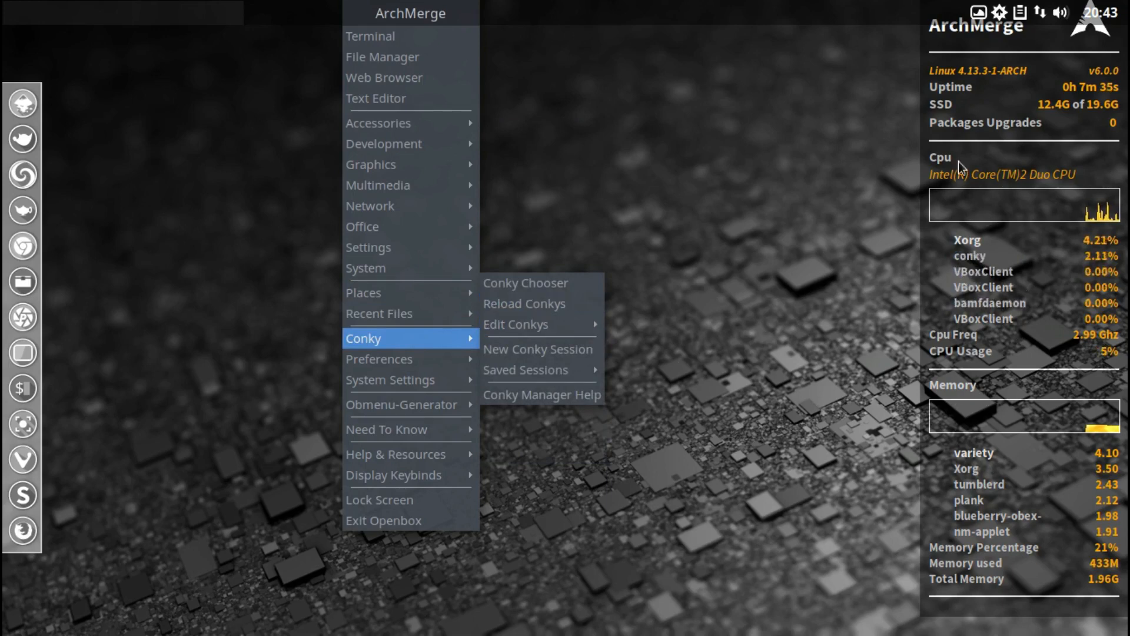
mouse_move(515, 324)
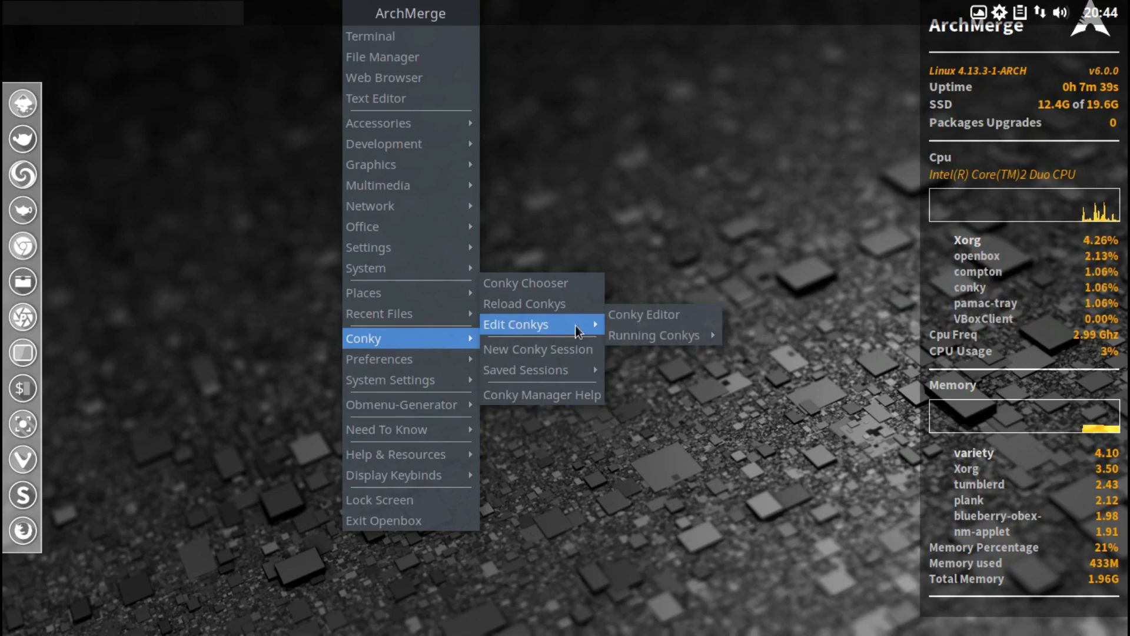
mouse_move(537, 349)
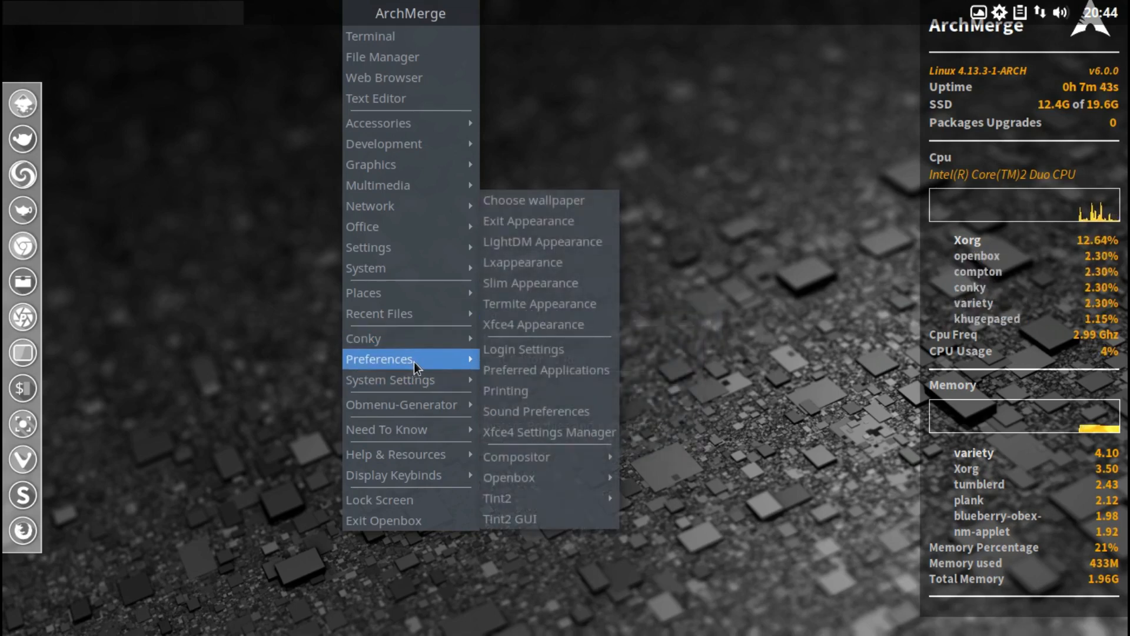
mouse_move(534, 200)
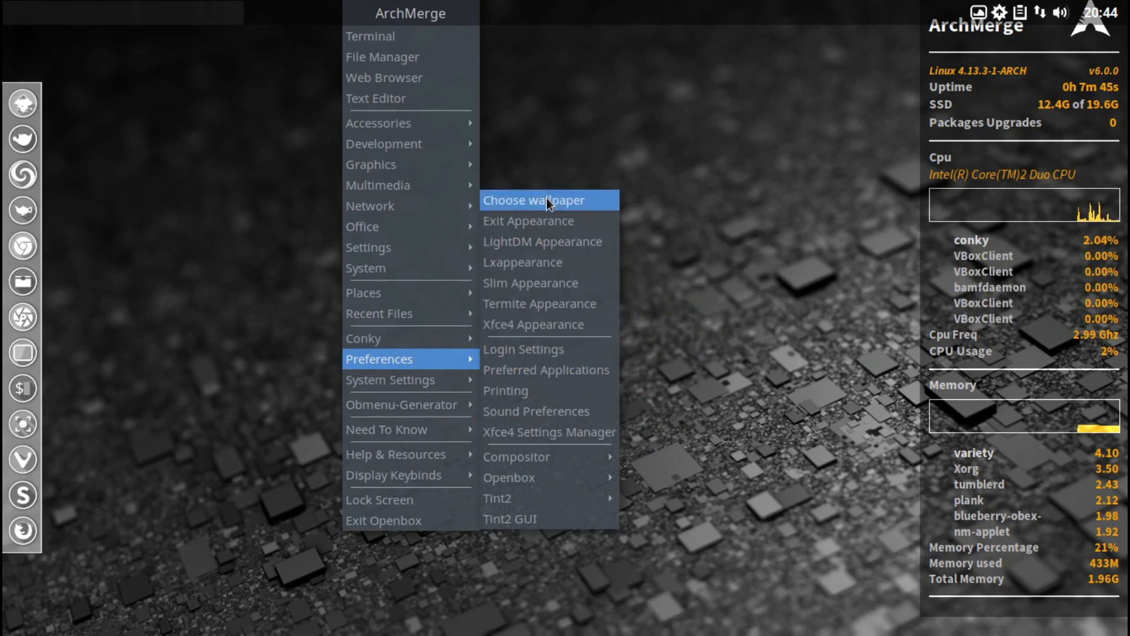
mouse_move(530, 478)
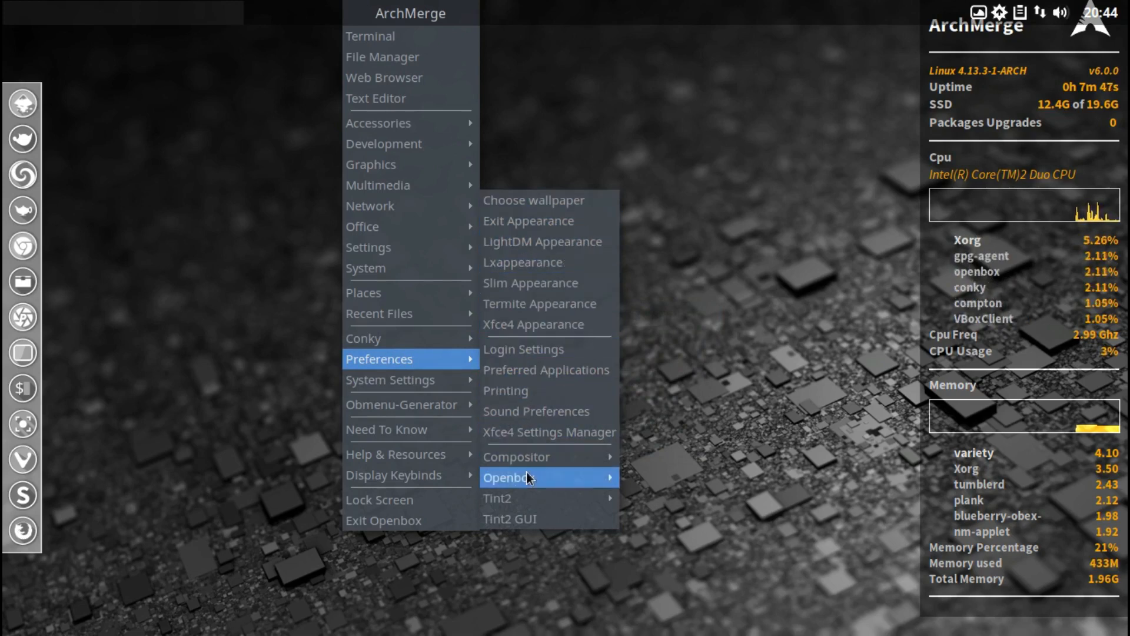
mouse_move(517, 456)
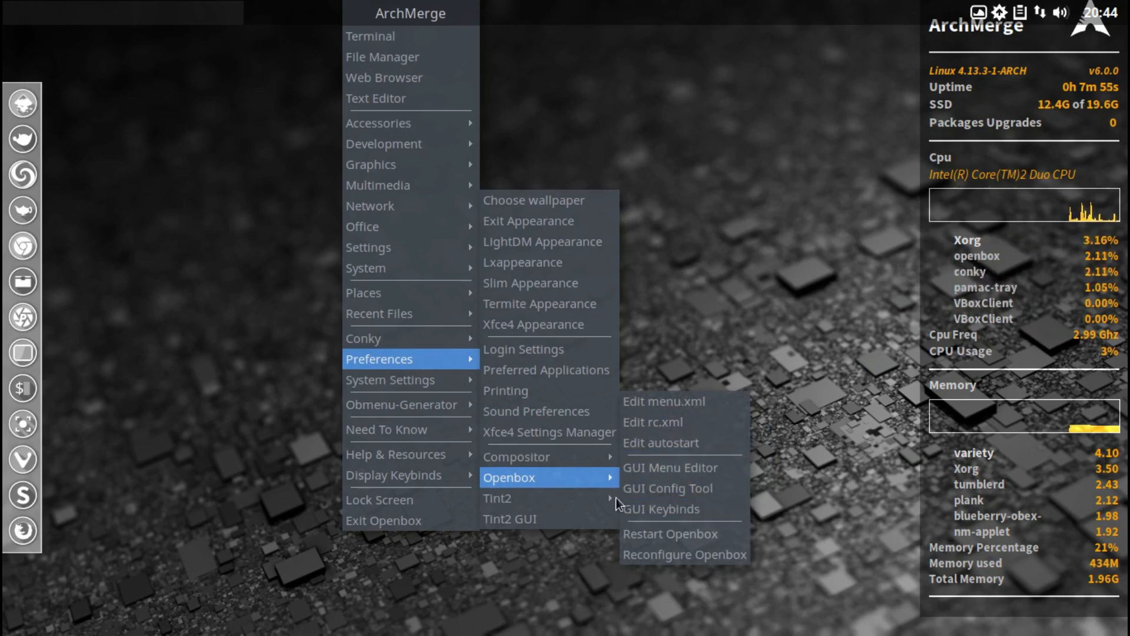
mouse_move(498, 498)
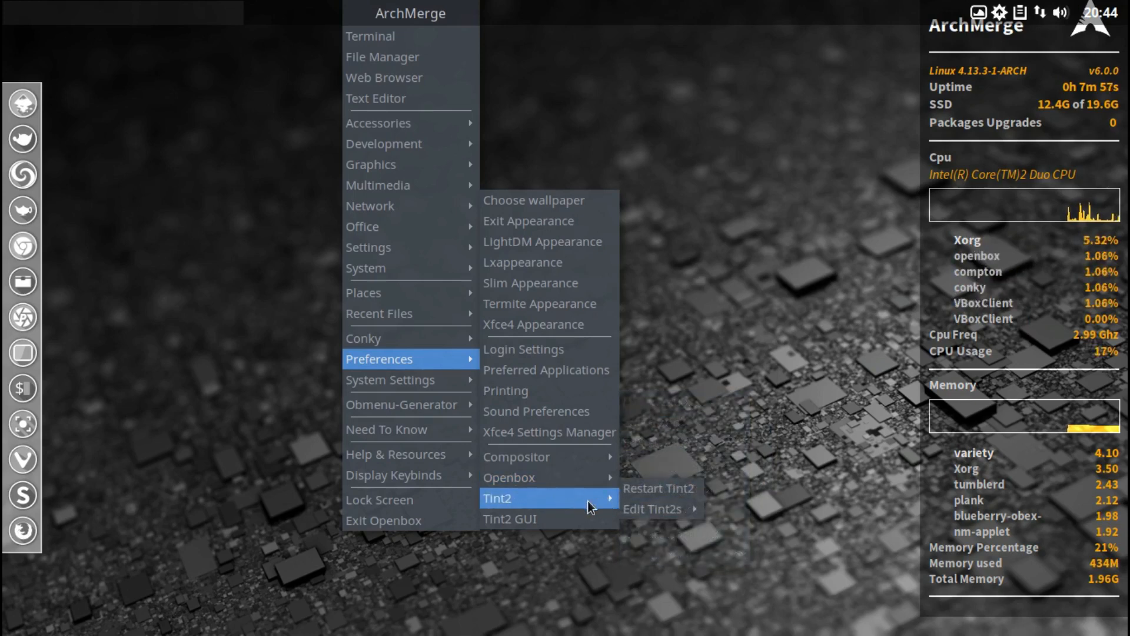
mouse_move(379, 499)
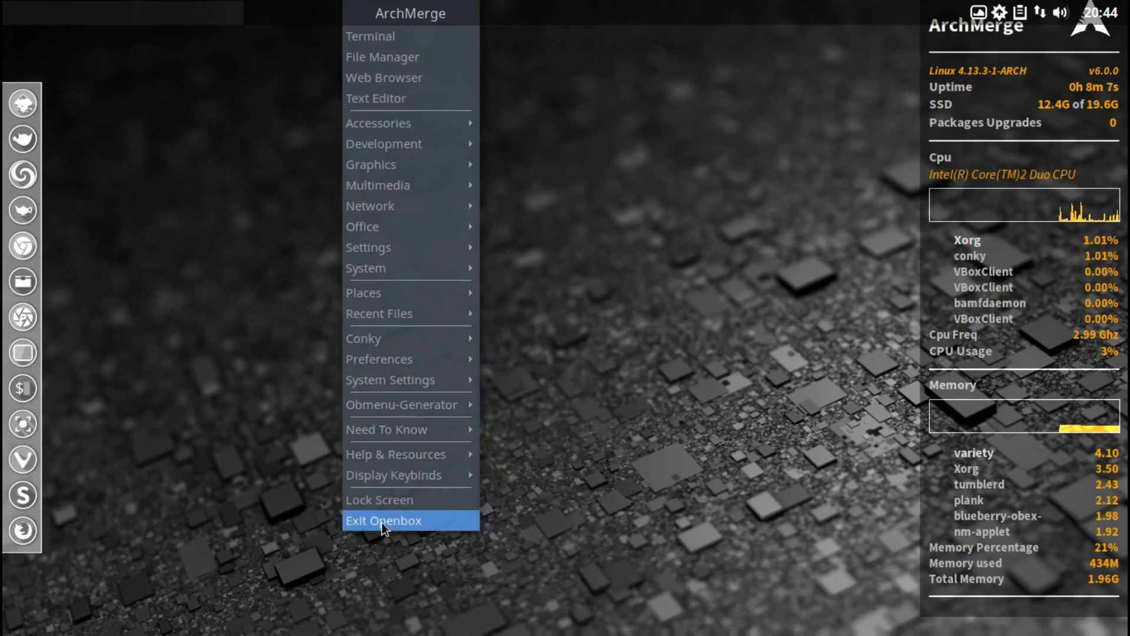
mouse_move(639, 436)
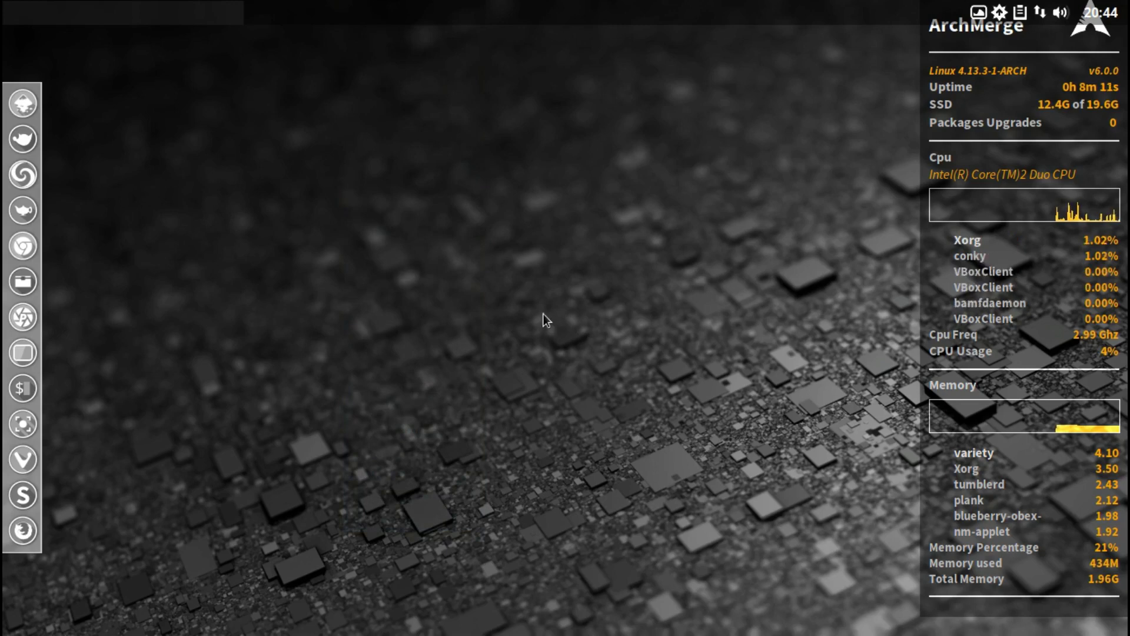
mouse_move(218, 269)
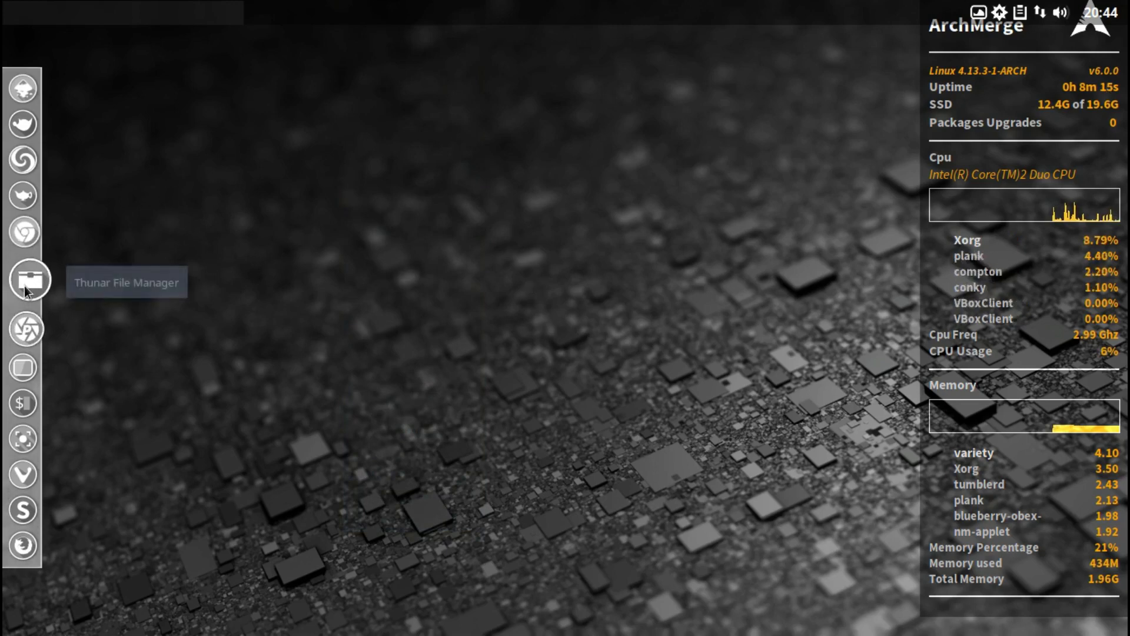
click(26, 279)
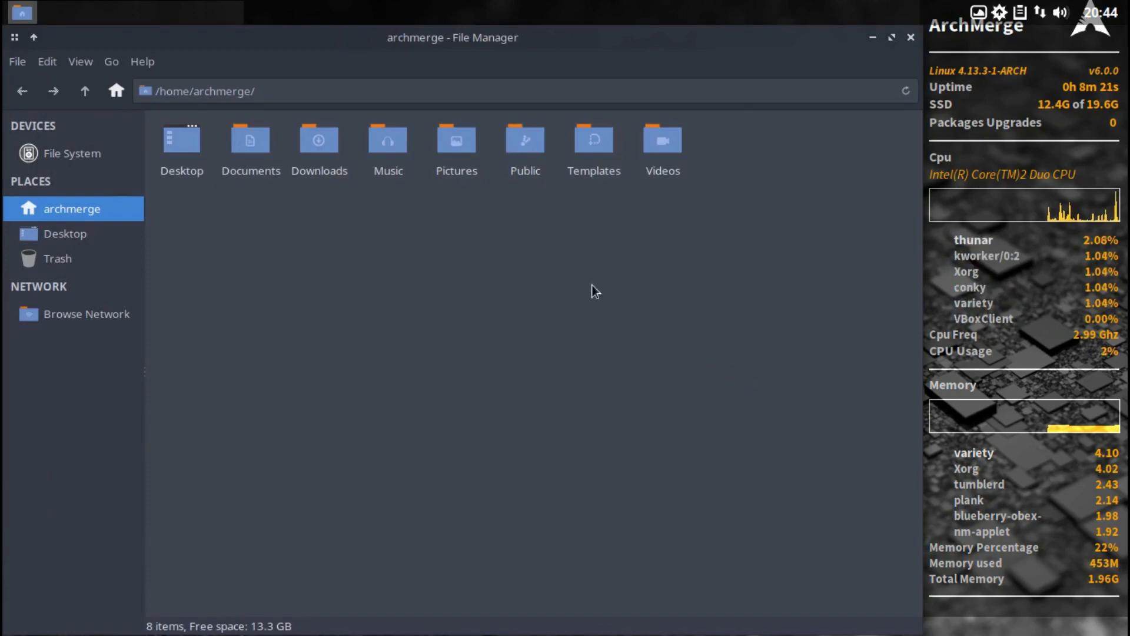
mouse_move(257, 310)
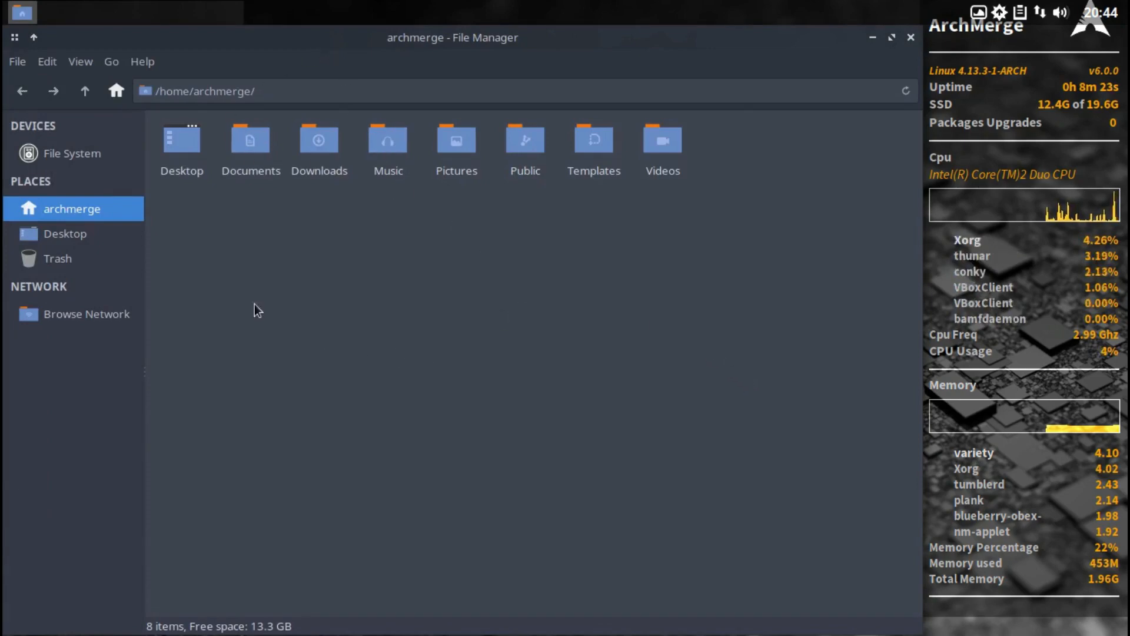
- View Thunar's About information, close Thunar, and open the Openbox desktop menu
click(142, 61)
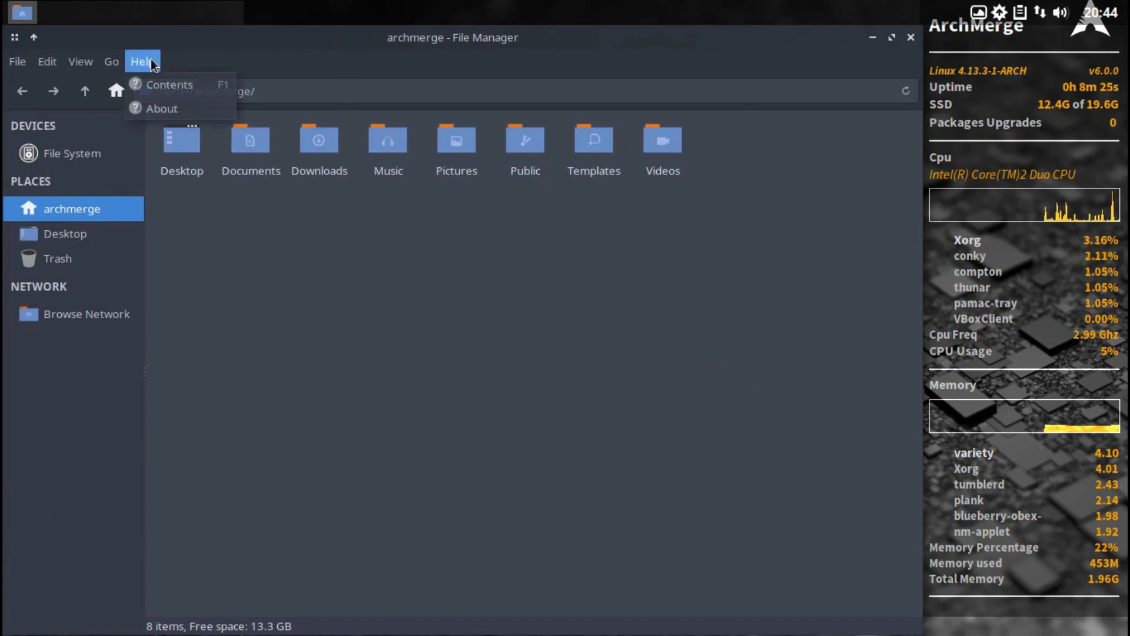
click(162, 108)
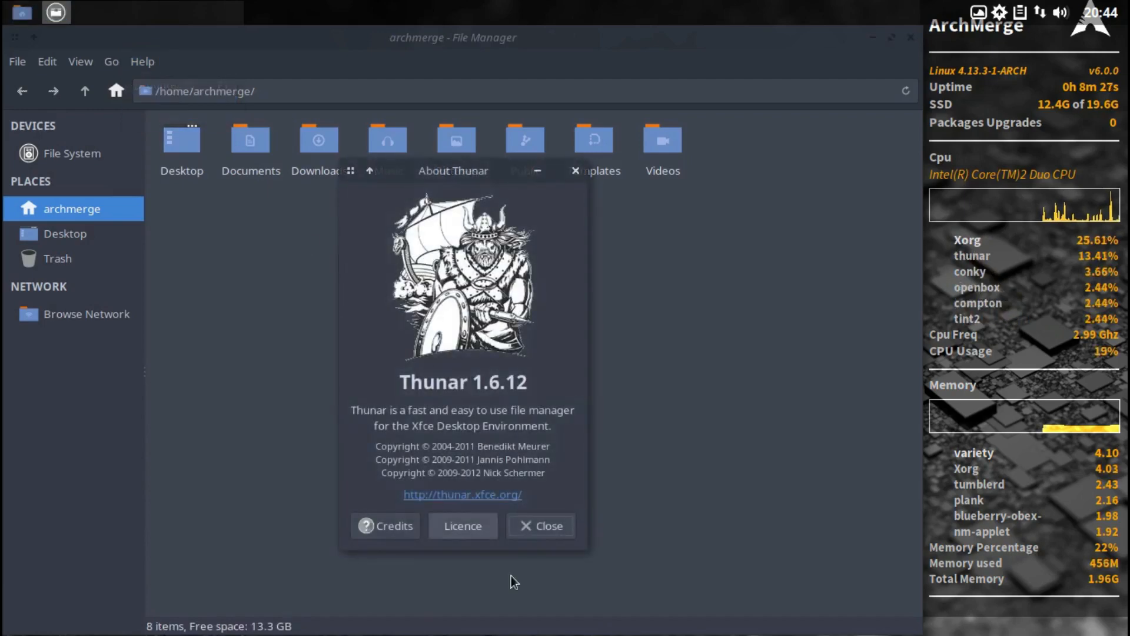
click(540, 525)
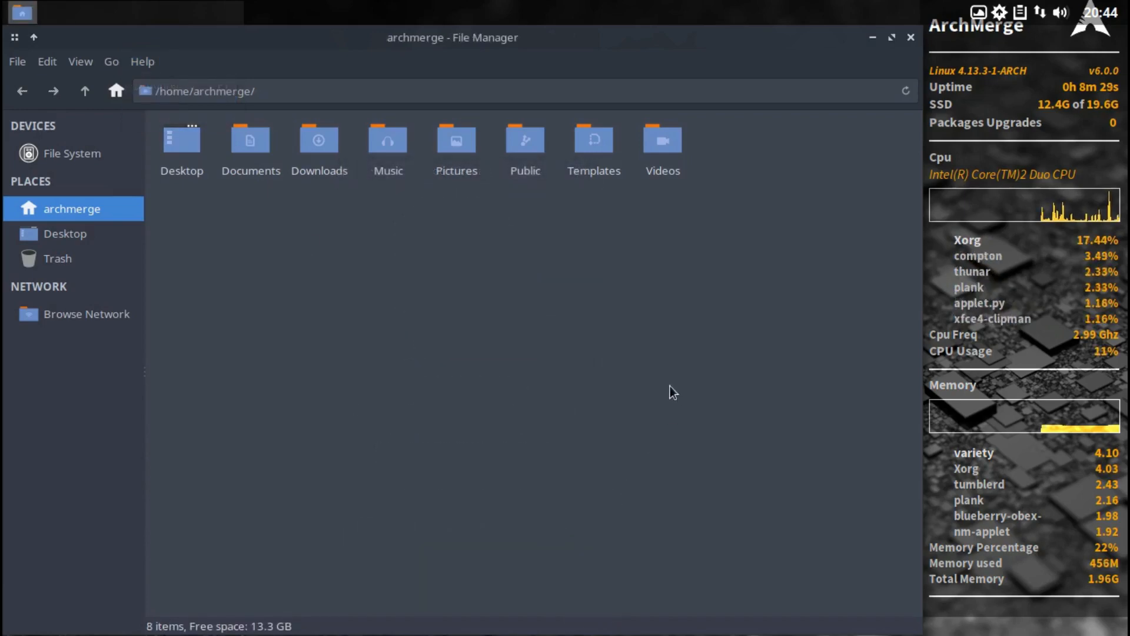
mouse_move(733, 208)
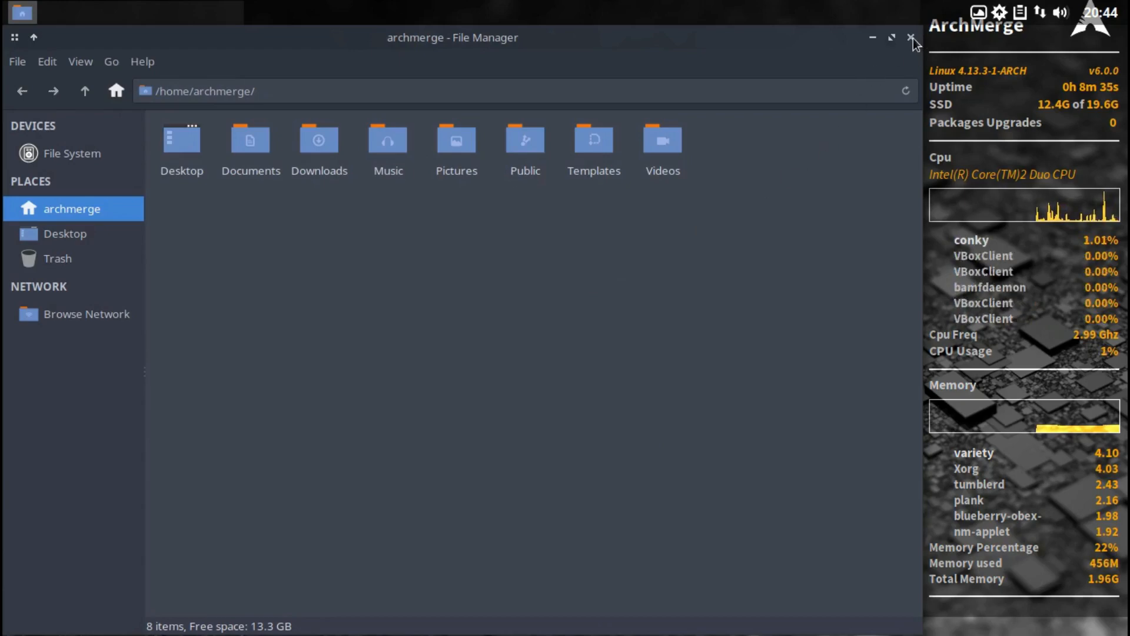
click(912, 37)
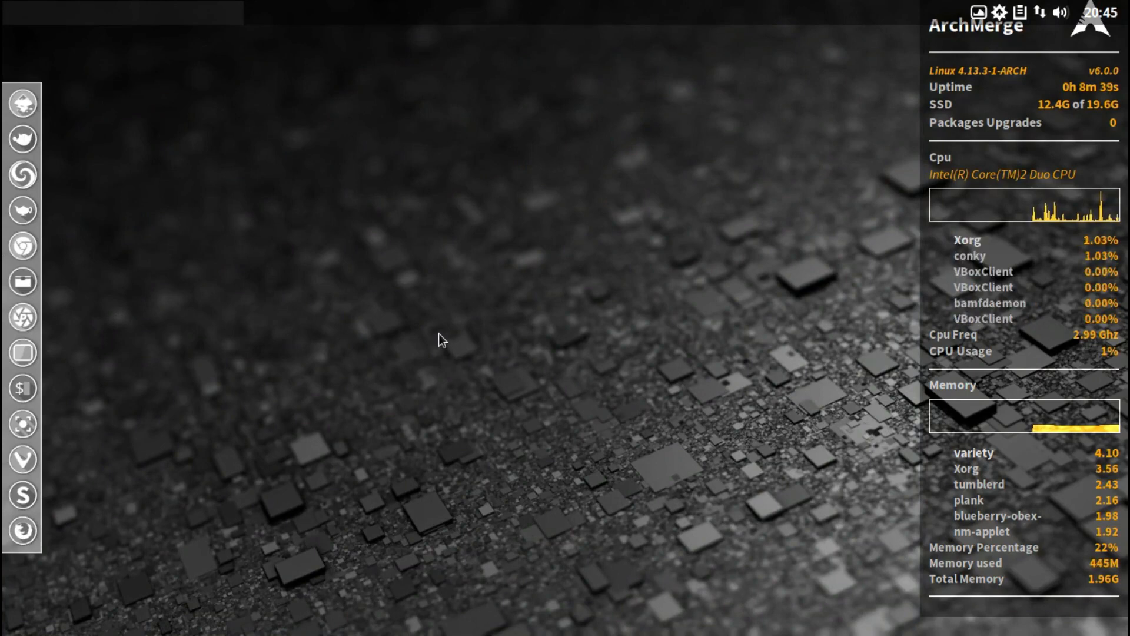
right_click(440, 339)
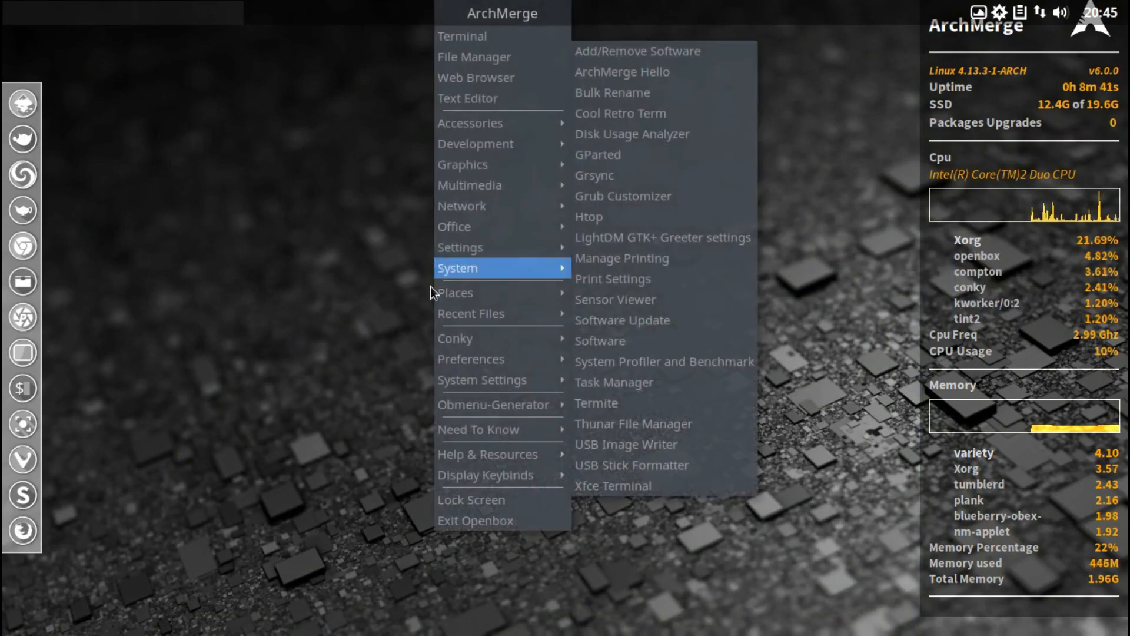
- Exit Openbox and log out through the oblogout dialog
click(454, 524)
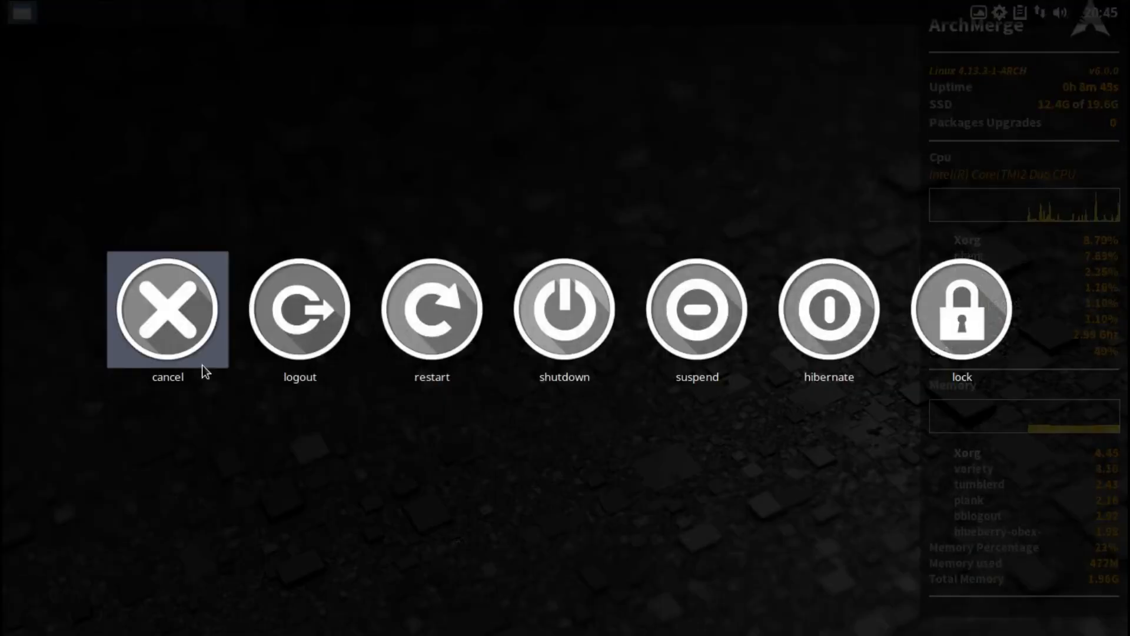
mouse_move(299, 308)
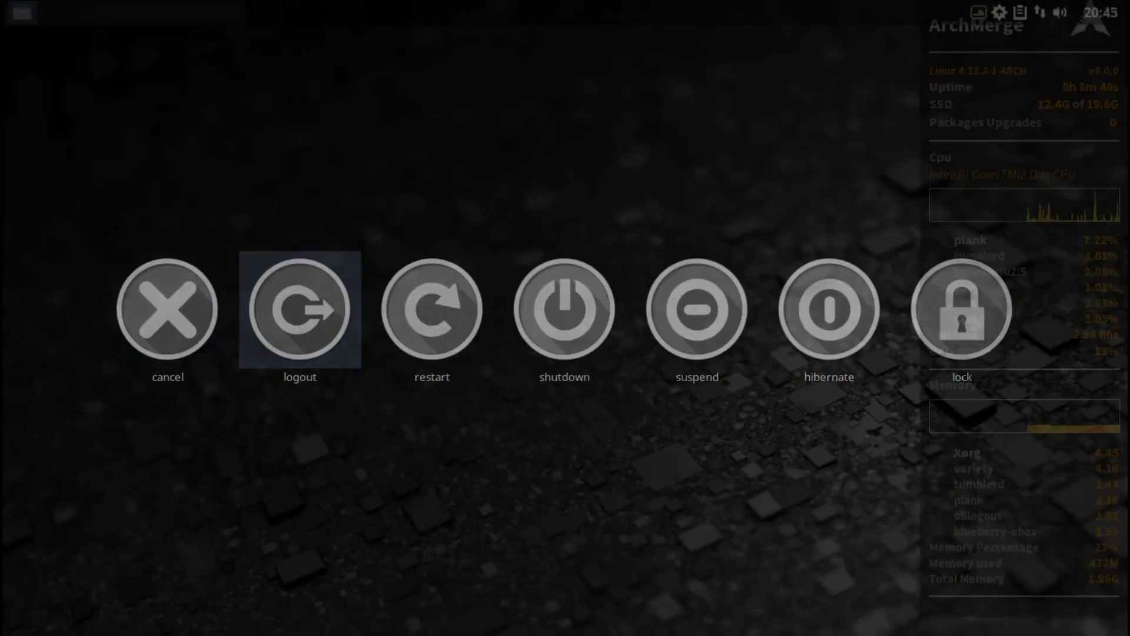
click(299, 309)
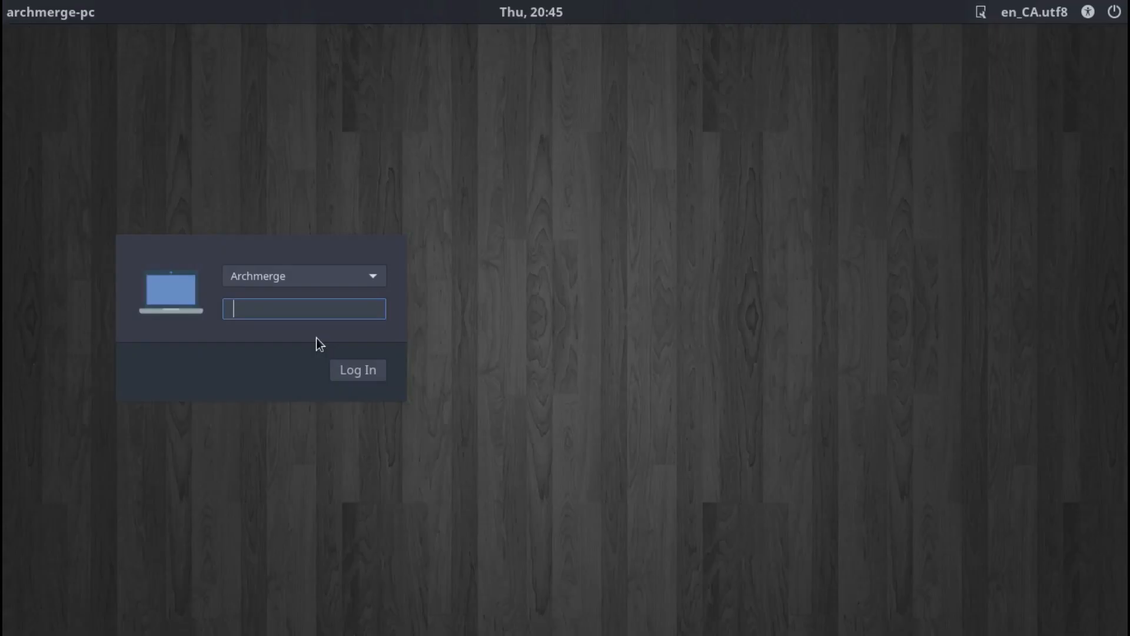
- Enter the password, pick the i3 session, and log in as Archmerge
text(••••)
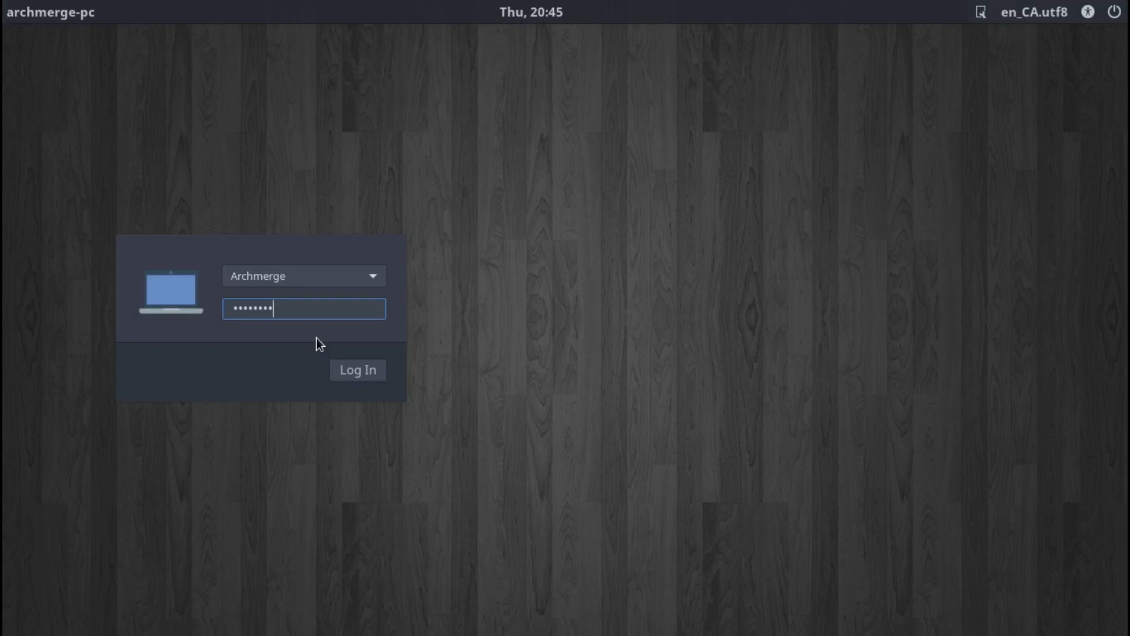
click(981, 12)
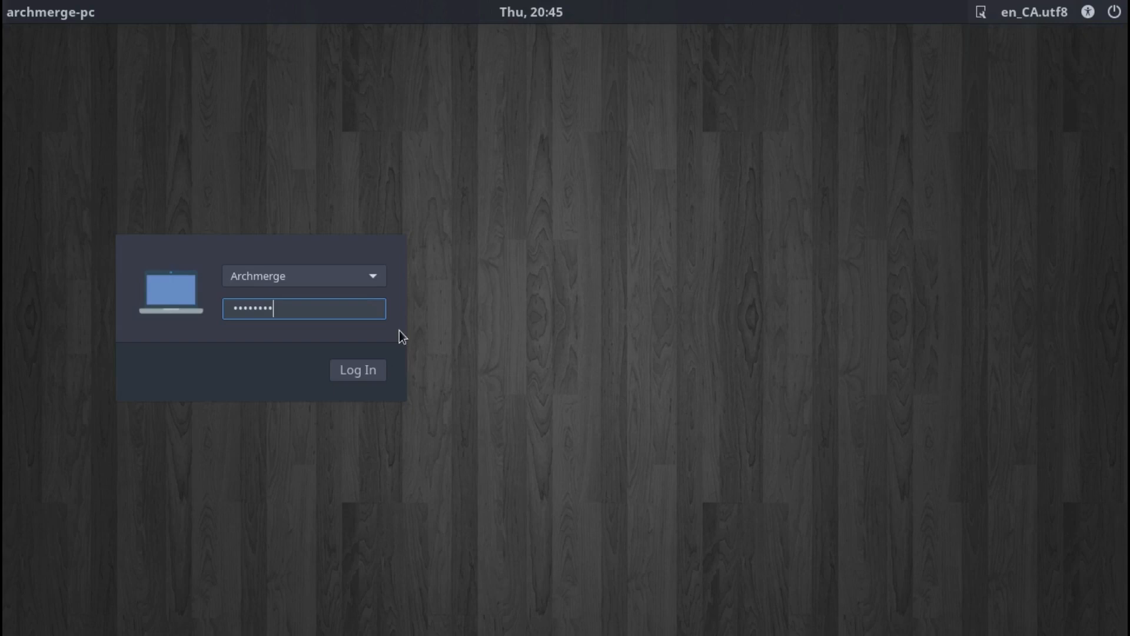
click(357, 370)
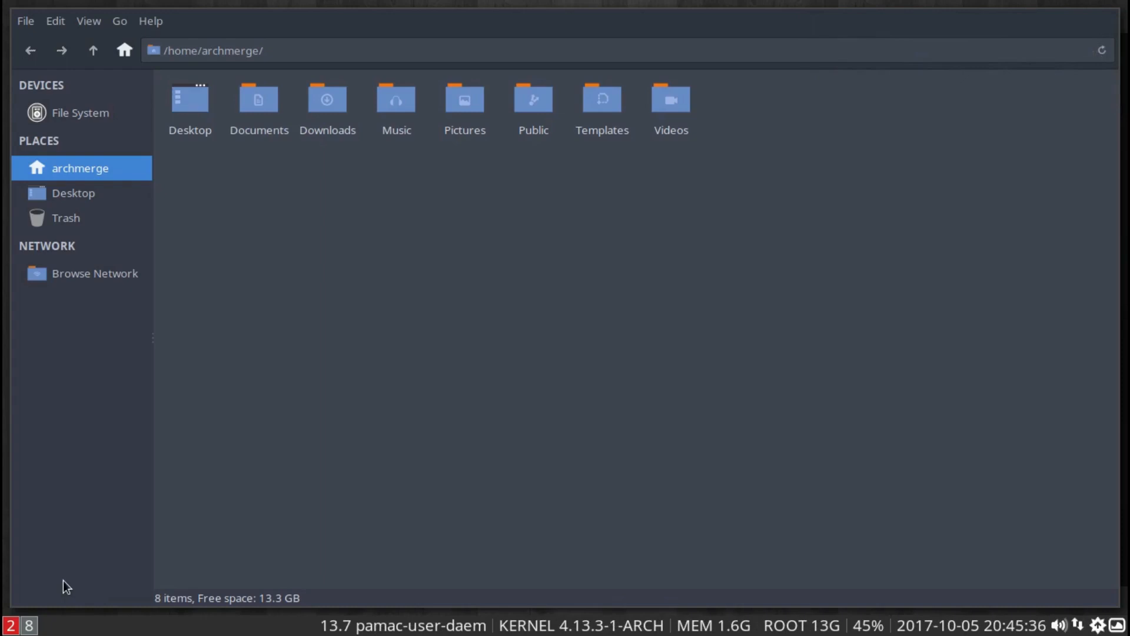
- Close the file manager via File > Close Window, then launch and close Vivaldi
click(189, 109)
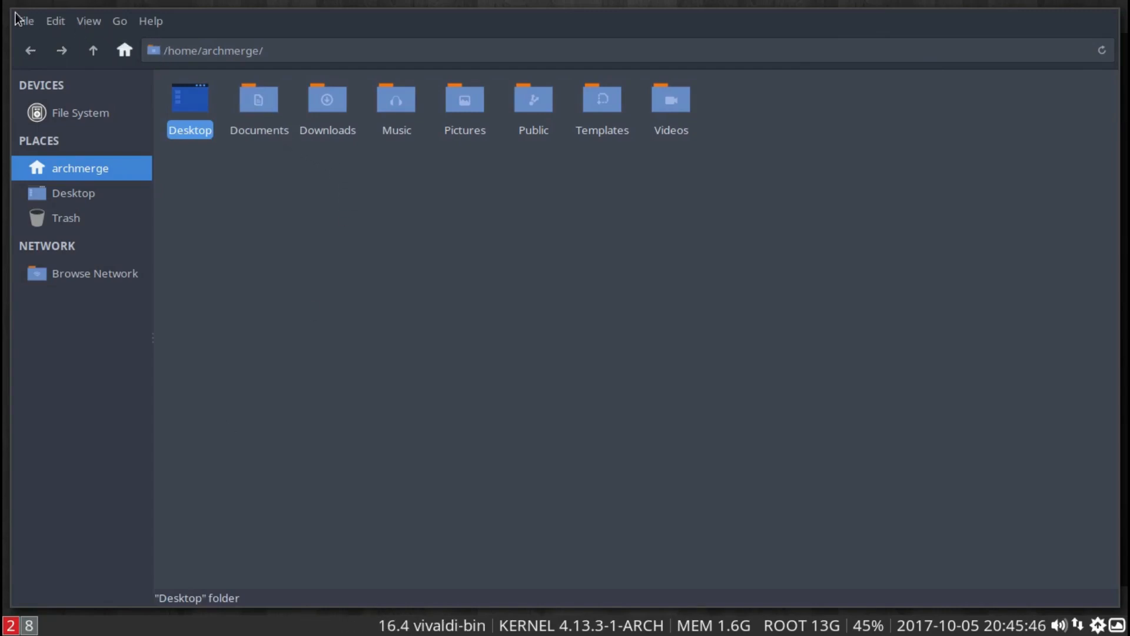
click(24, 20)
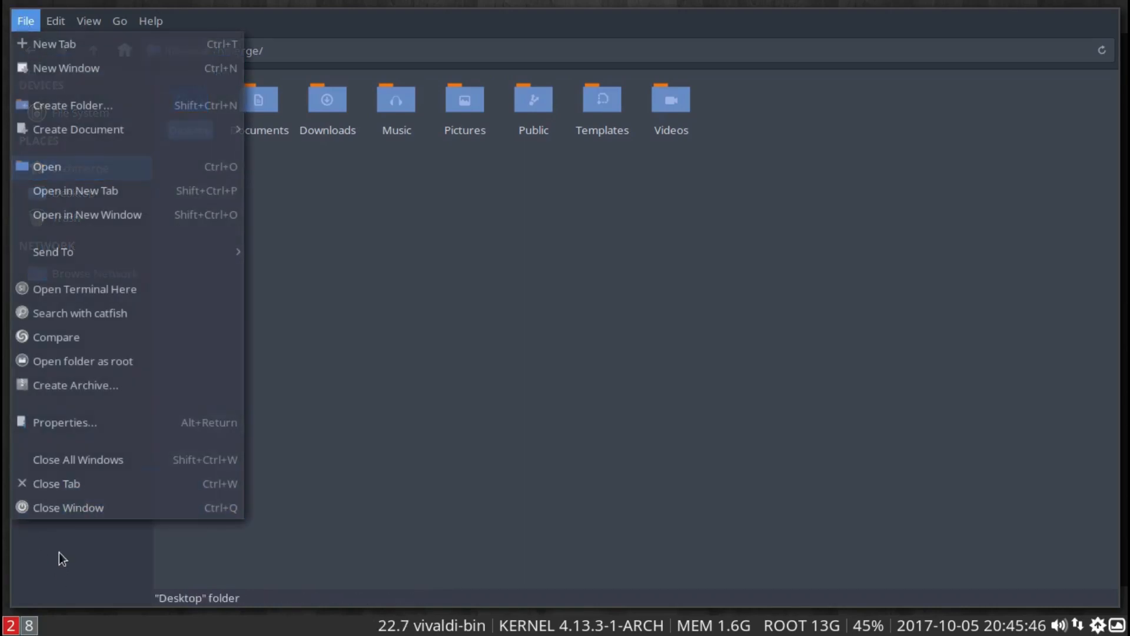
click(68, 507)
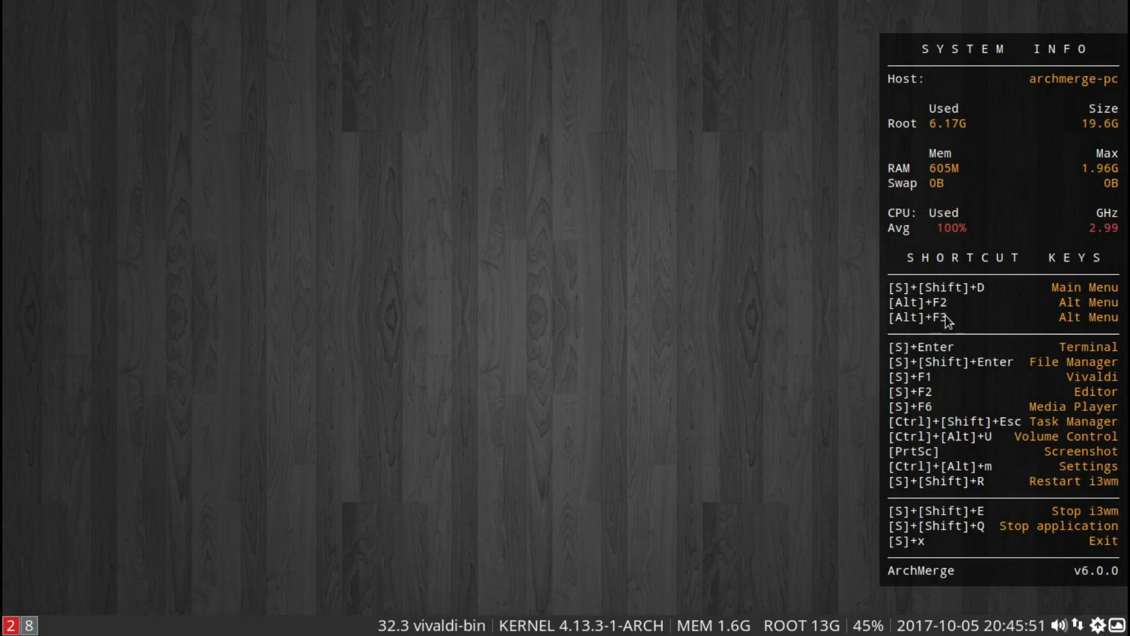
key(super+F1)
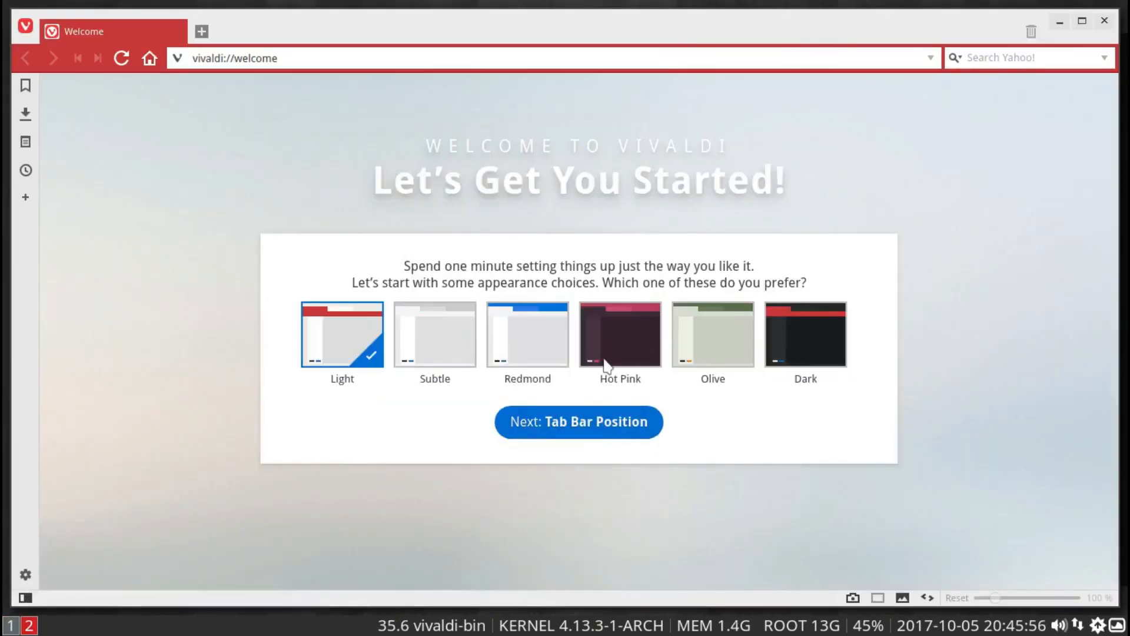
mouse_move(1060, 28)
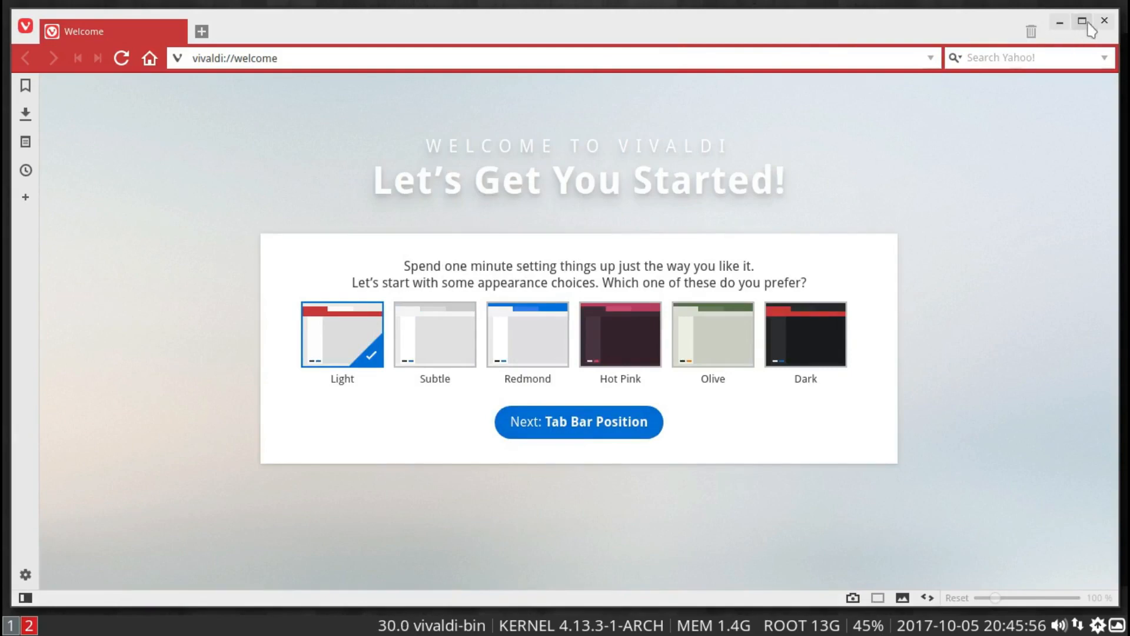
click(1104, 22)
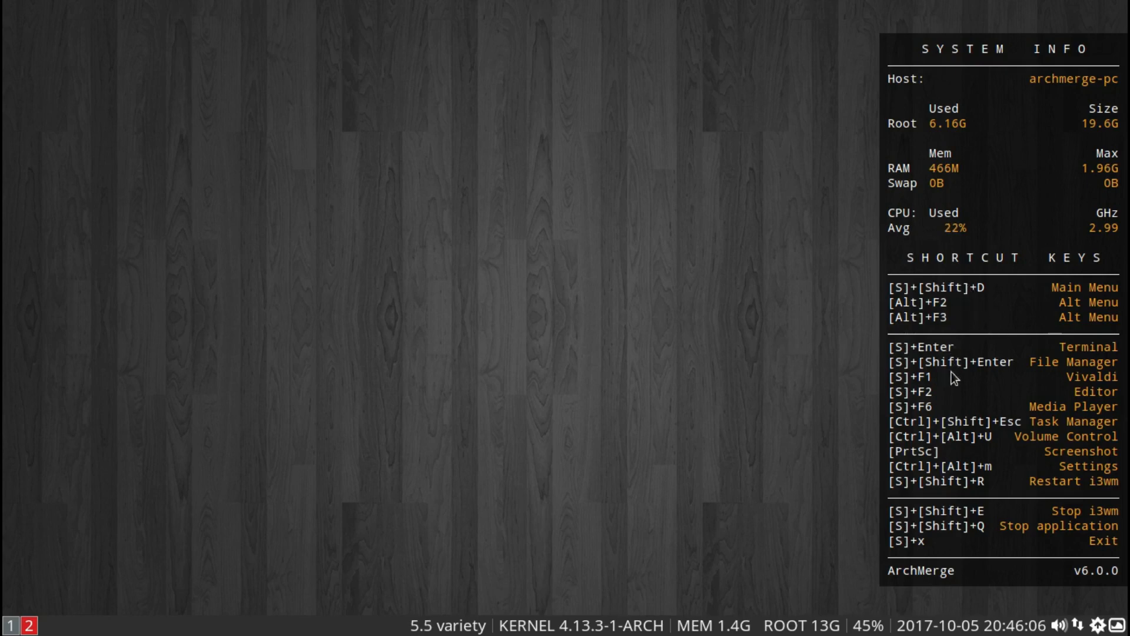
mouse_move(1008, 300)
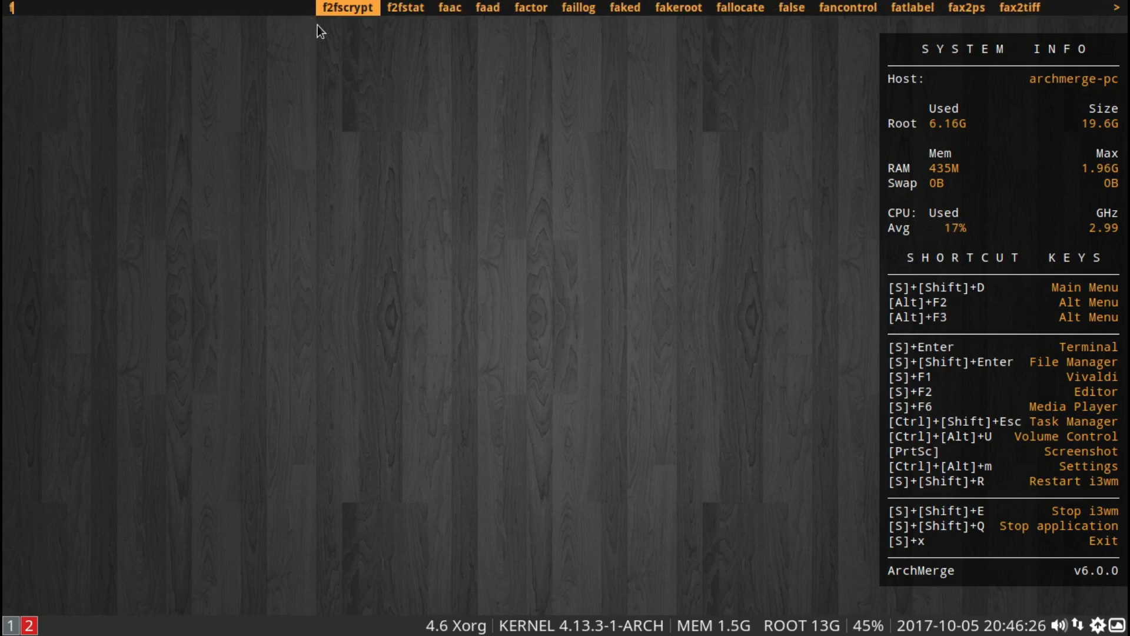
- Query dmenu for 'fire' and 'viv', then bring up Geany and the exit options
text(fire)
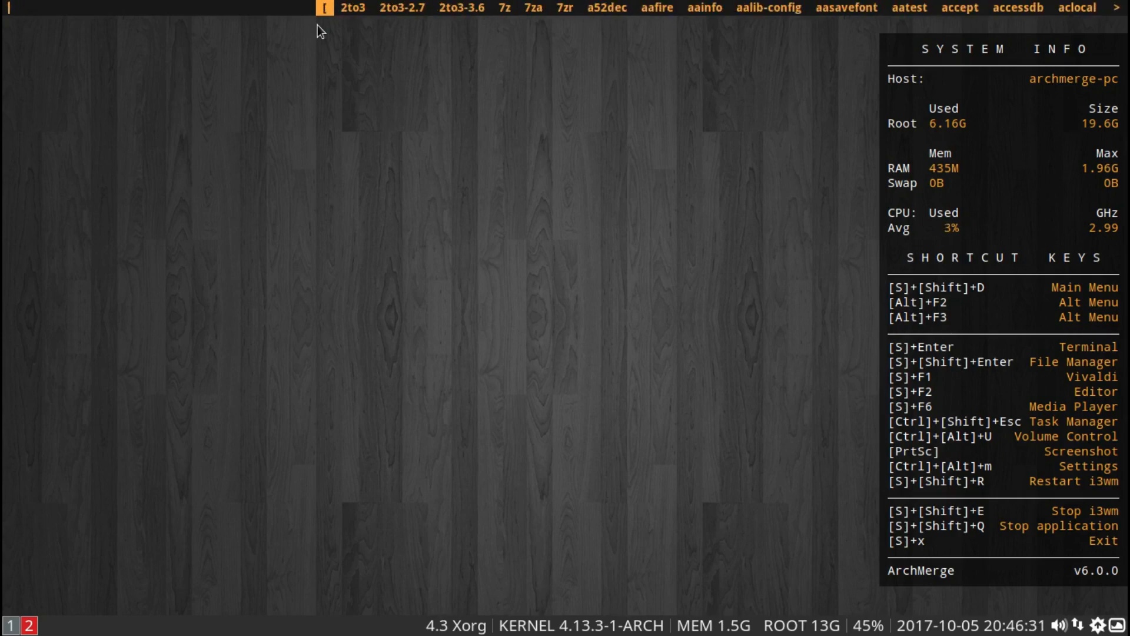
text(viv)
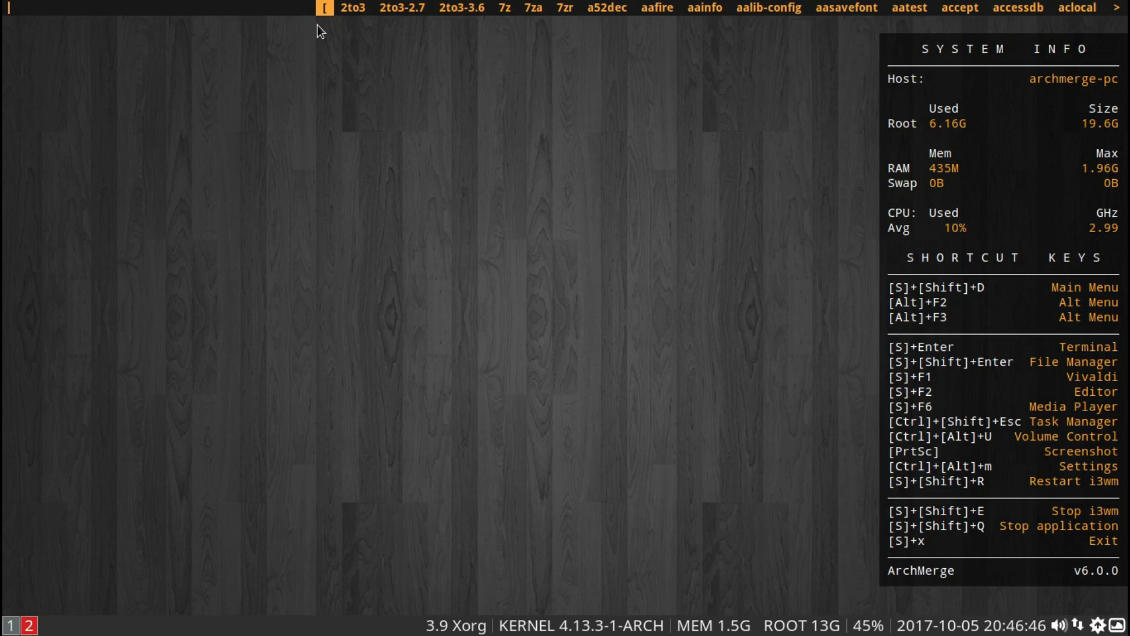
mouse_move(907, 401)
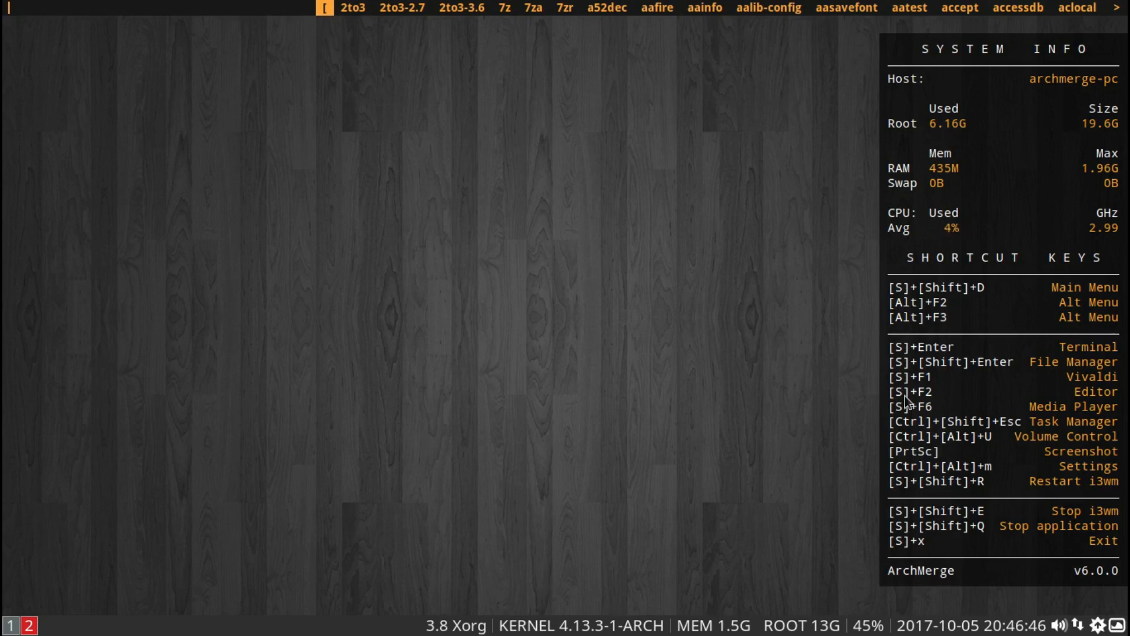
mouse_move(967, 359)
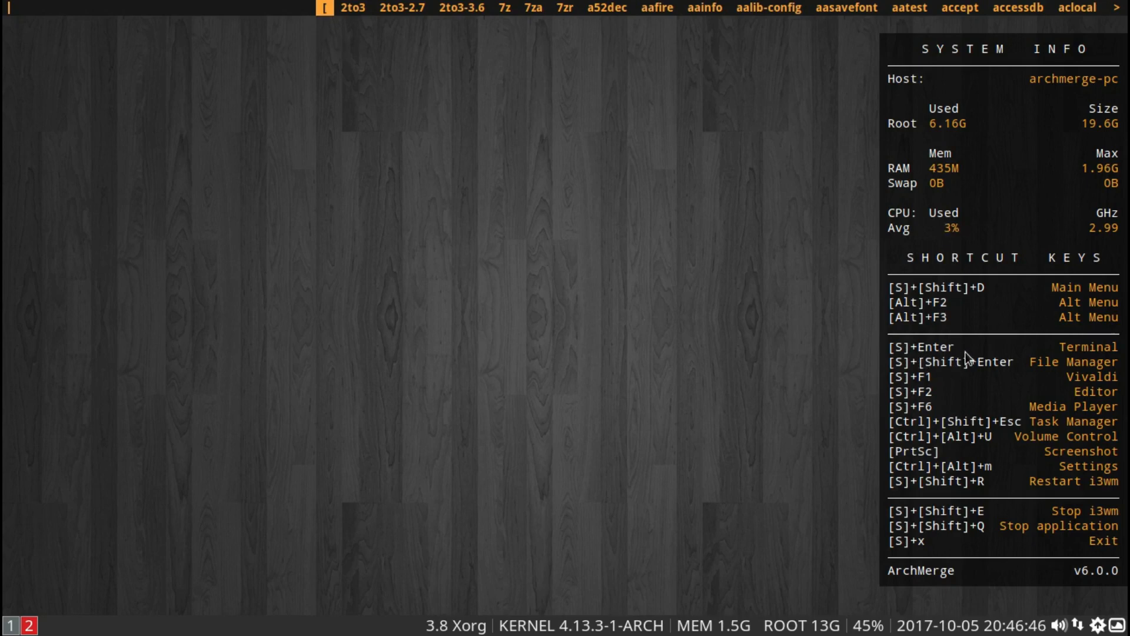
mouse_move(910, 359)
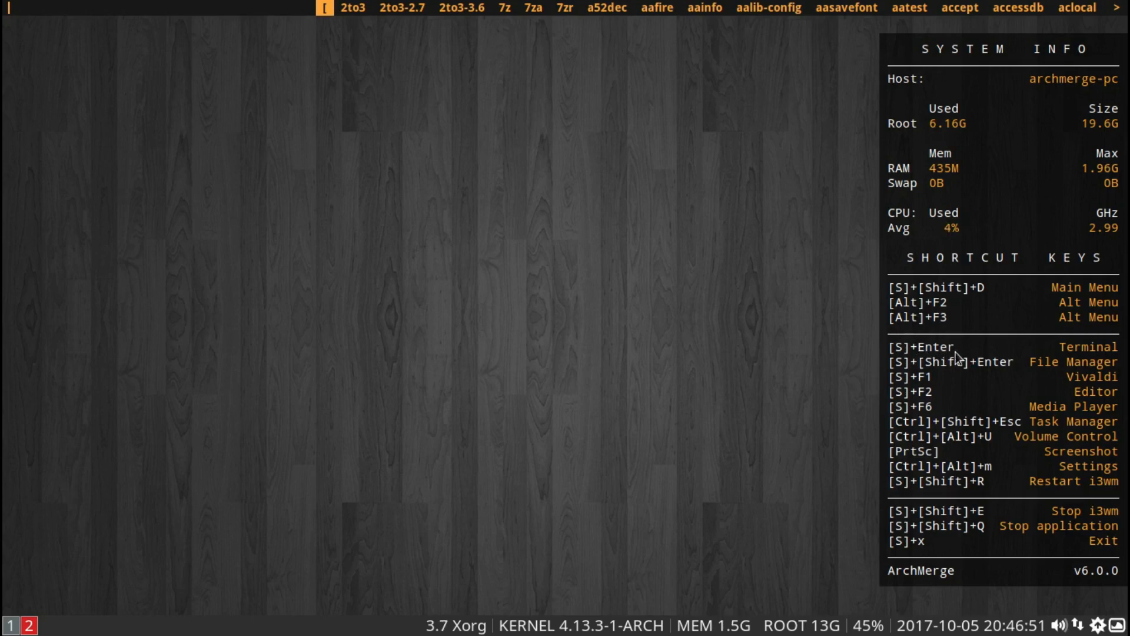
text(ssssssssssssssssss)
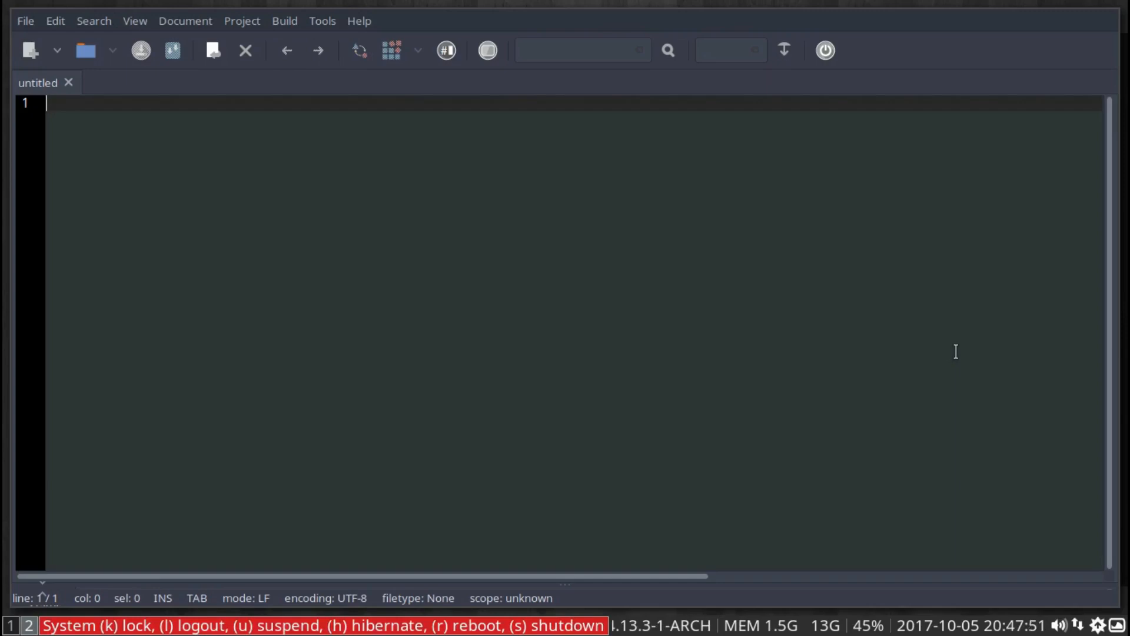
- Log out of i3 with L and open the greeter's session list
key(l)
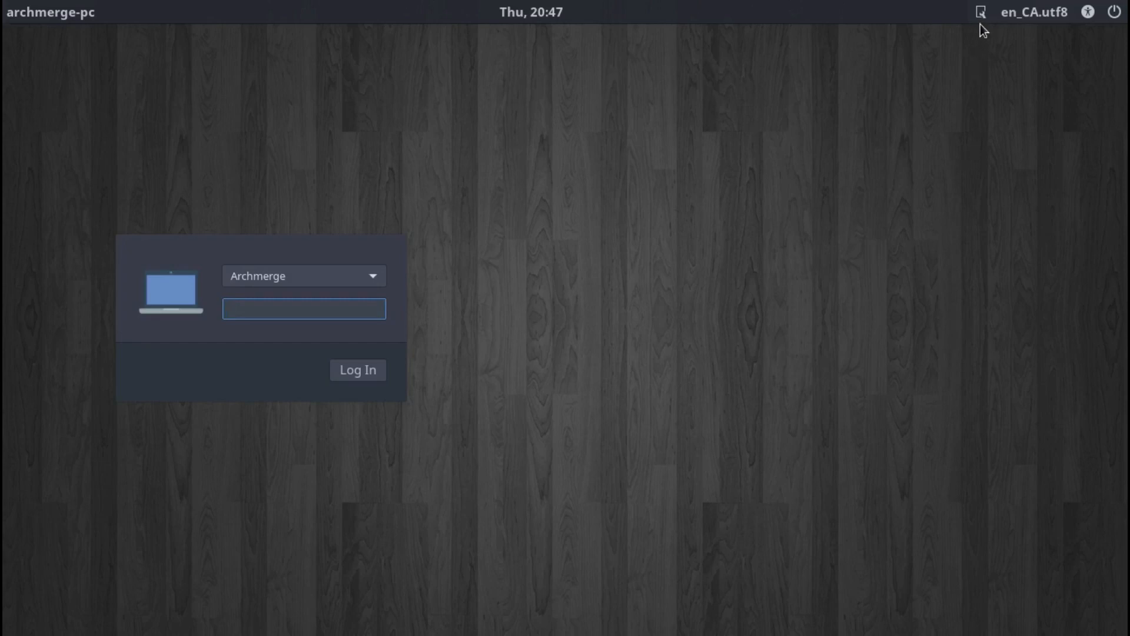
click(980, 13)
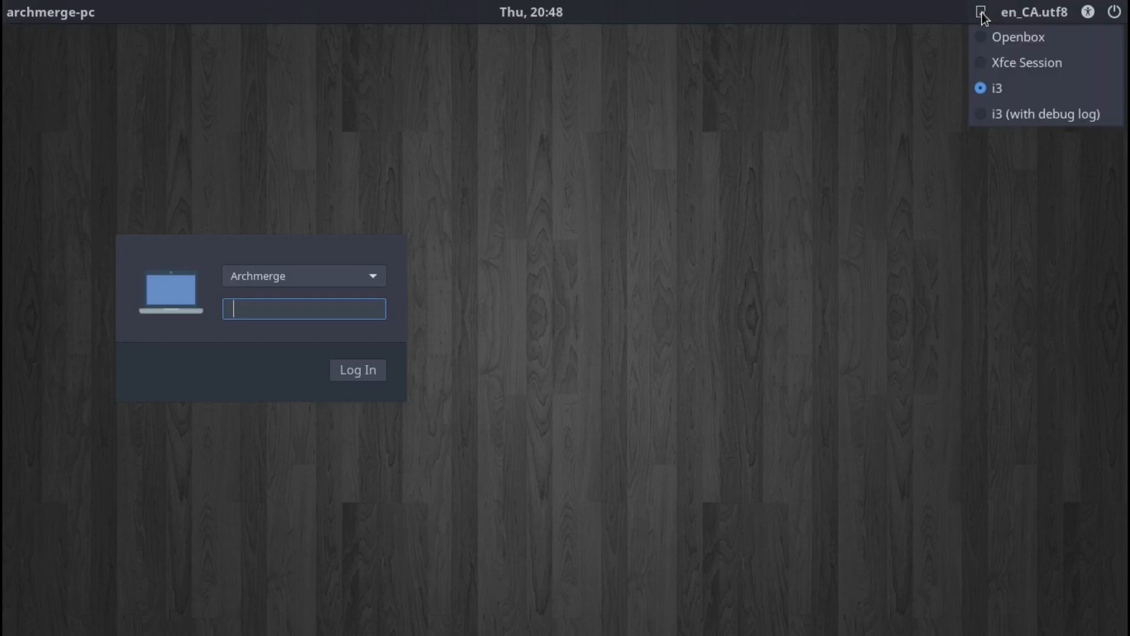
mouse_move(1026, 63)
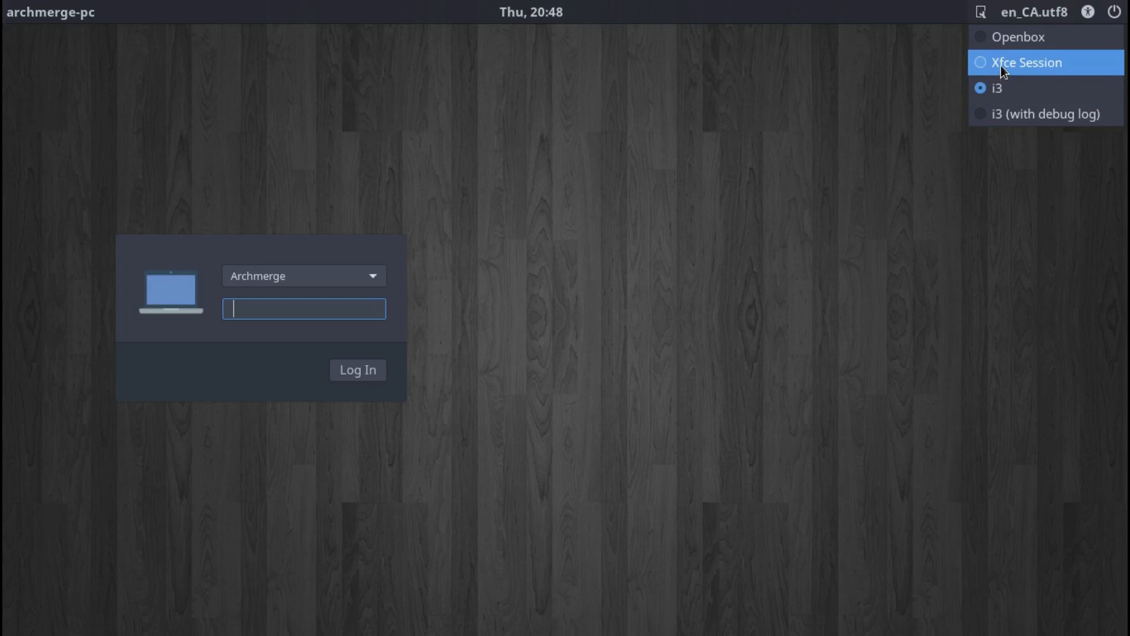
mouse_move(1003, 70)
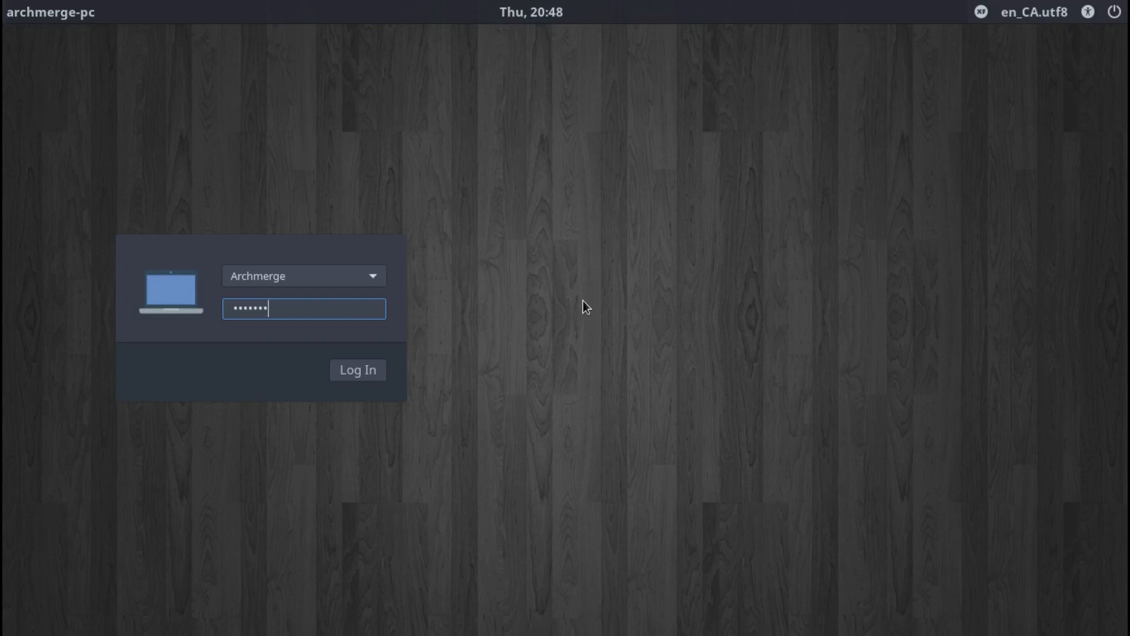
- Log in to Xfce and show the Accessories apps in the Whisker menu
click(358, 370)
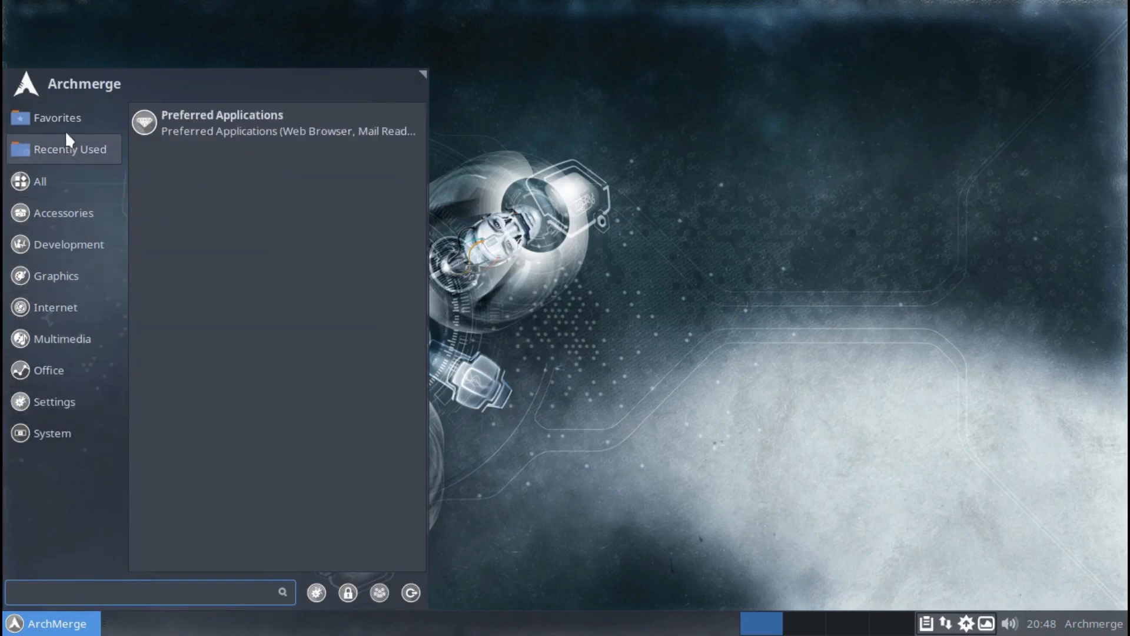
click(63, 212)
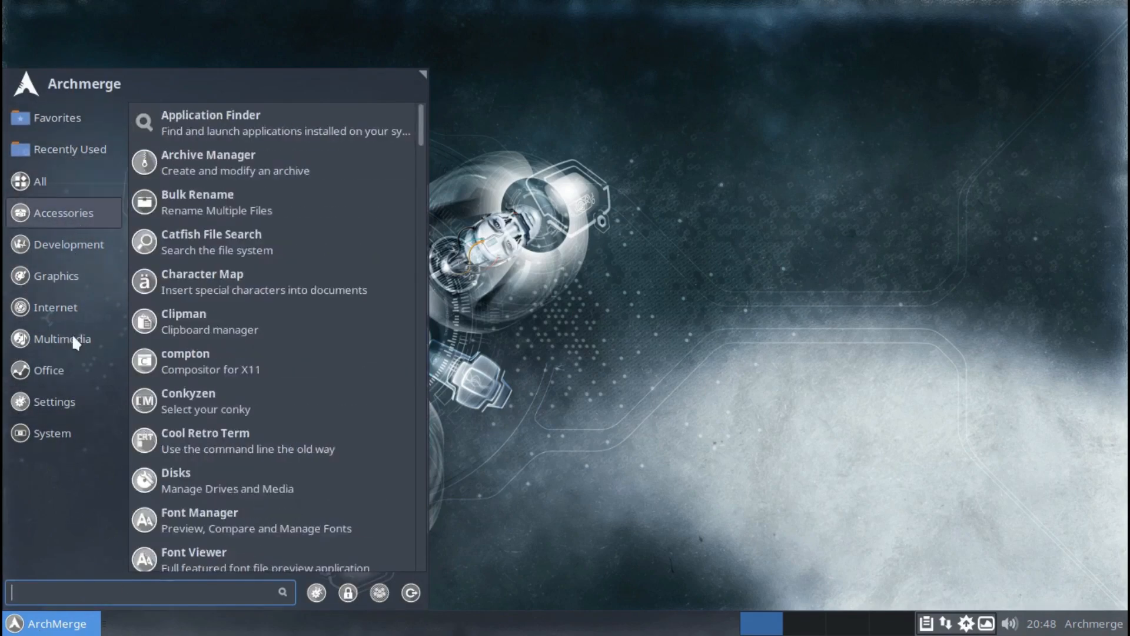
mouse_move(442, 613)
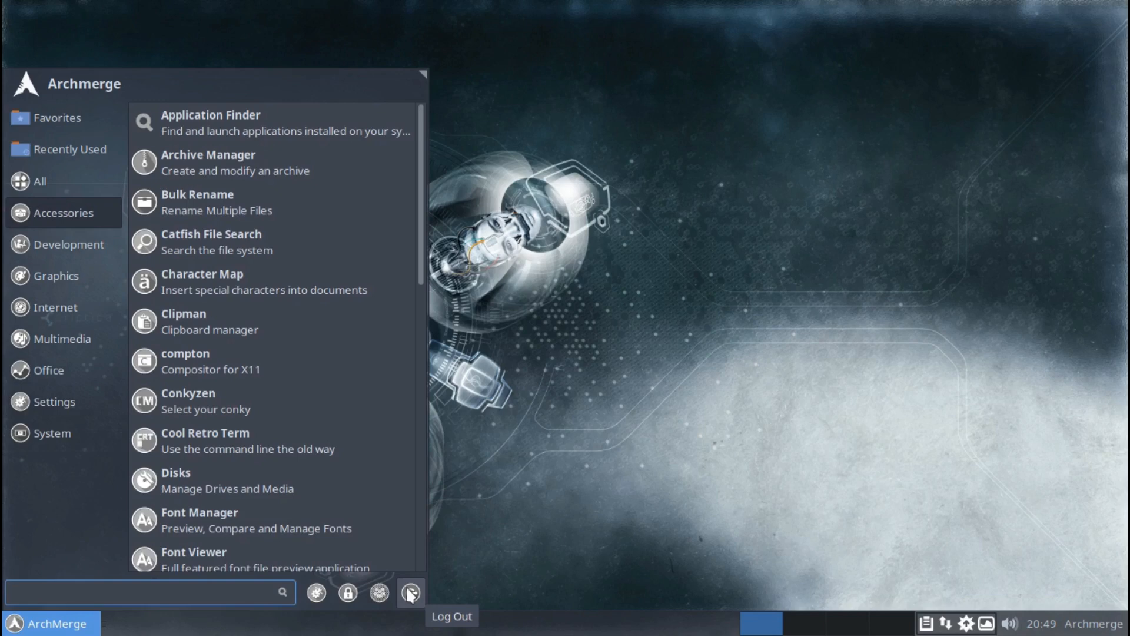
mouse_move(642, 553)
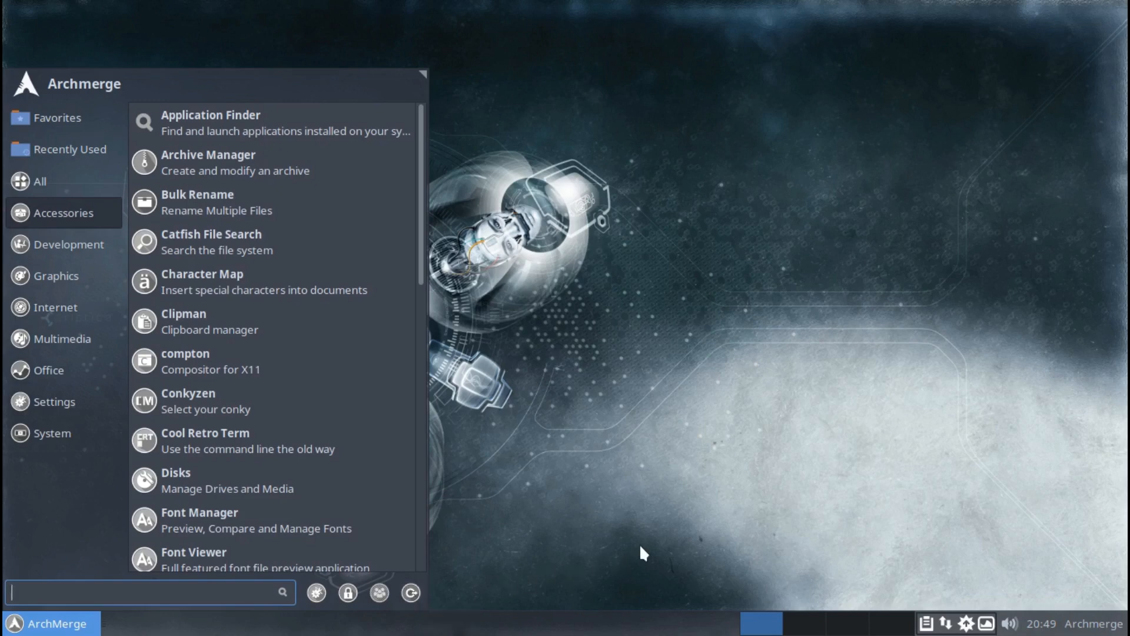
mouse_move(462, 598)
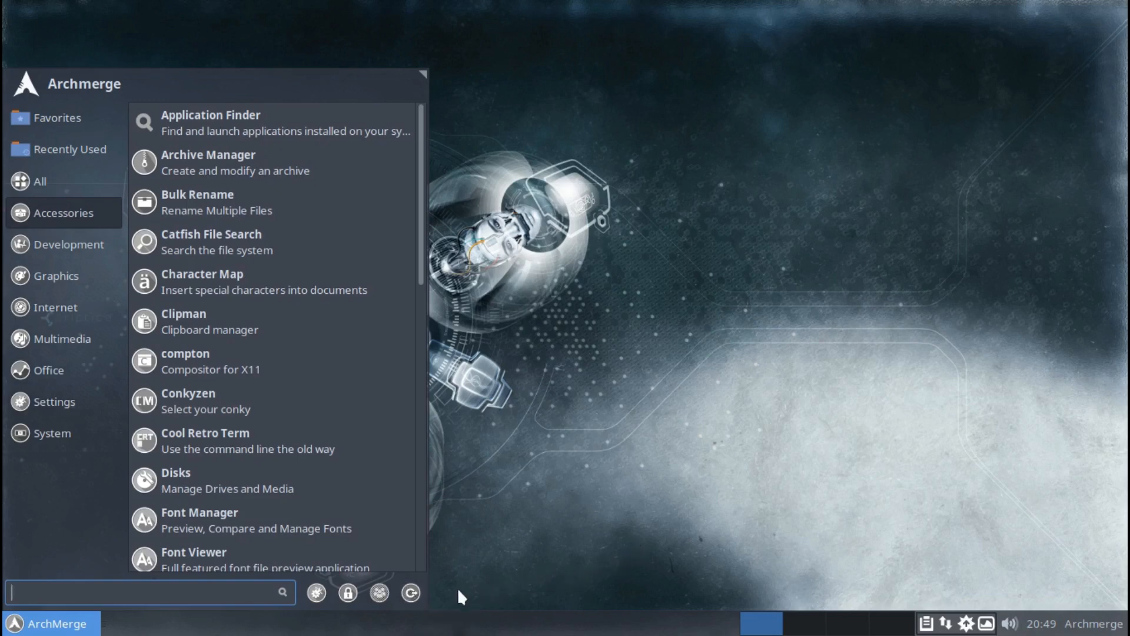